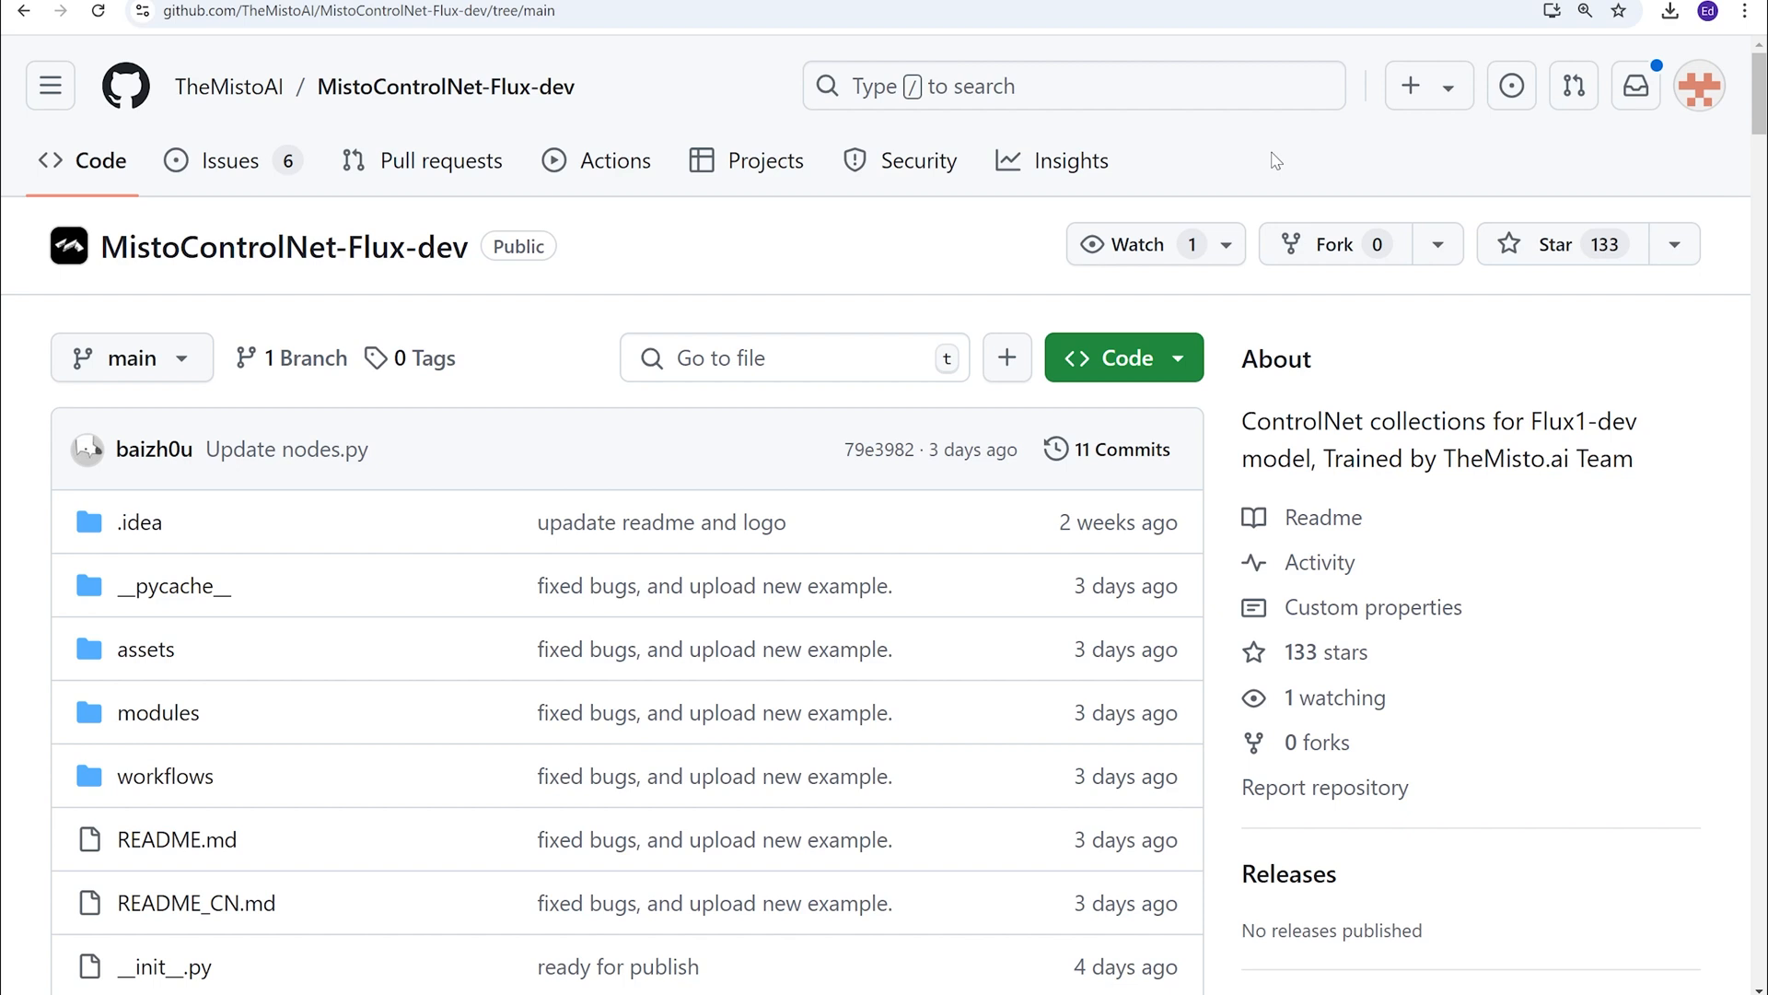
mouse_move(925, 262)
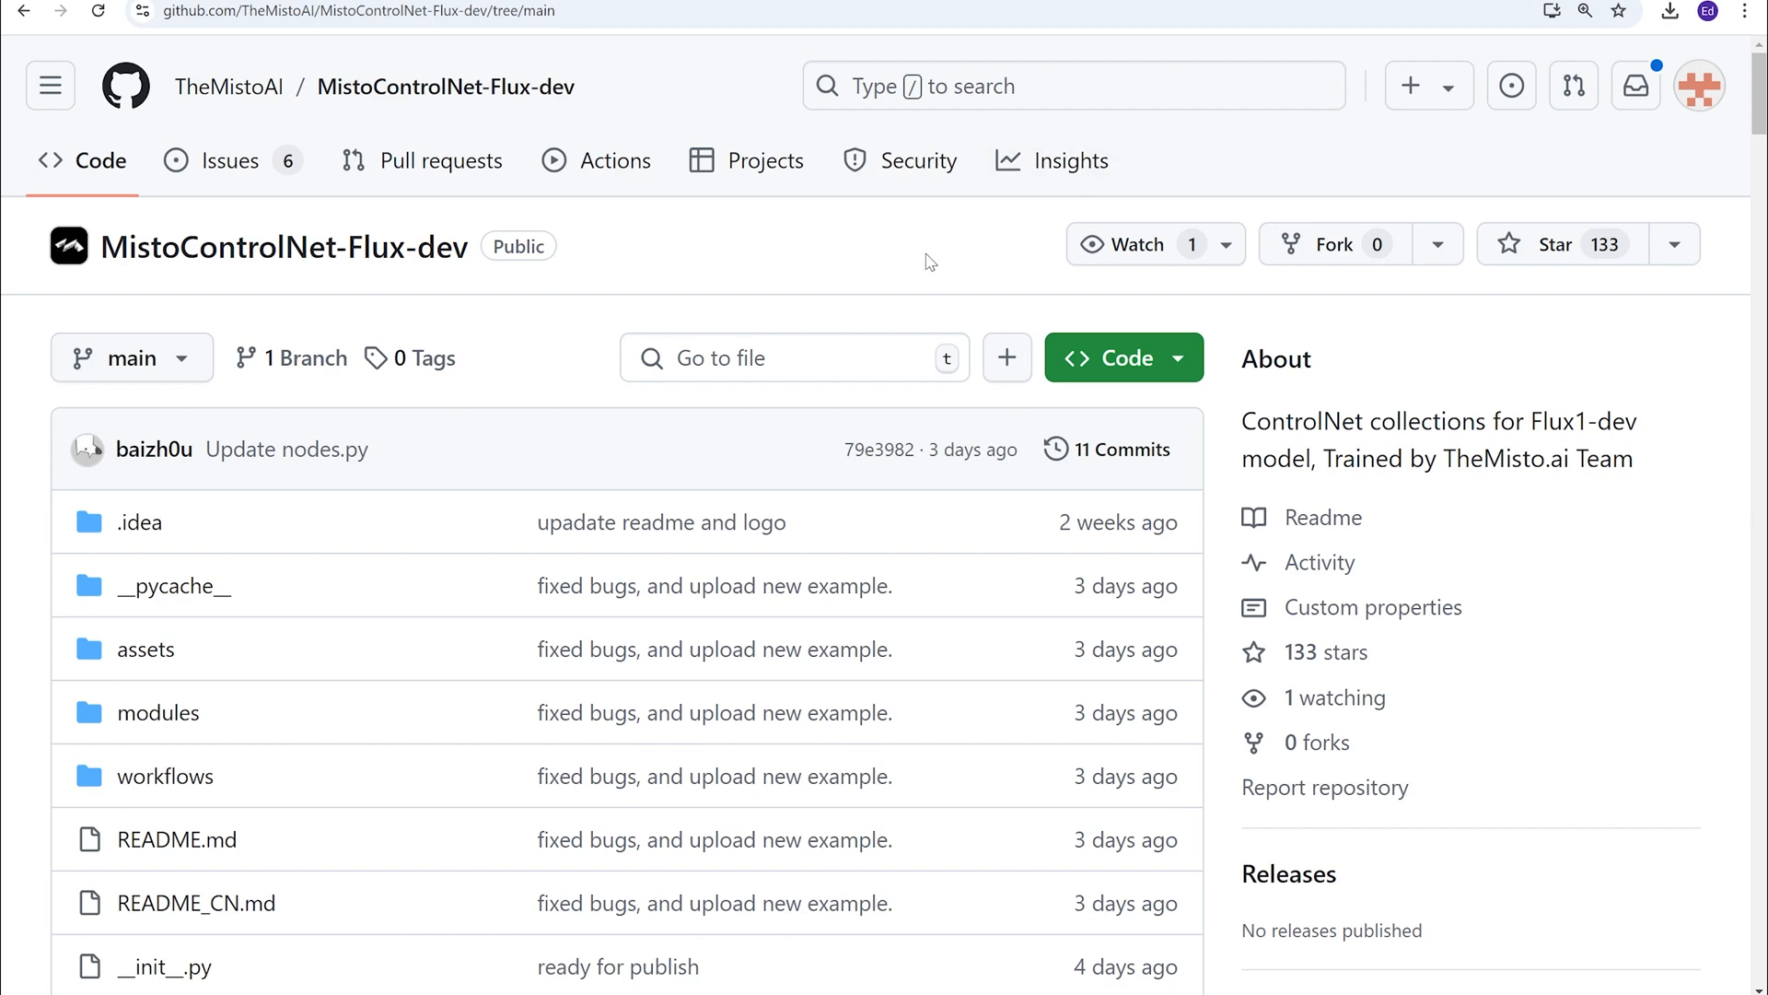
mouse_move(155, 281)
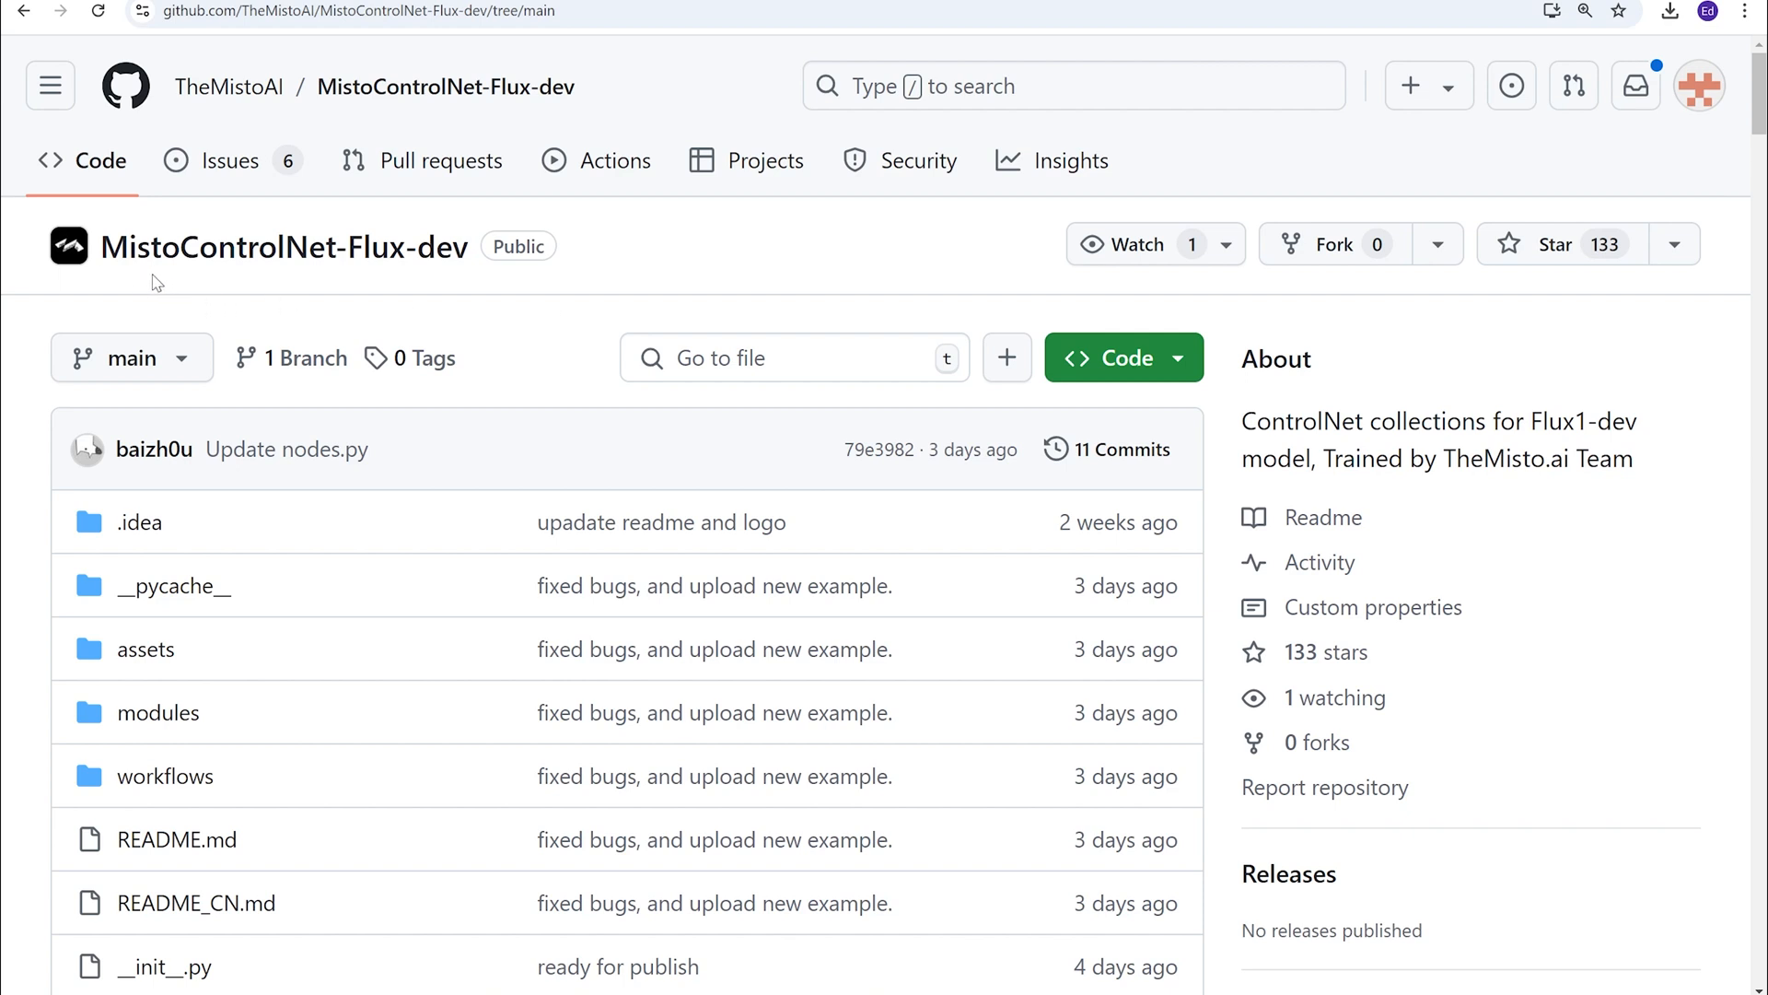
Scroll the MistoControlNet-Flux README down to the VERY IMPORTANT notes and example workflow image
scroll("down", 3)
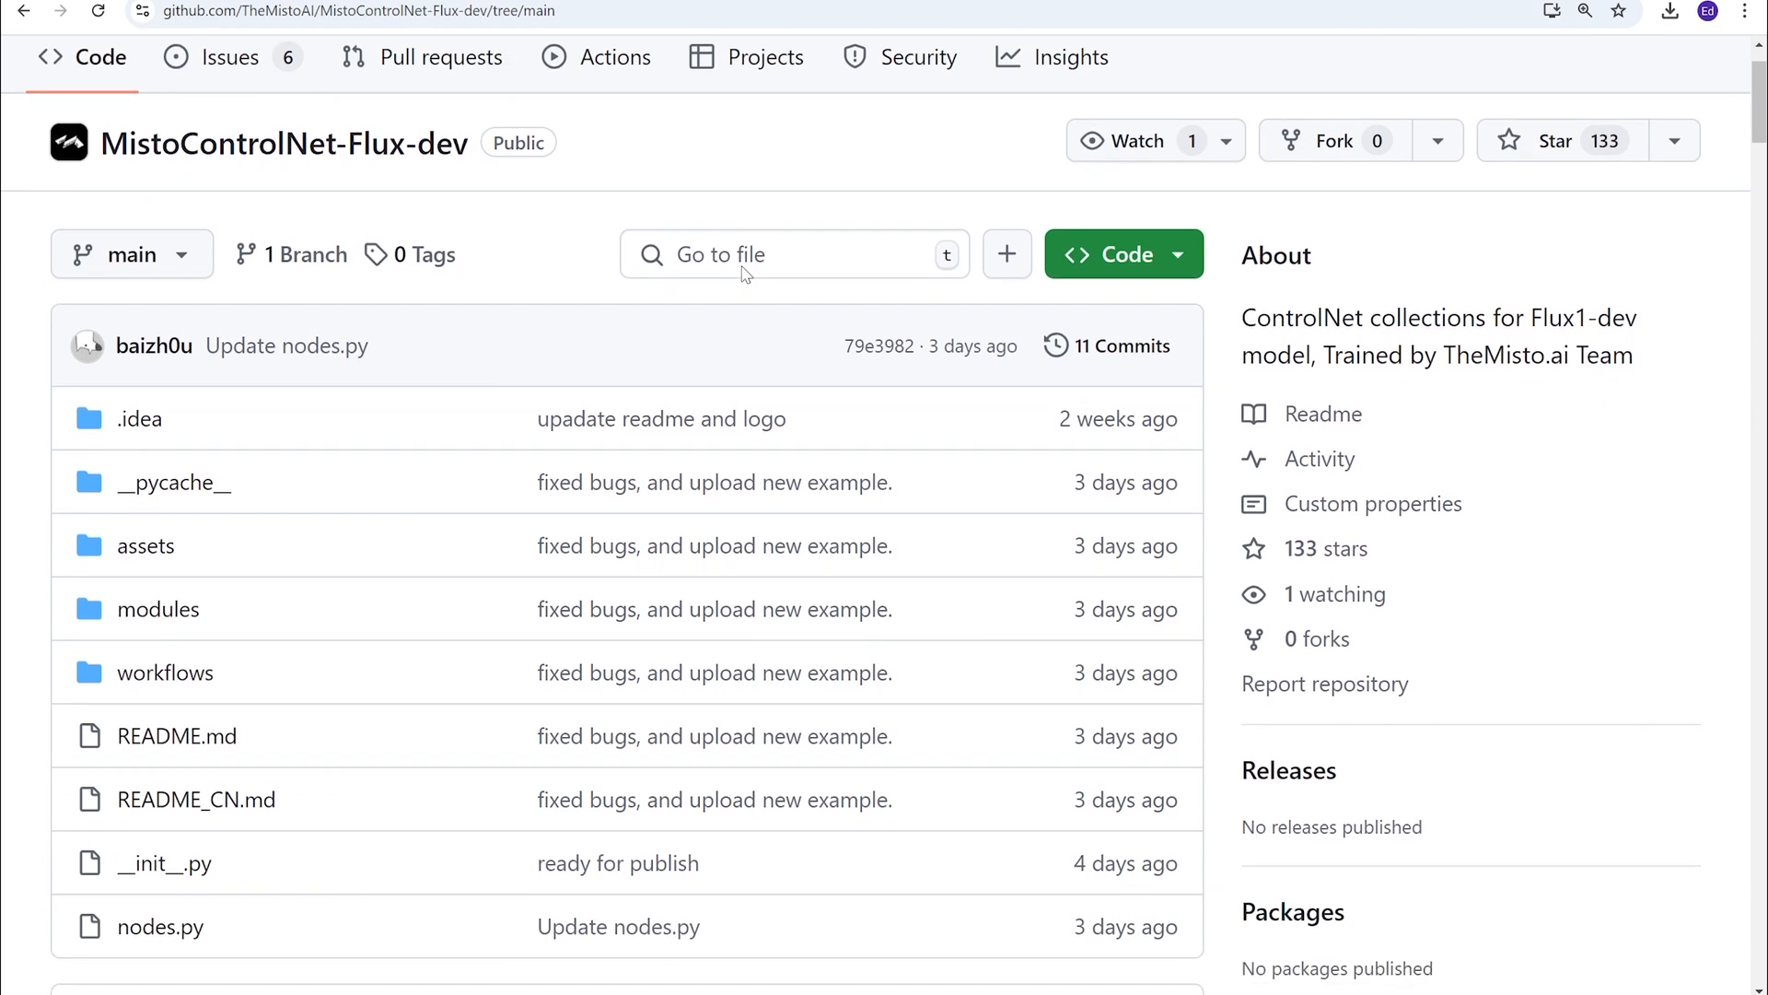
scroll("down", 3)
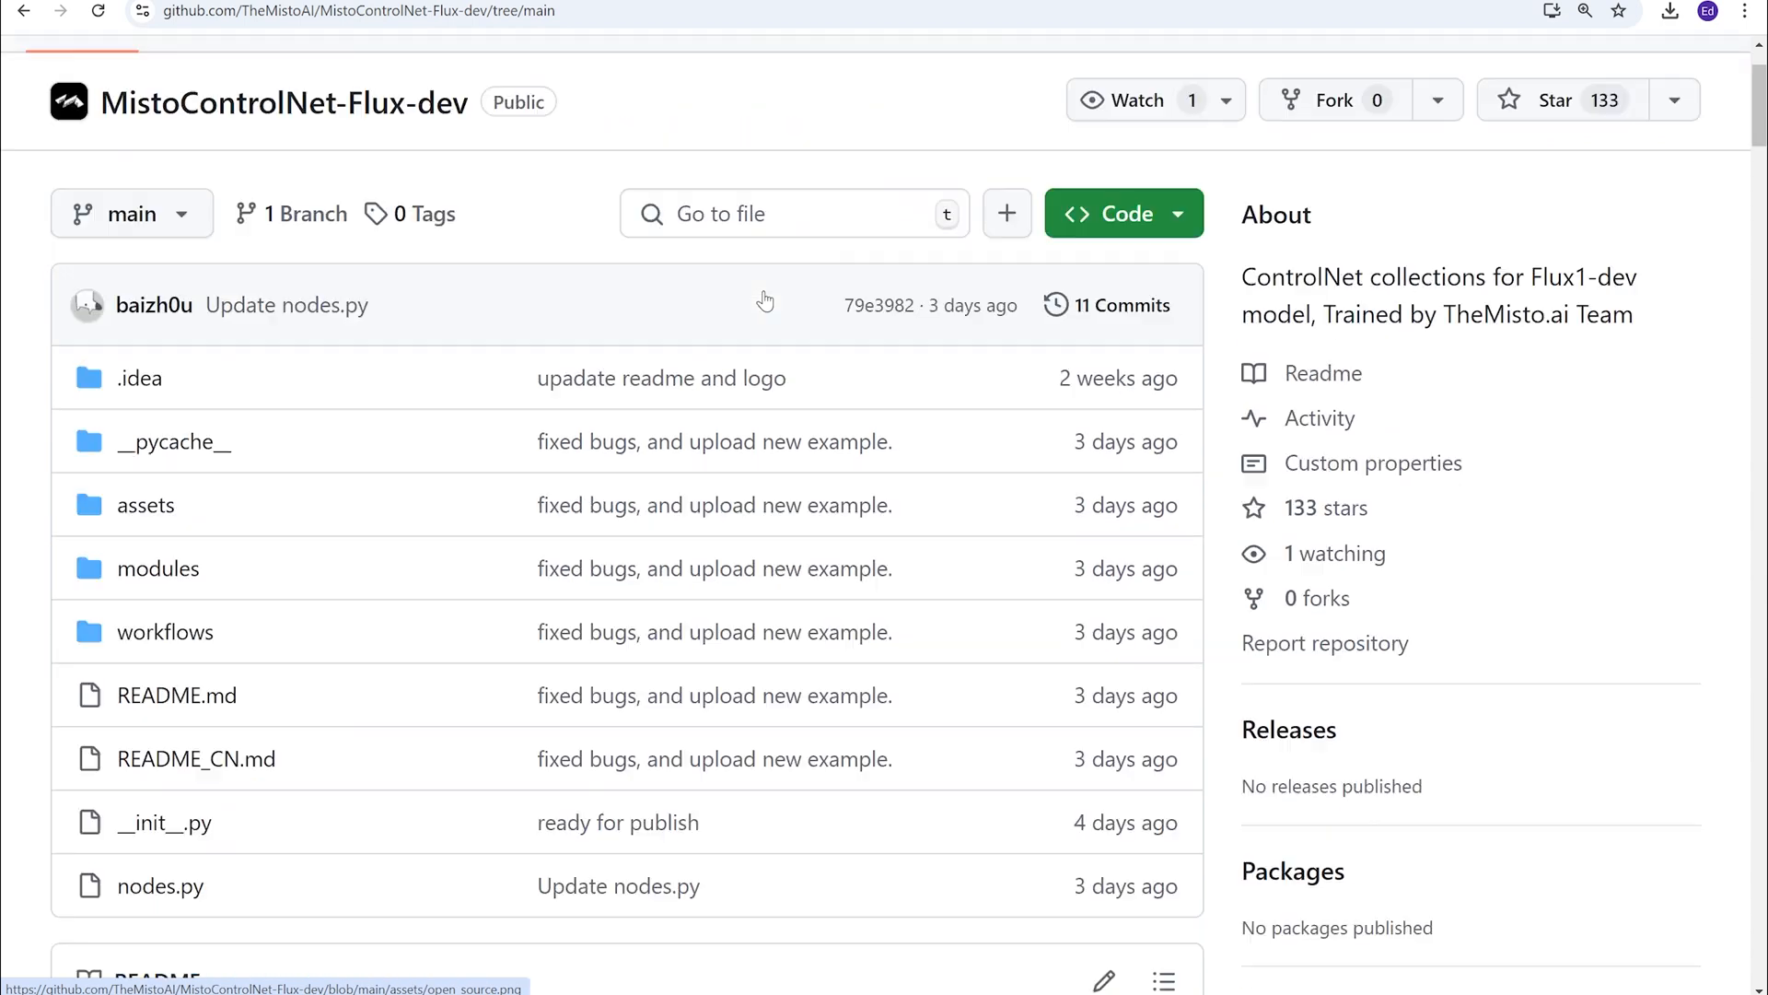
scroll("down", 3)
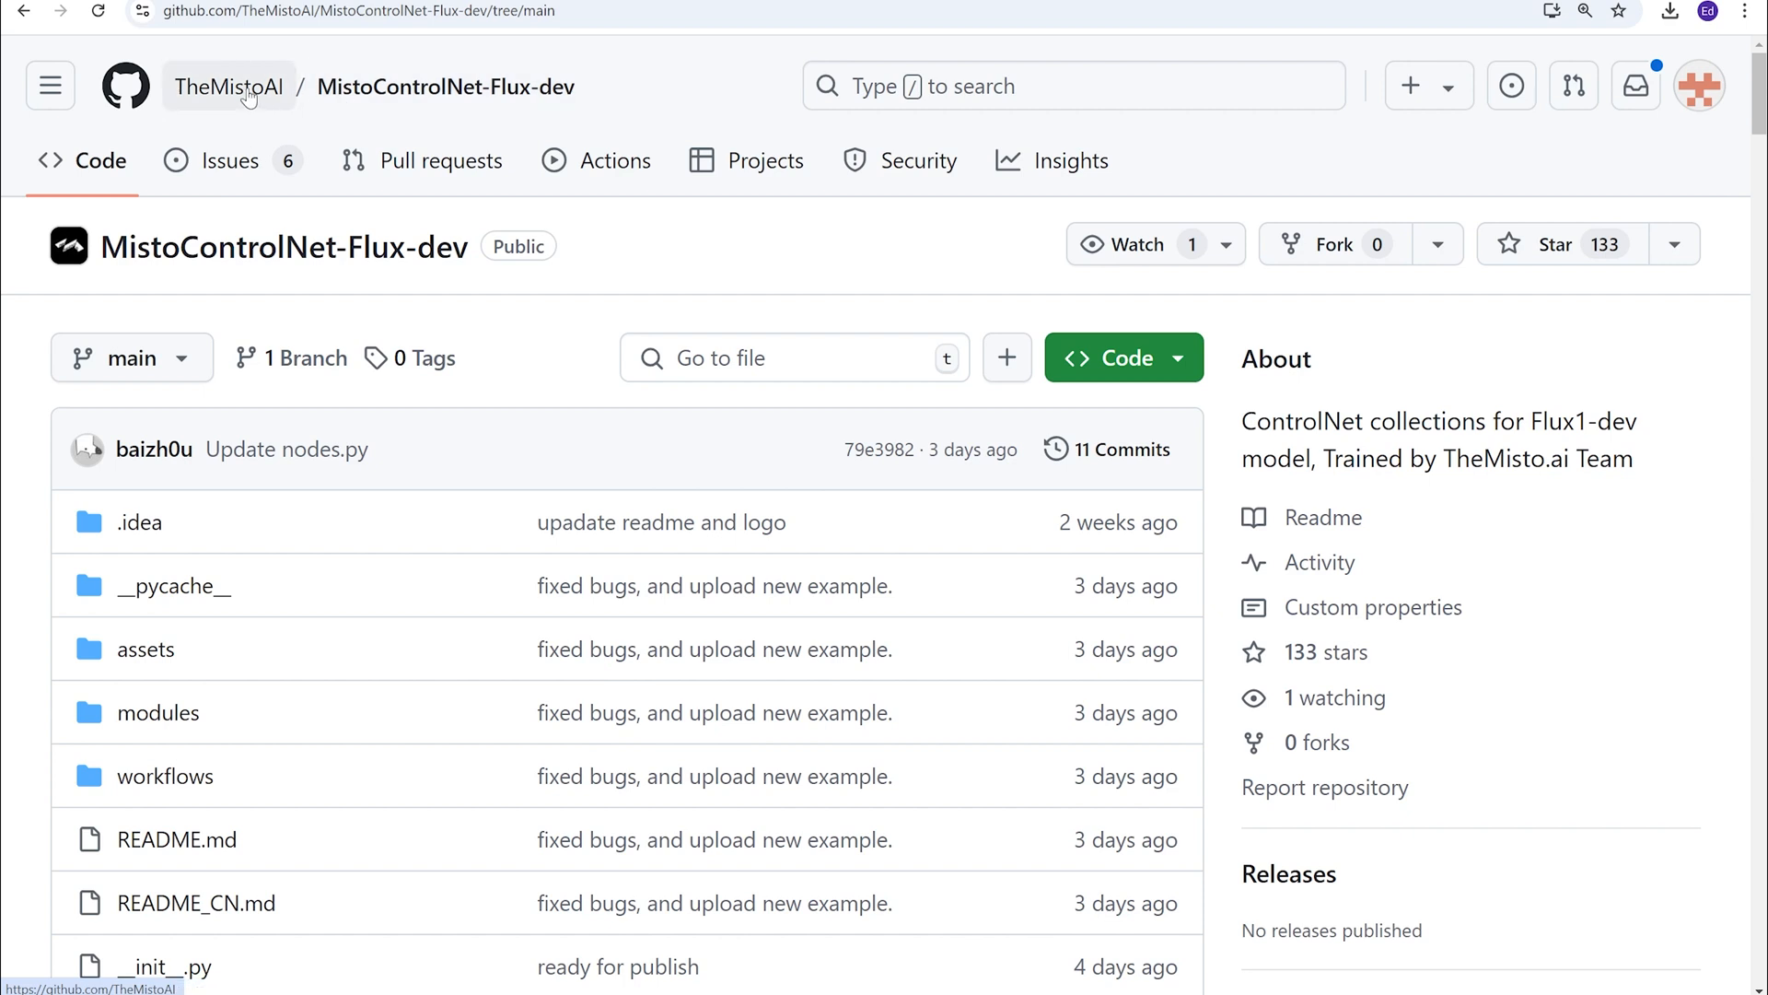
mouse_move(853, 257)
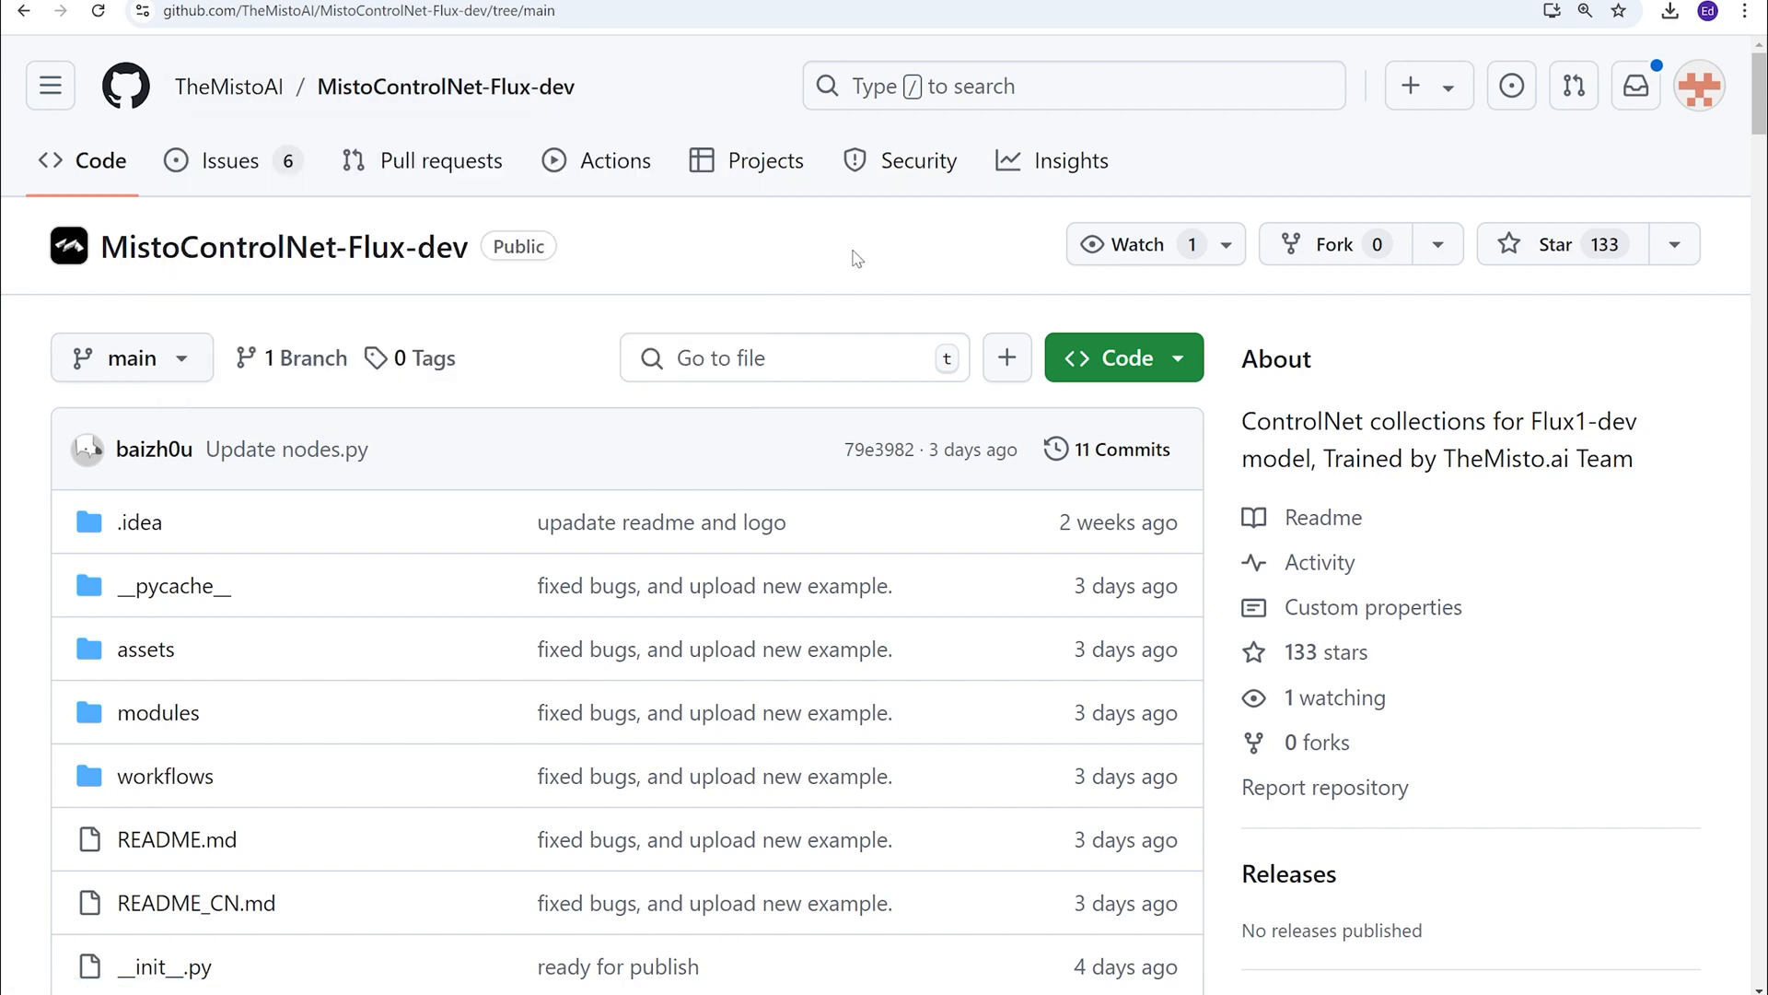
mouse_move(776, 267)
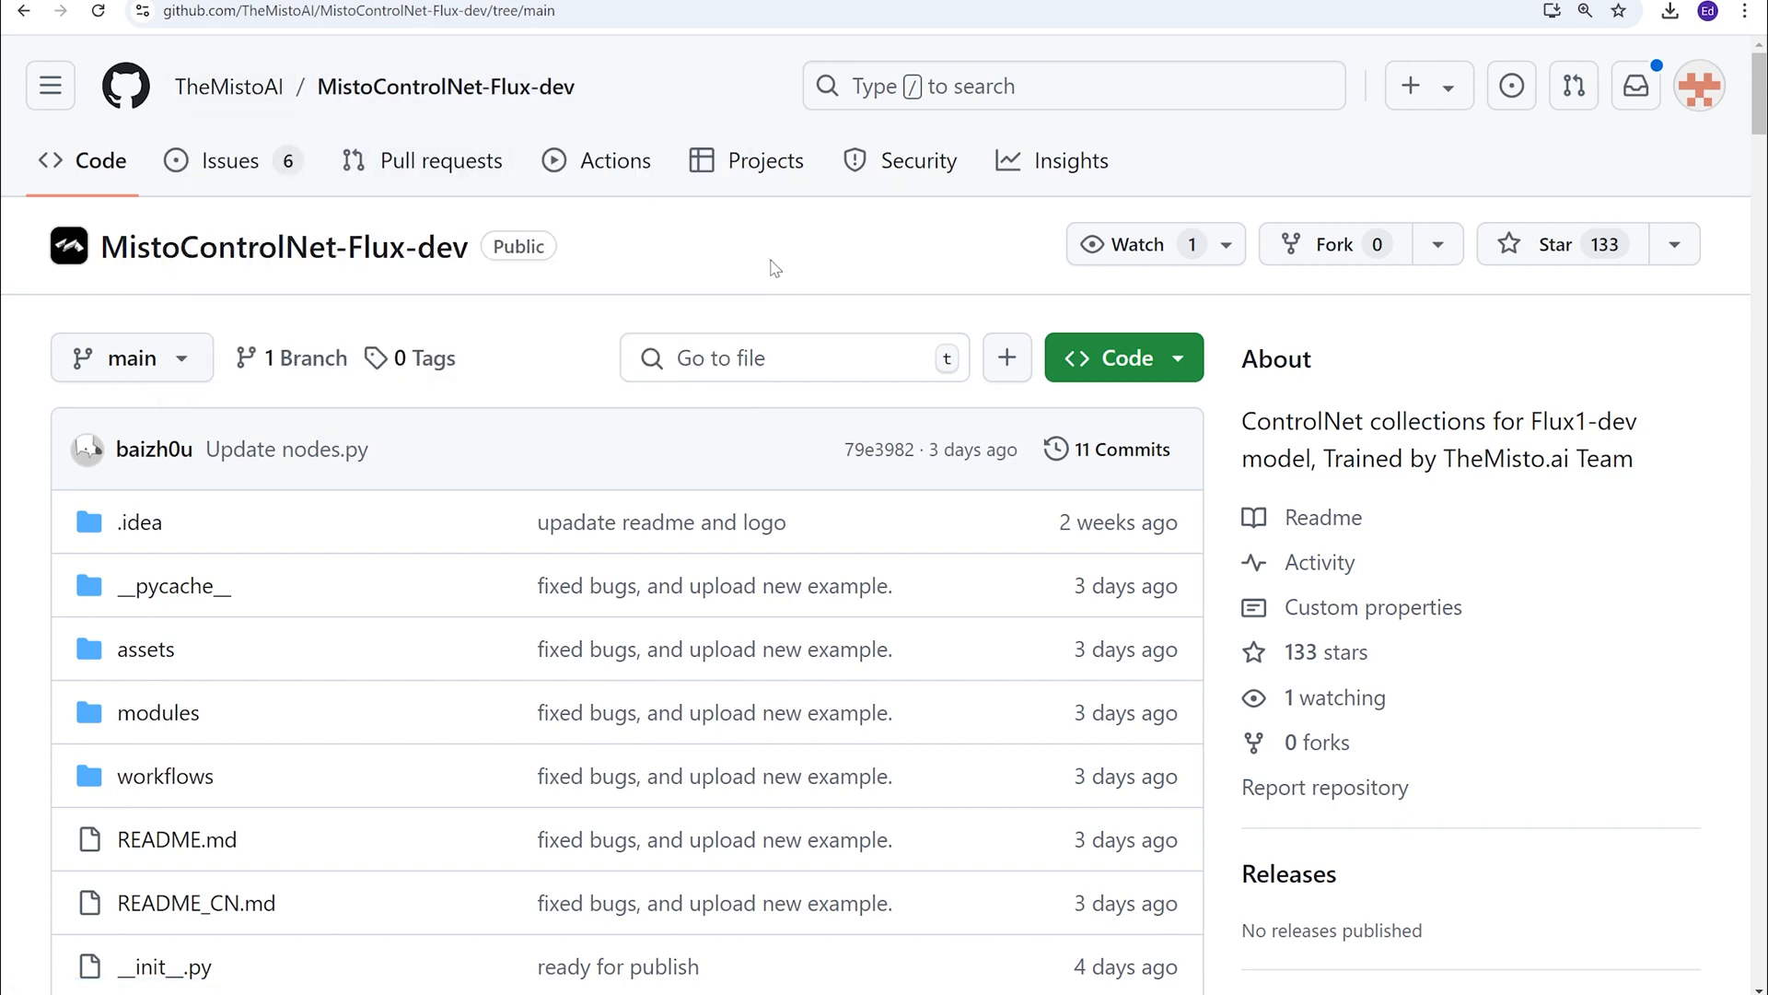
scroll("down", 3)
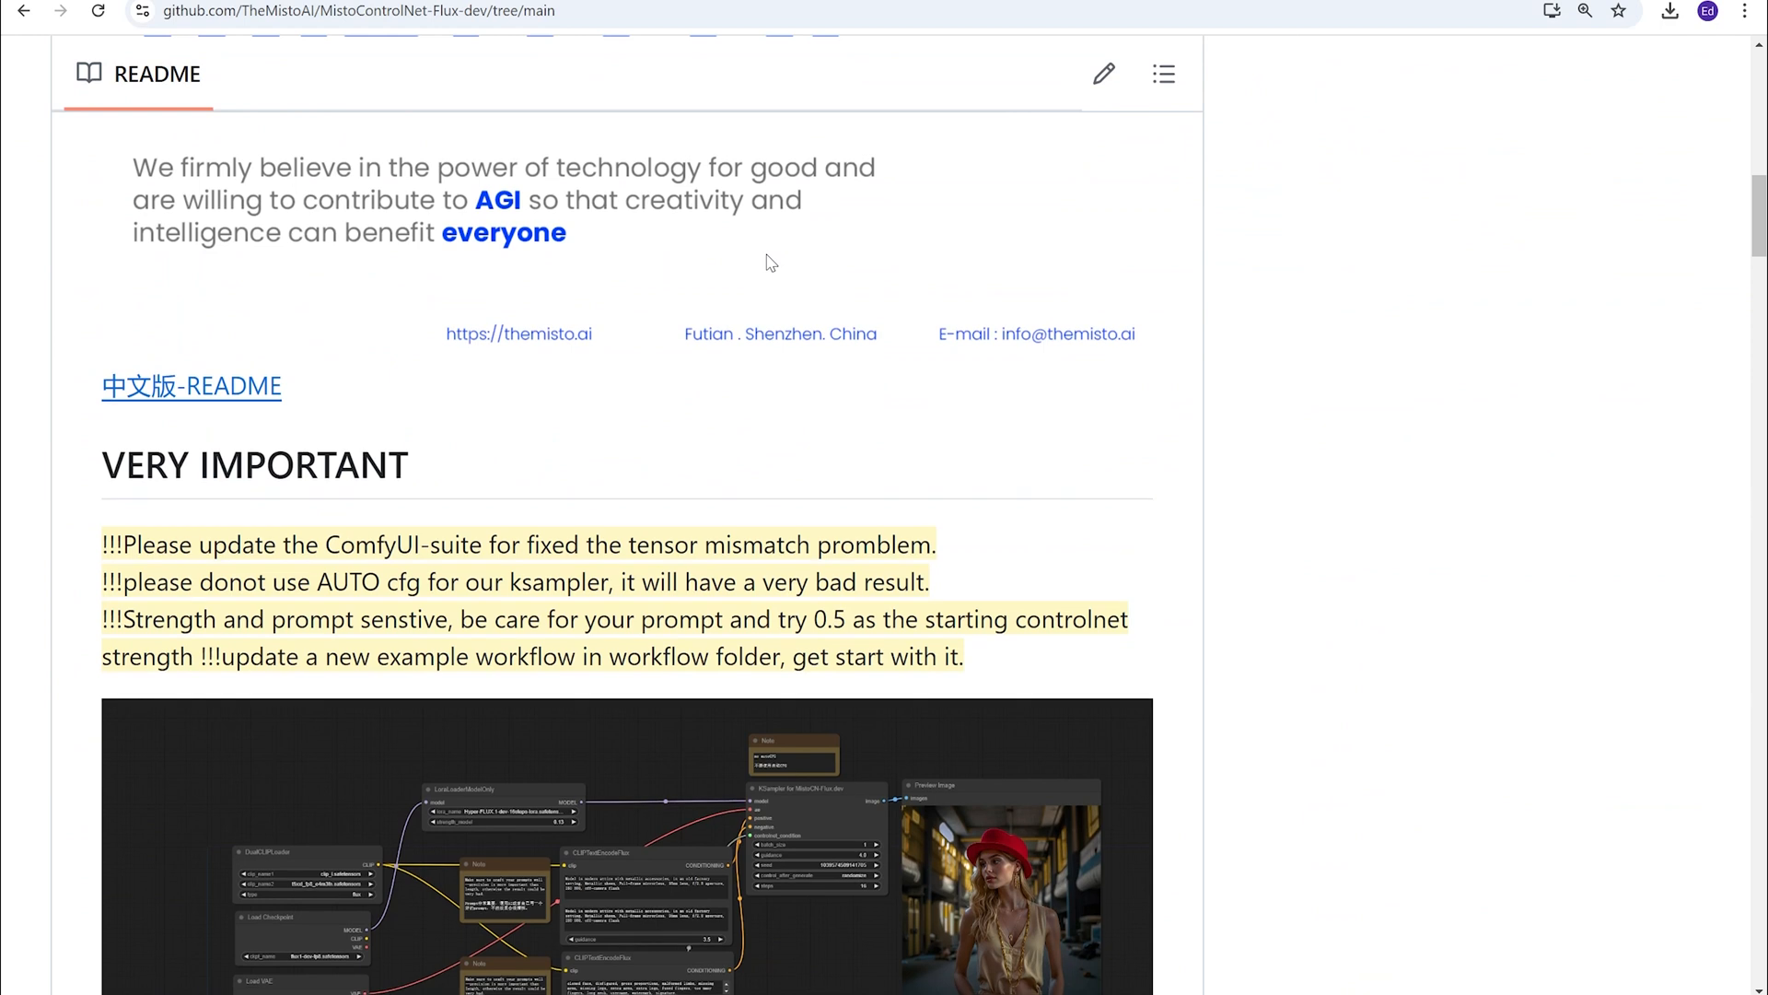
scroll("down", 3)
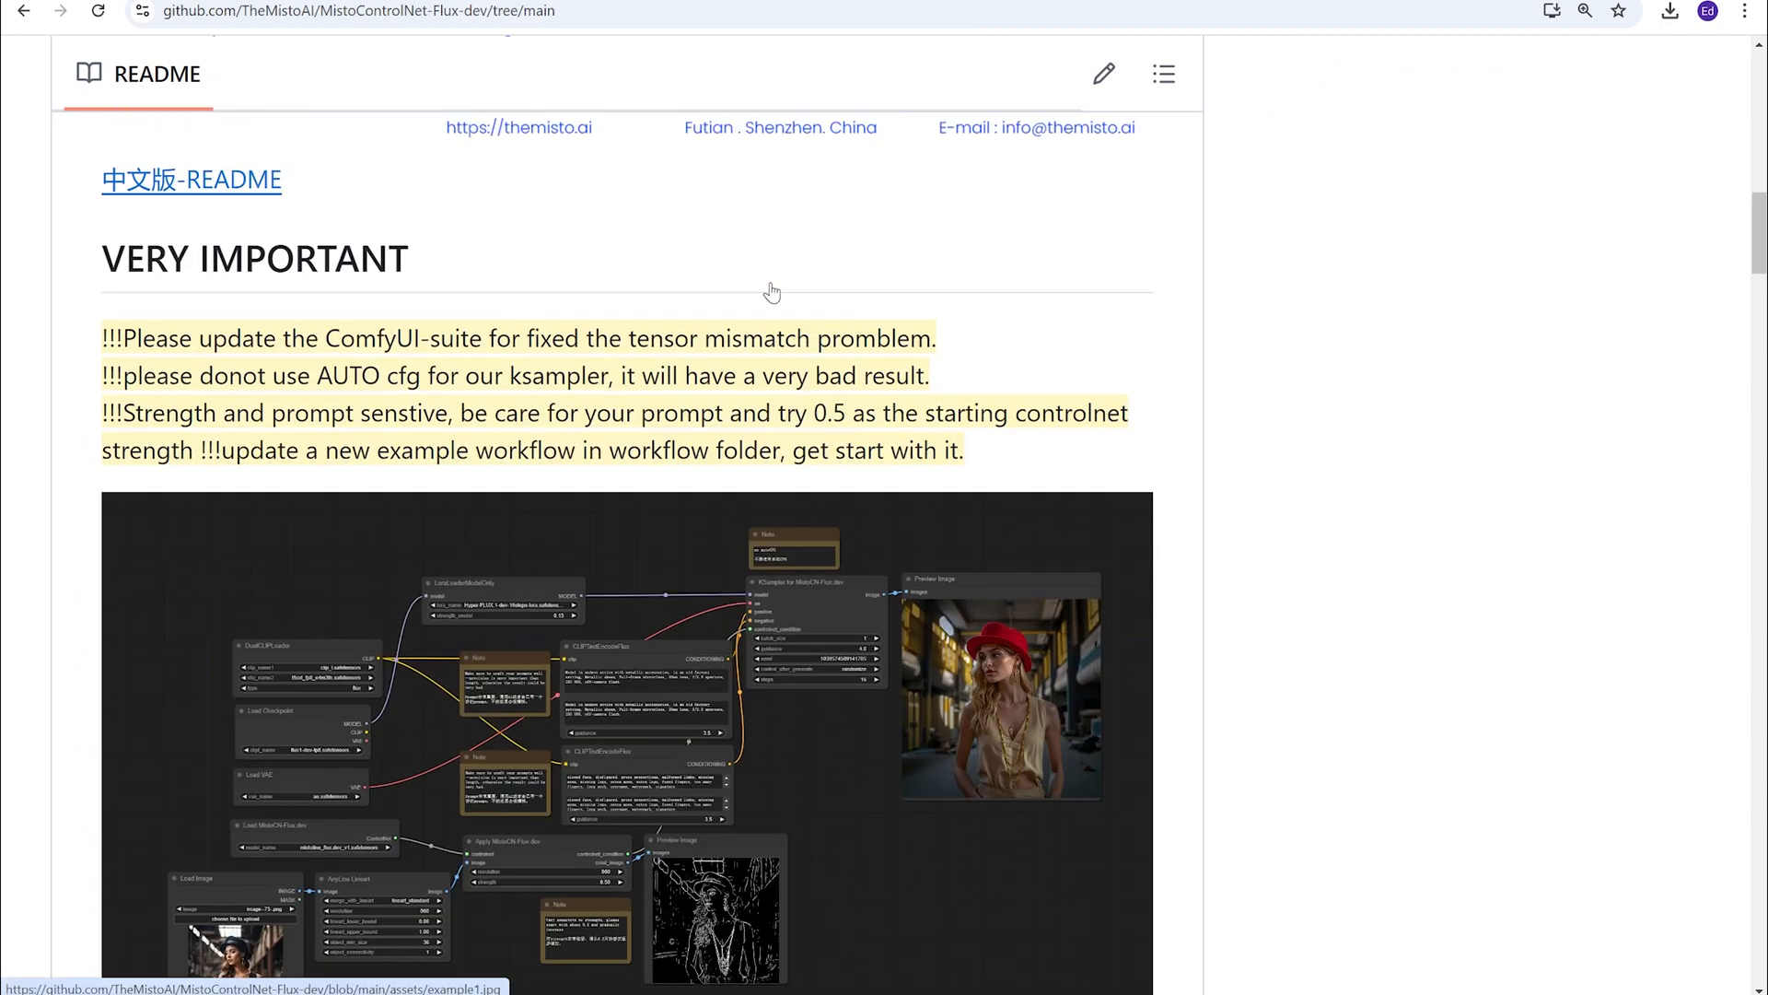
scroll("down", 3)
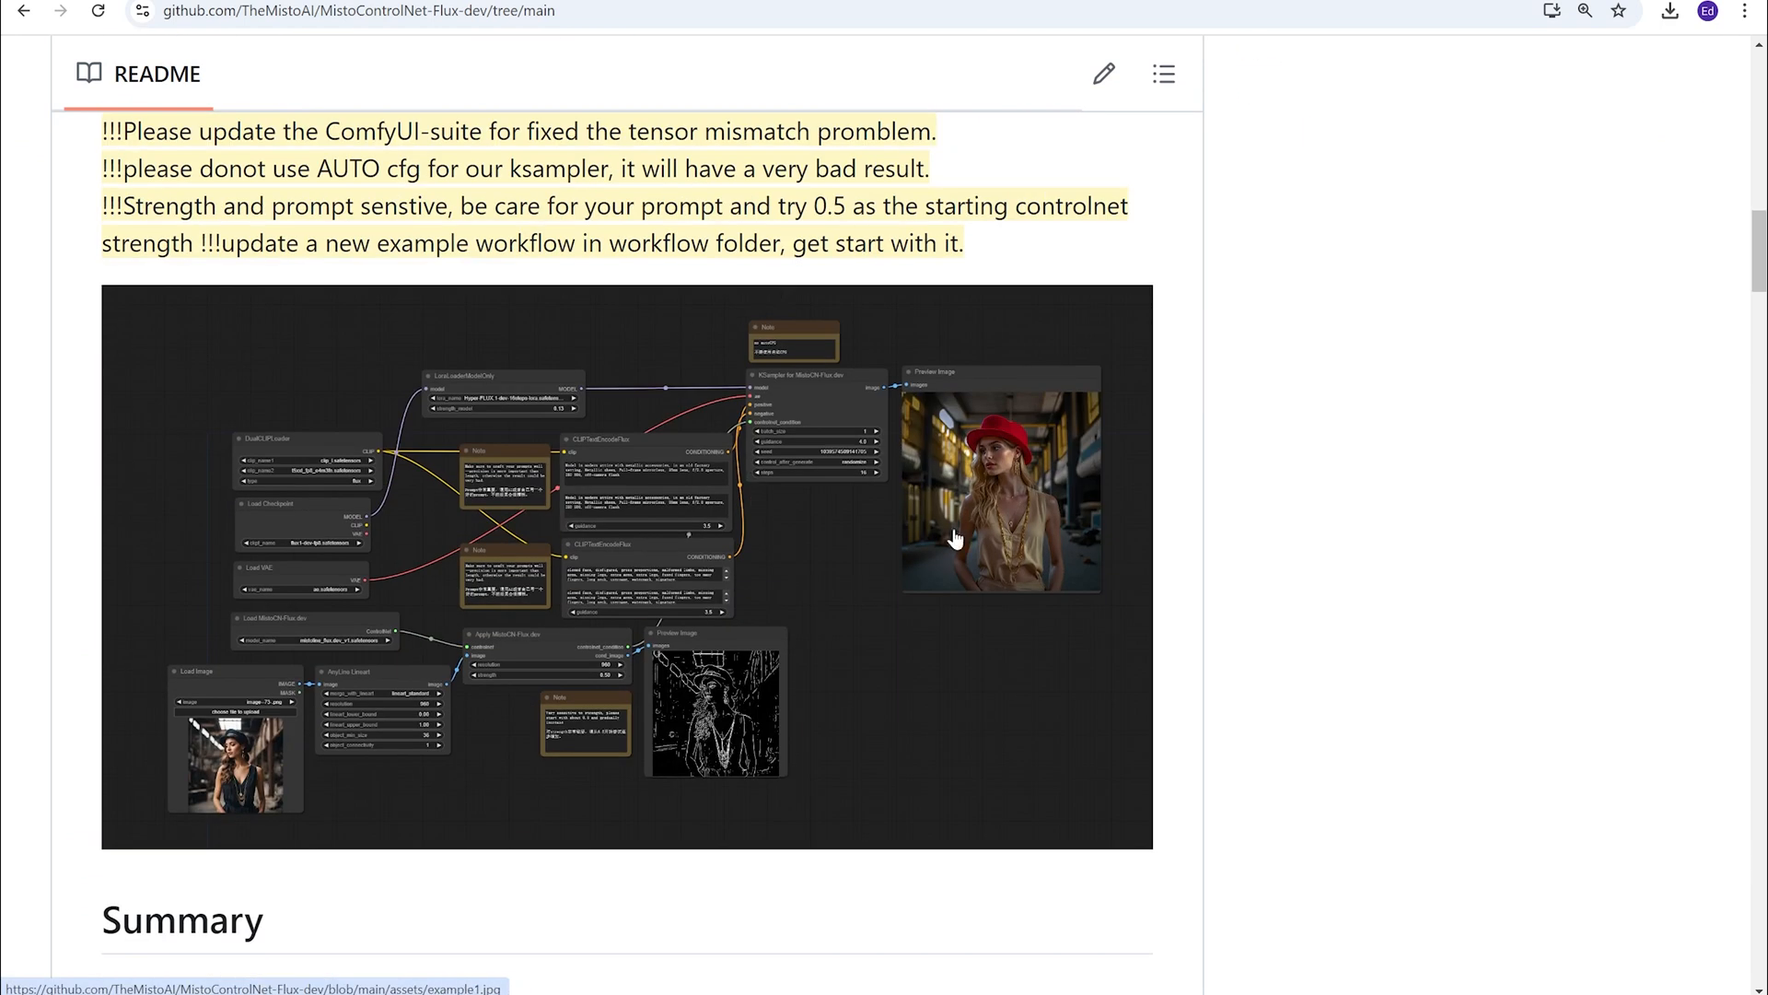
scroll("up", 3)
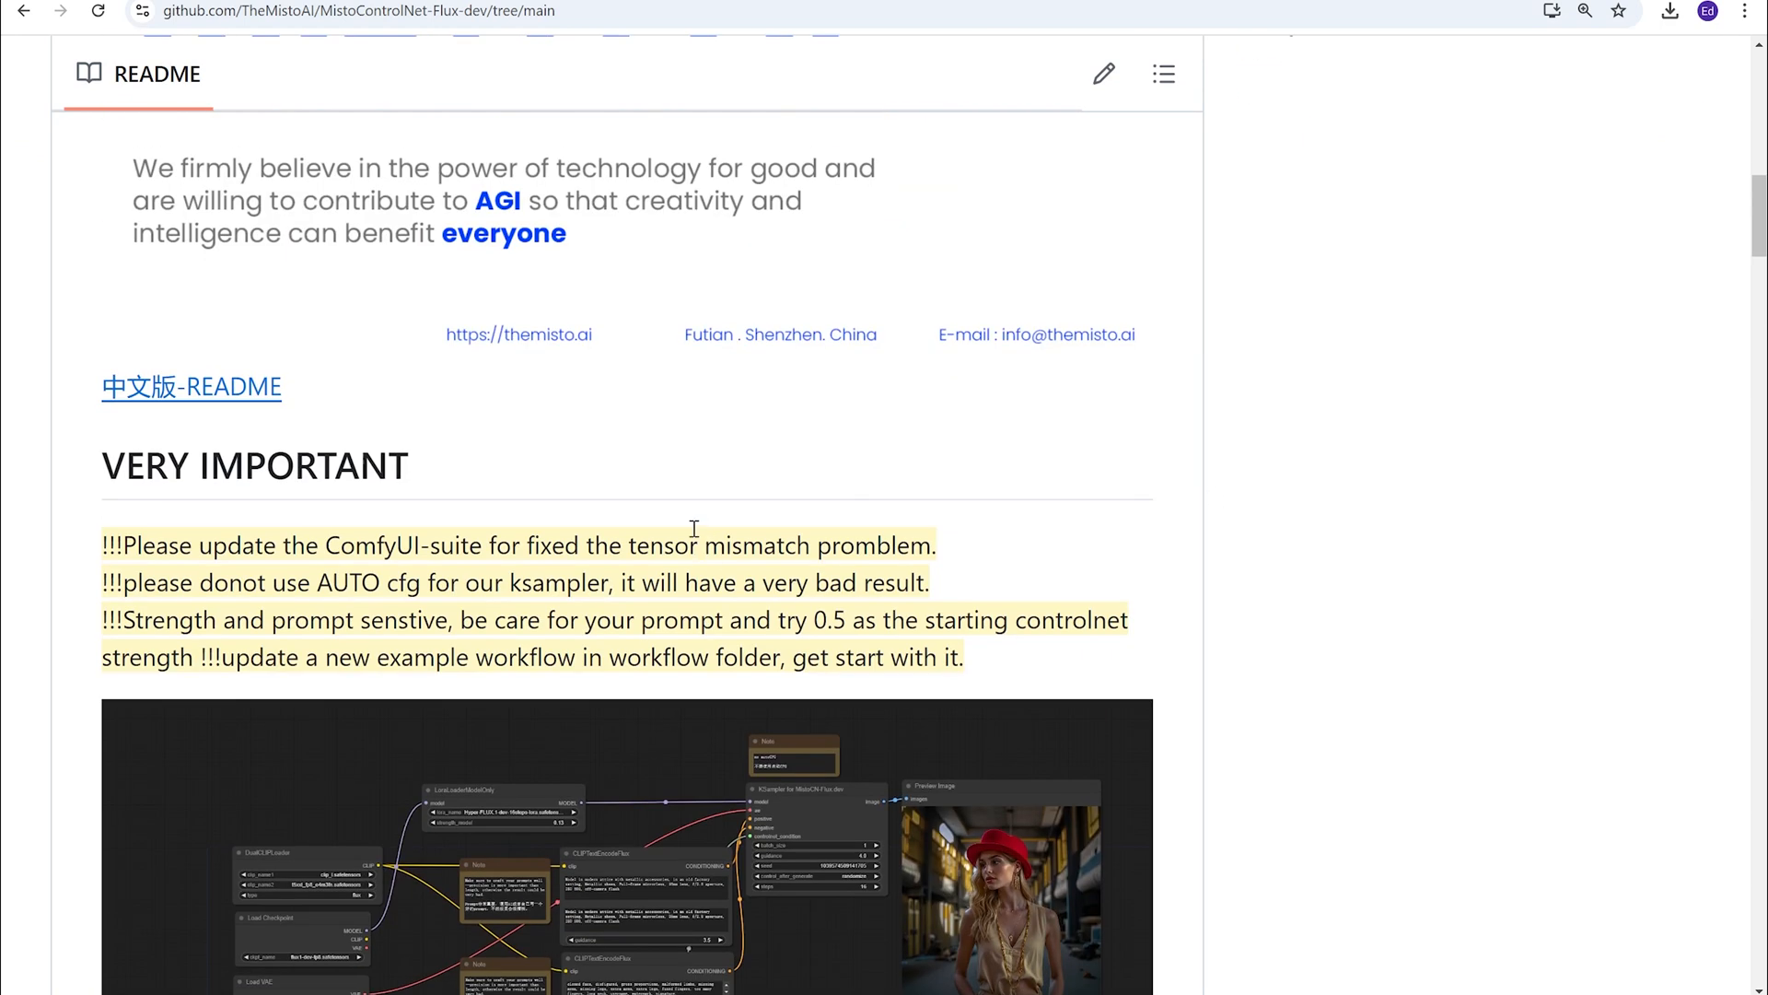
scroll("down", 3)
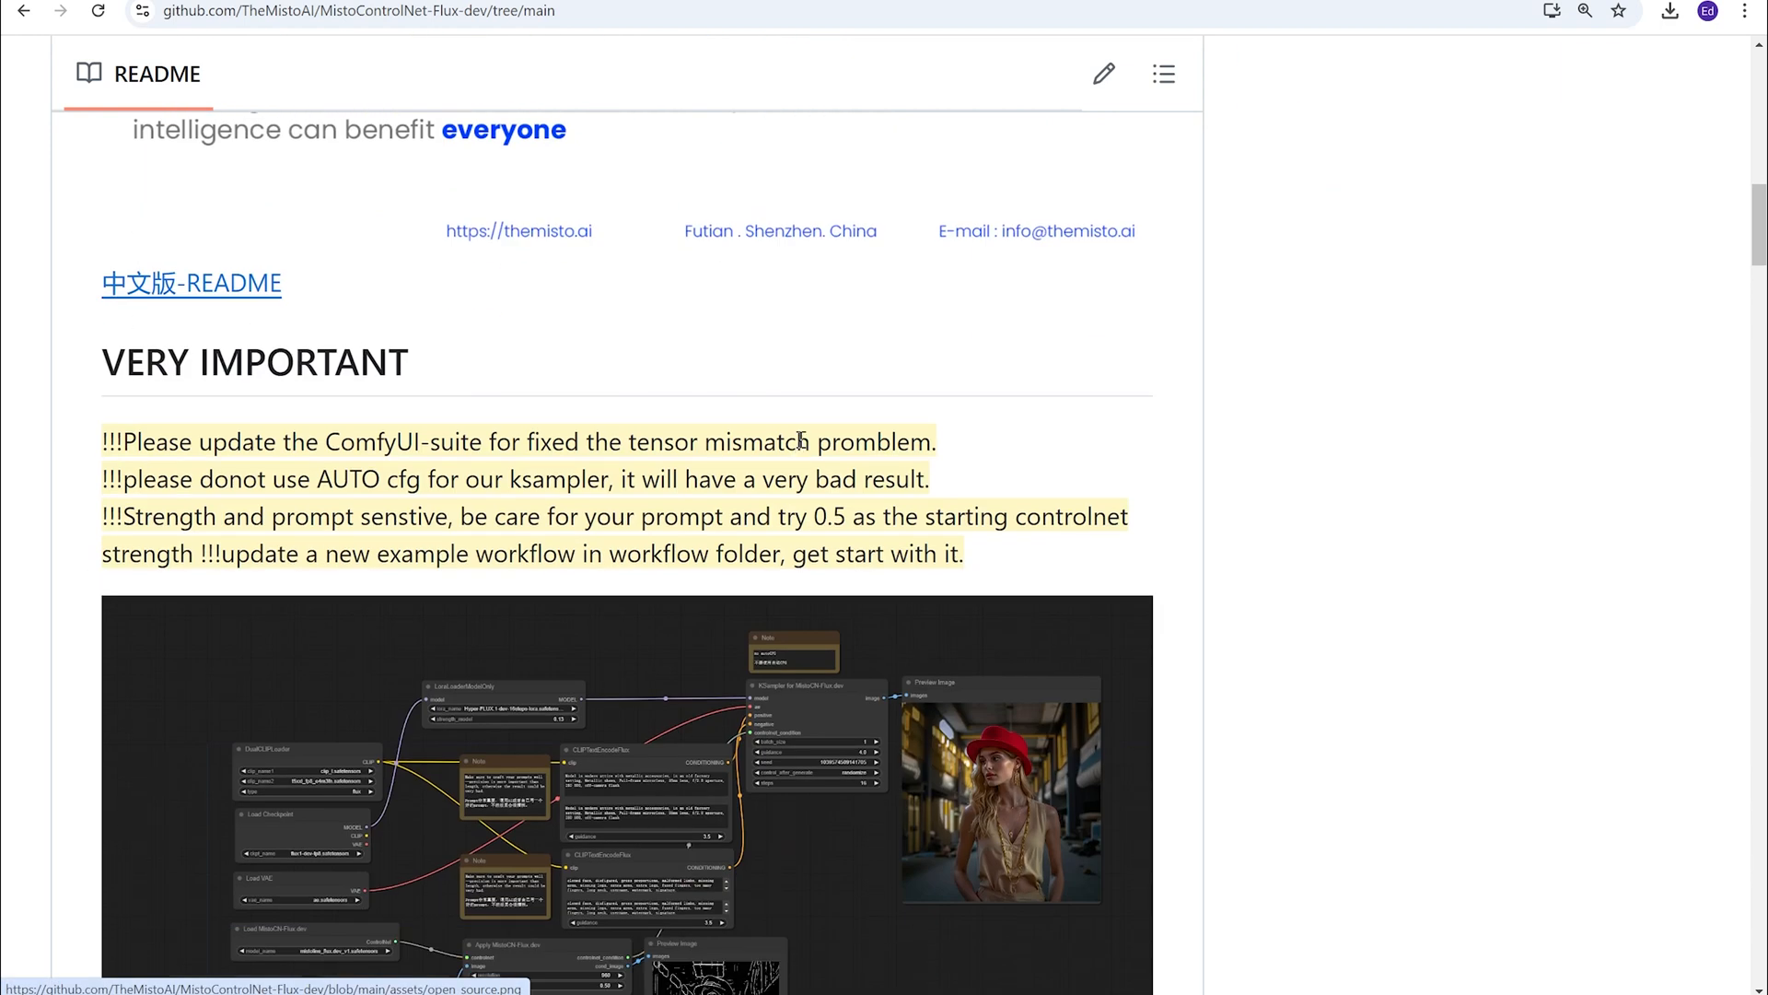
mouse_move(764, 422)
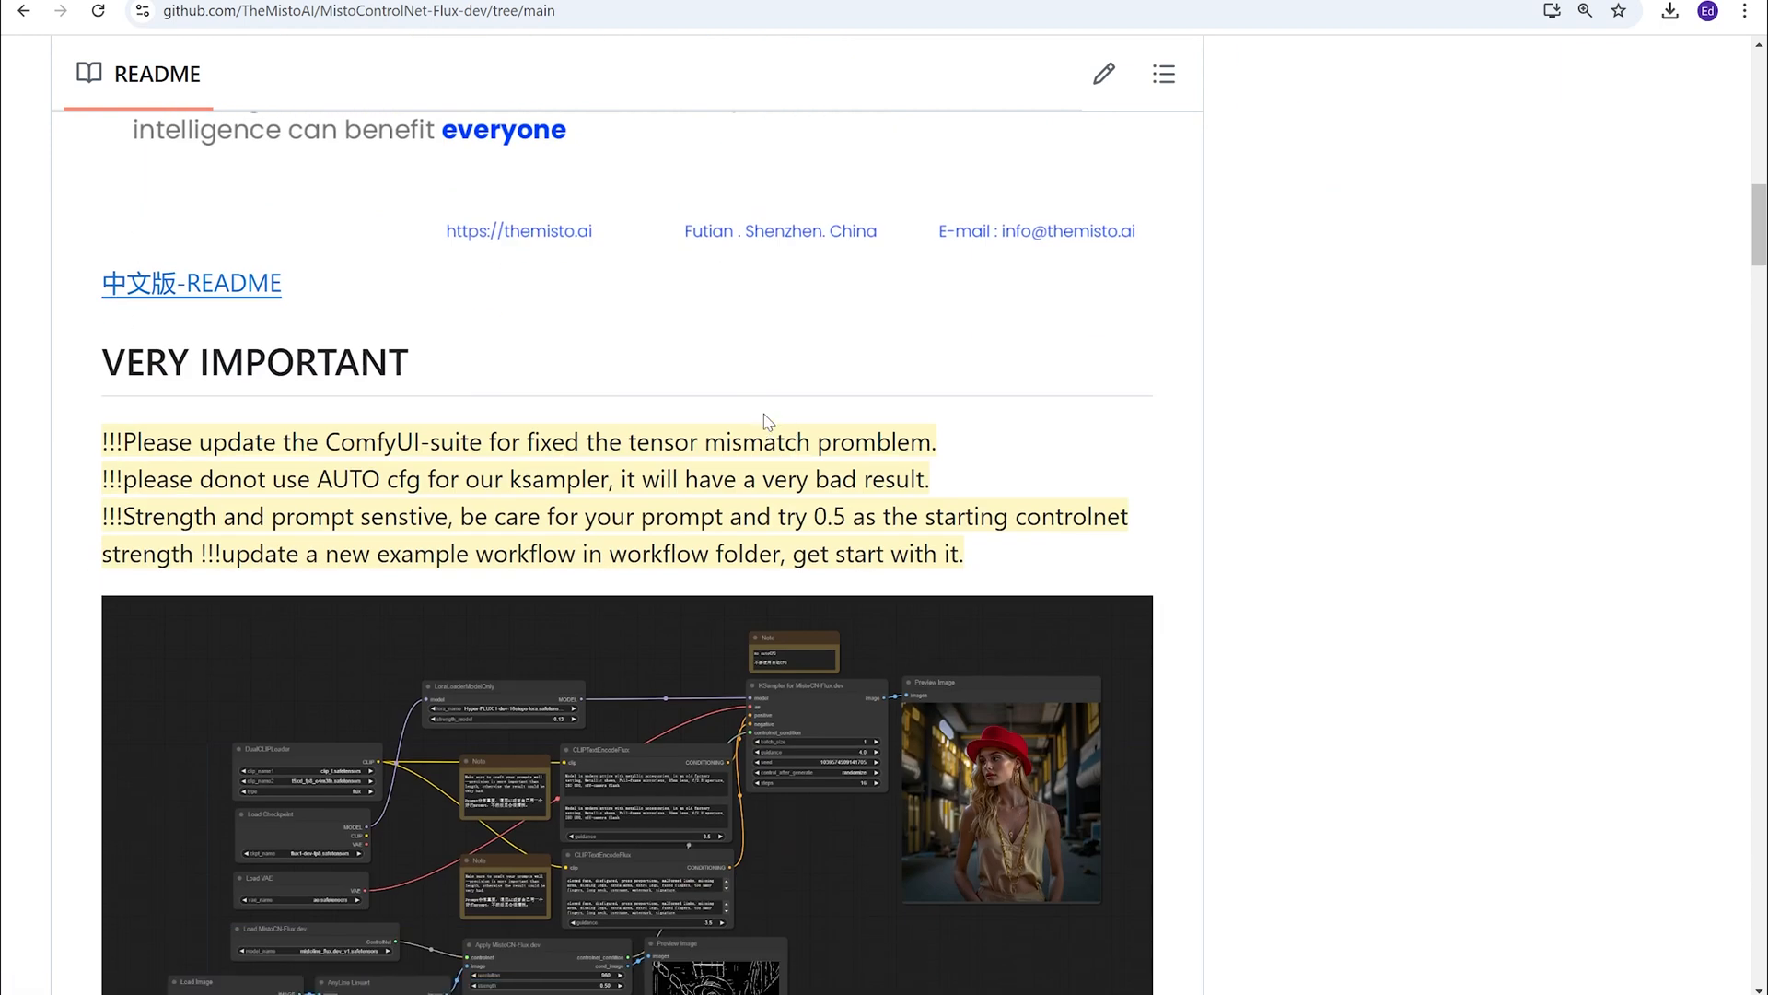
scroll("down", 3)
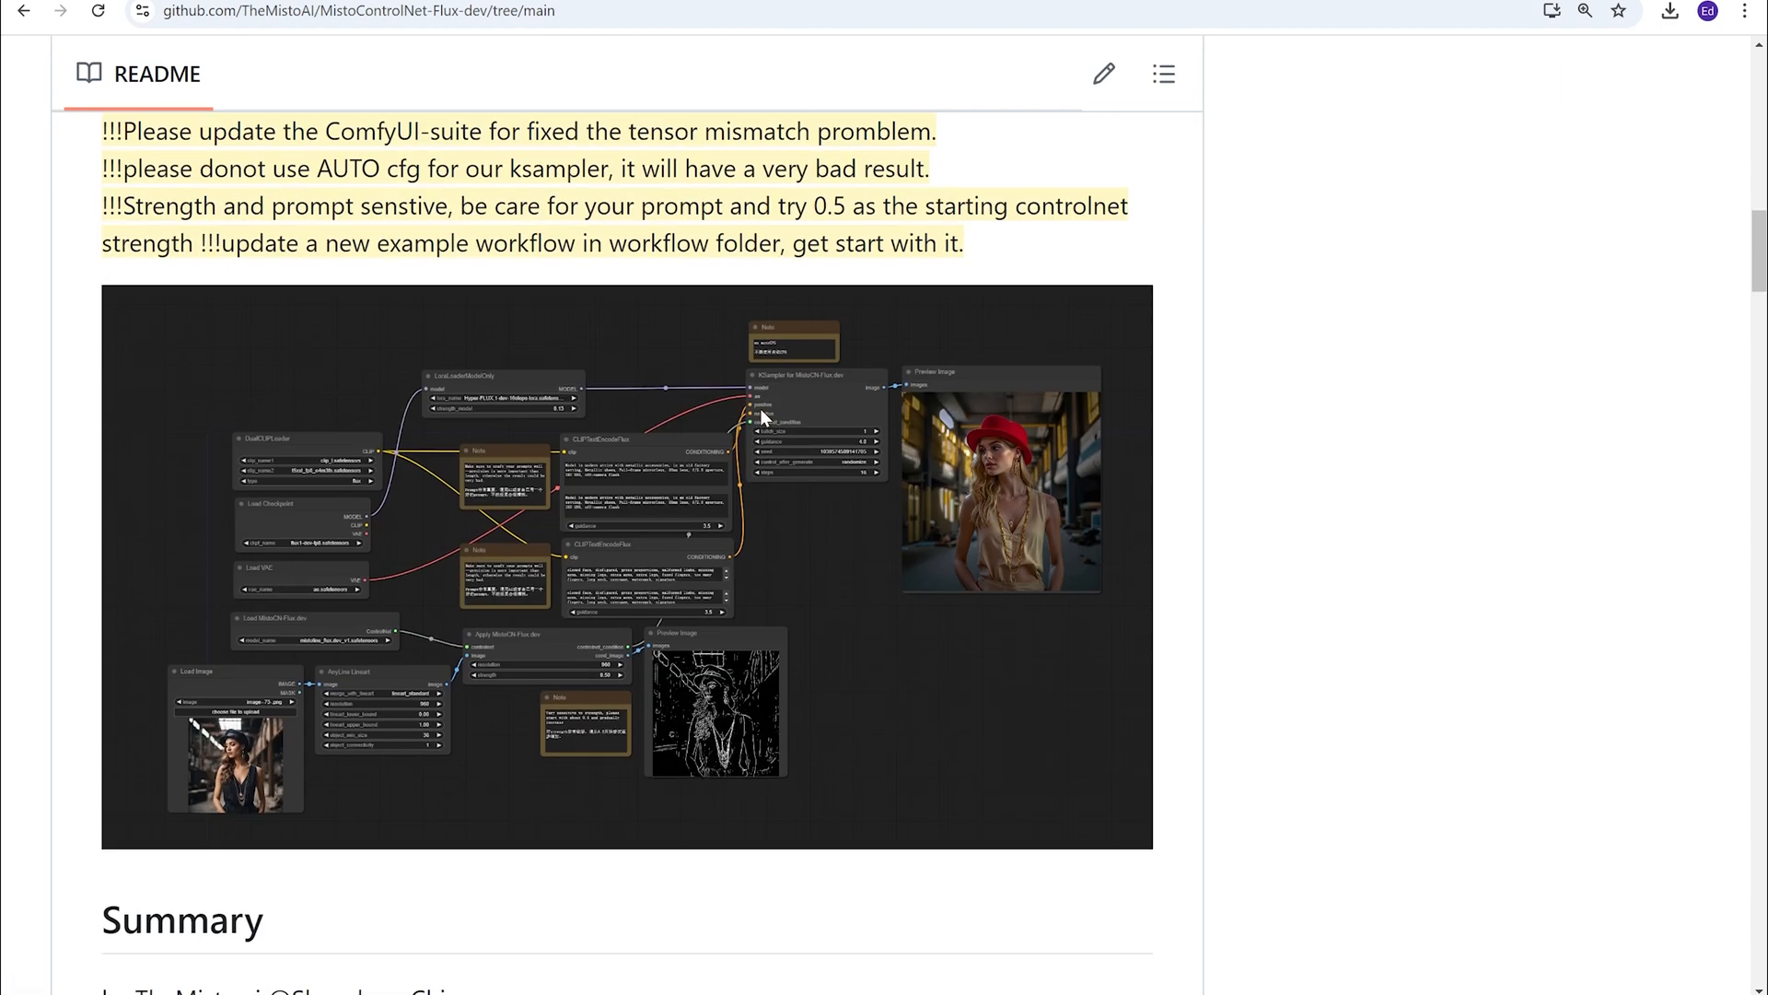
scroll("up", 3)
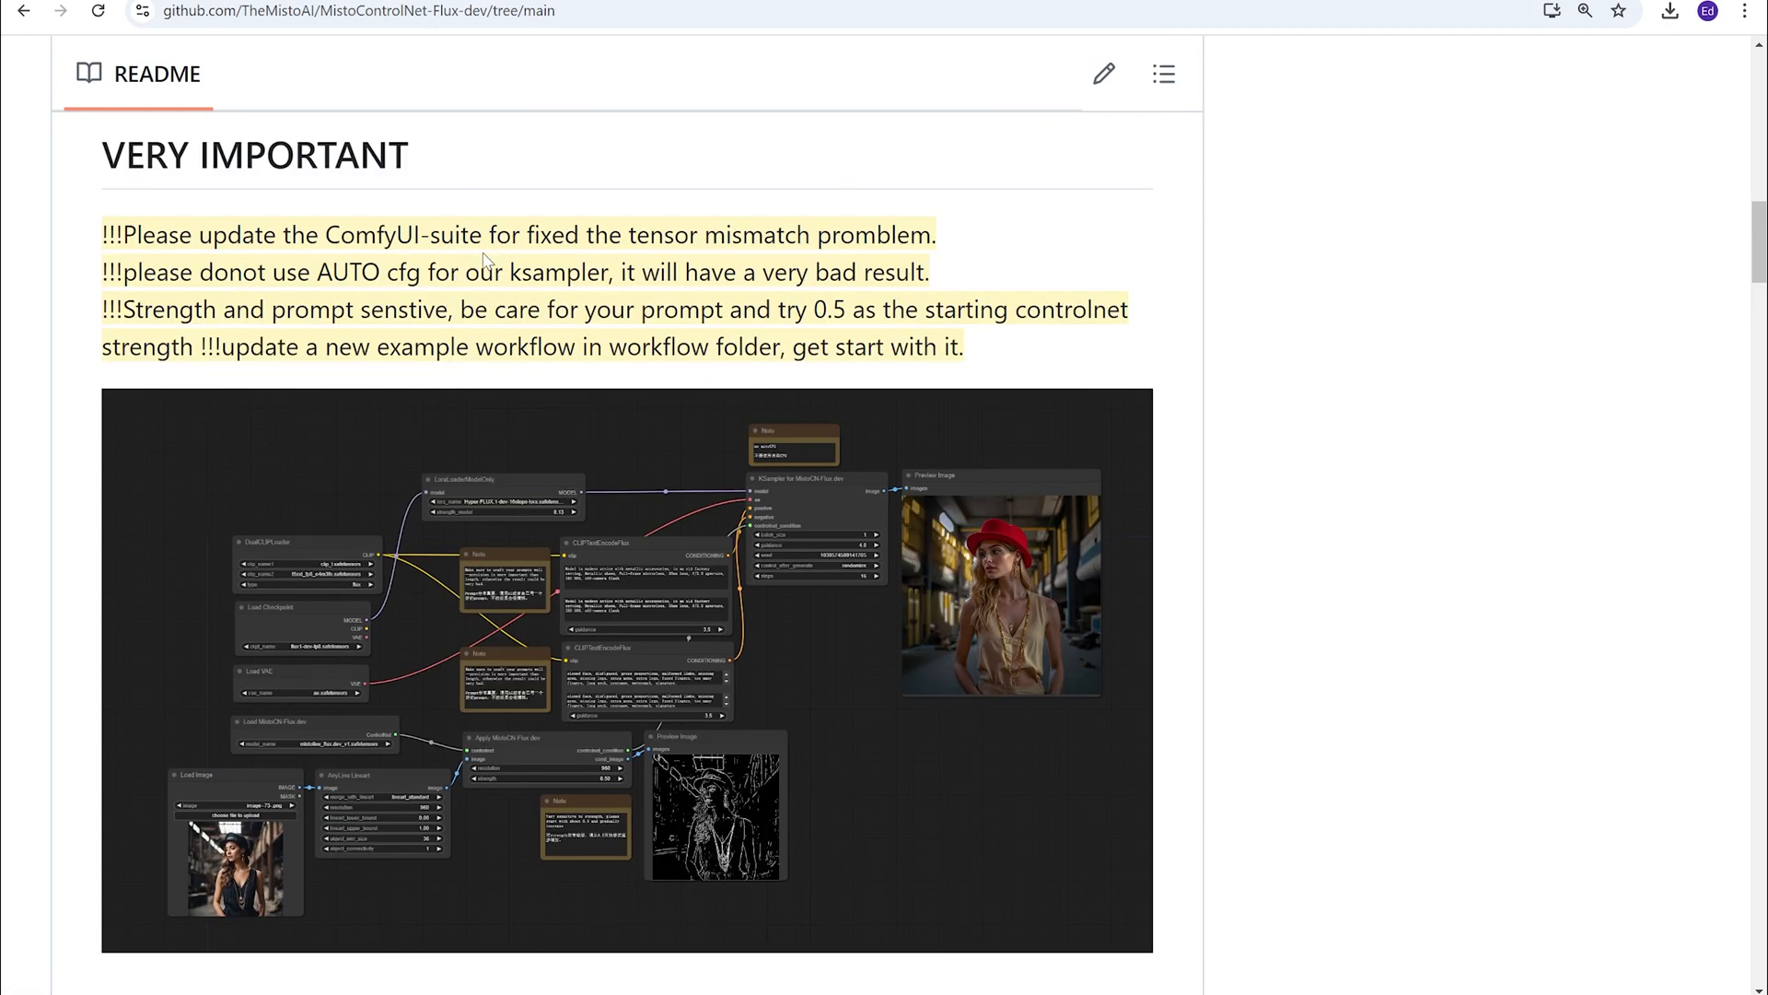
mouse_move(748, 293)
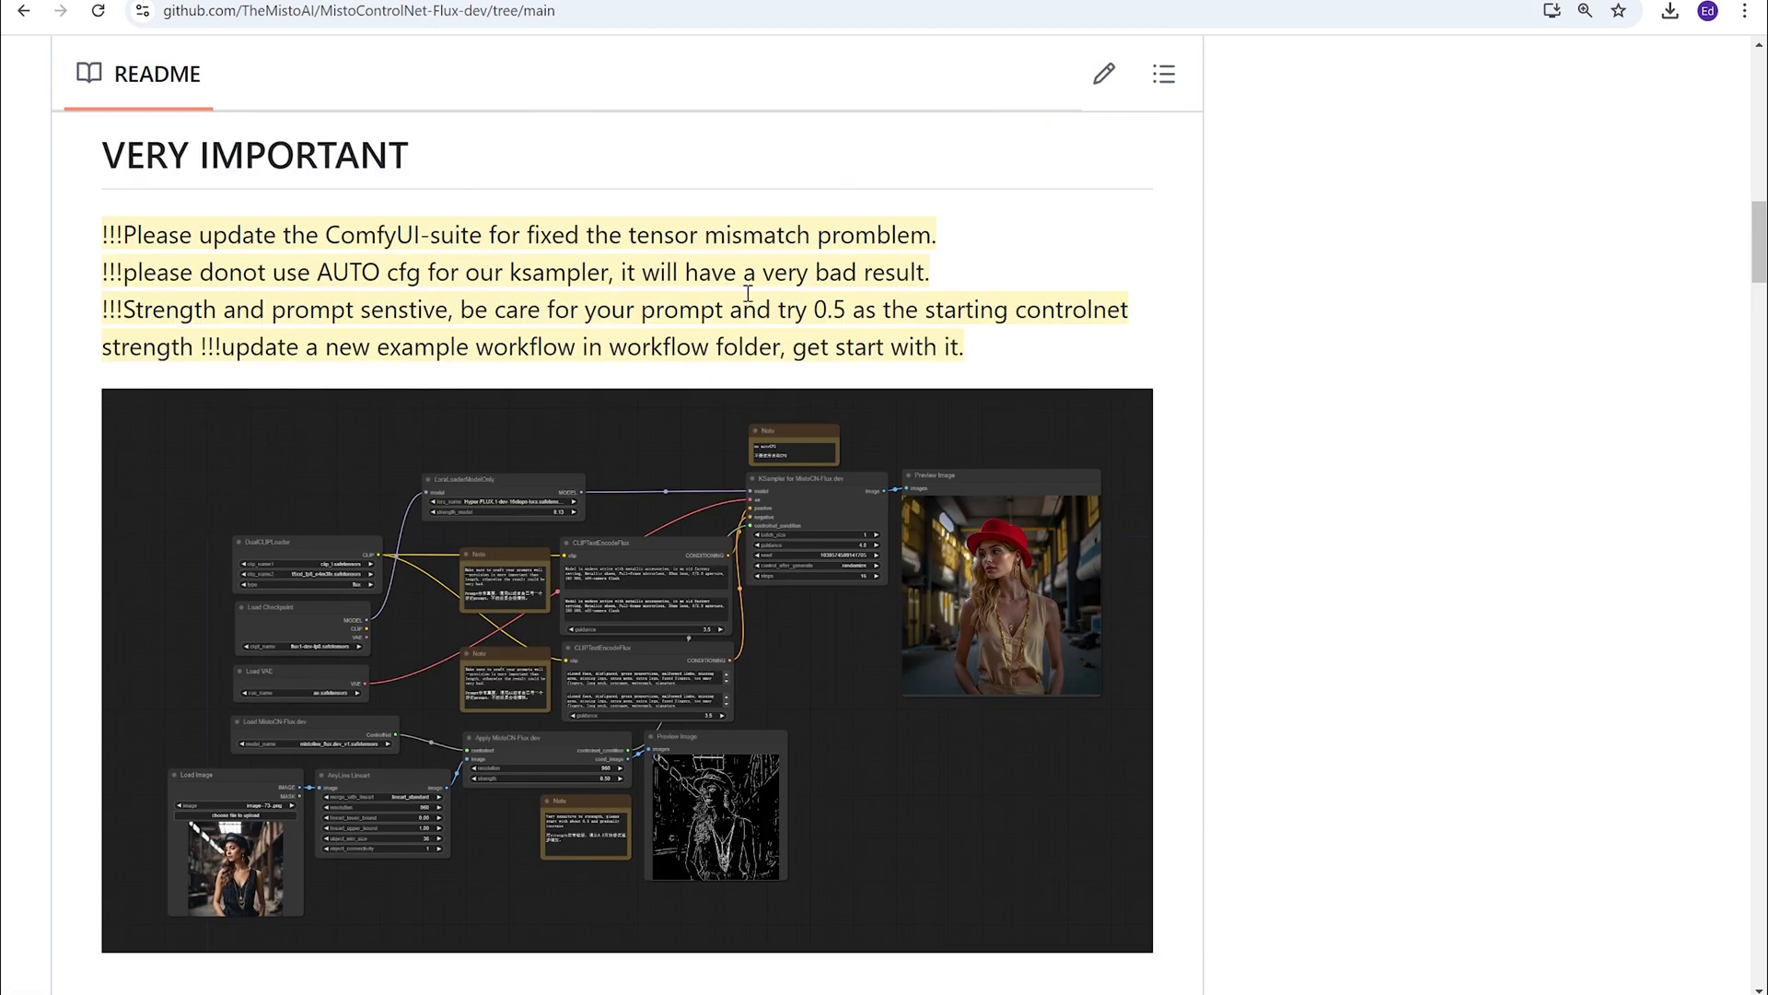
mouse_move(825, 295)
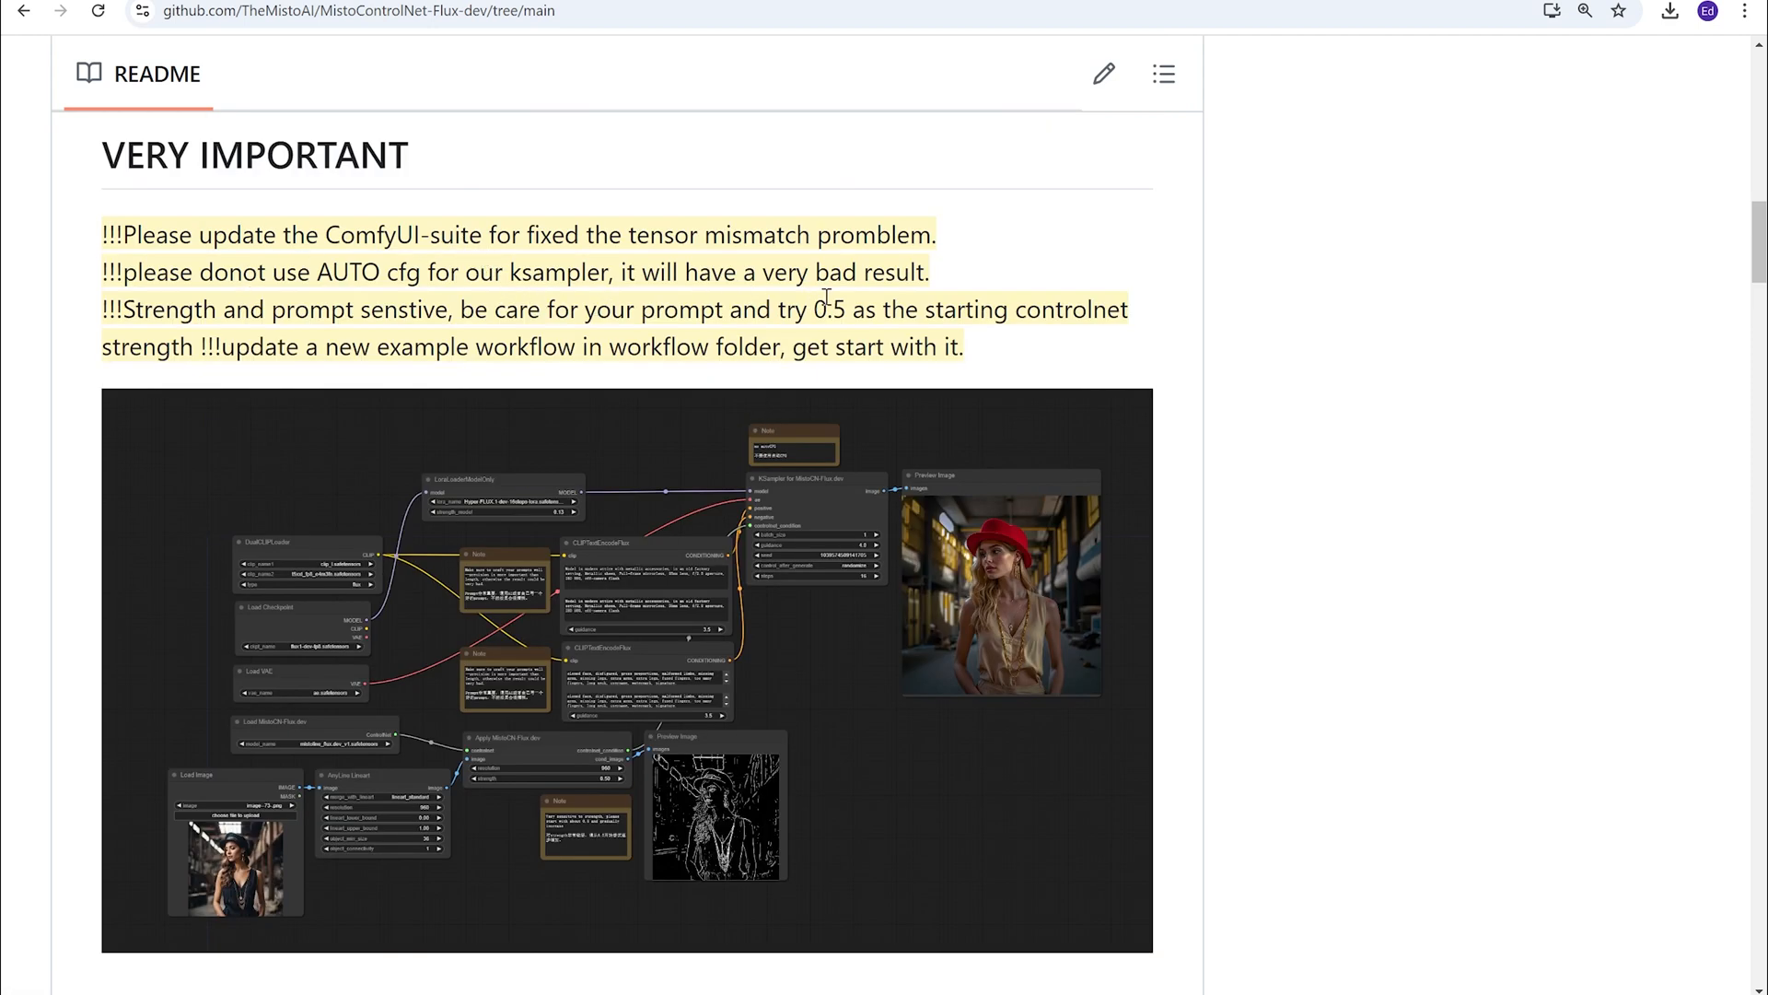
Scroll the README further to the MistoLine_Flux.dev_v1 Huggingface link and the Usage section
scroll("down", 3)
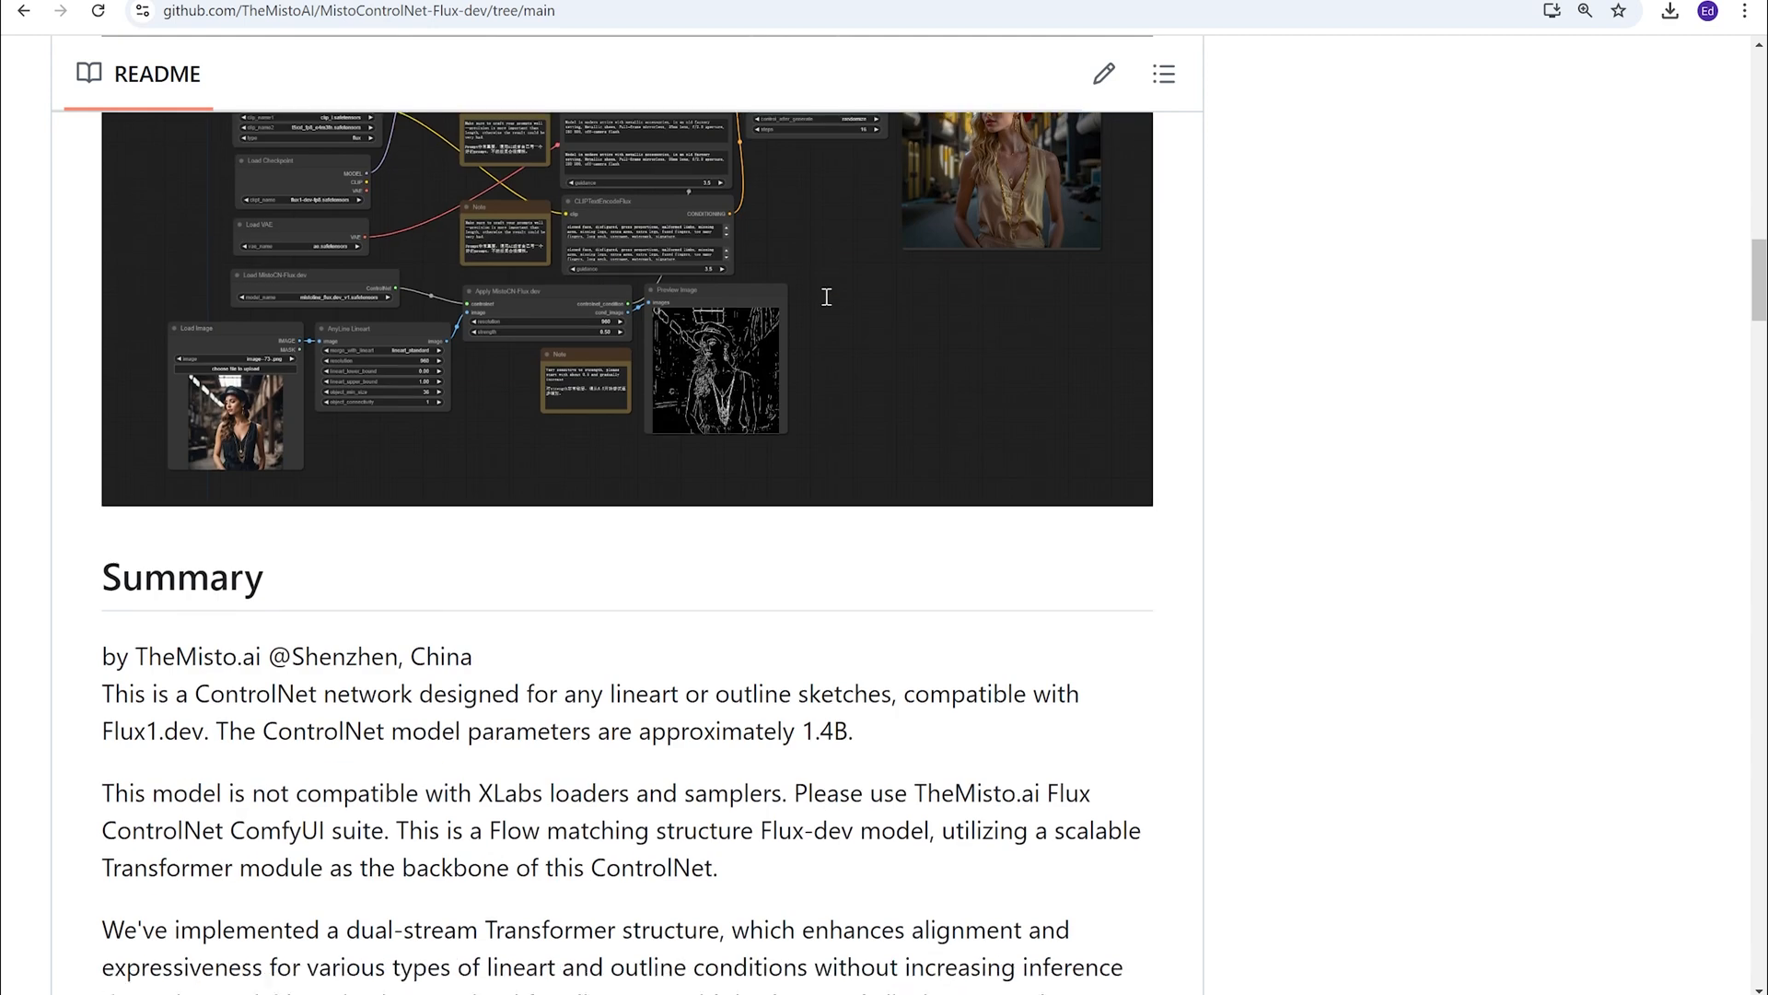
scroll("down", 3)
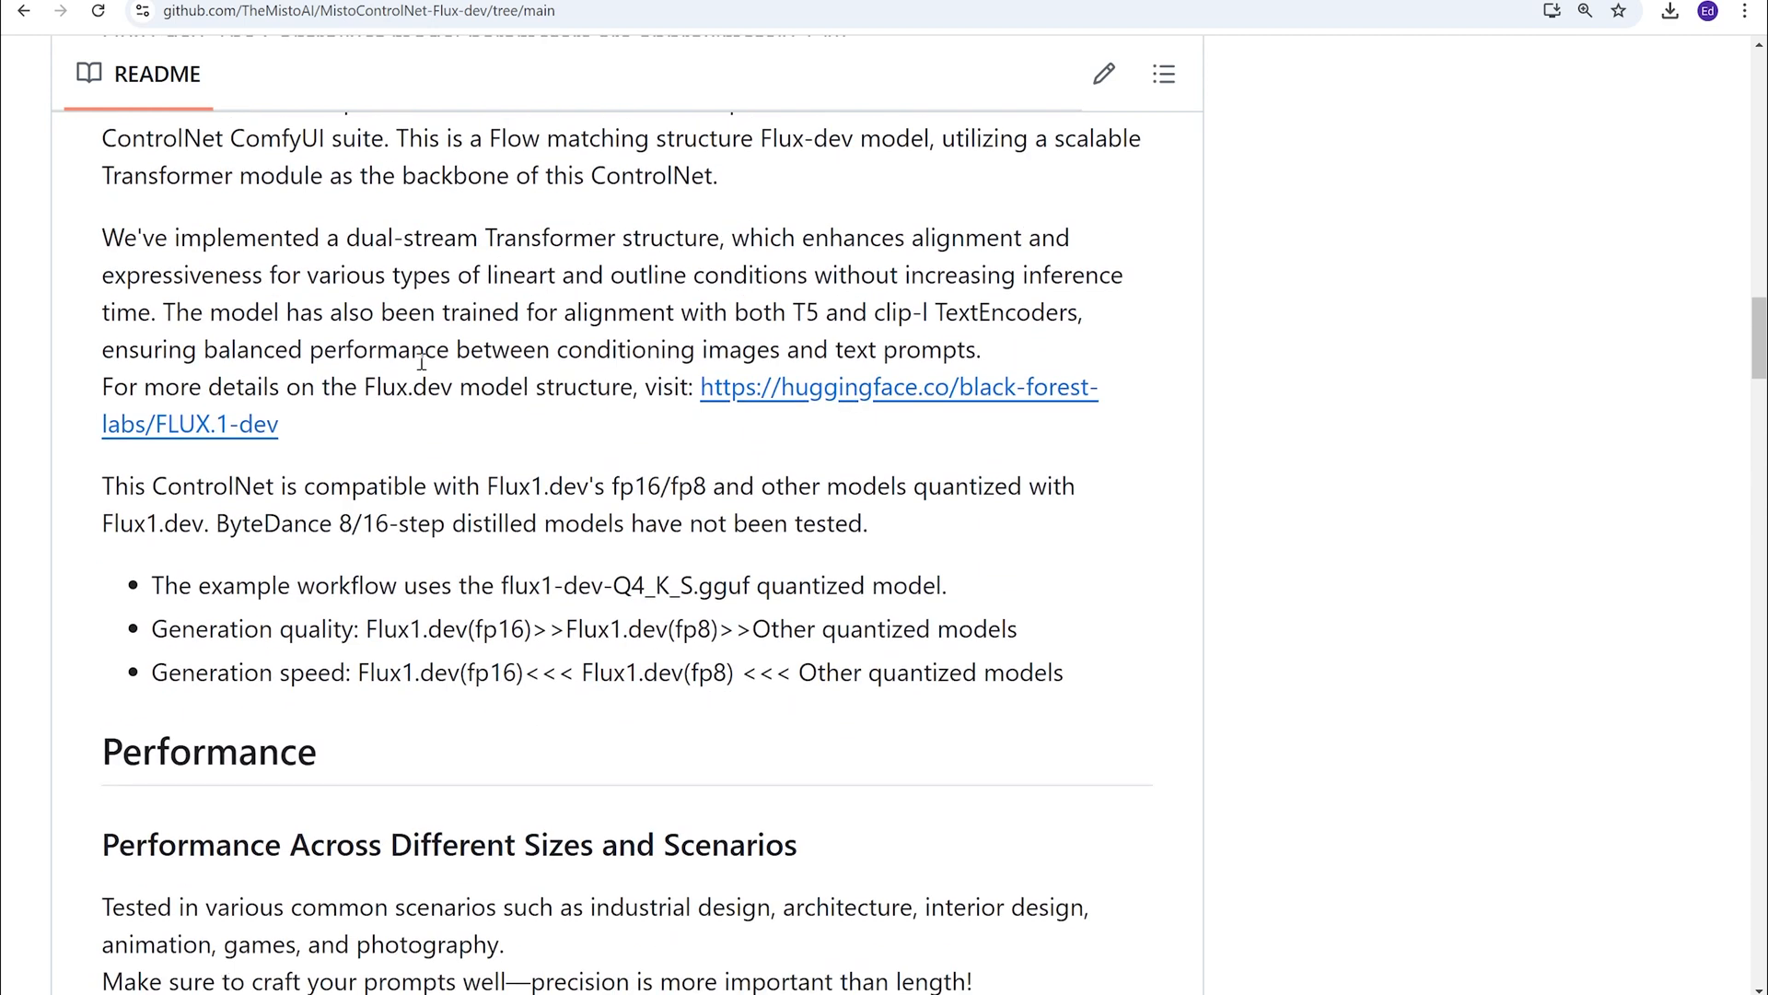
scroll("down", 3)
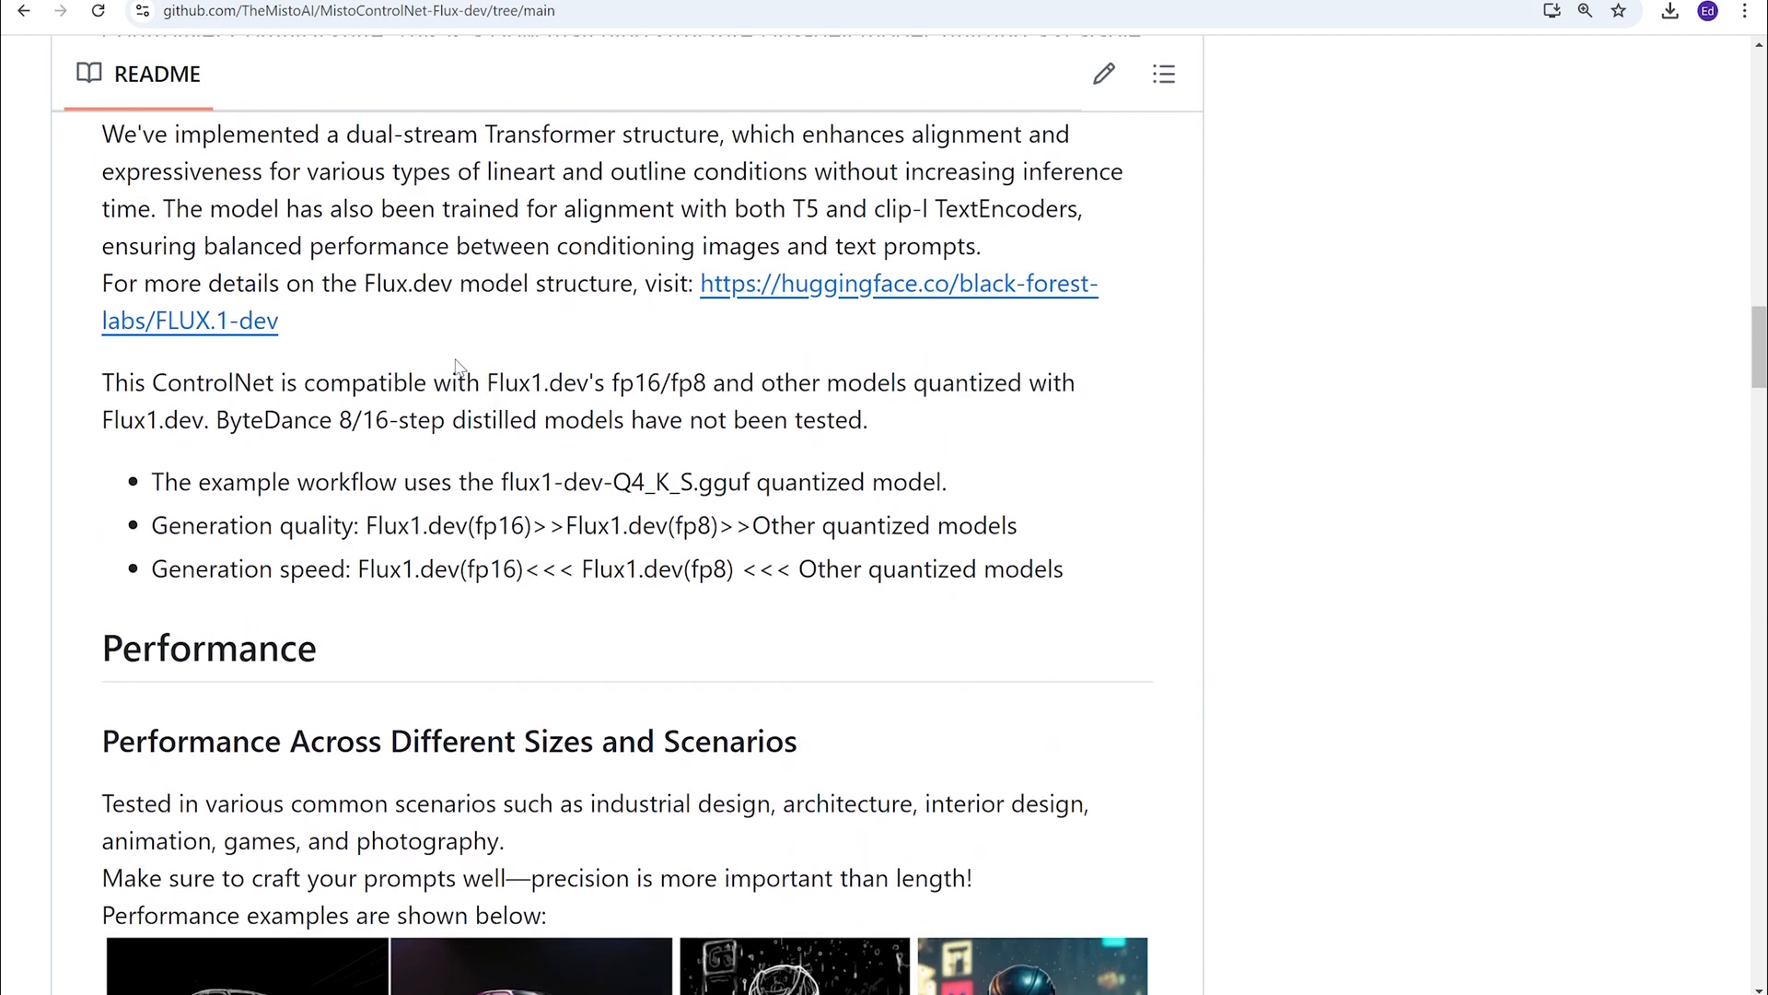
scroll("up", 3)
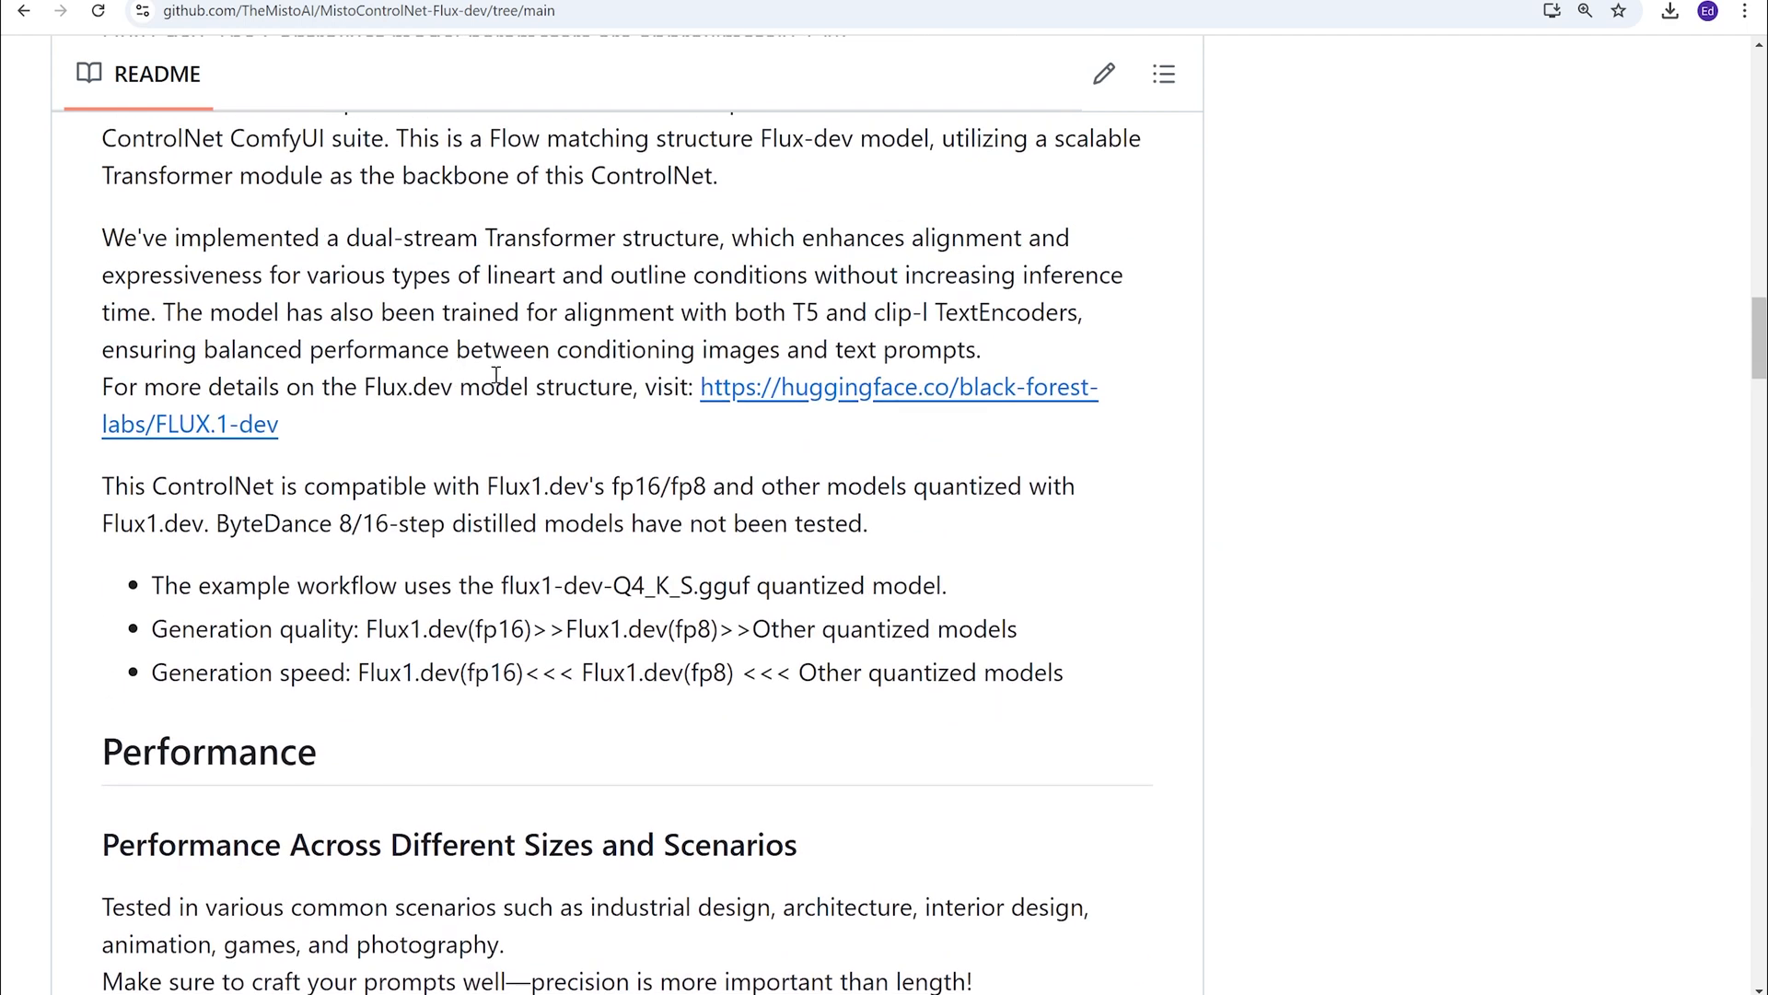
scroll("down", 3)
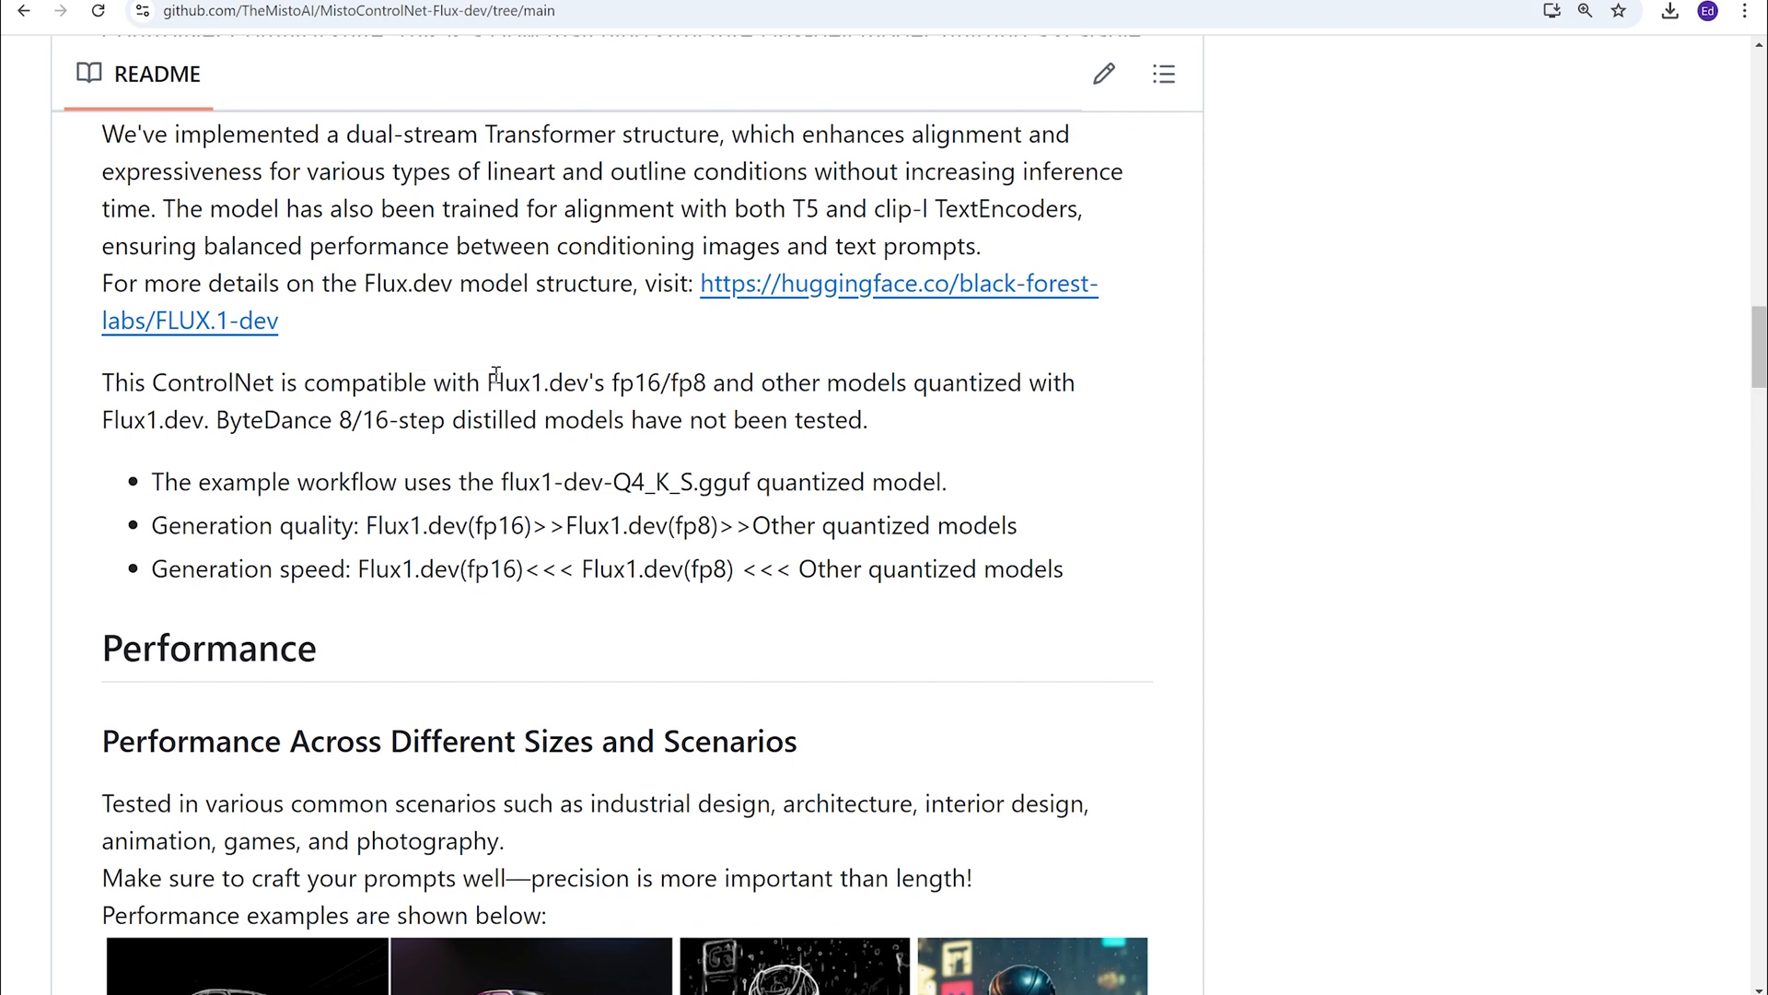
scroll("down", 3)
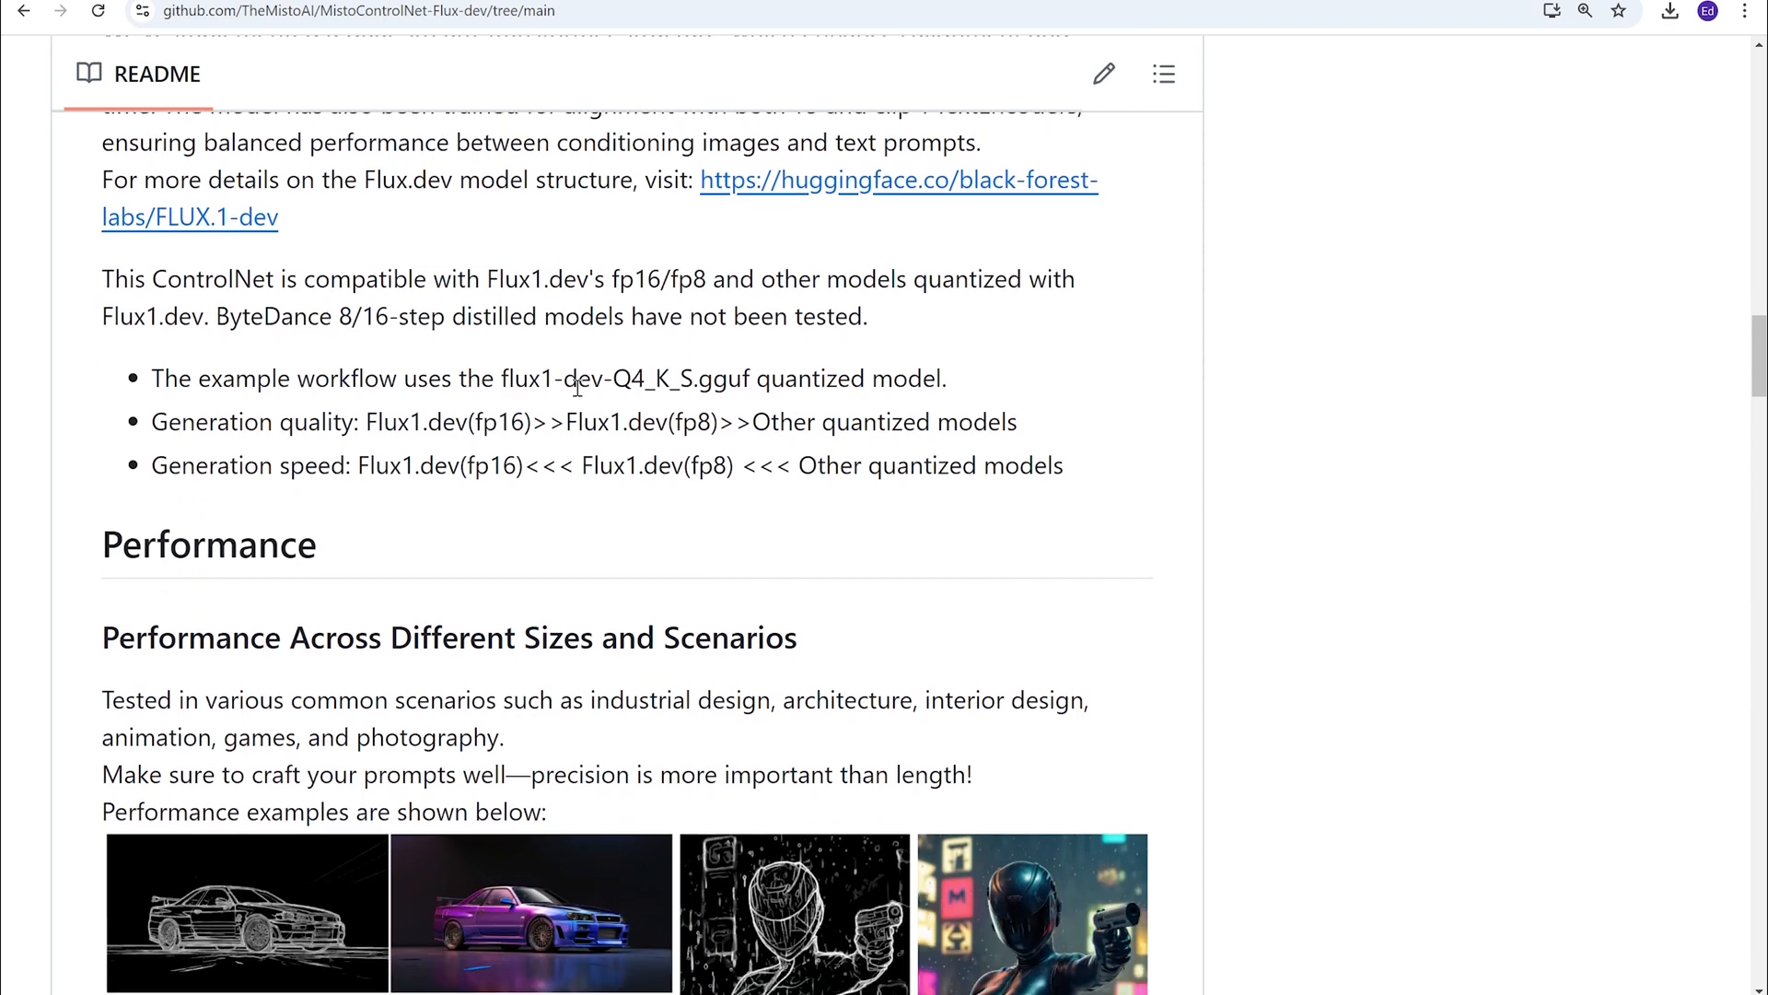
scroll("down", 3)
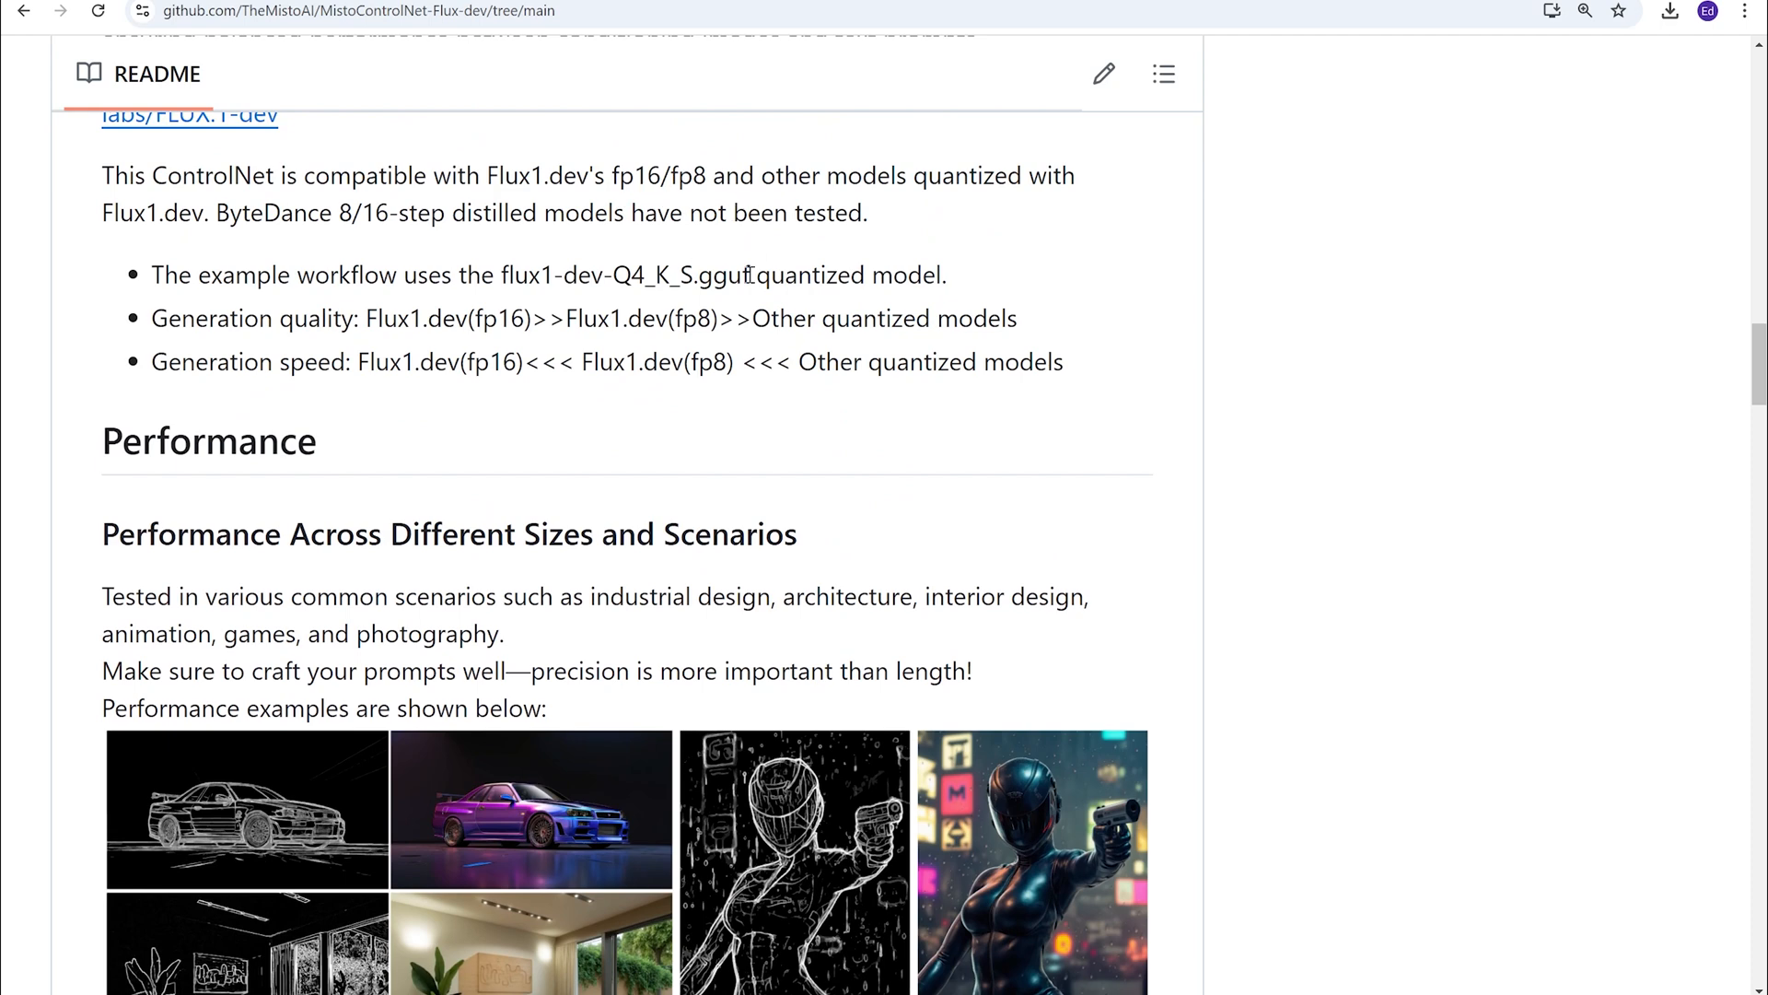
scroll("down", 3)
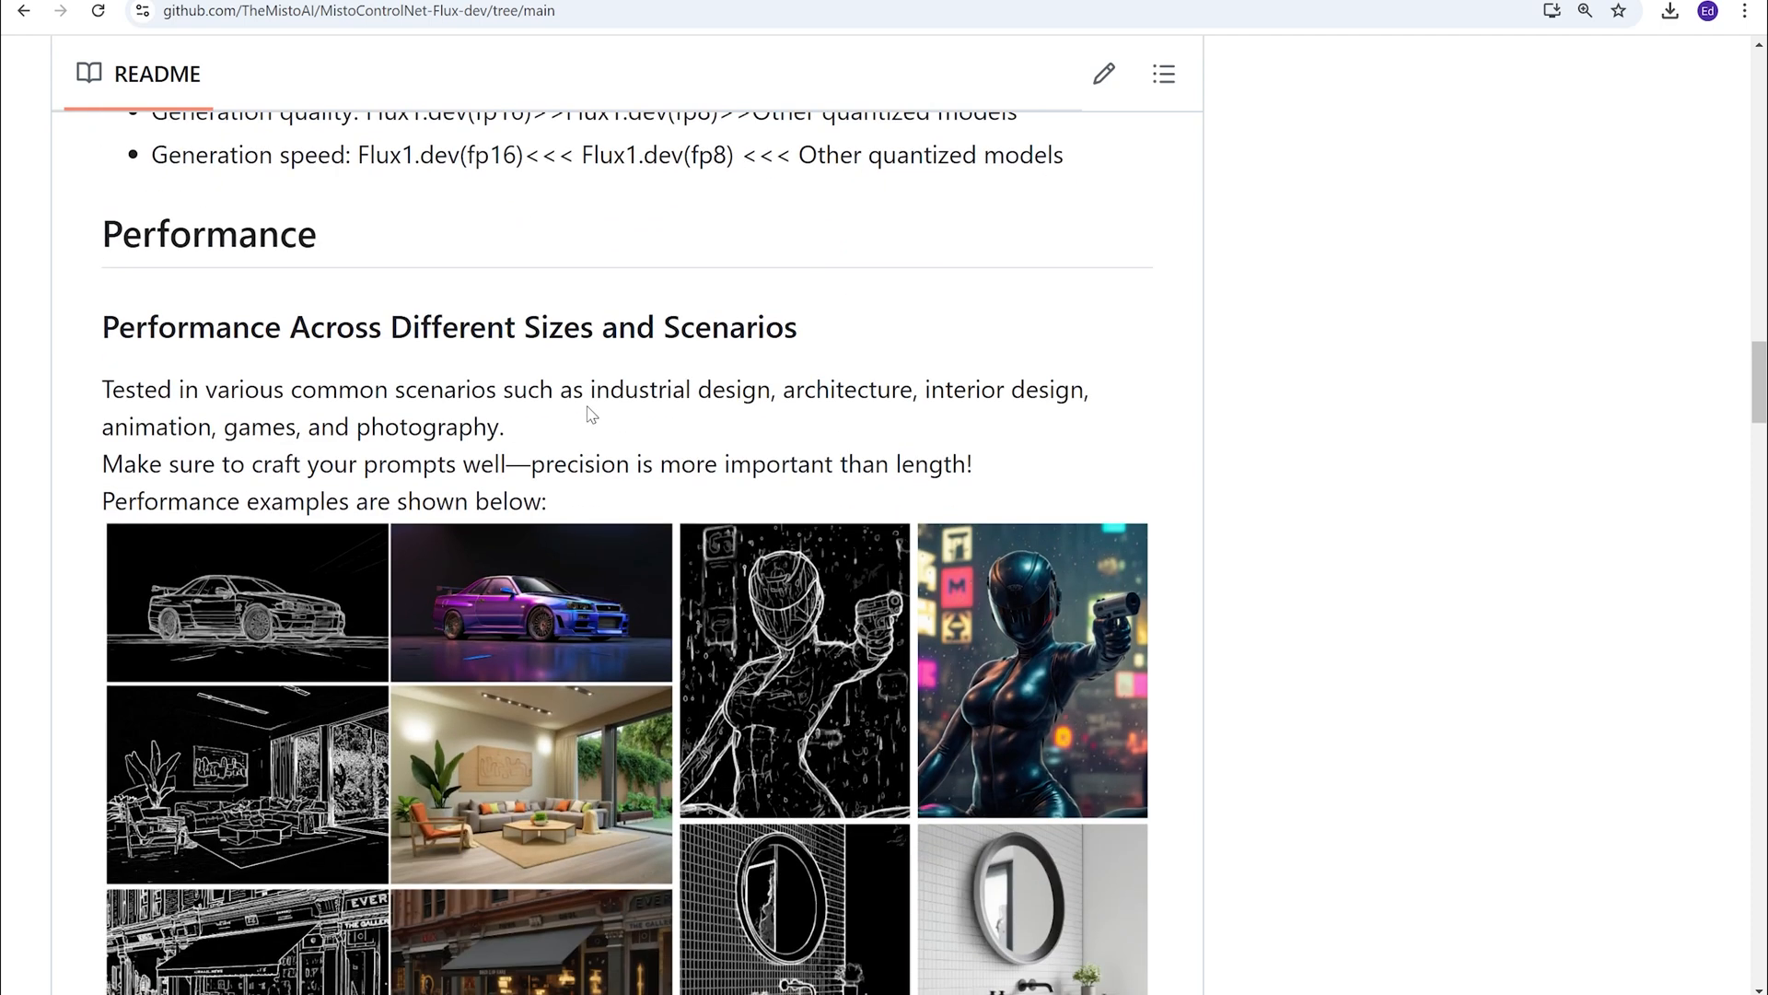
scroll("down", 3)
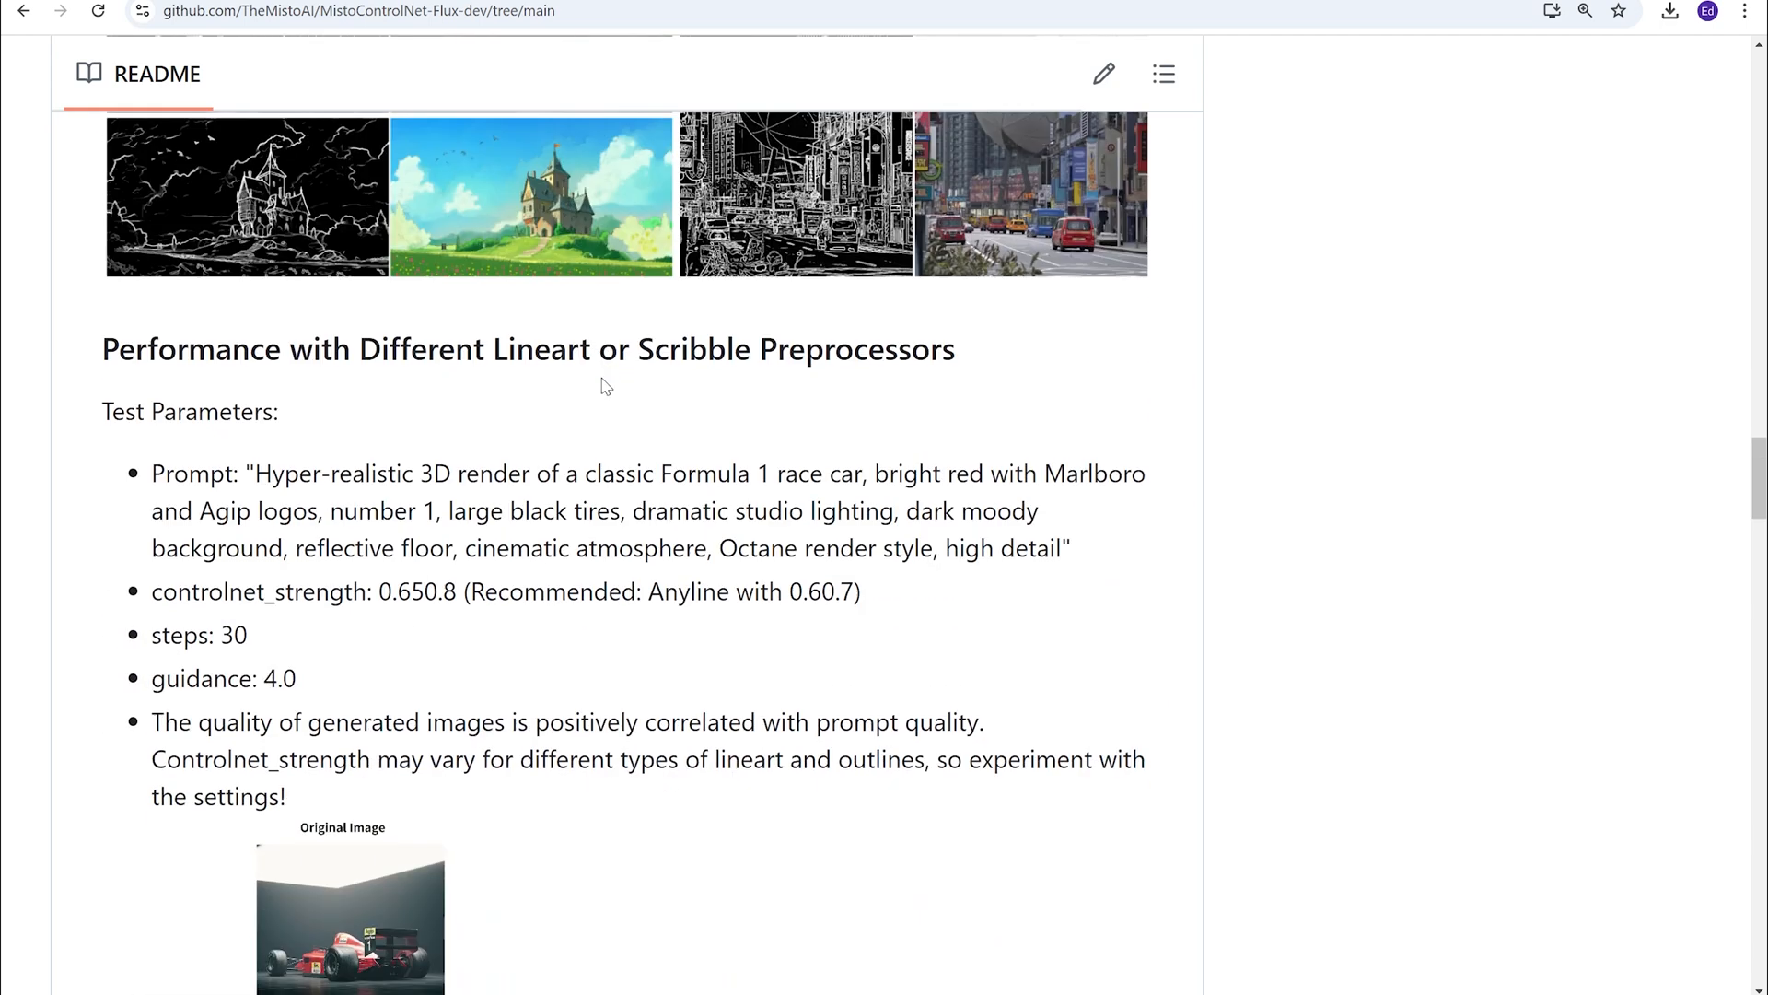
scroll("down", 3)
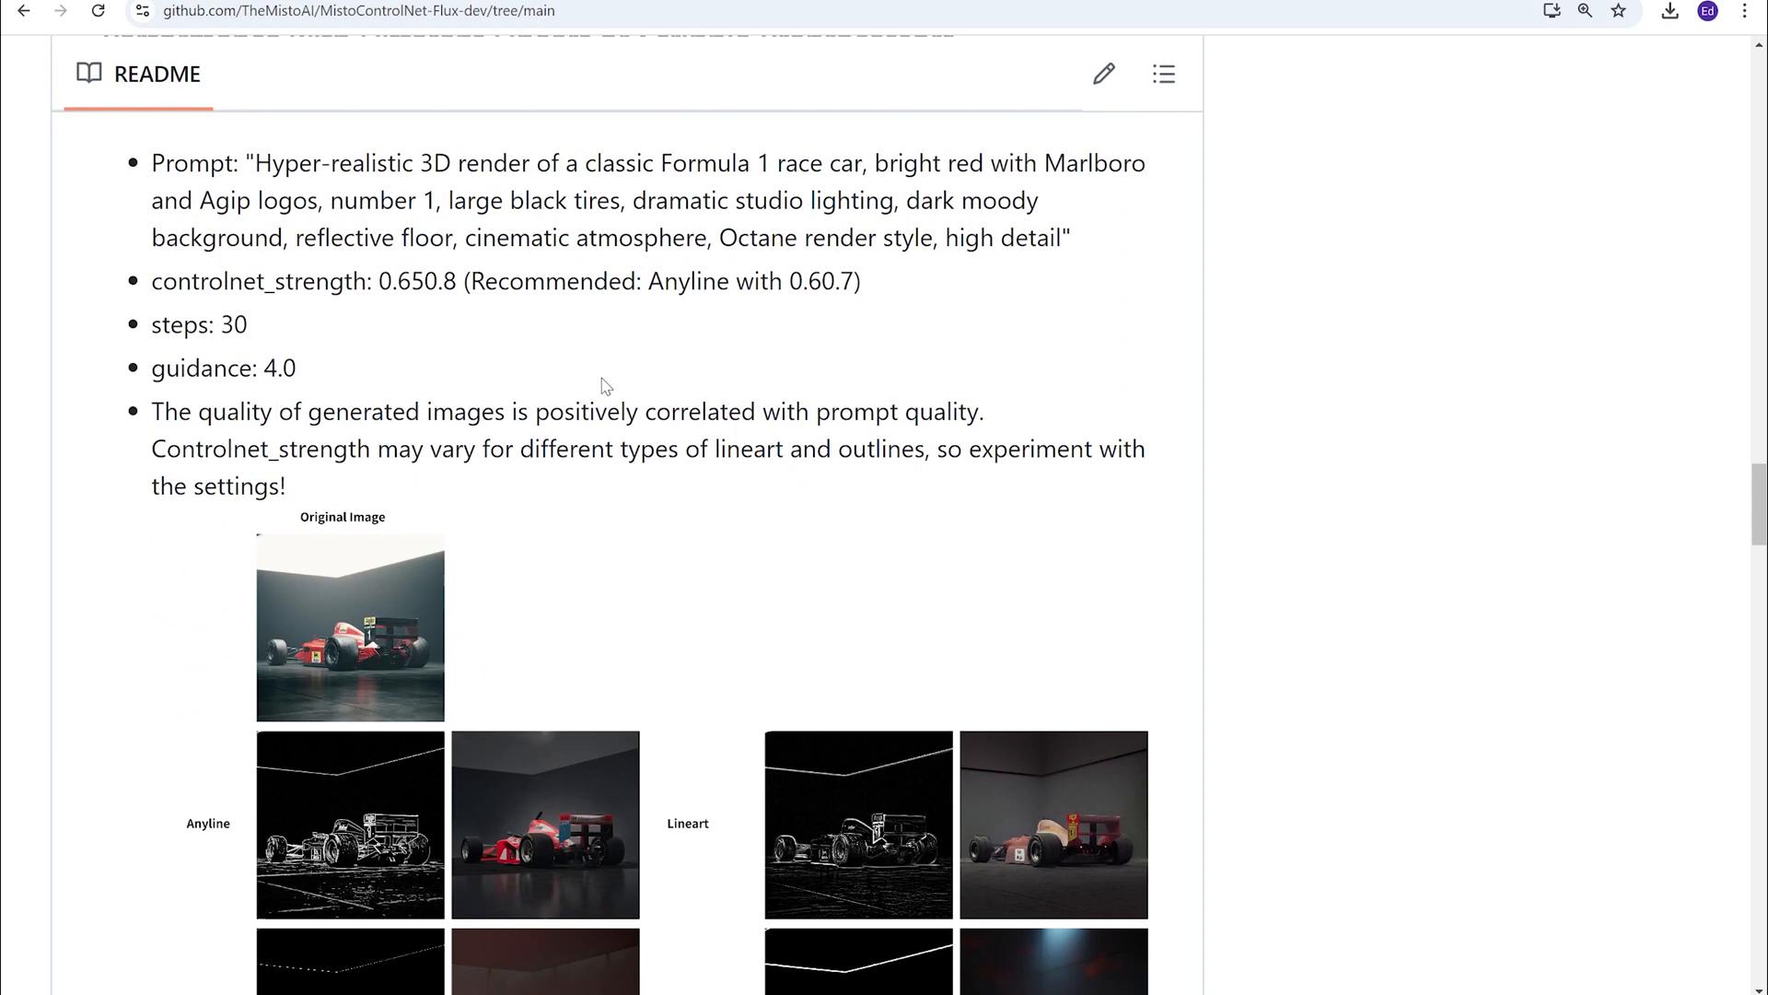
scroll("down", 3)
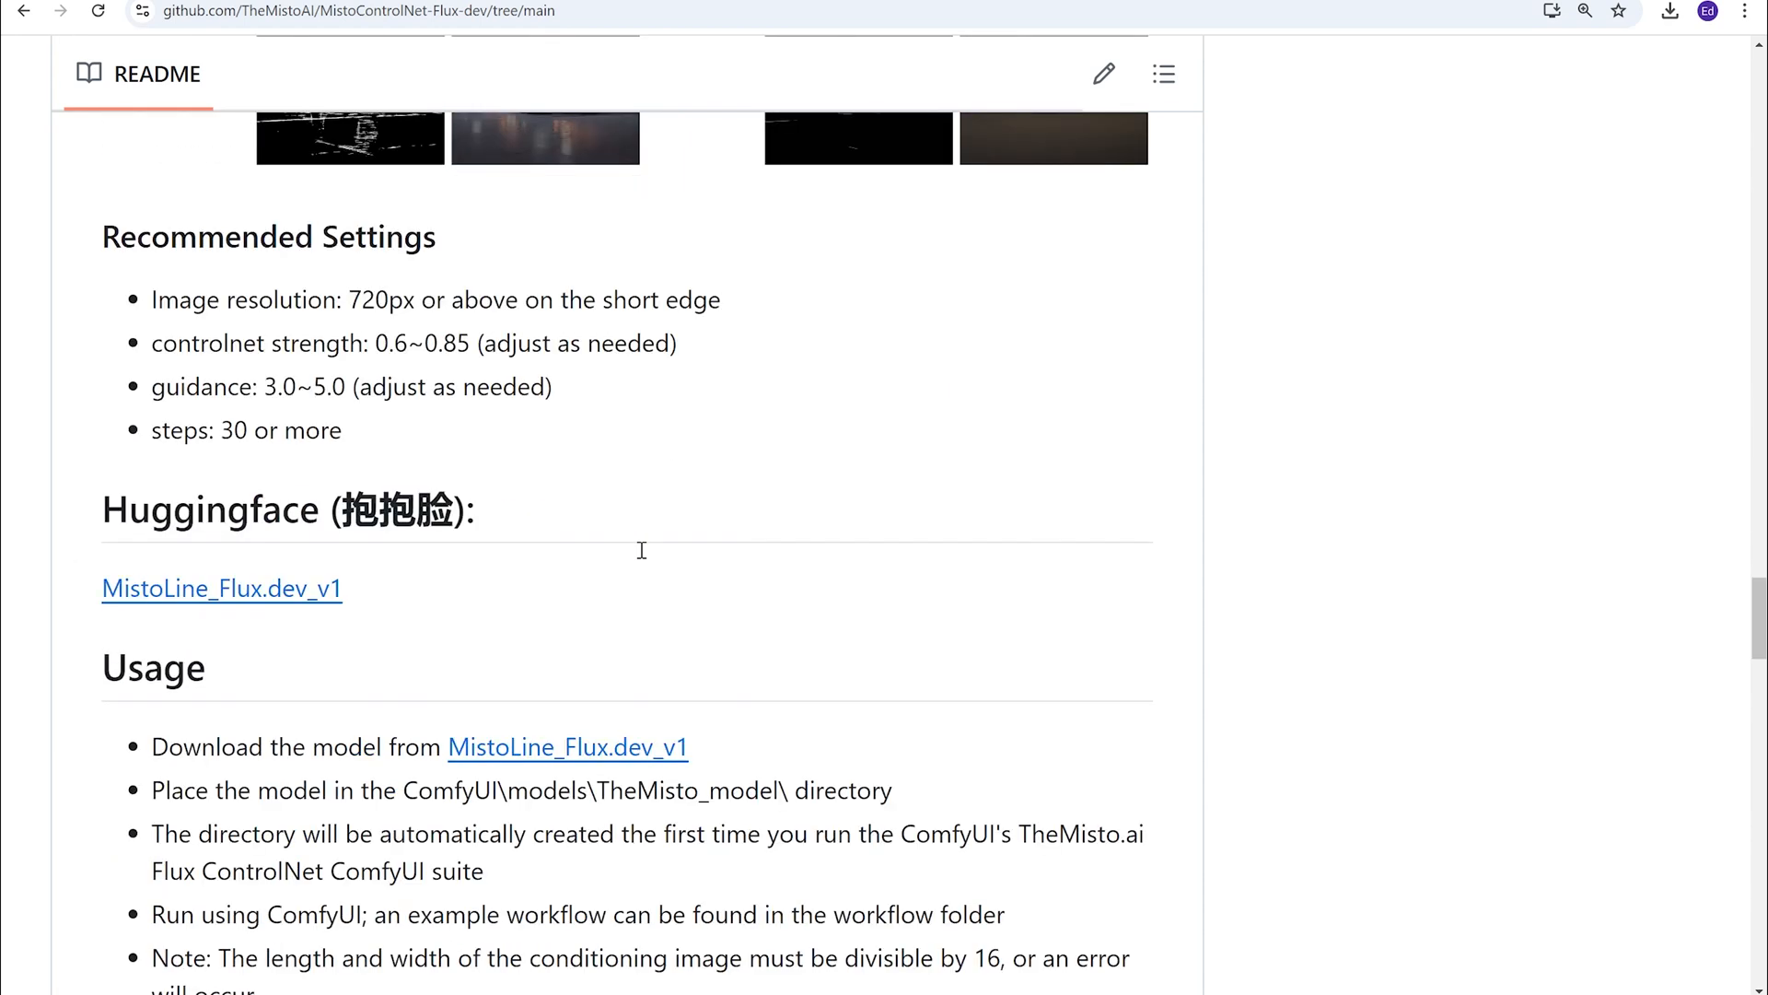
scroll("down", 3)
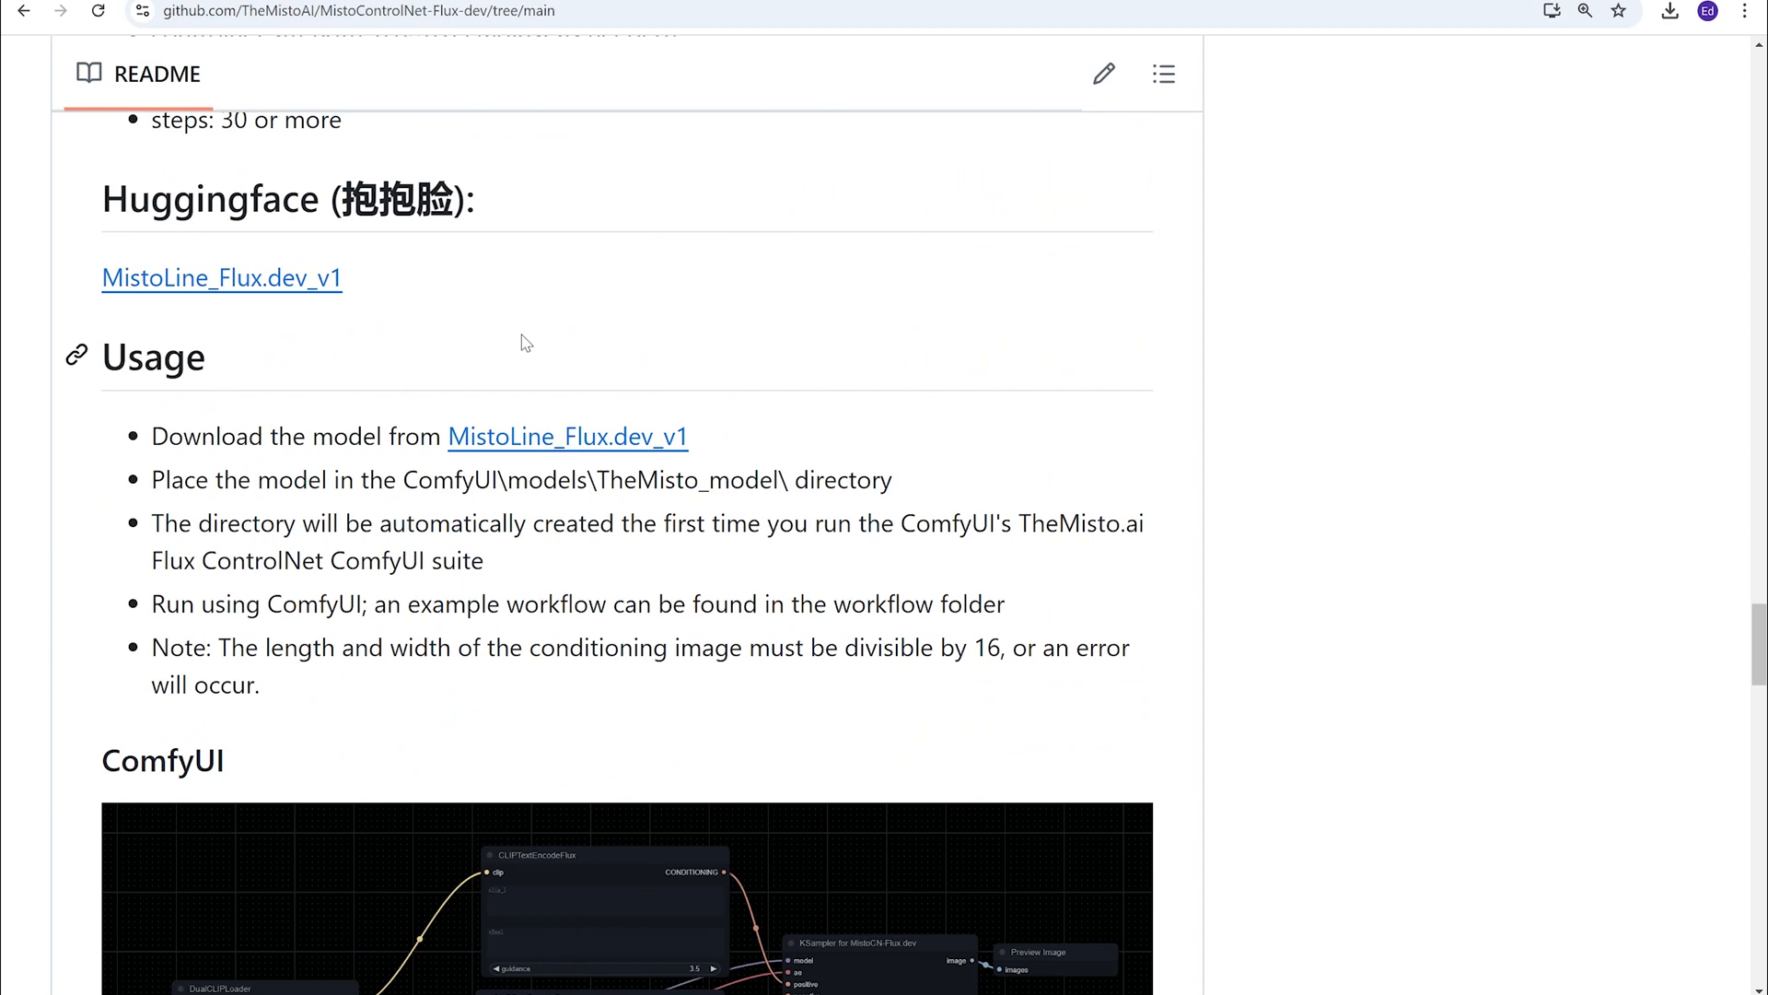
mouse_move(610, 337)
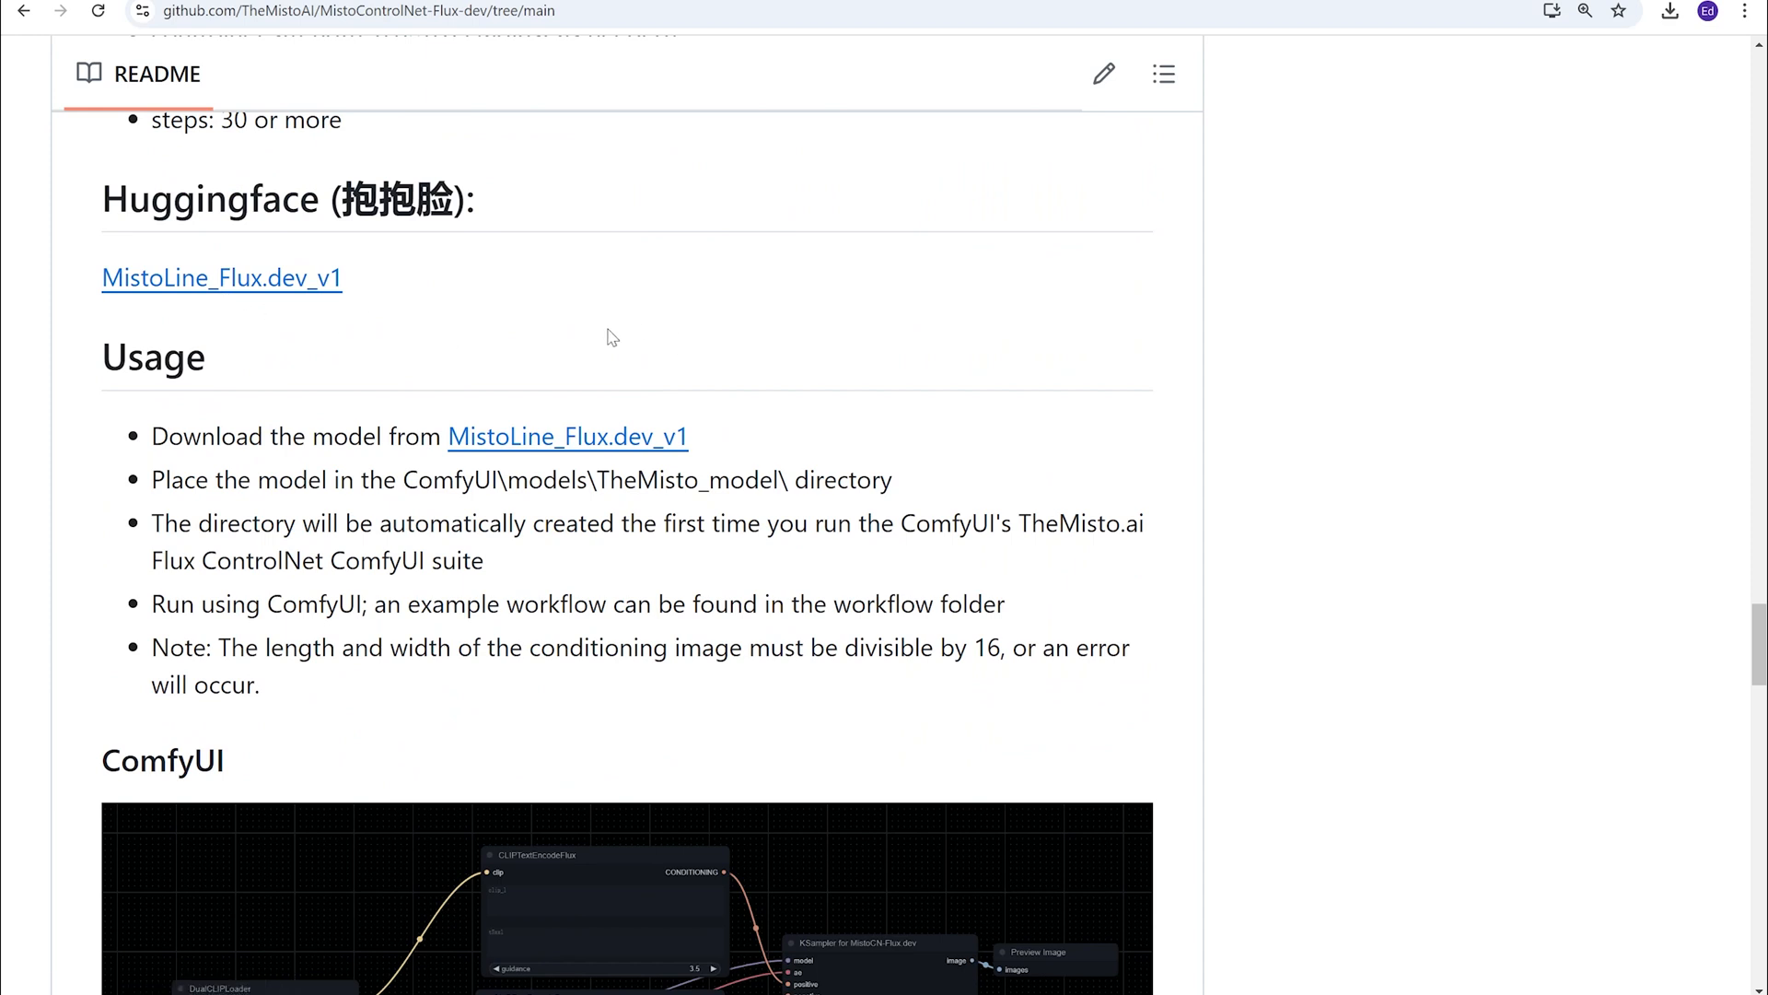
Follow the MistoLine_Flux.dev_v1 link to its Hugging Face Files and versions listing
left_click(223, 278)
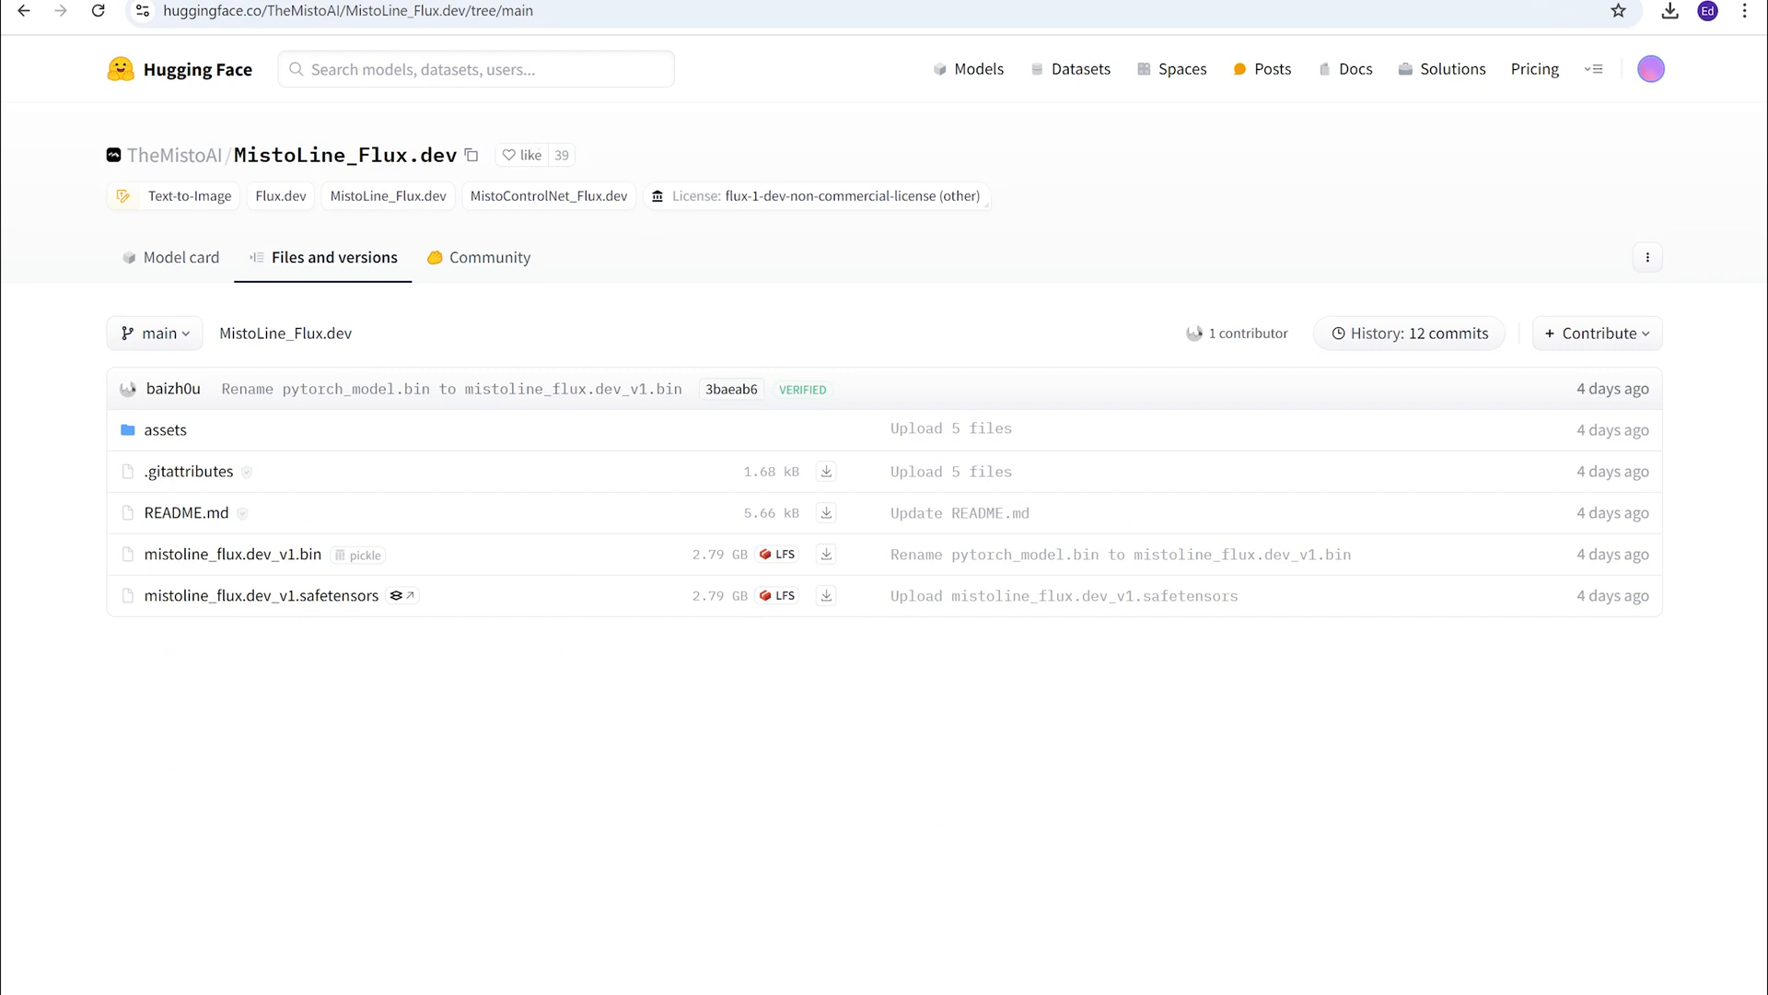
mouse_move(595, 560)
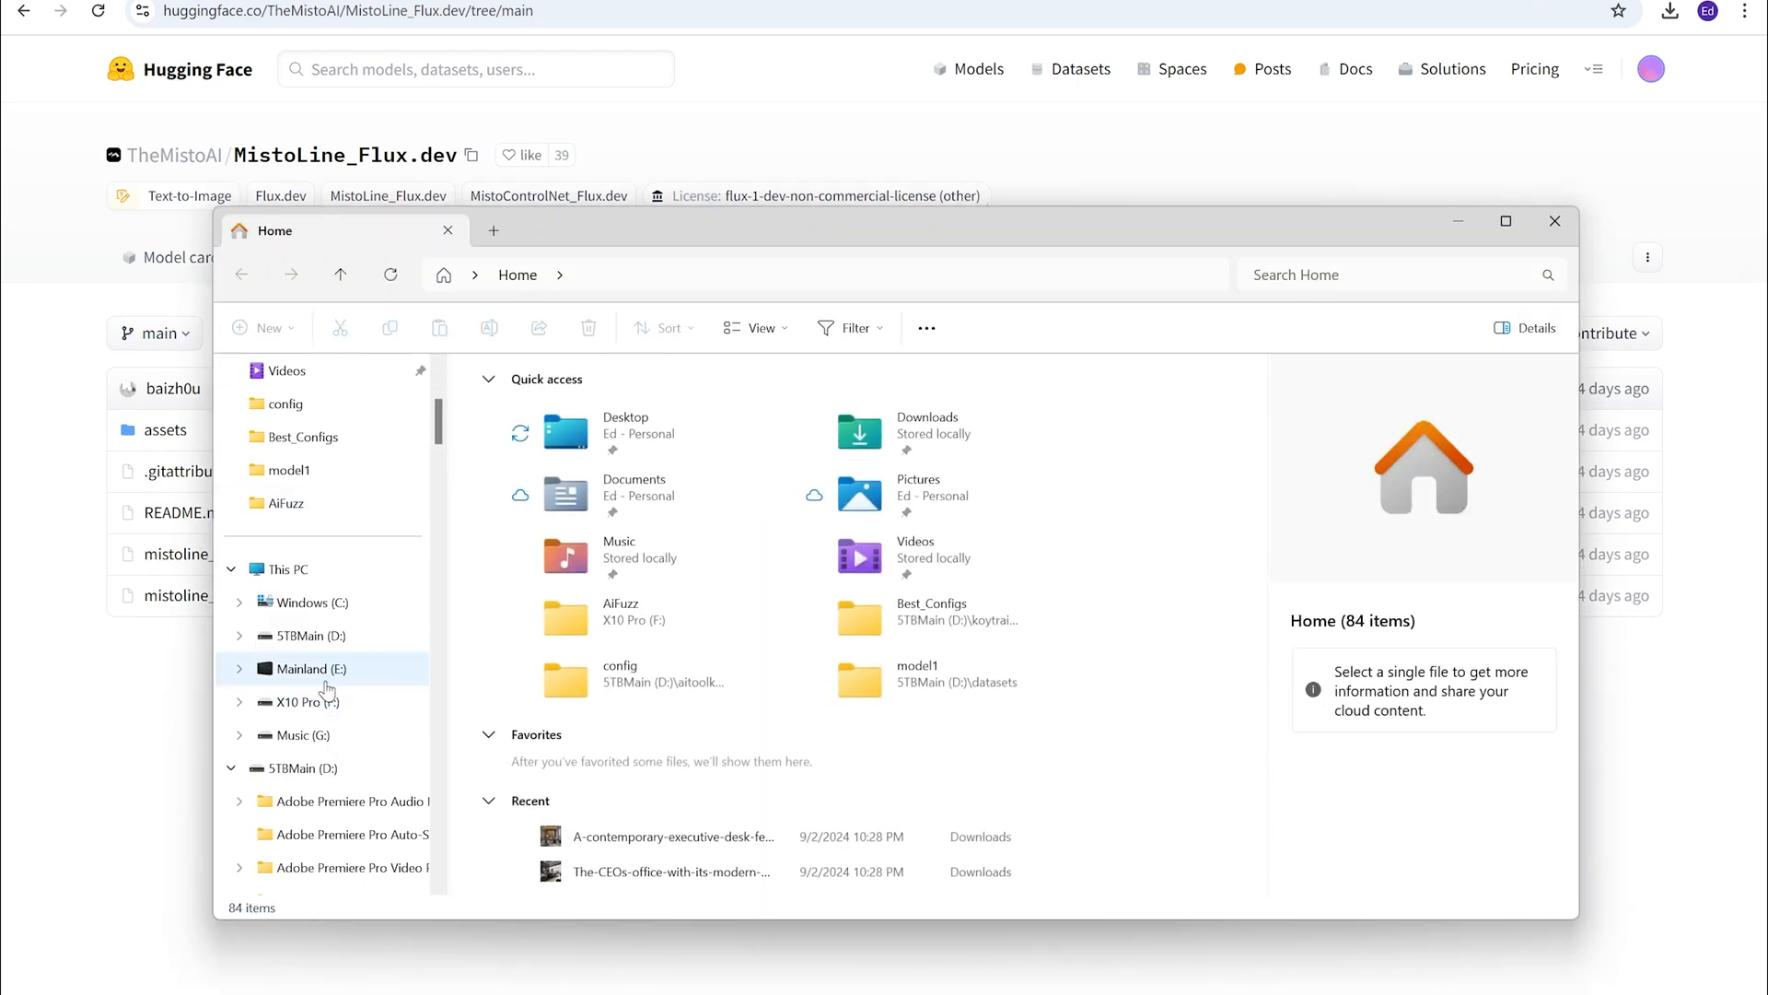
Browse D:\ComfyUI_A\...\ComfyUI\models\TheMisto_model showing the downloaded .bin and .safetensors files
left_click(304, 636)
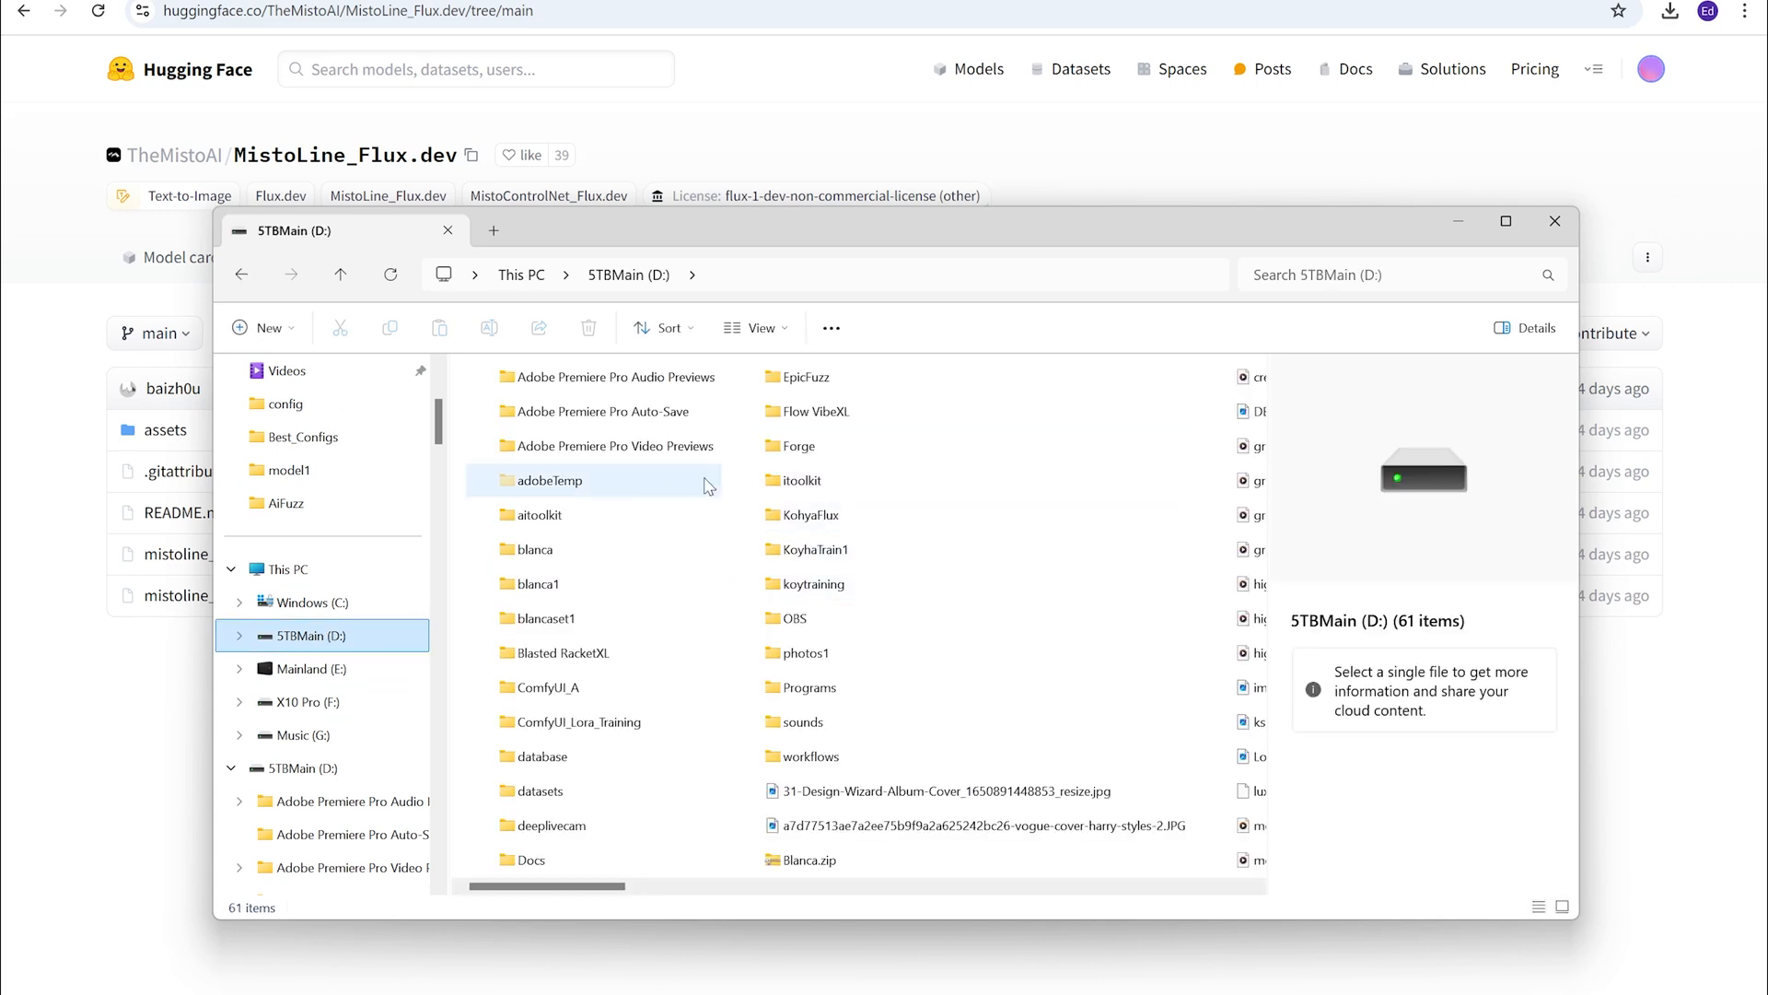
double_click(545, 687)
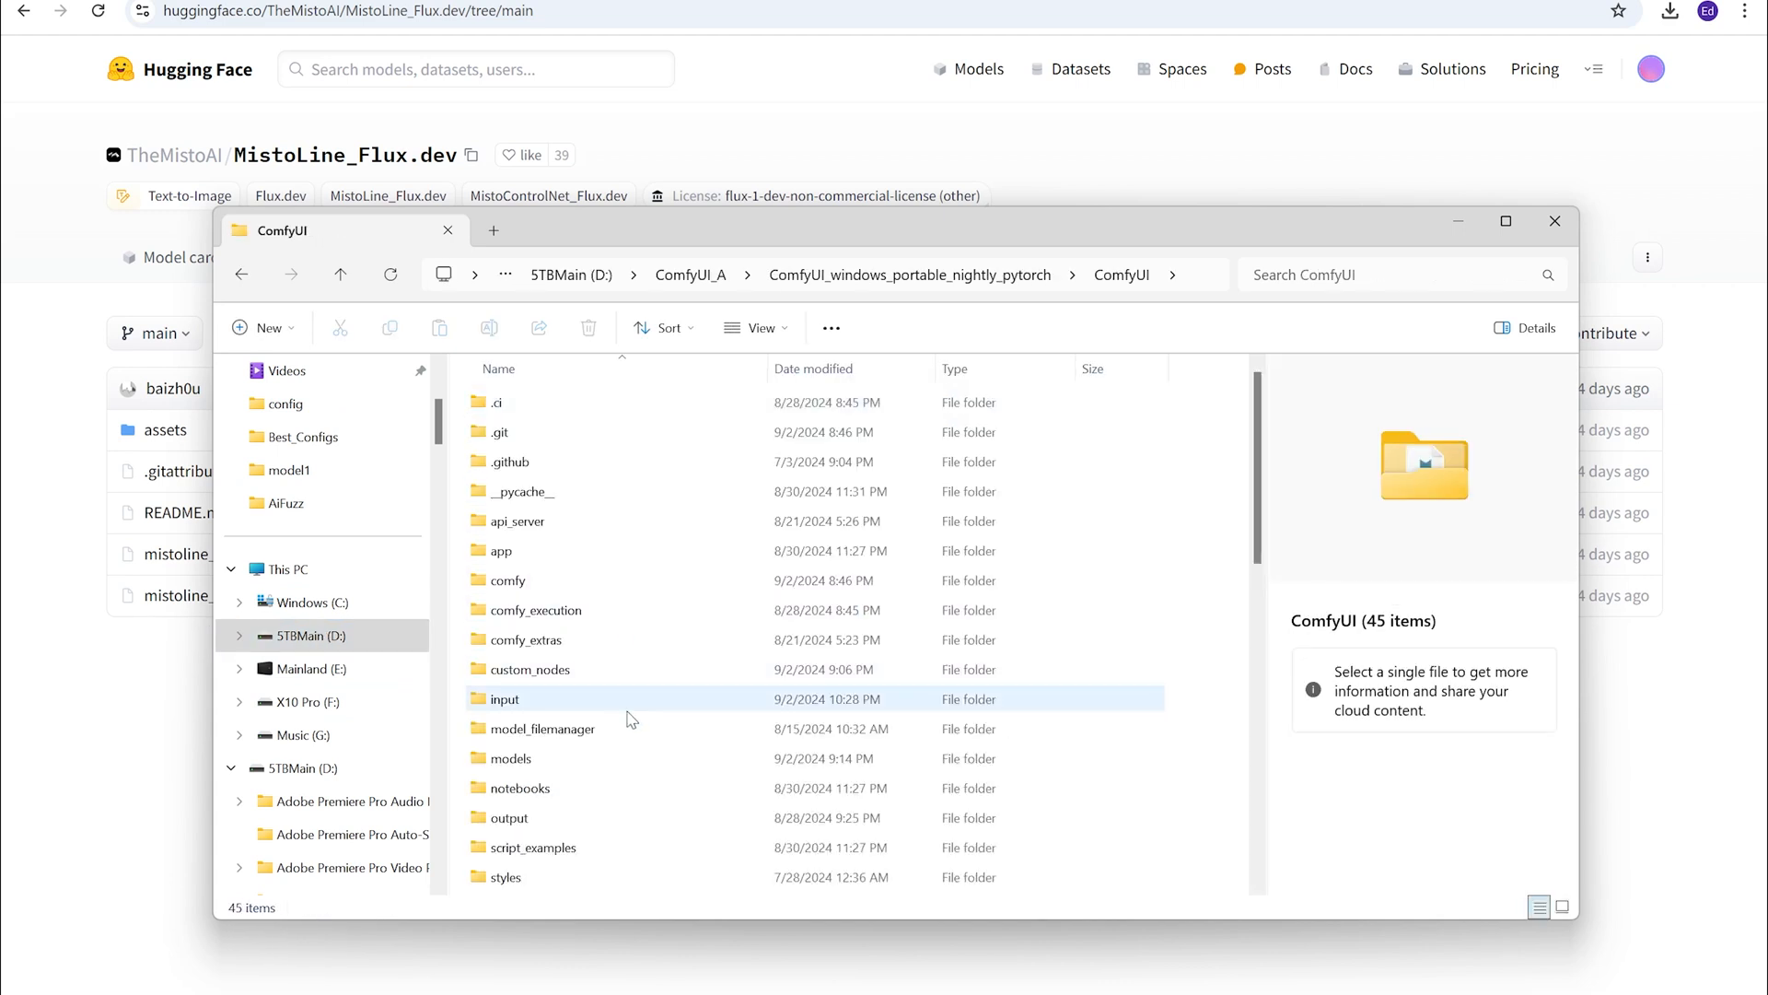
double_click(509, 757)
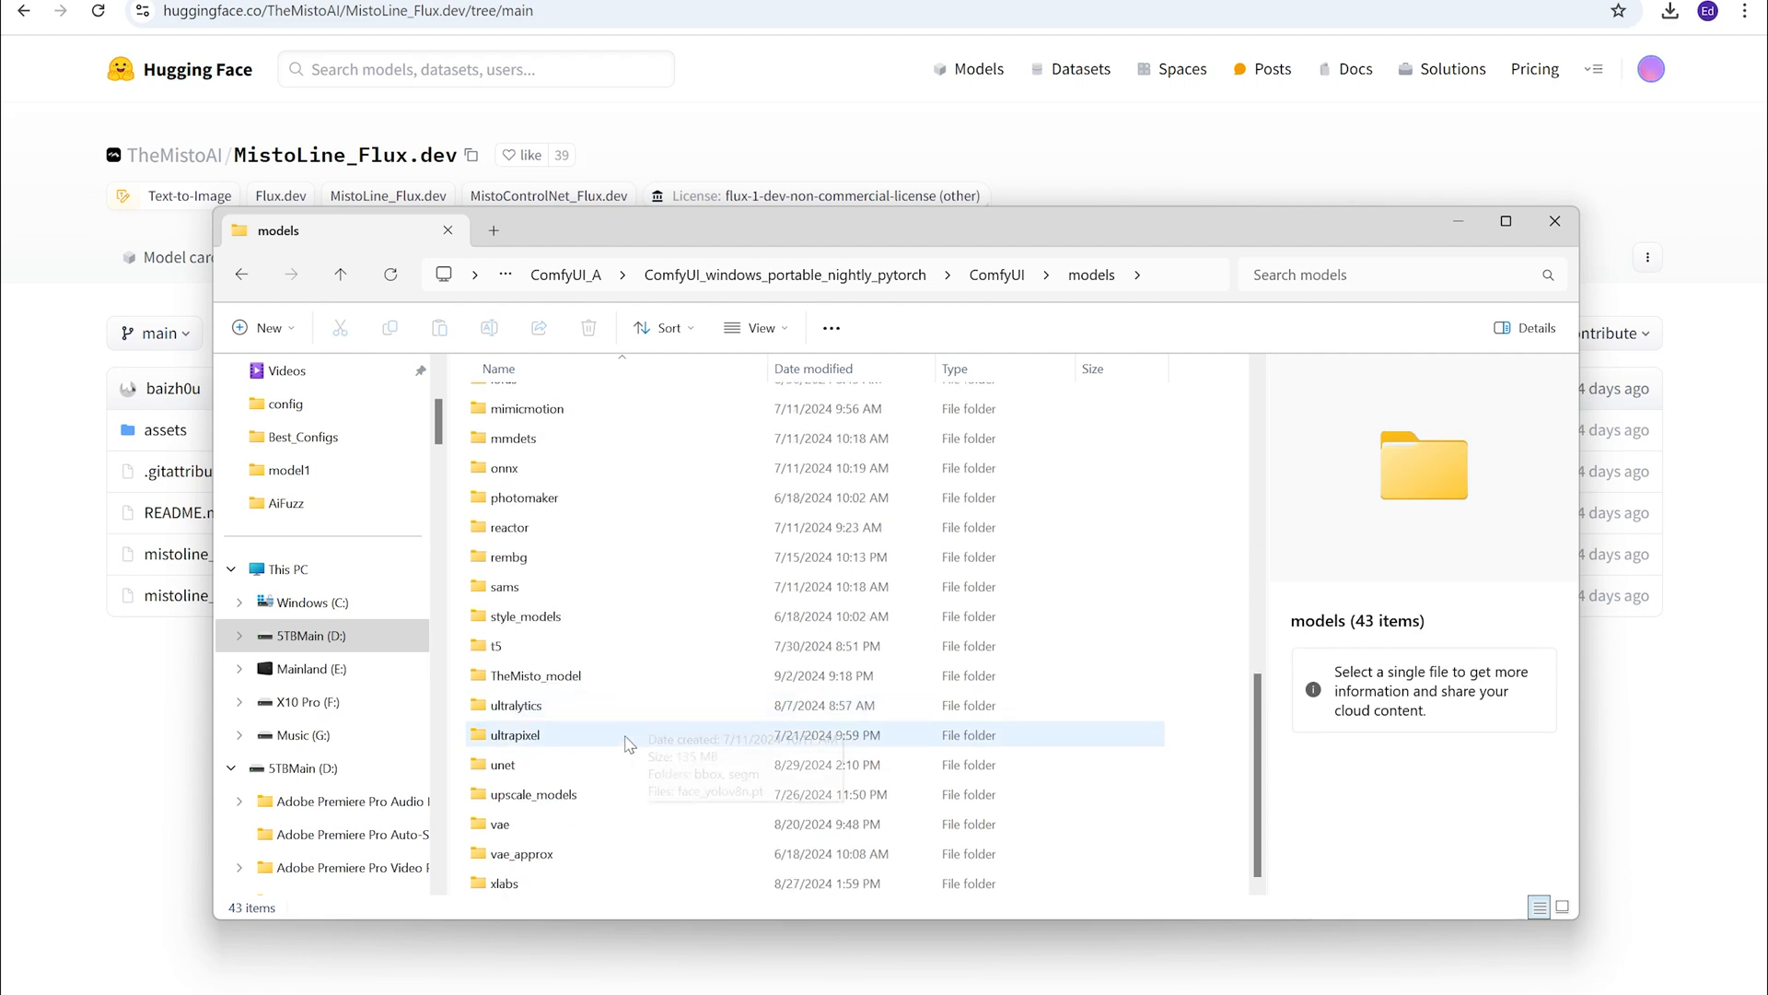
double_click(536, 674)
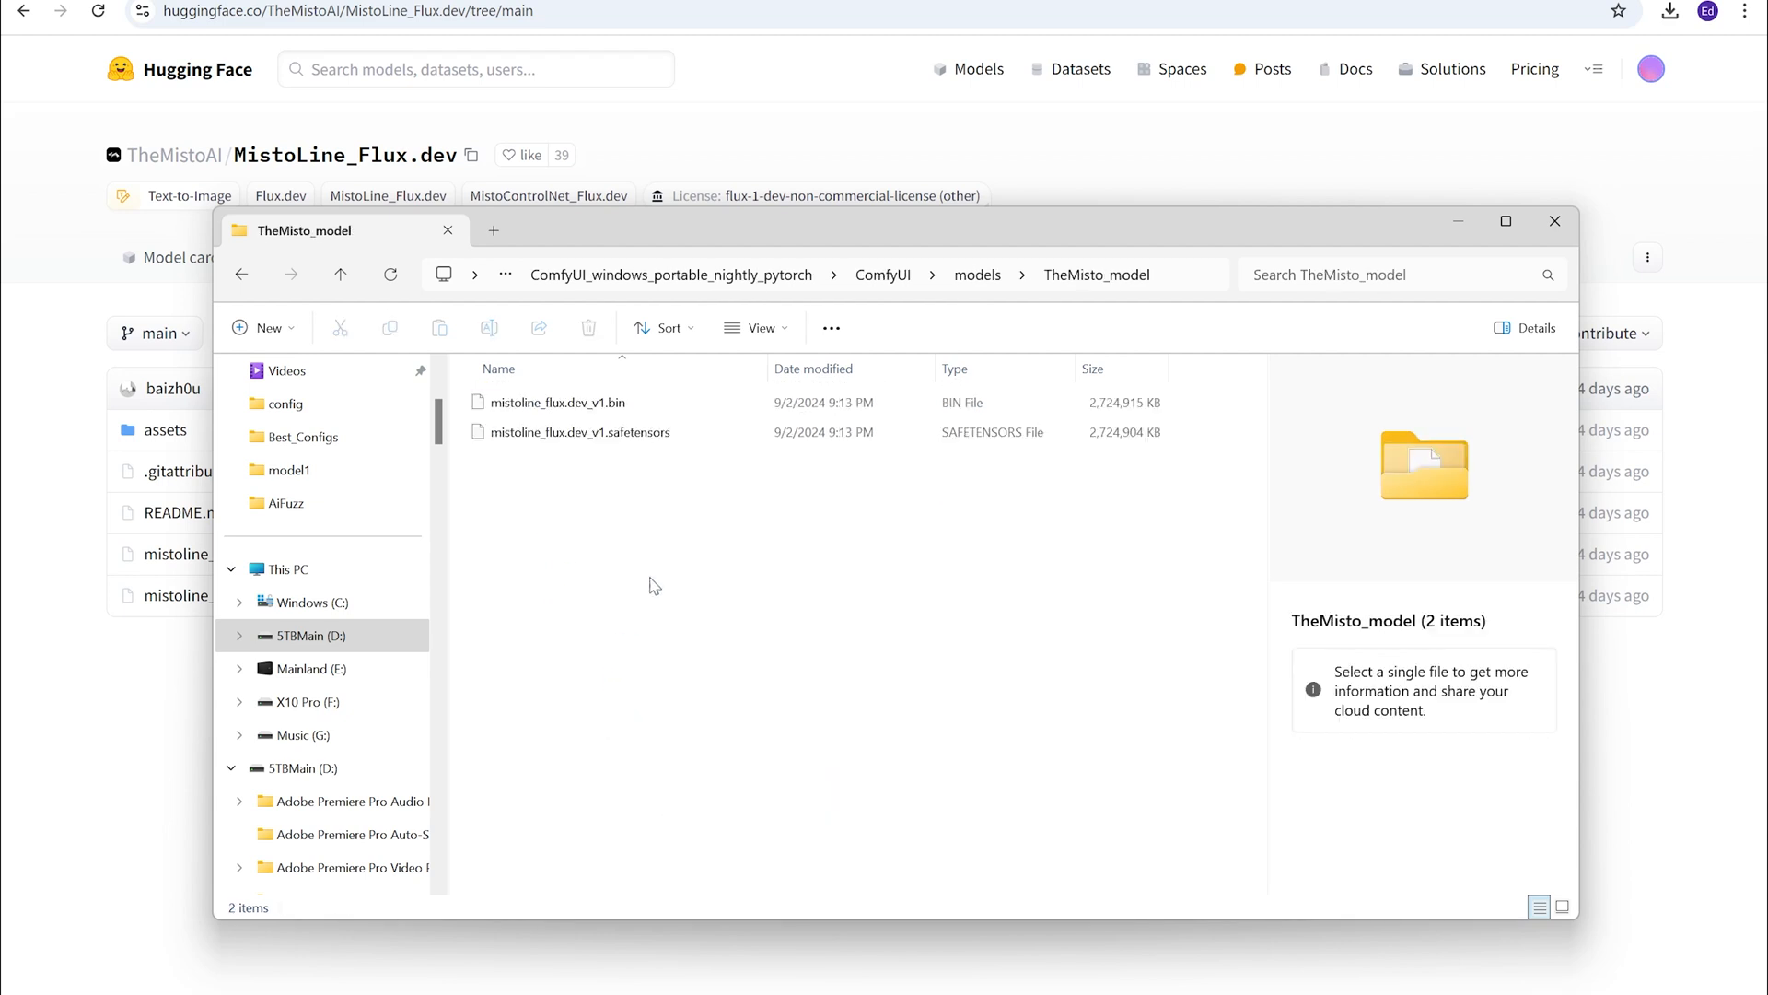
mouse_move(1590, 210)
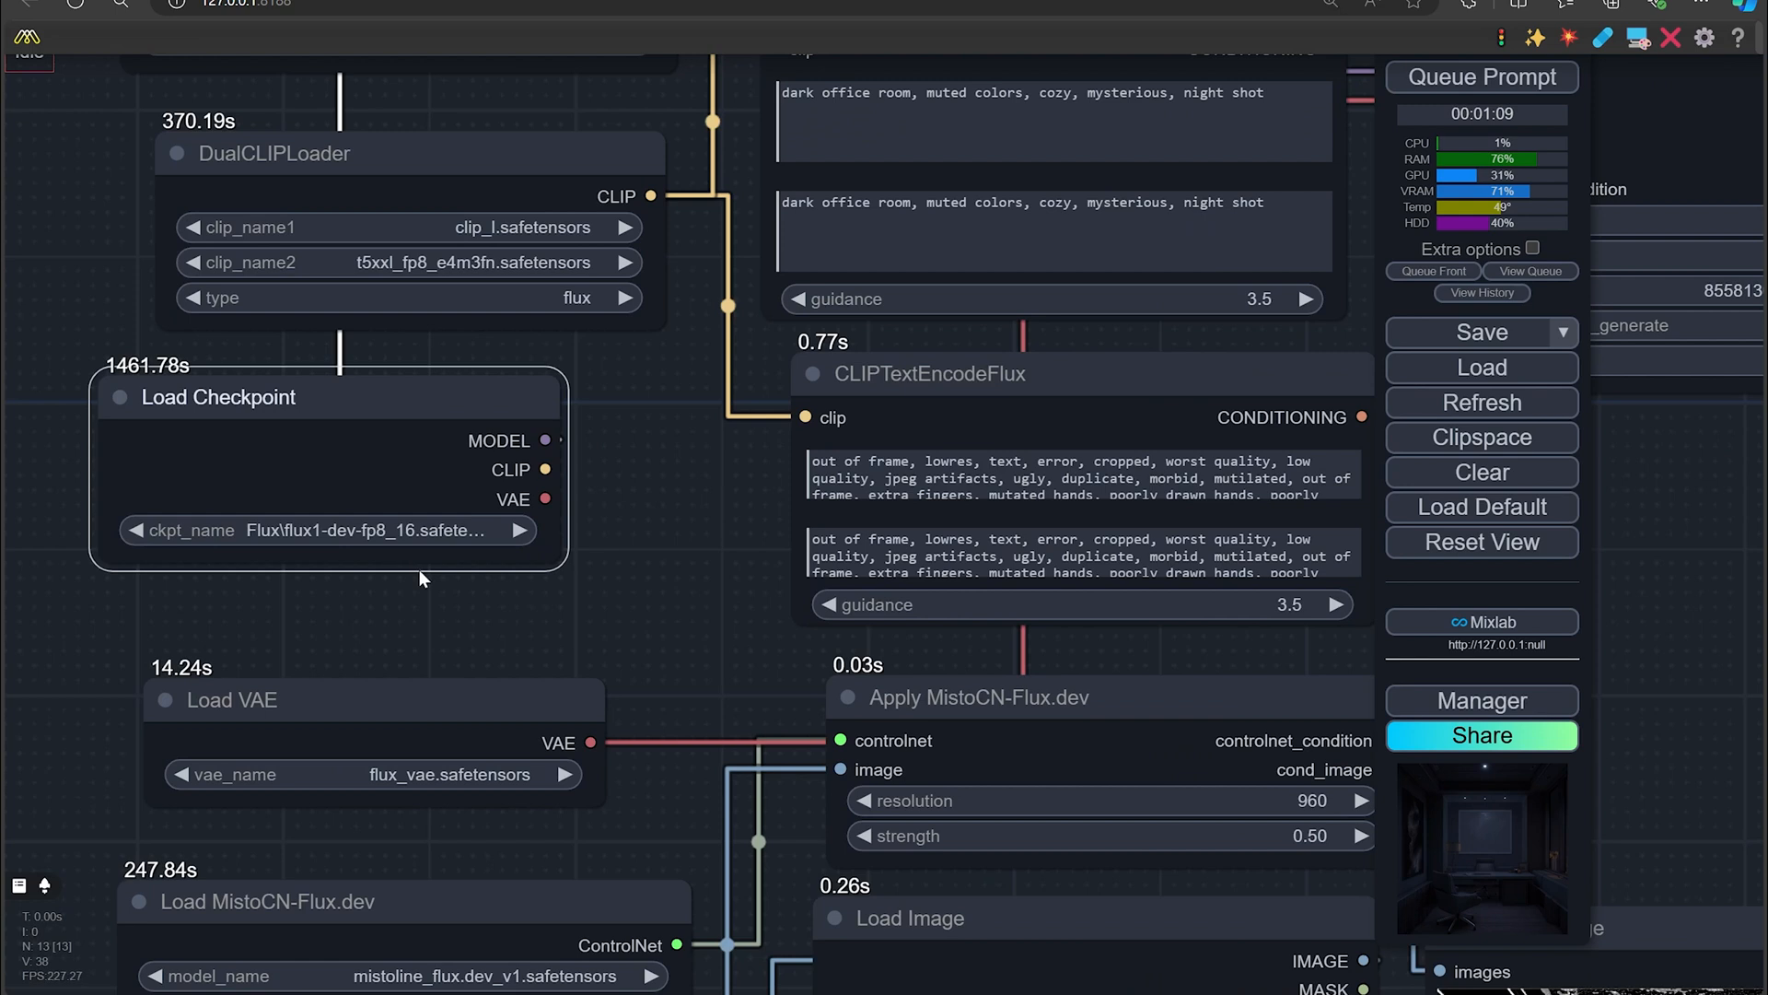
mouse_move(626, 484)
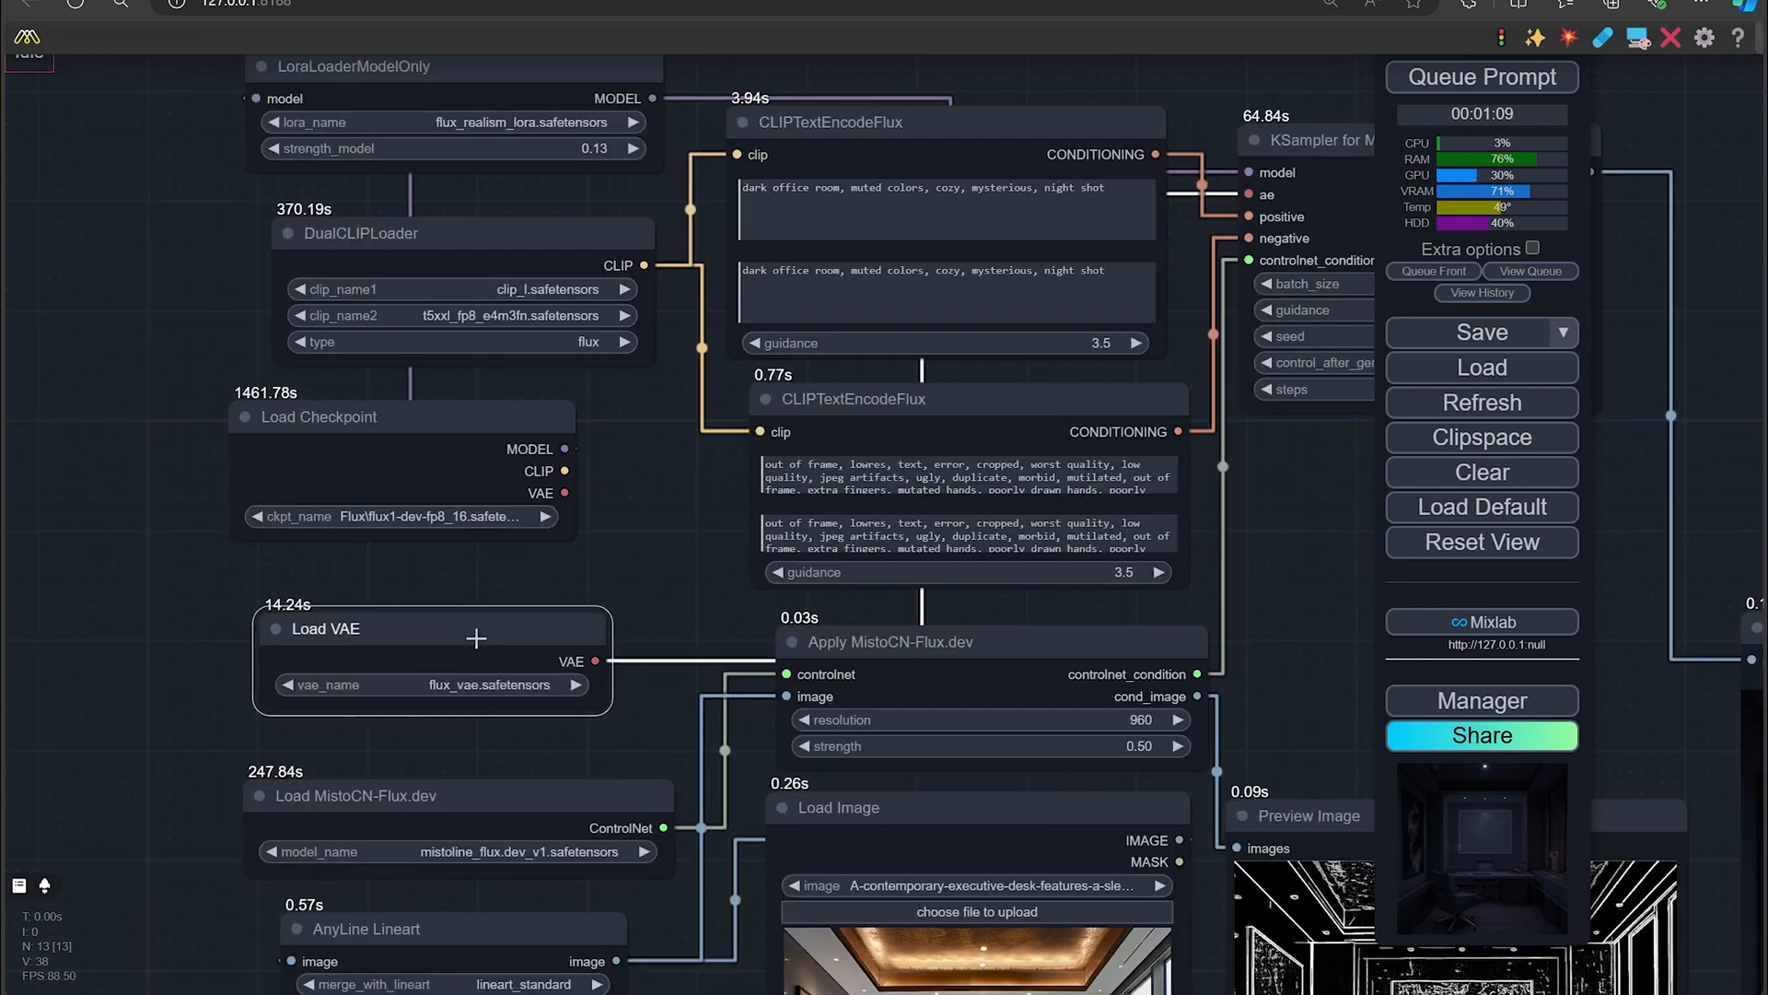
Zoom the ComfyUI canvas out to show the whole MistoCN-Flux workflow
scroll("down", 3)
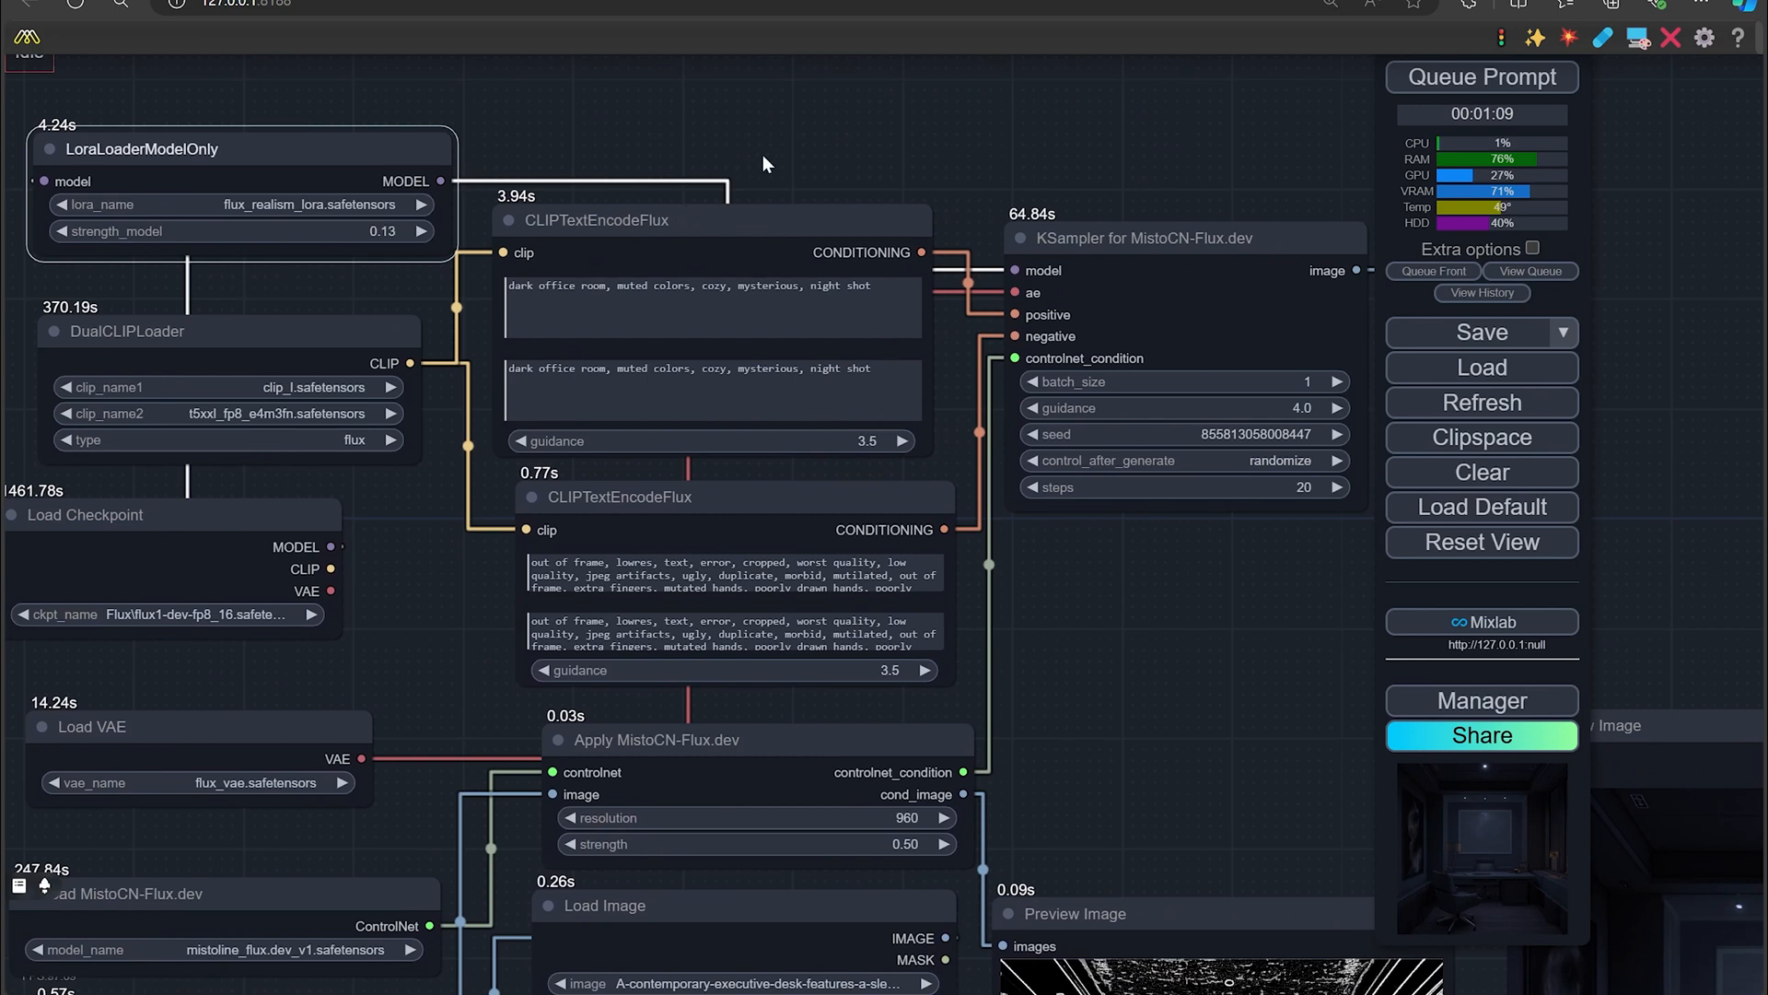
mouse_move(720, 320)
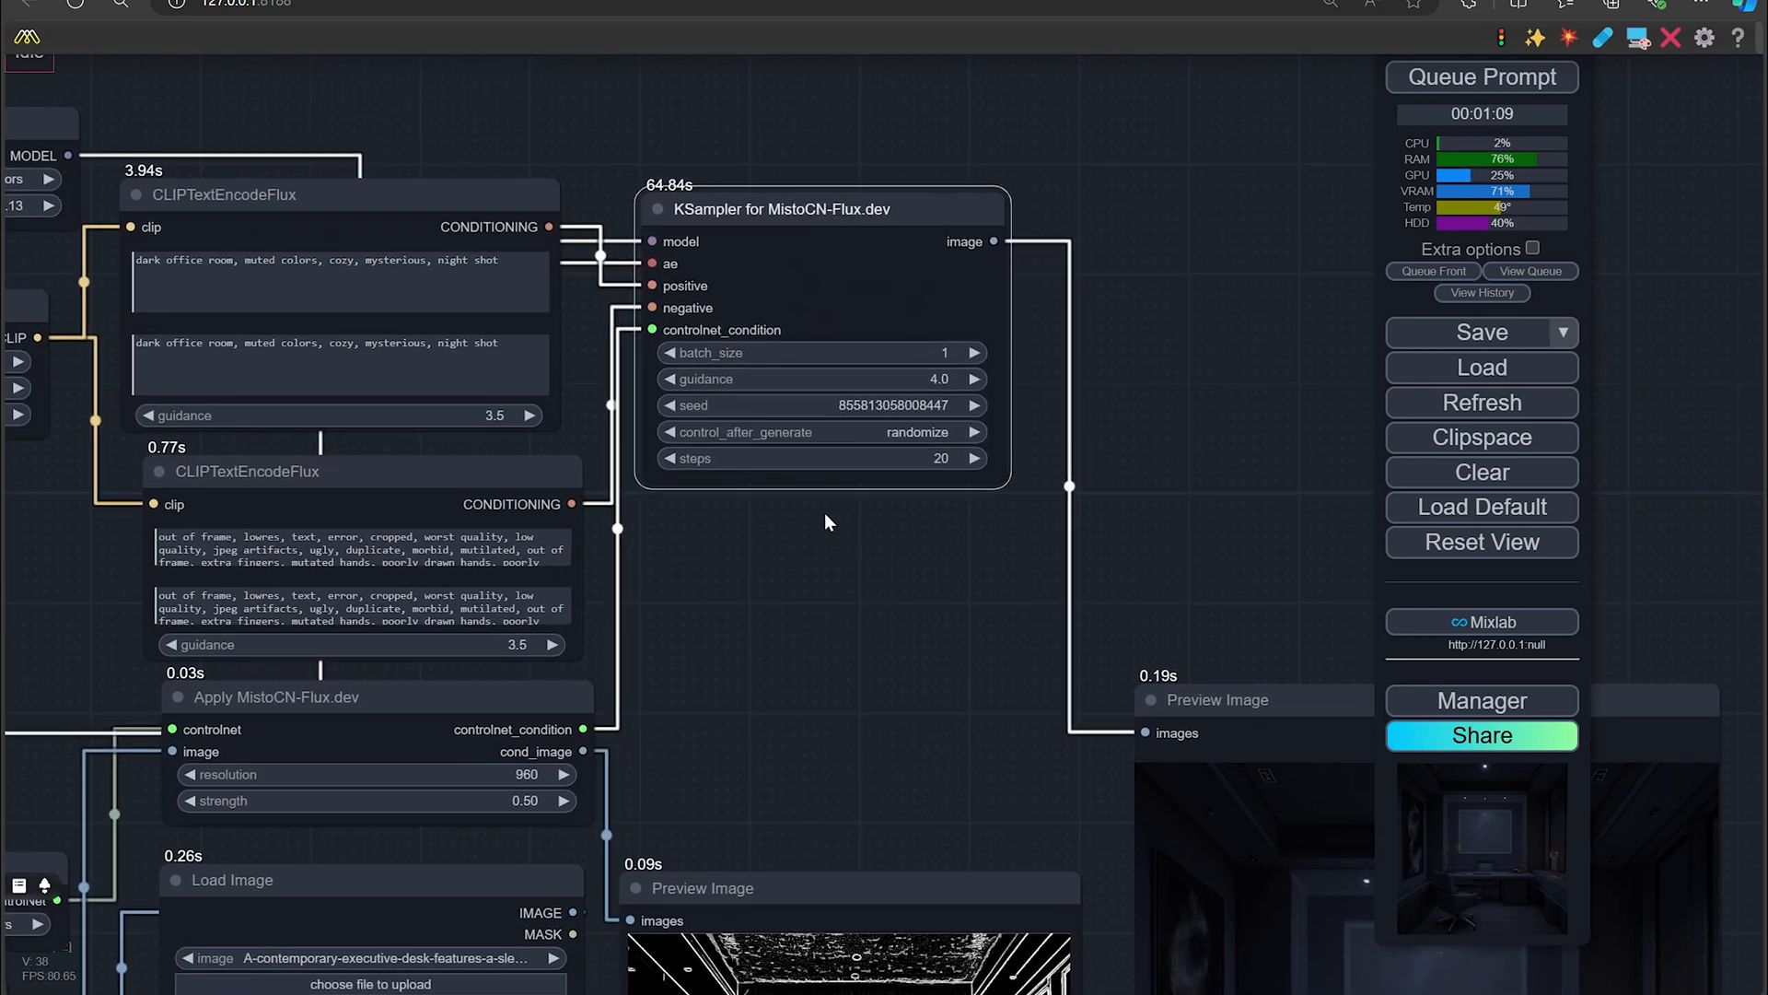
mouse_move(844, 597)
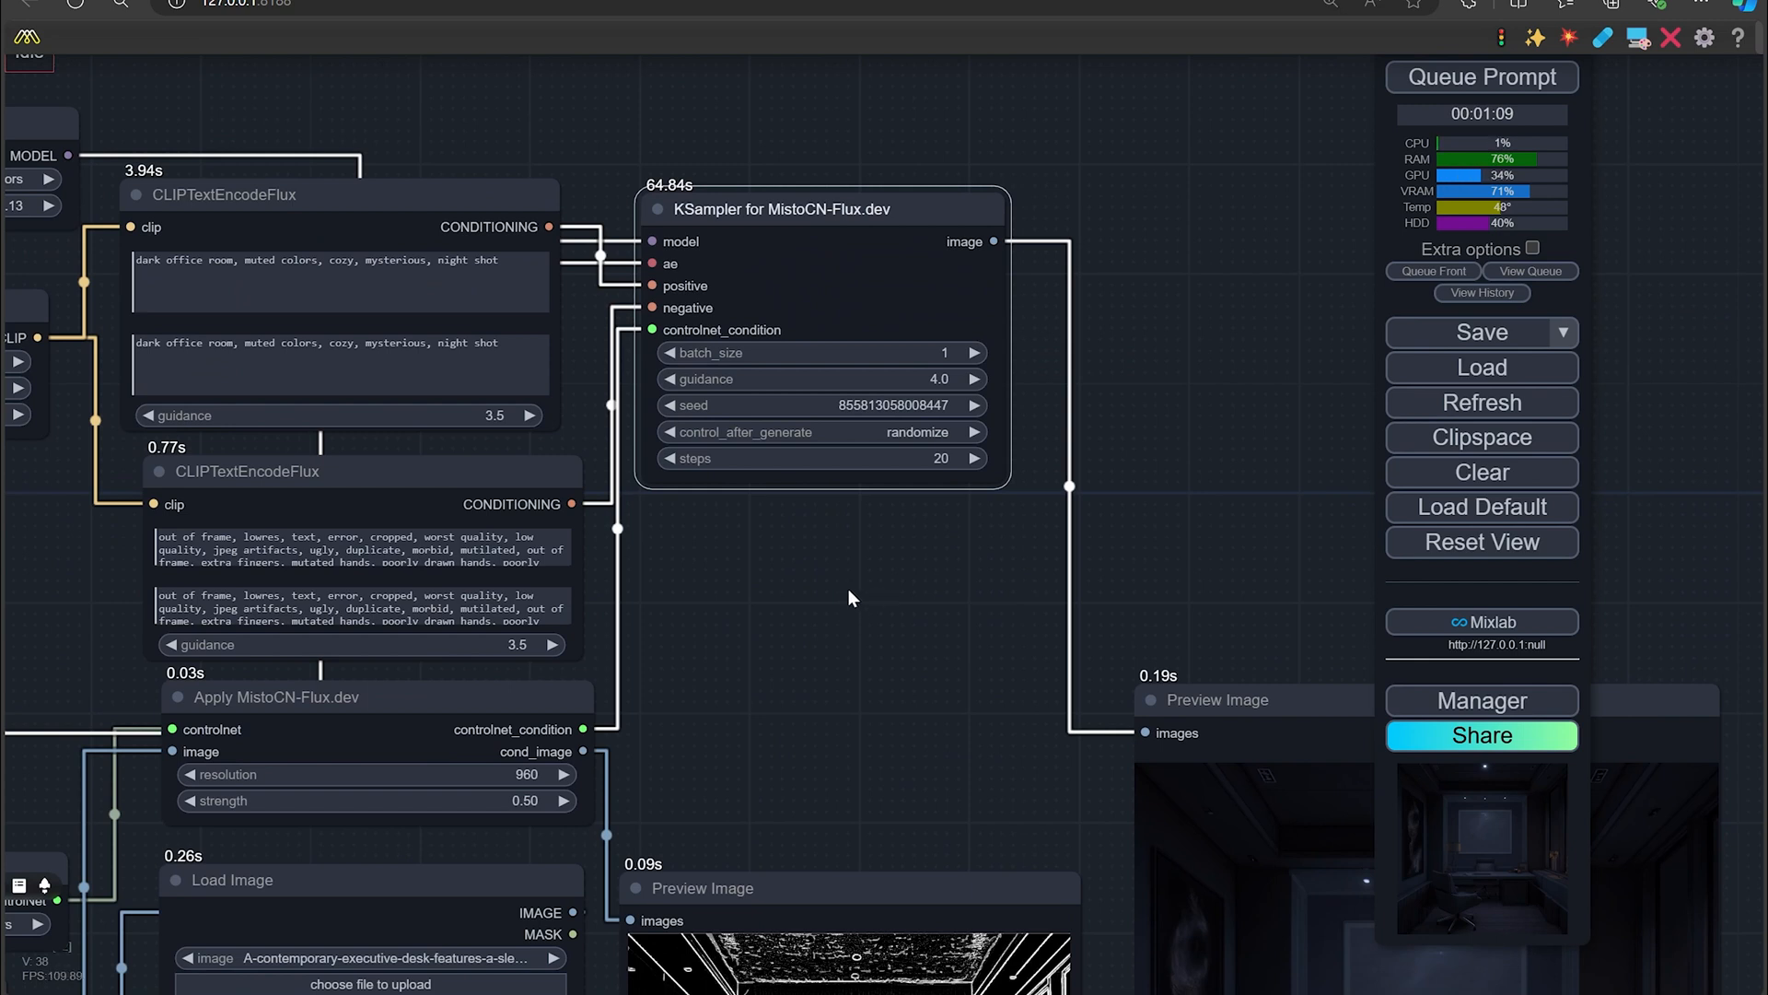
Pan the canvas to the output Preview Image node showing the dark office render
left_click_drag(851, 597, 945, 663)
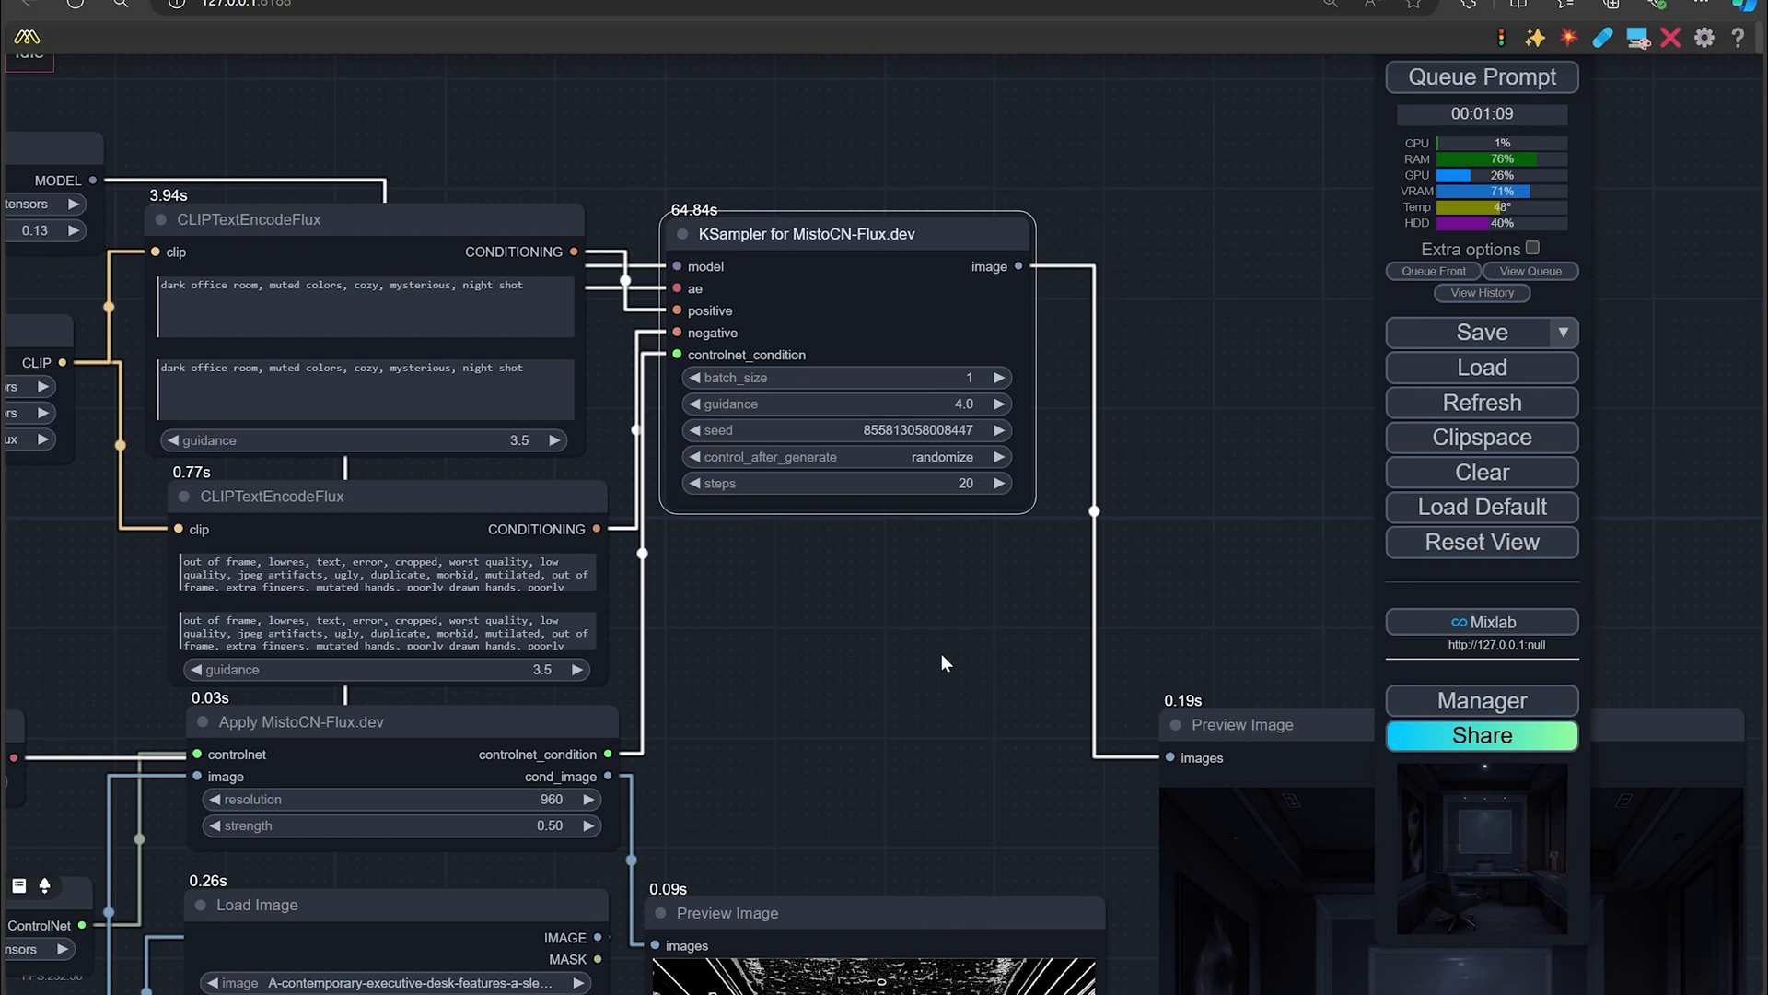
mouse_move(935, 591)
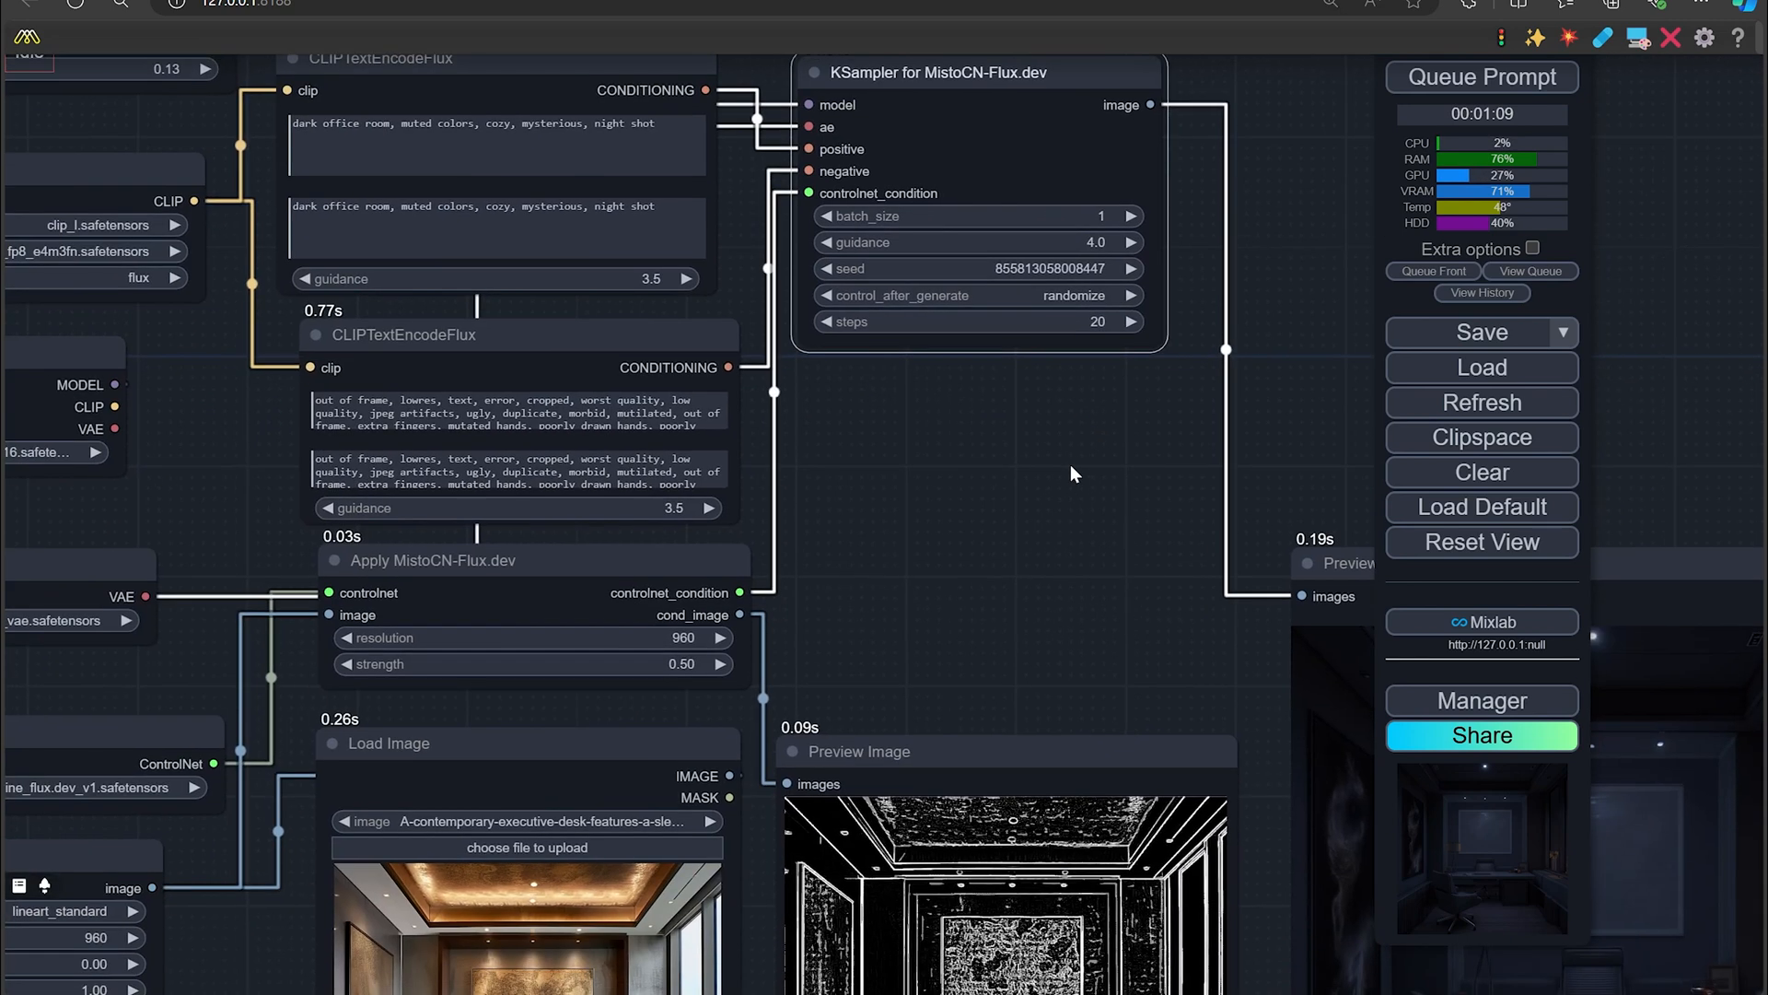
left_click_drag(1072, 473, 945, 503)
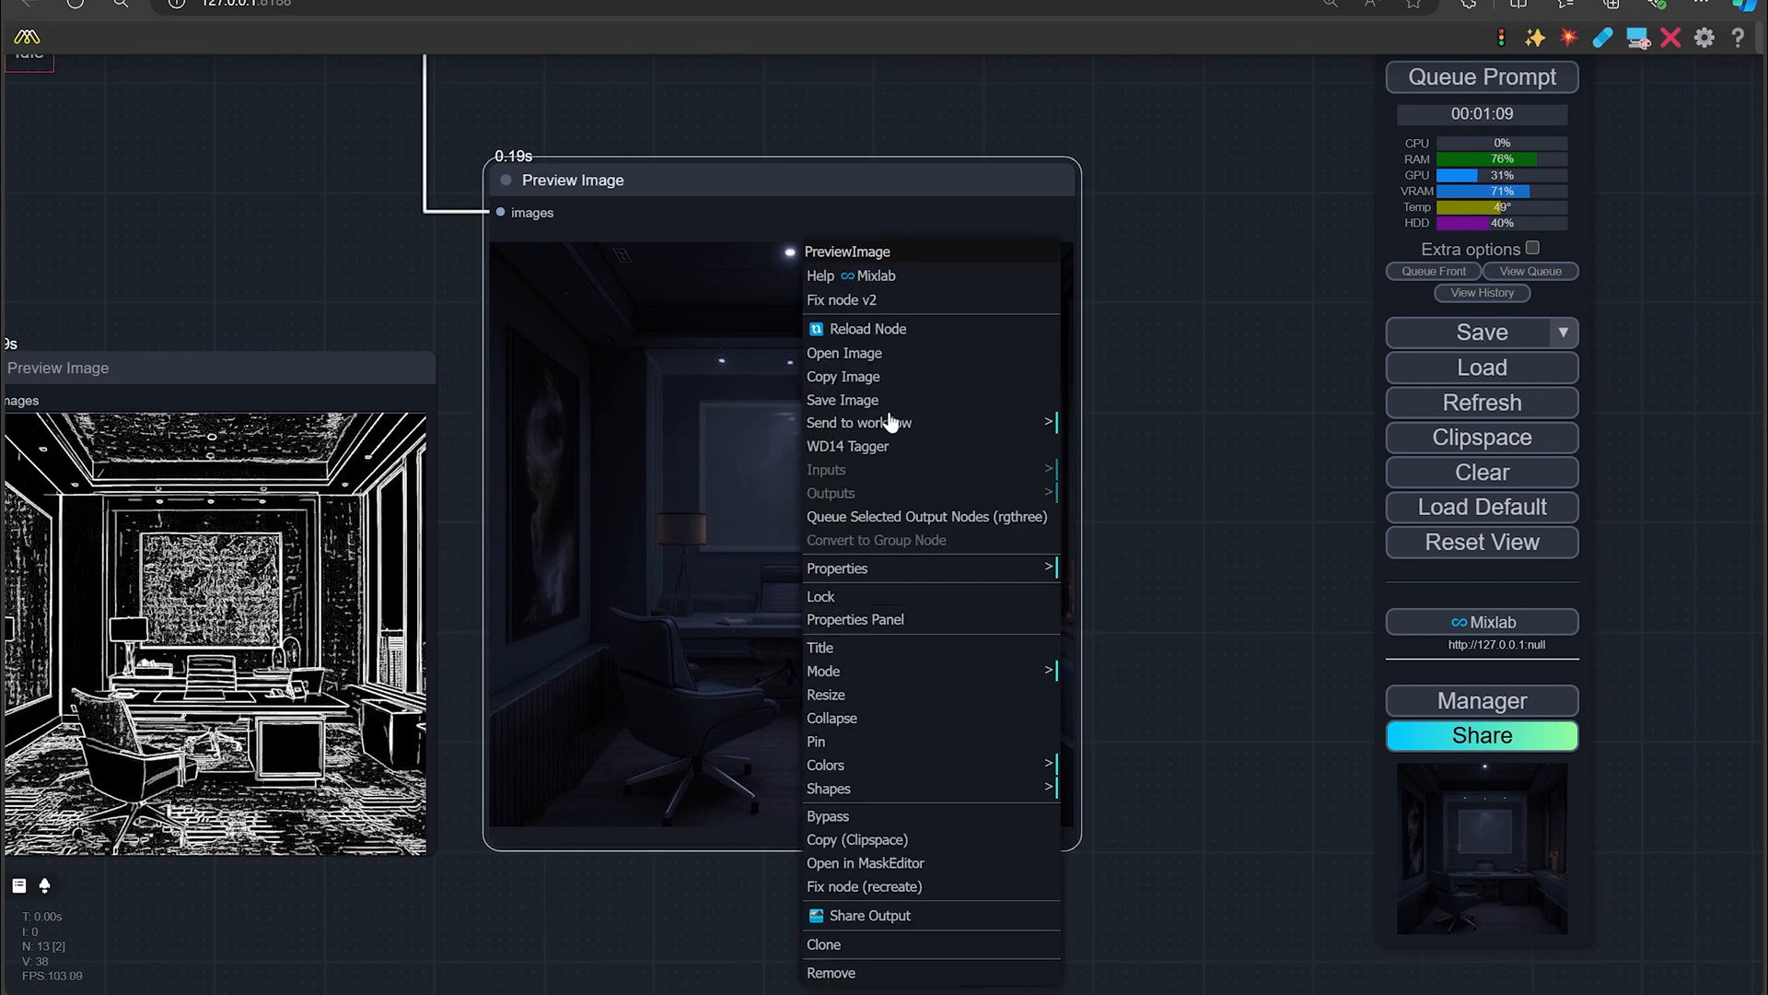
View the dark office render at full size in its own browser tab
left_click(843, 351)
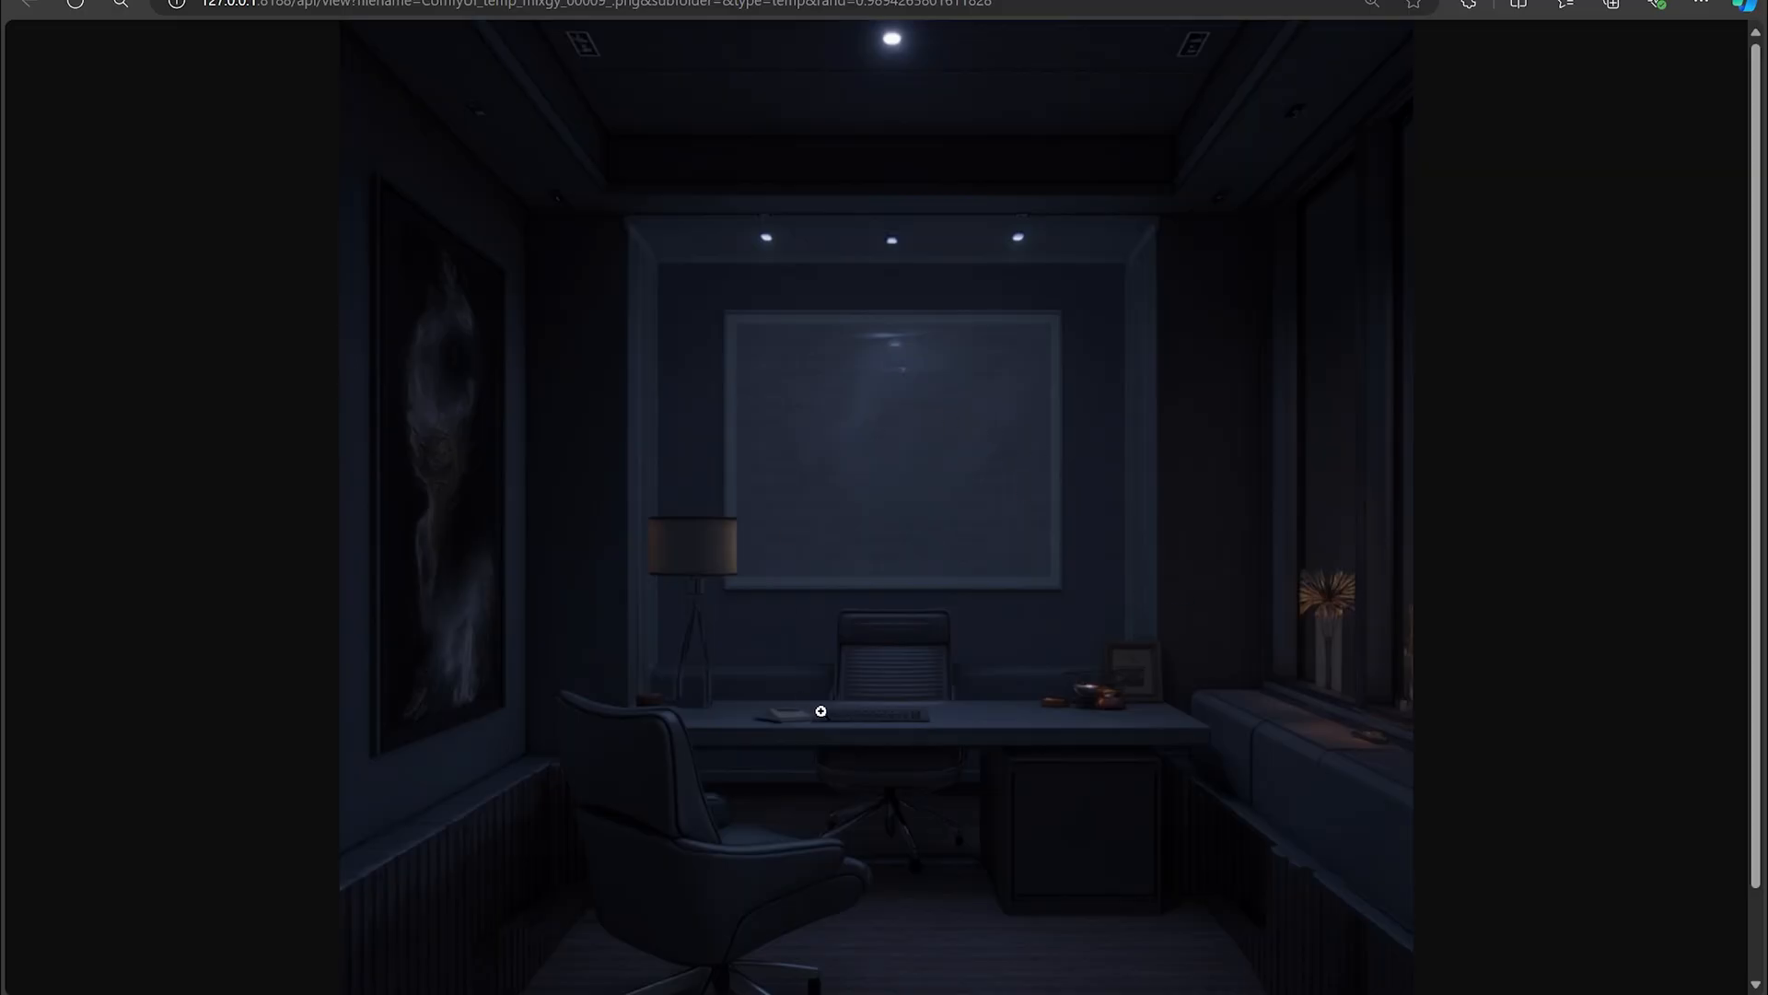
mouse_move(951, 429)
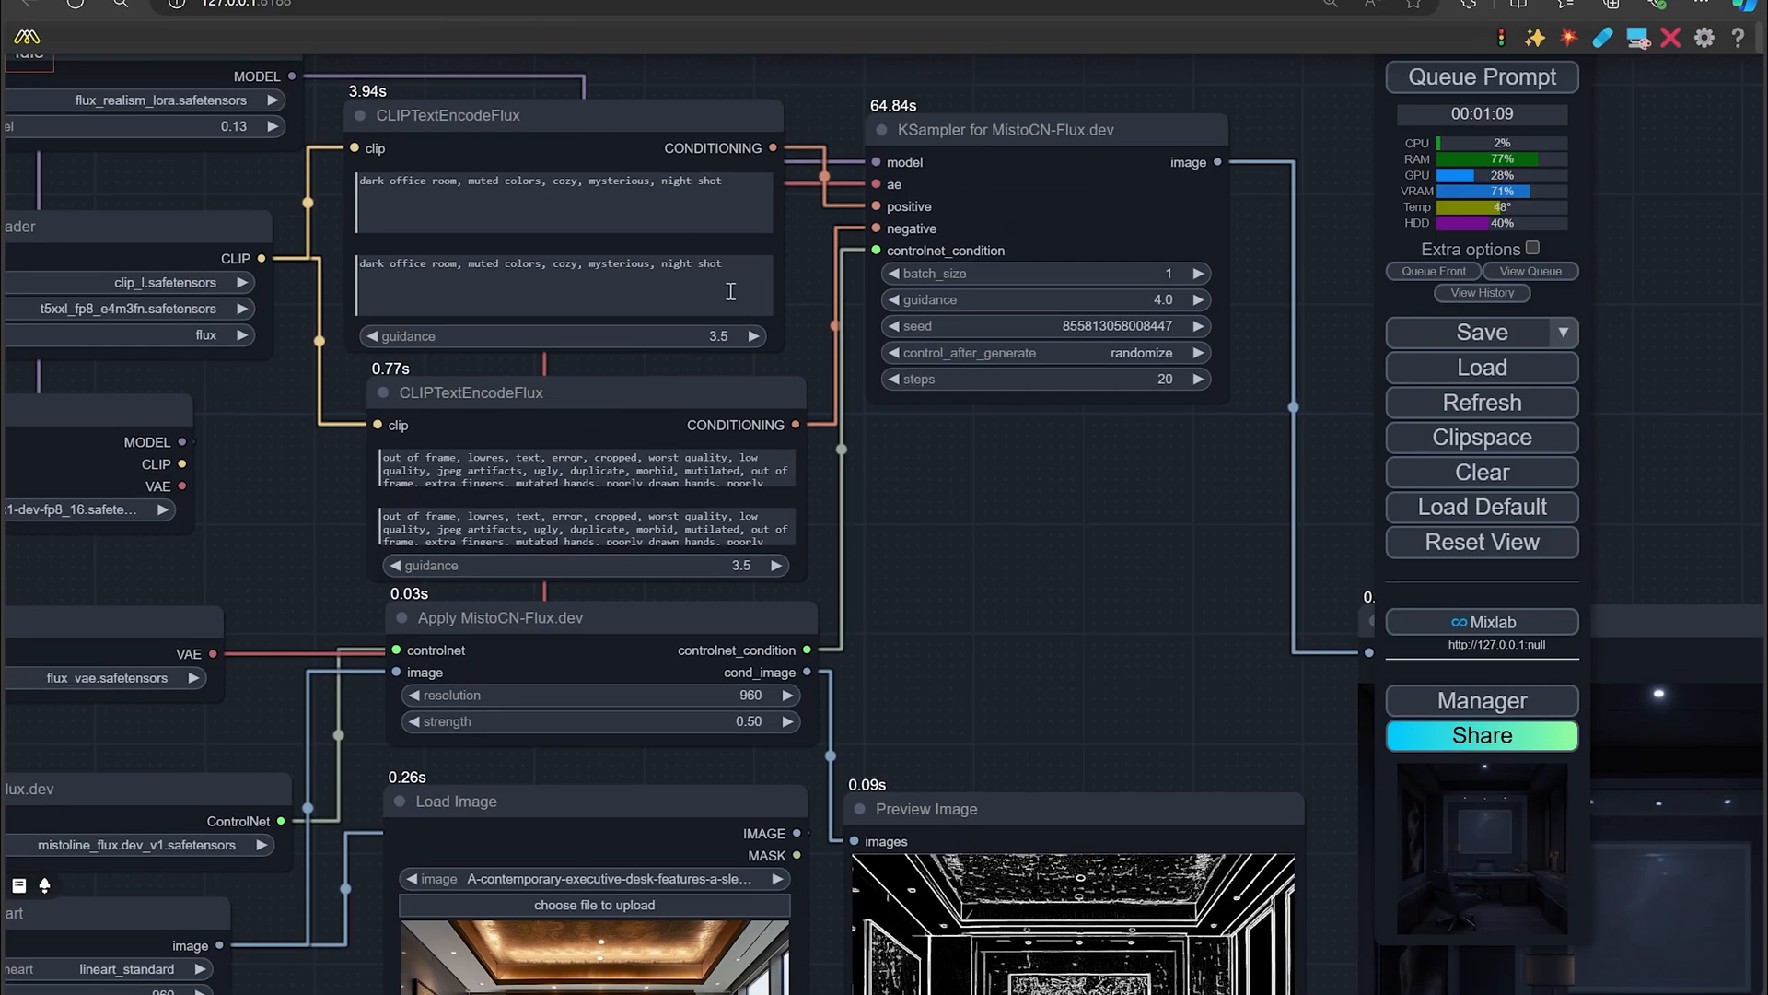
Replace the positive prompt with "colorful office, day time, sharp, focused, full frame camera,"
double_click(694, 263)
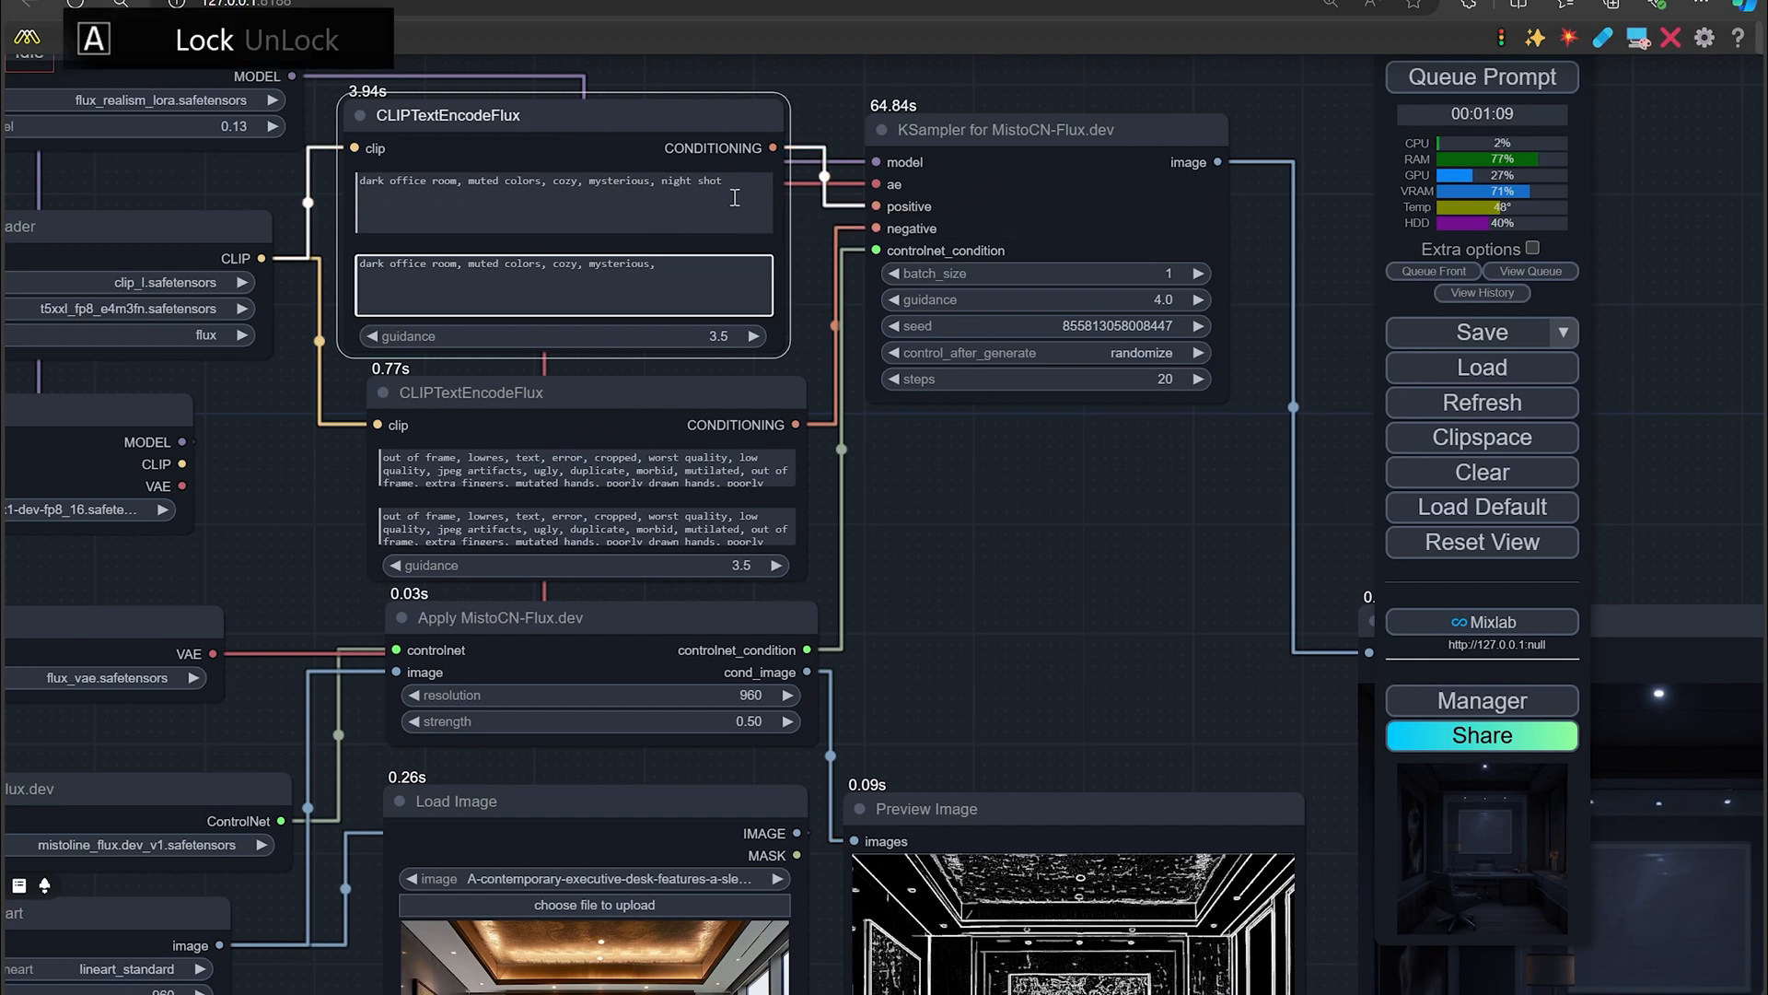
triple_click(508, 263)
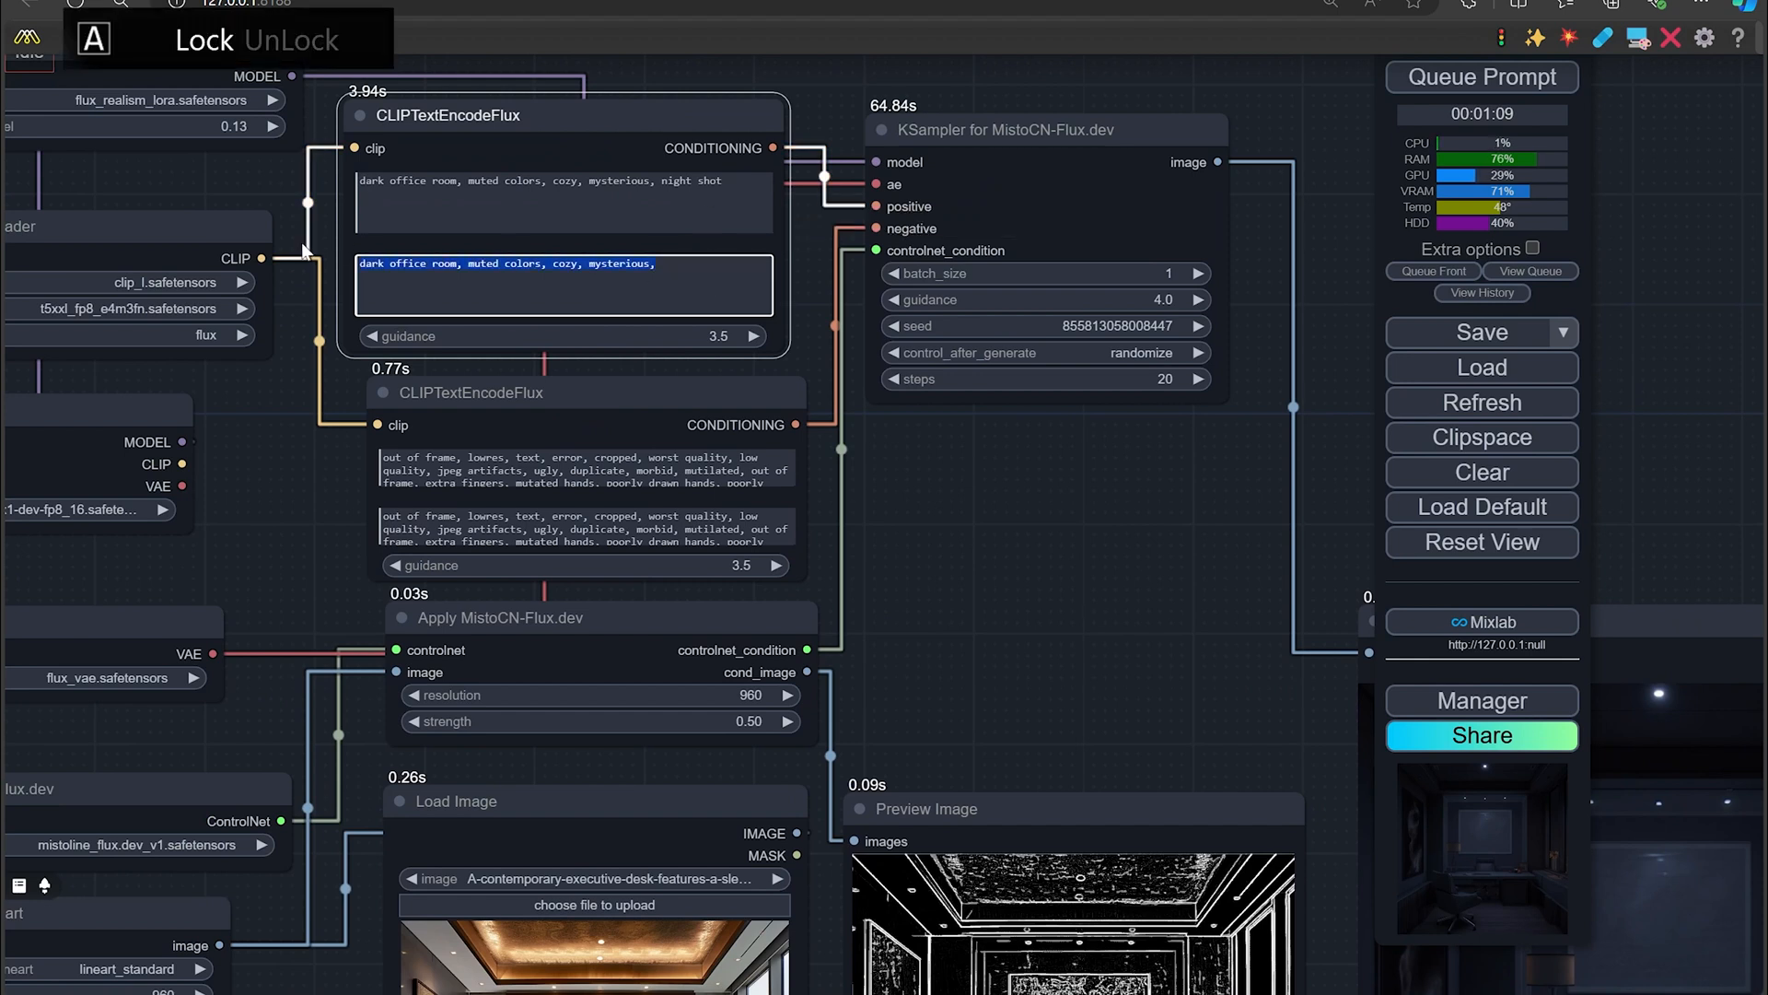
type("COLORFUL OFFICE, DAY TIME,")
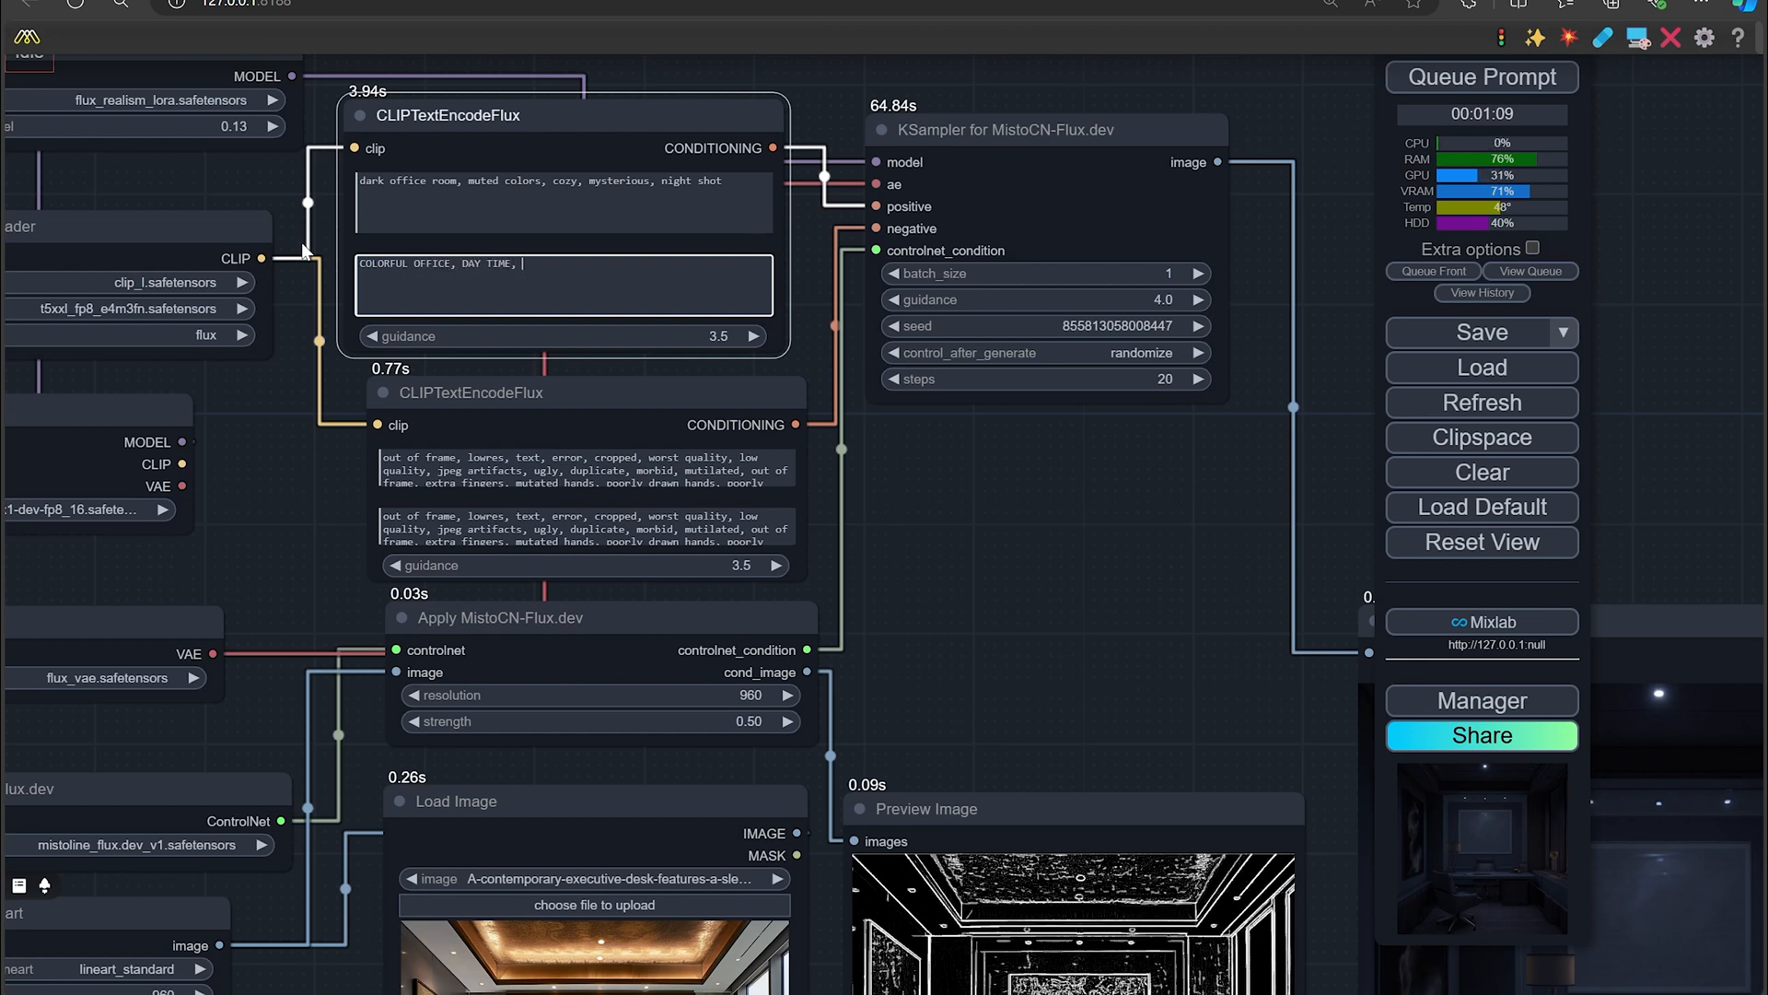
type("SHARP, FOCUSED, FULL")
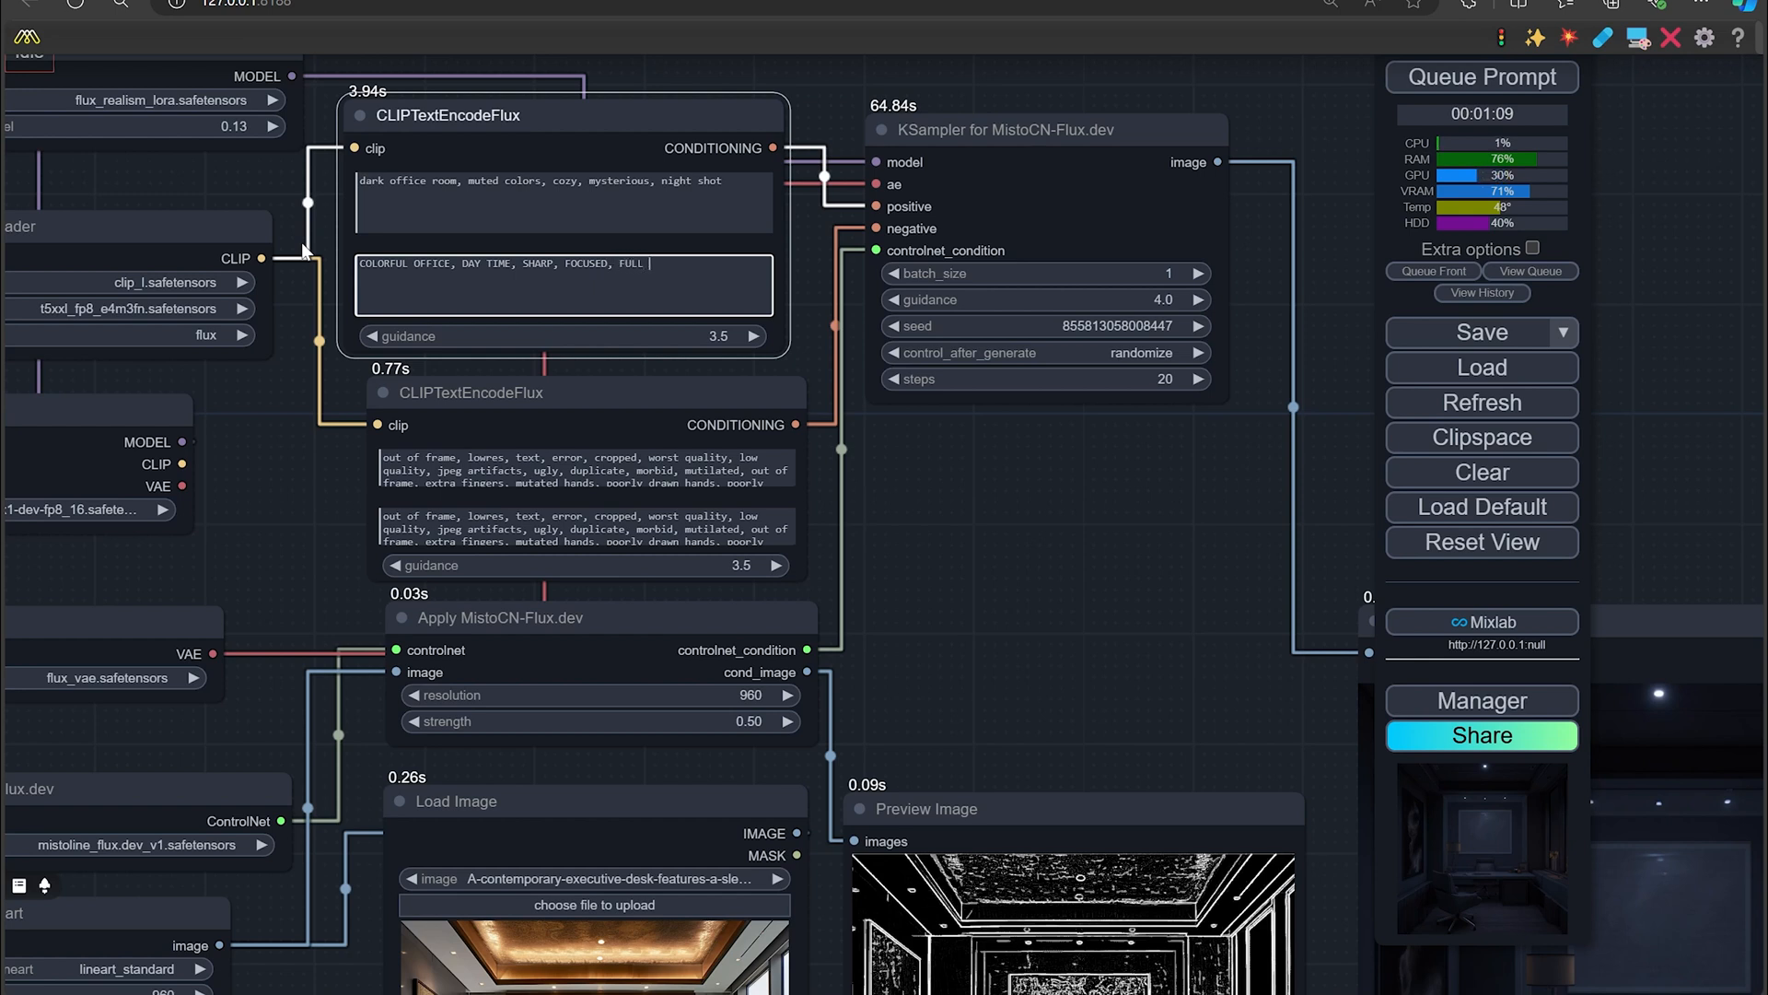
type("GRAME CAMERA")
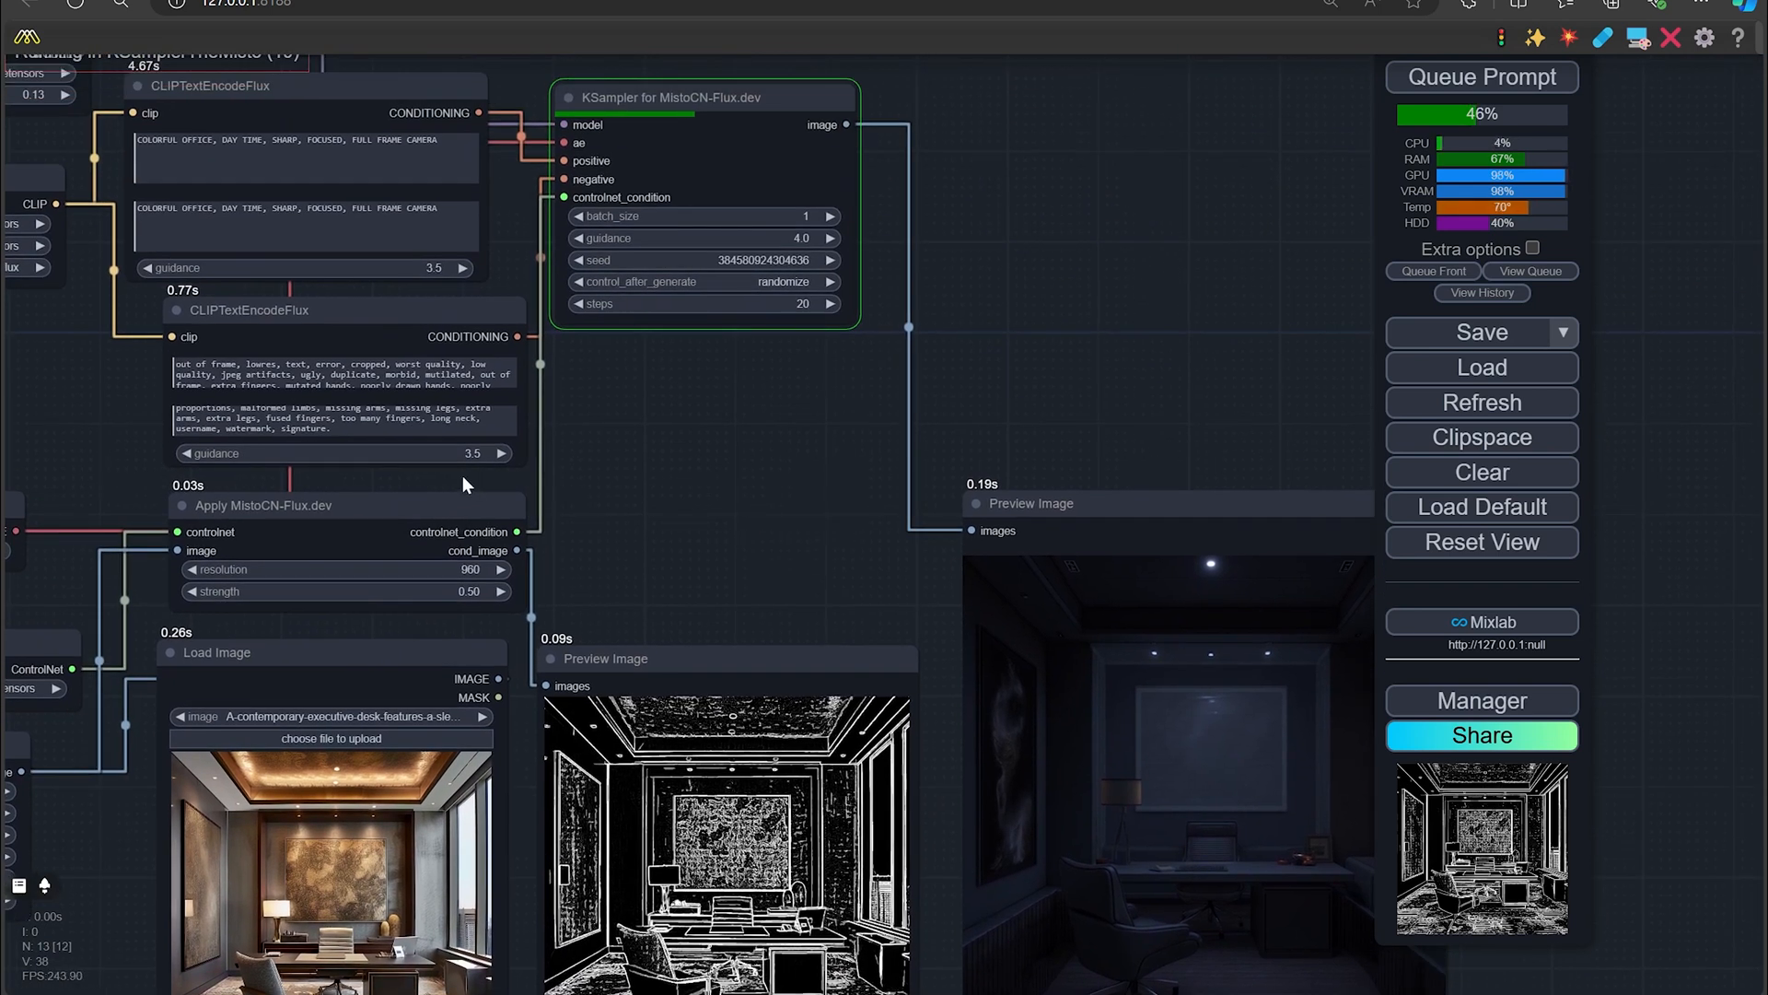
mouse_move(650, 516)
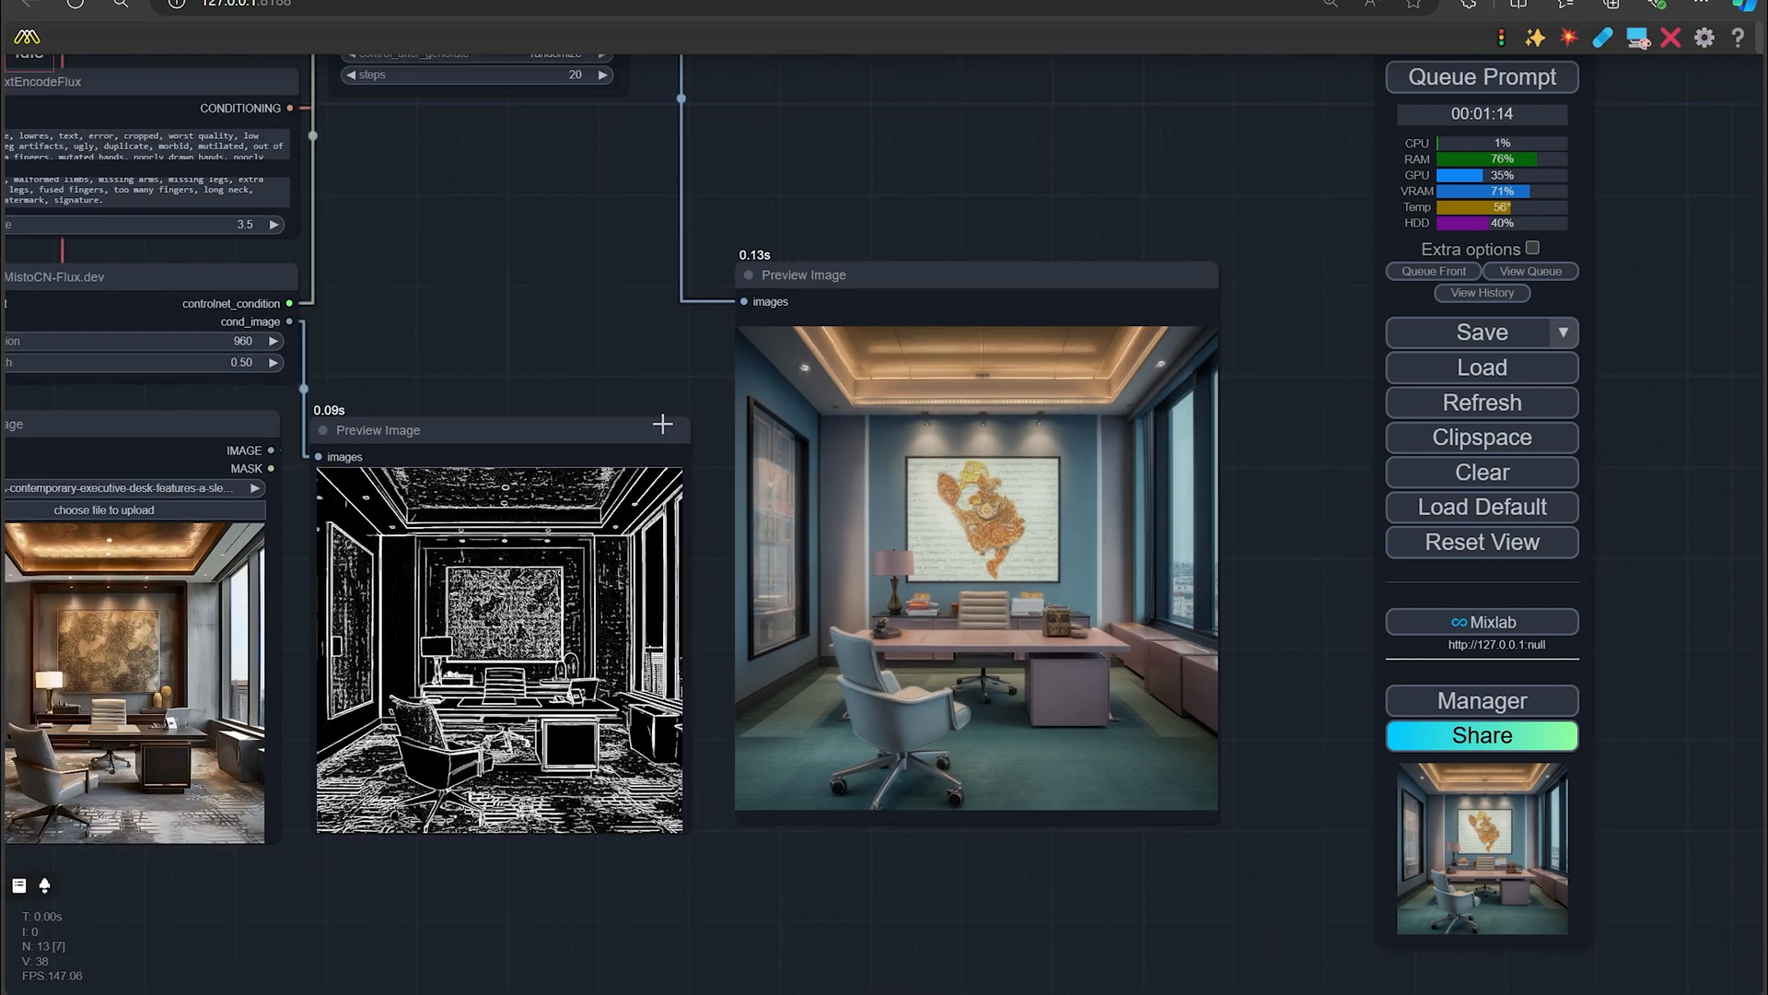
View the colorful office render at full size in its own browser tab
left_click(974, 564)
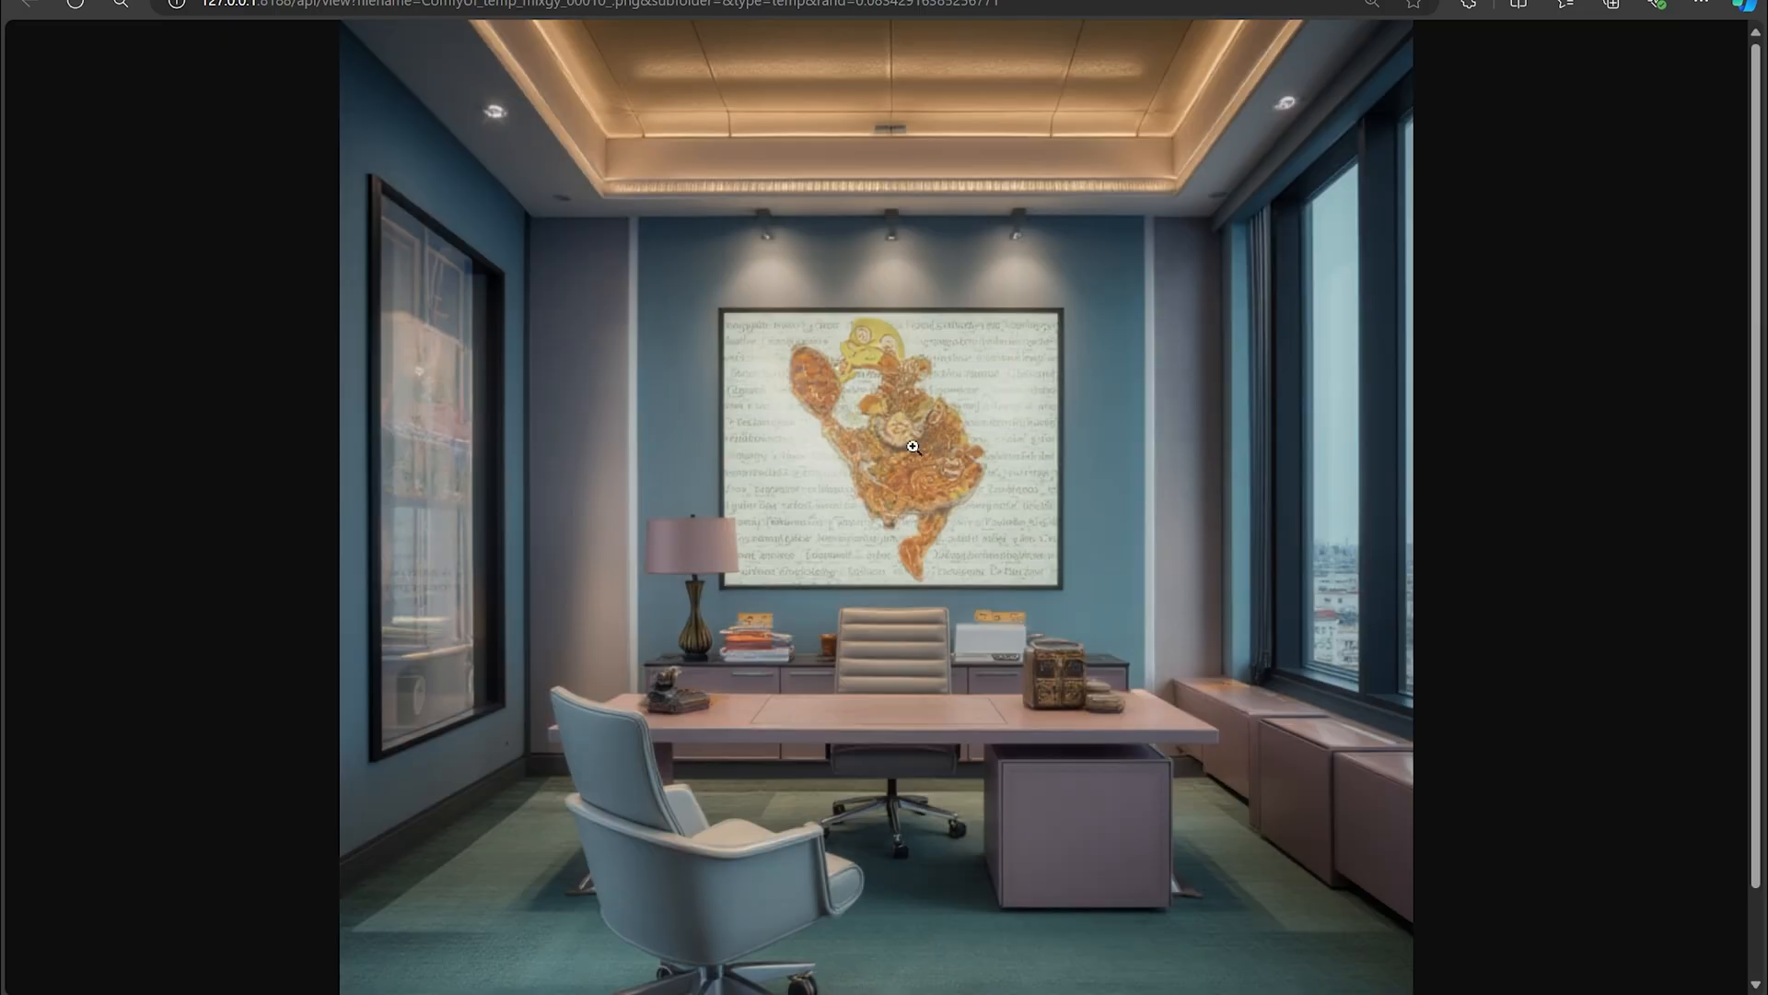
mouse_move(538, 166)
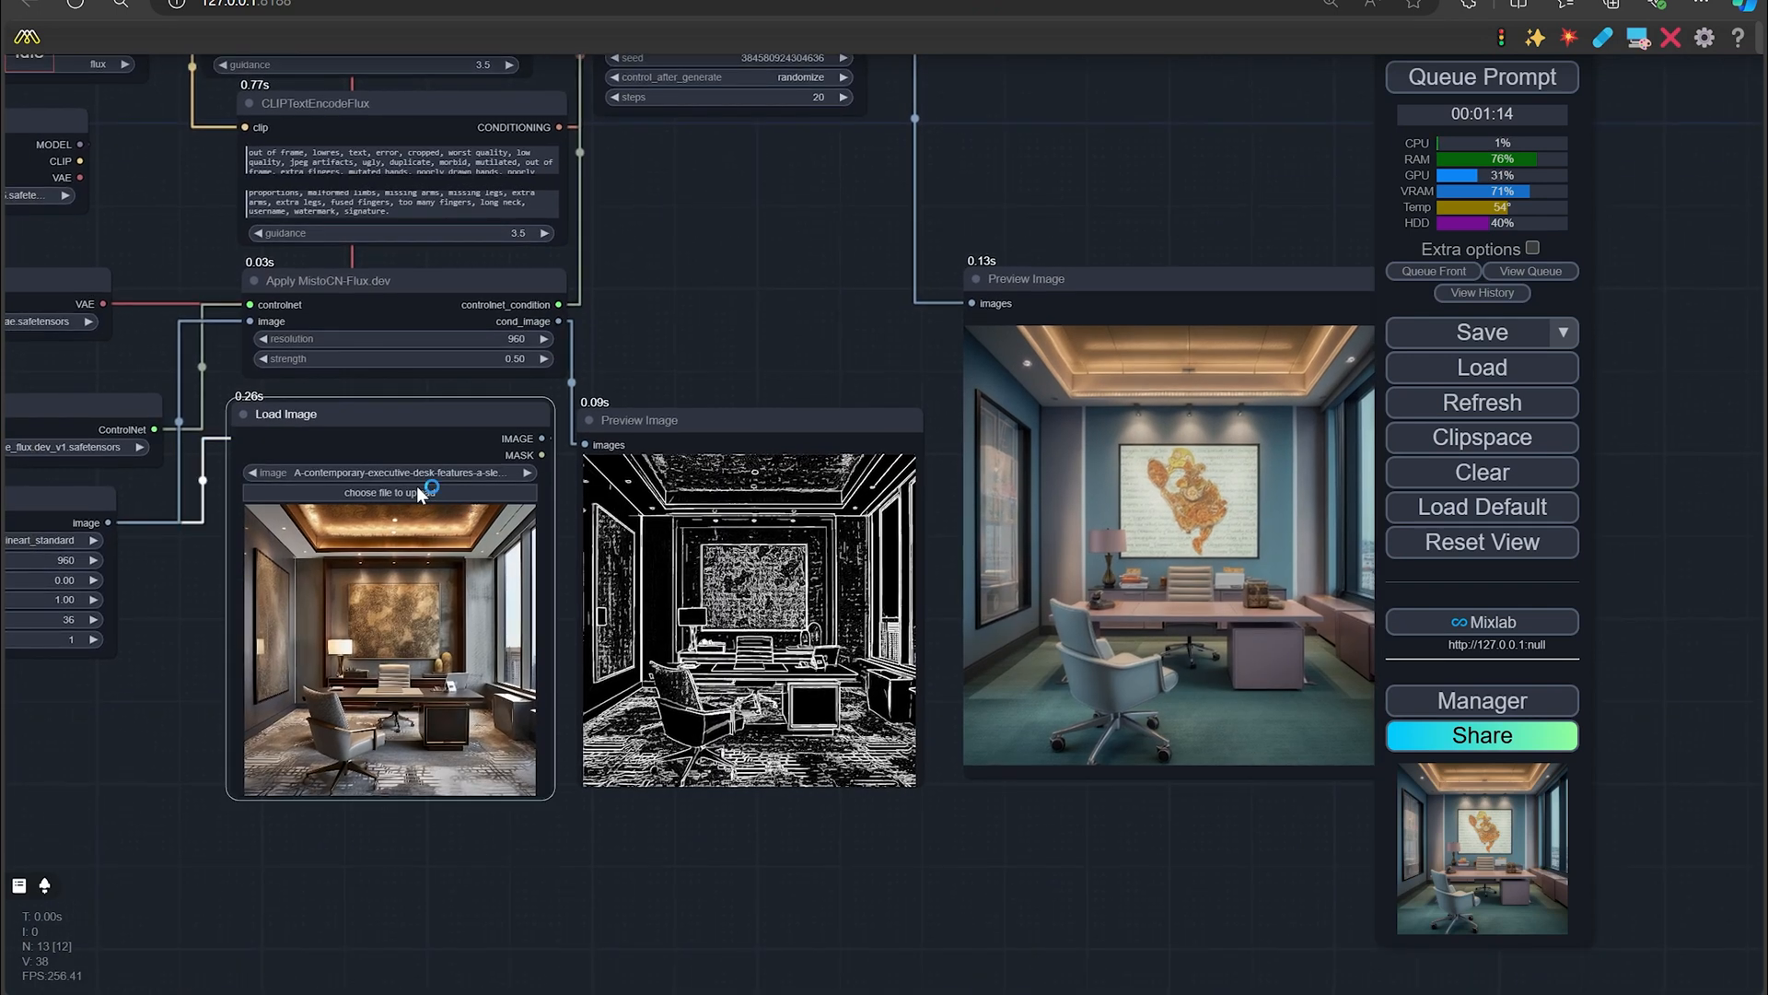
Load D:\datasets\model1\d1.png into the Load Image node as the new source photo
left_click(389, 494)
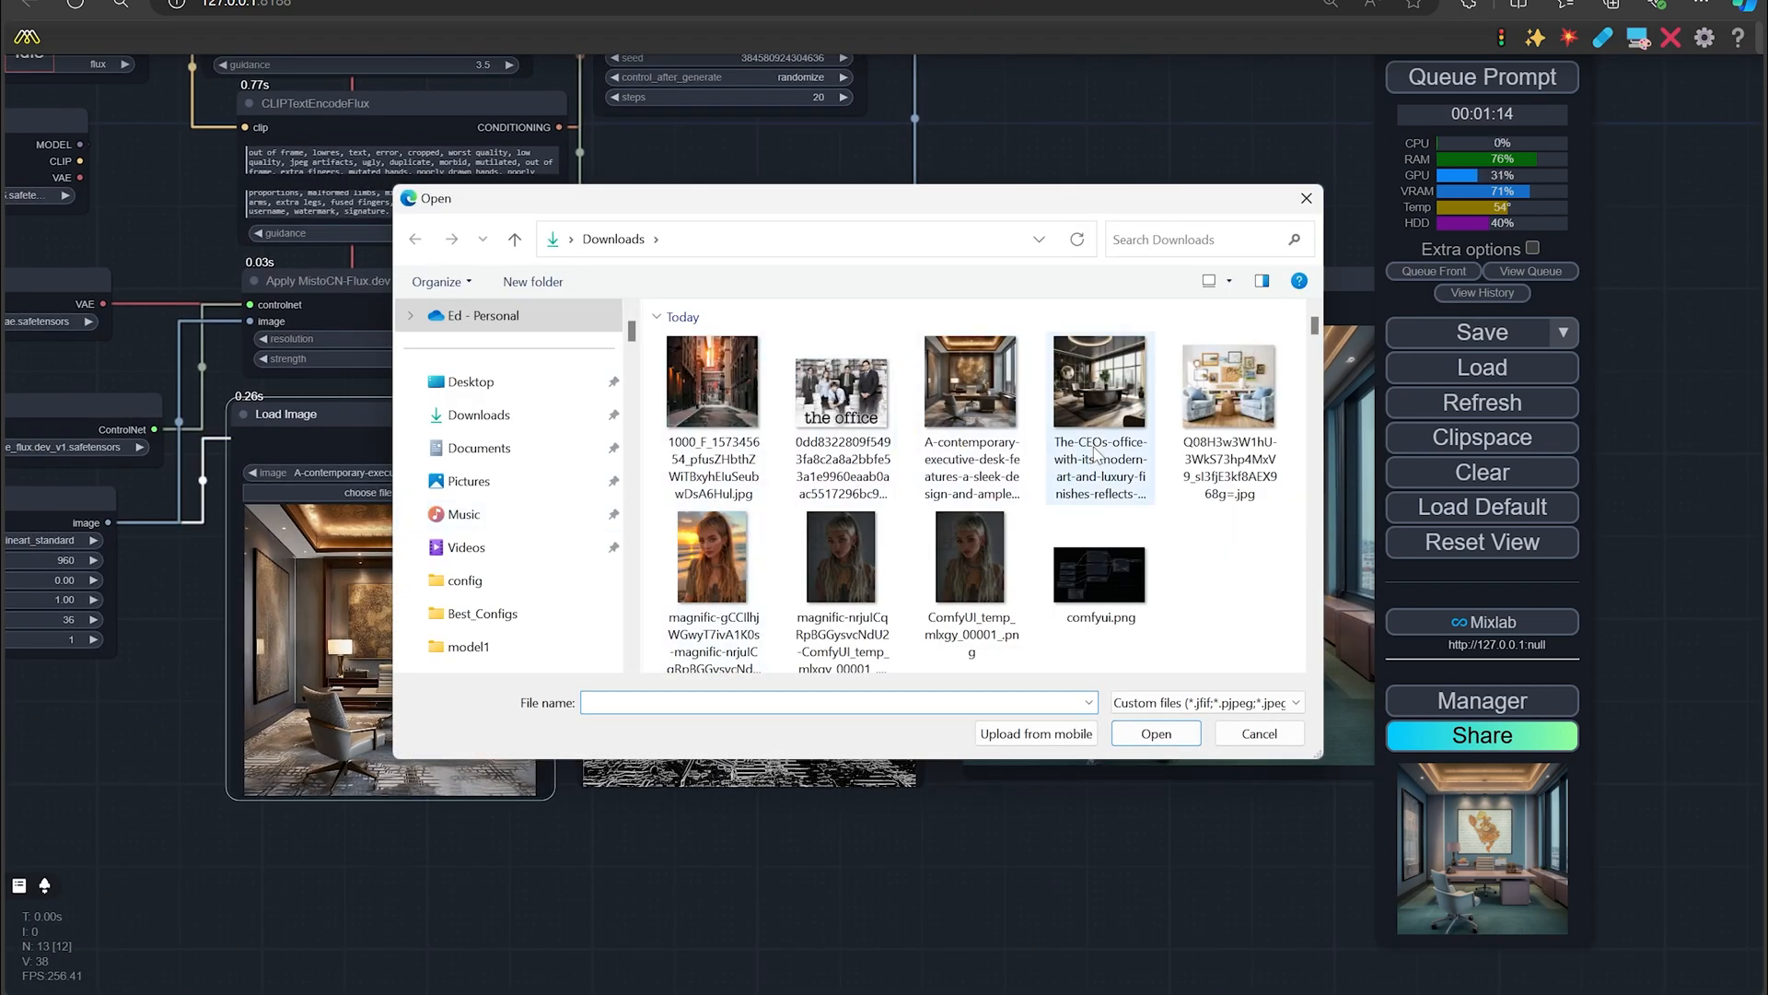
left_click(464, 481)
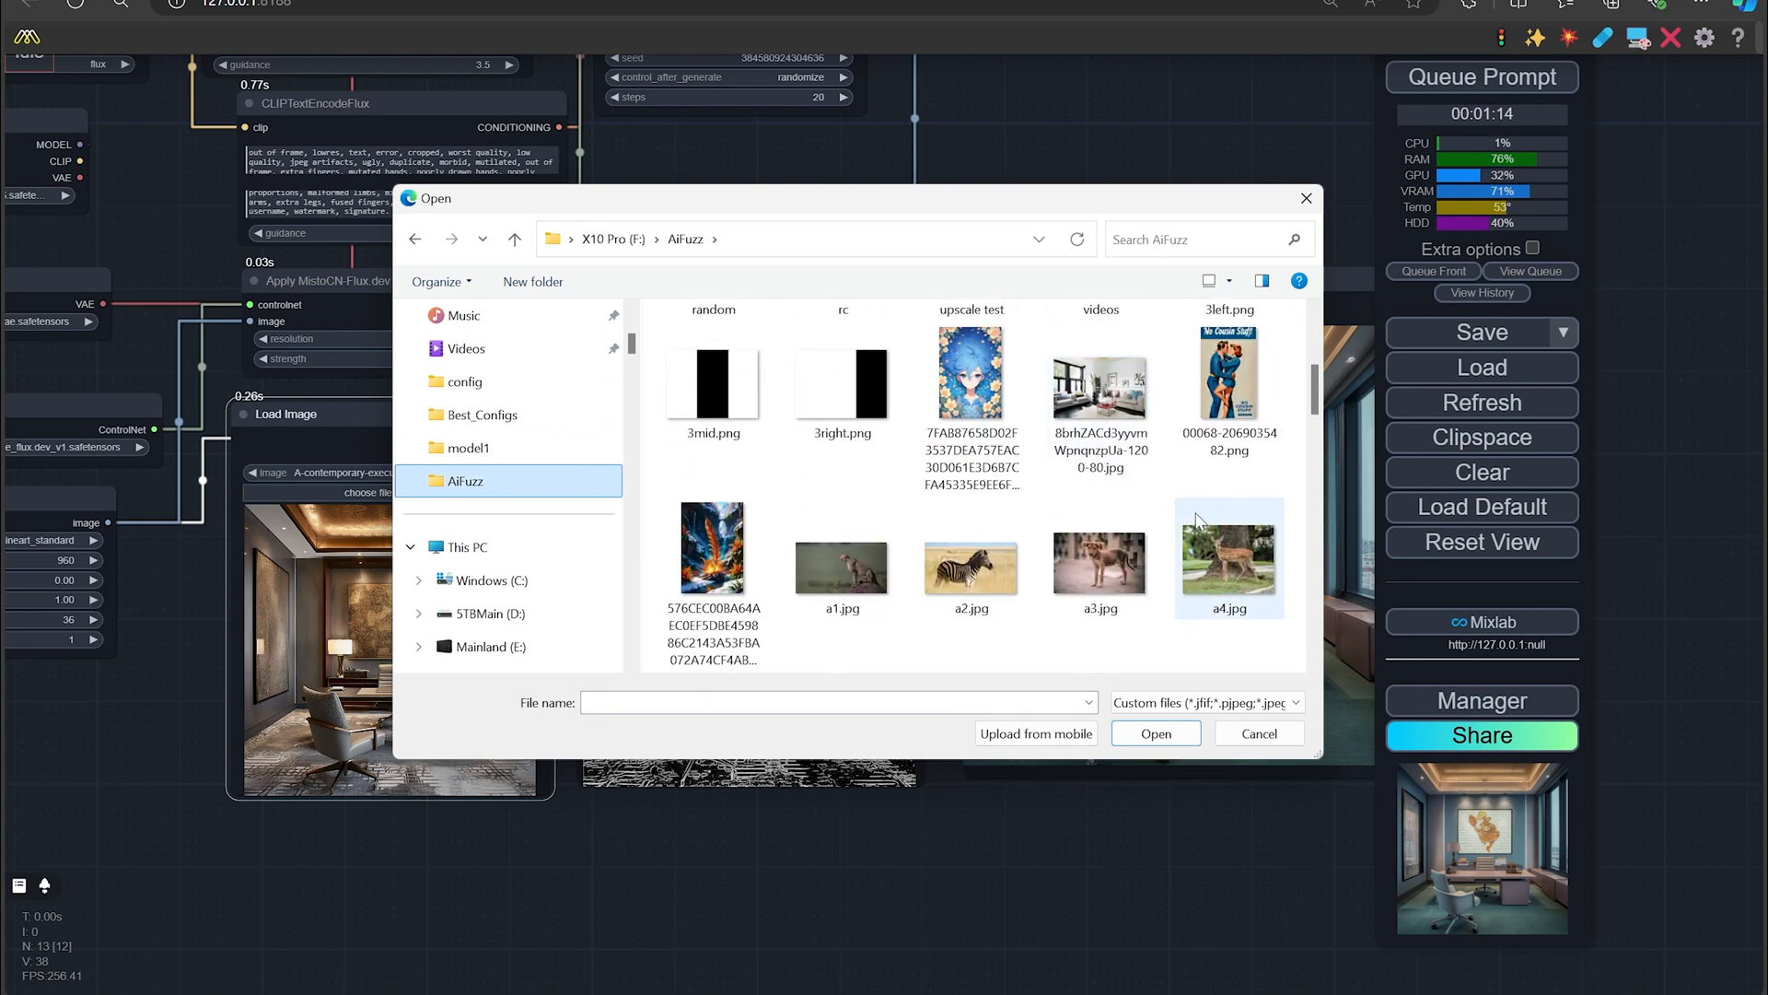
scroll("down", 3)
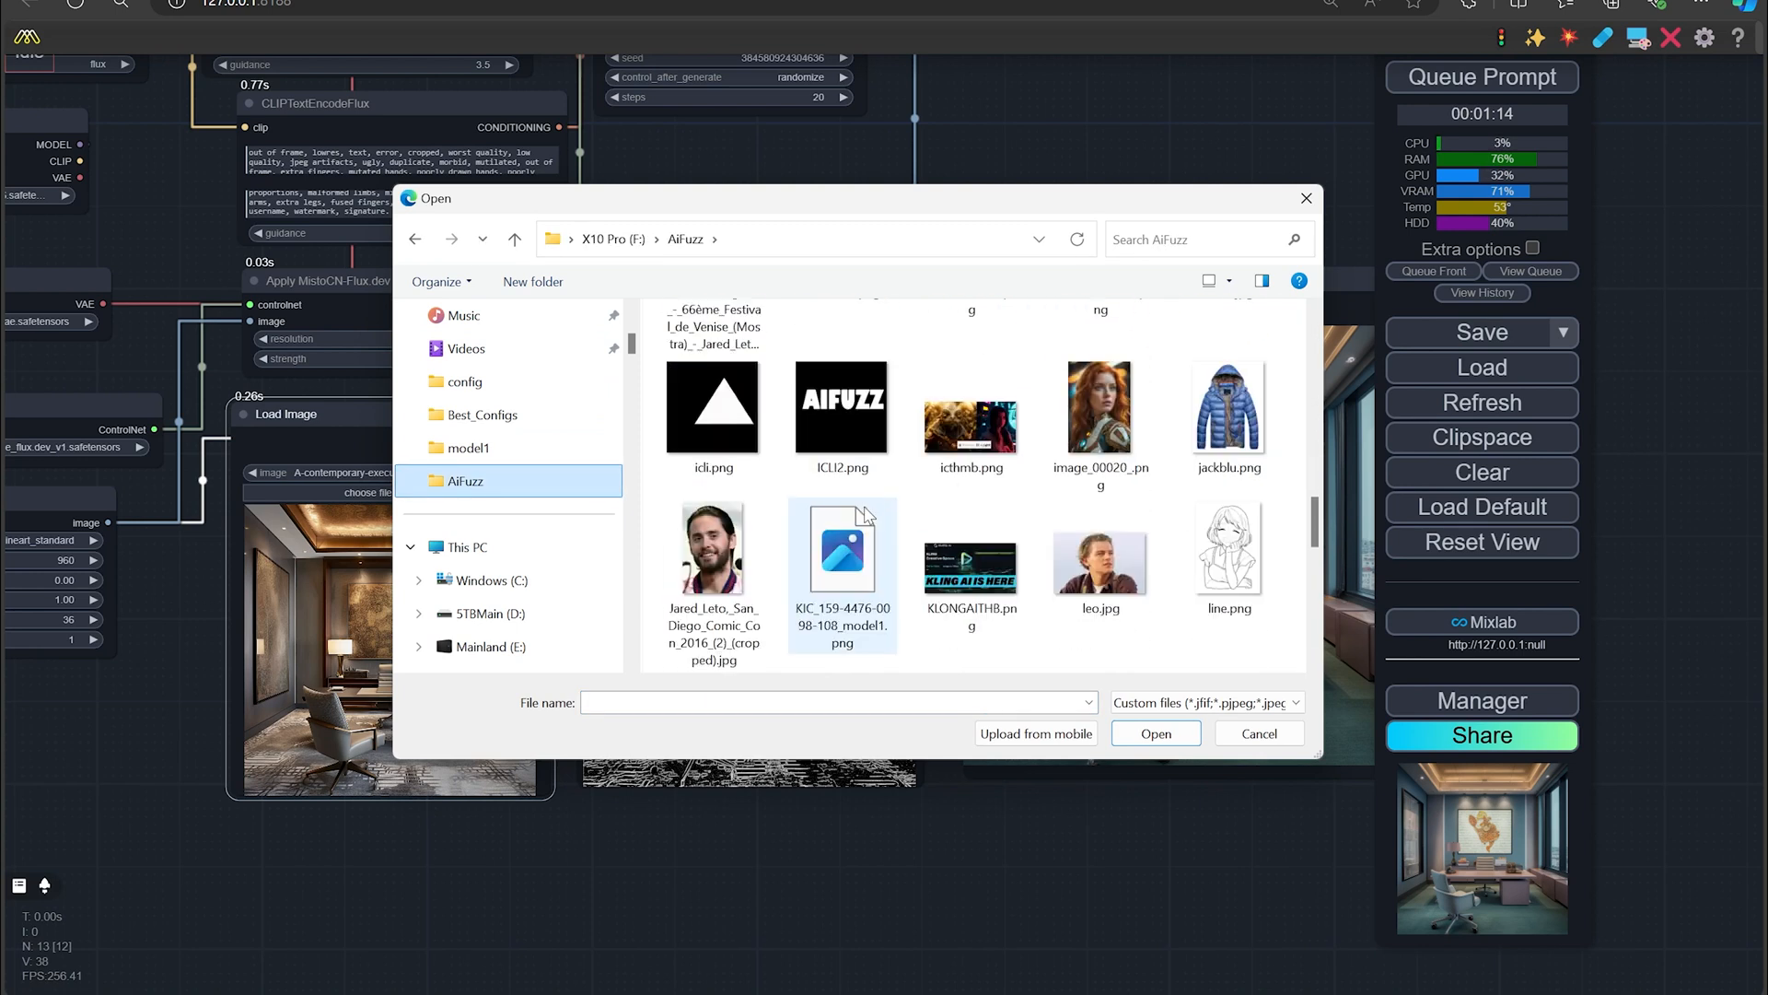
left_click(483, 613)
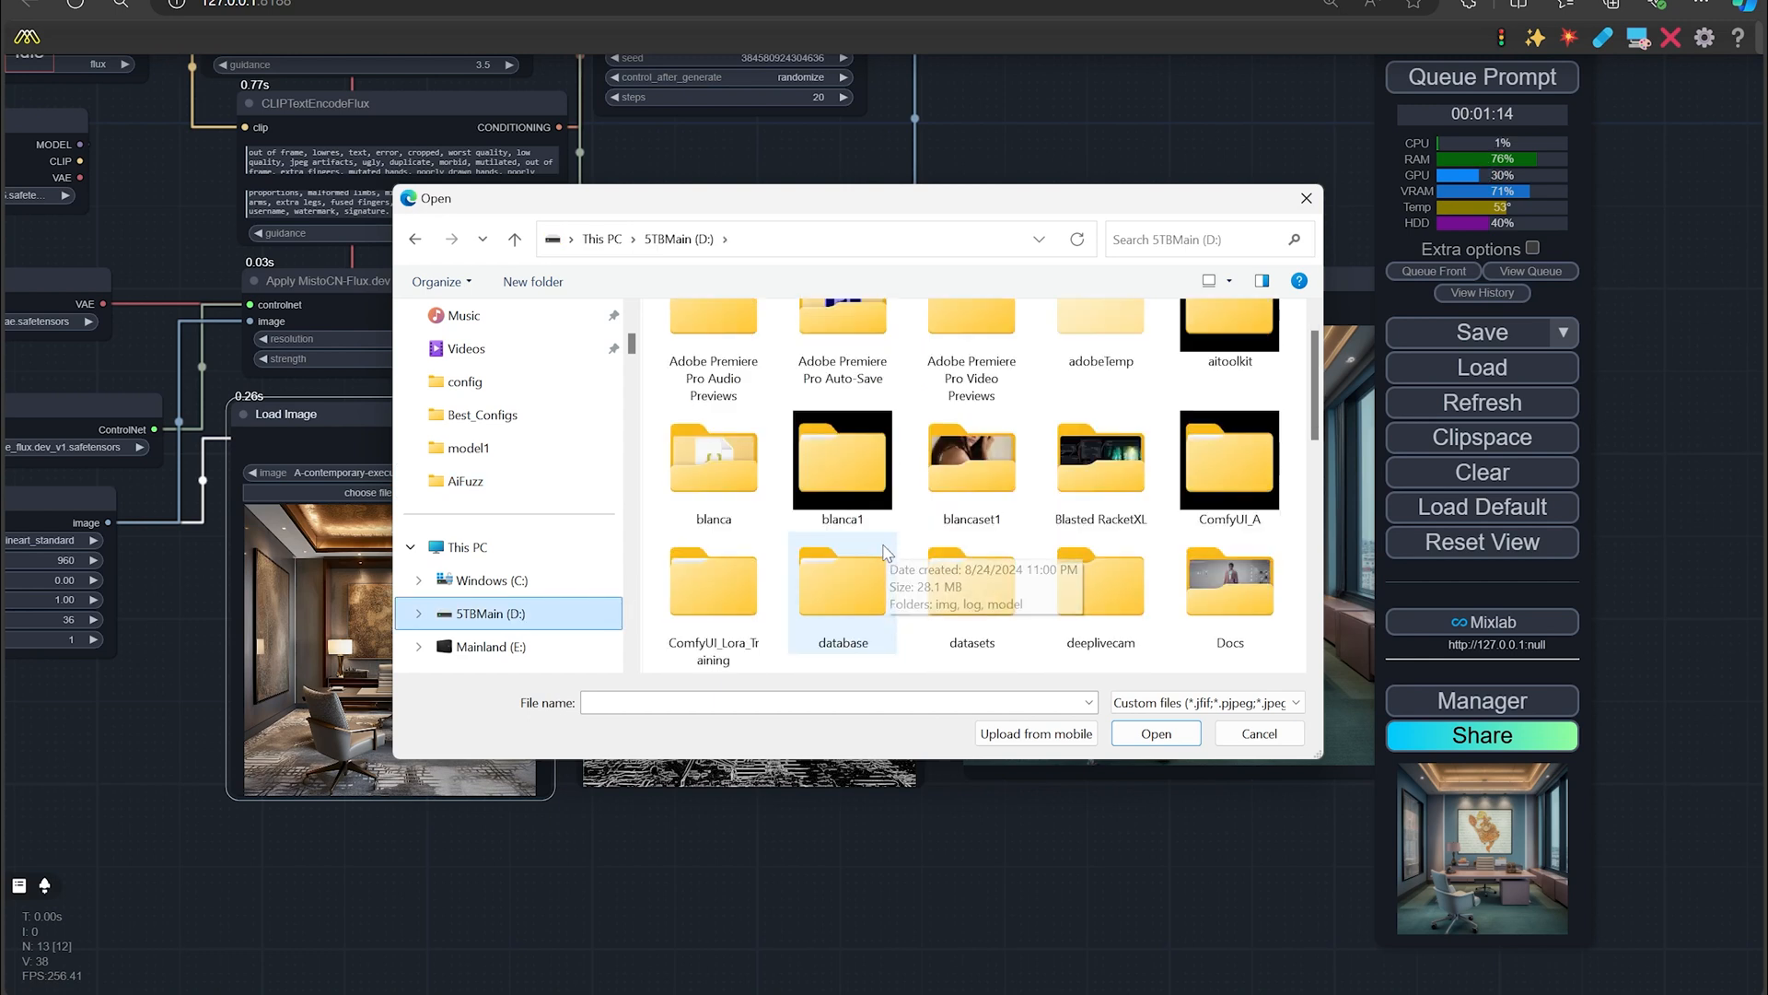
double_click(971, 580)
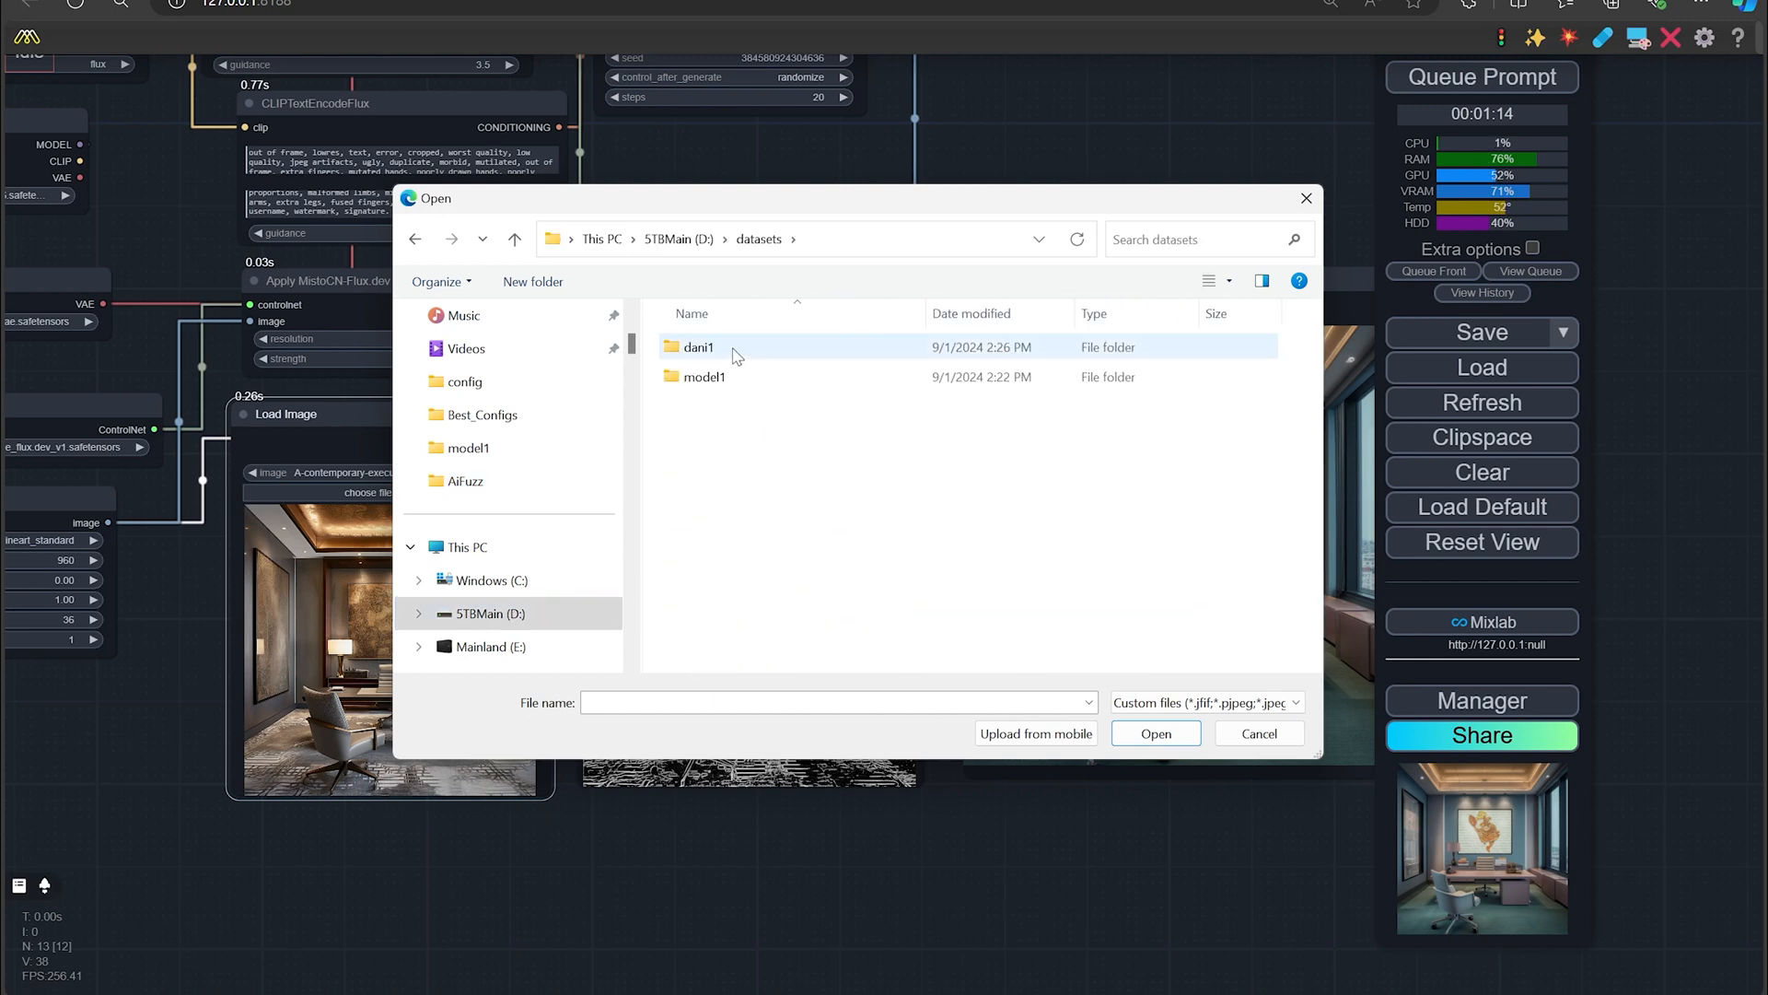
double_click(704, 376)
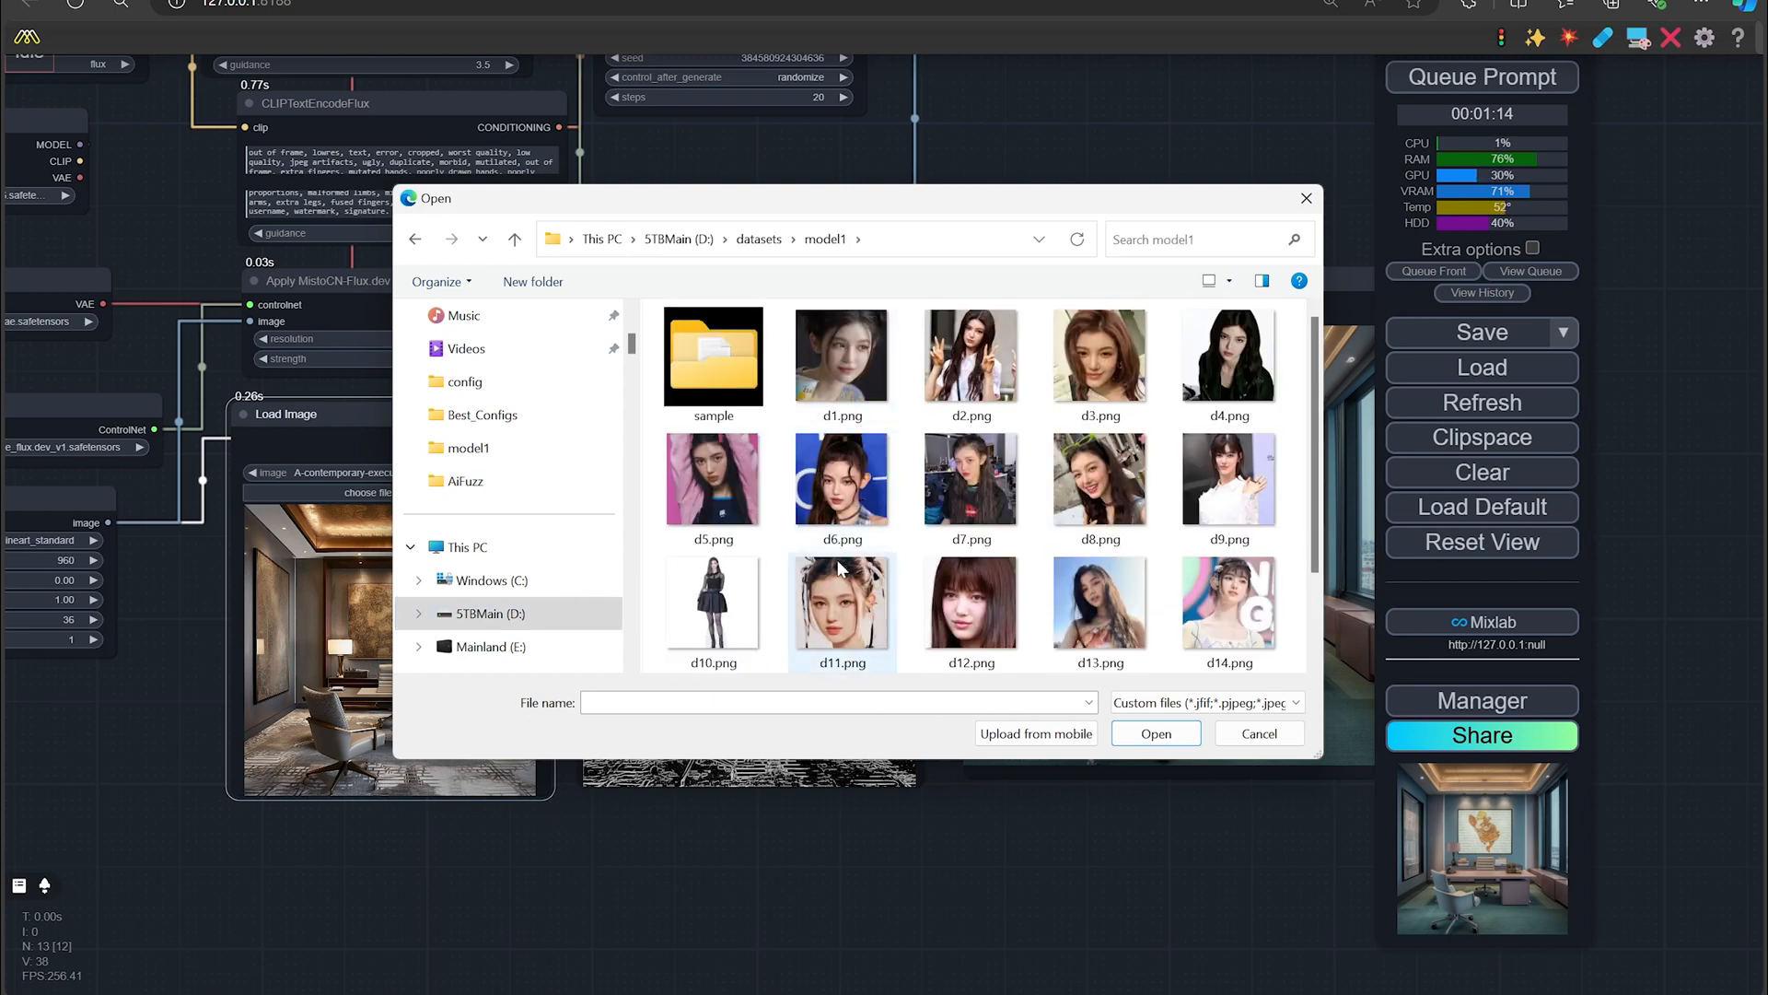
scroll("down", 3)
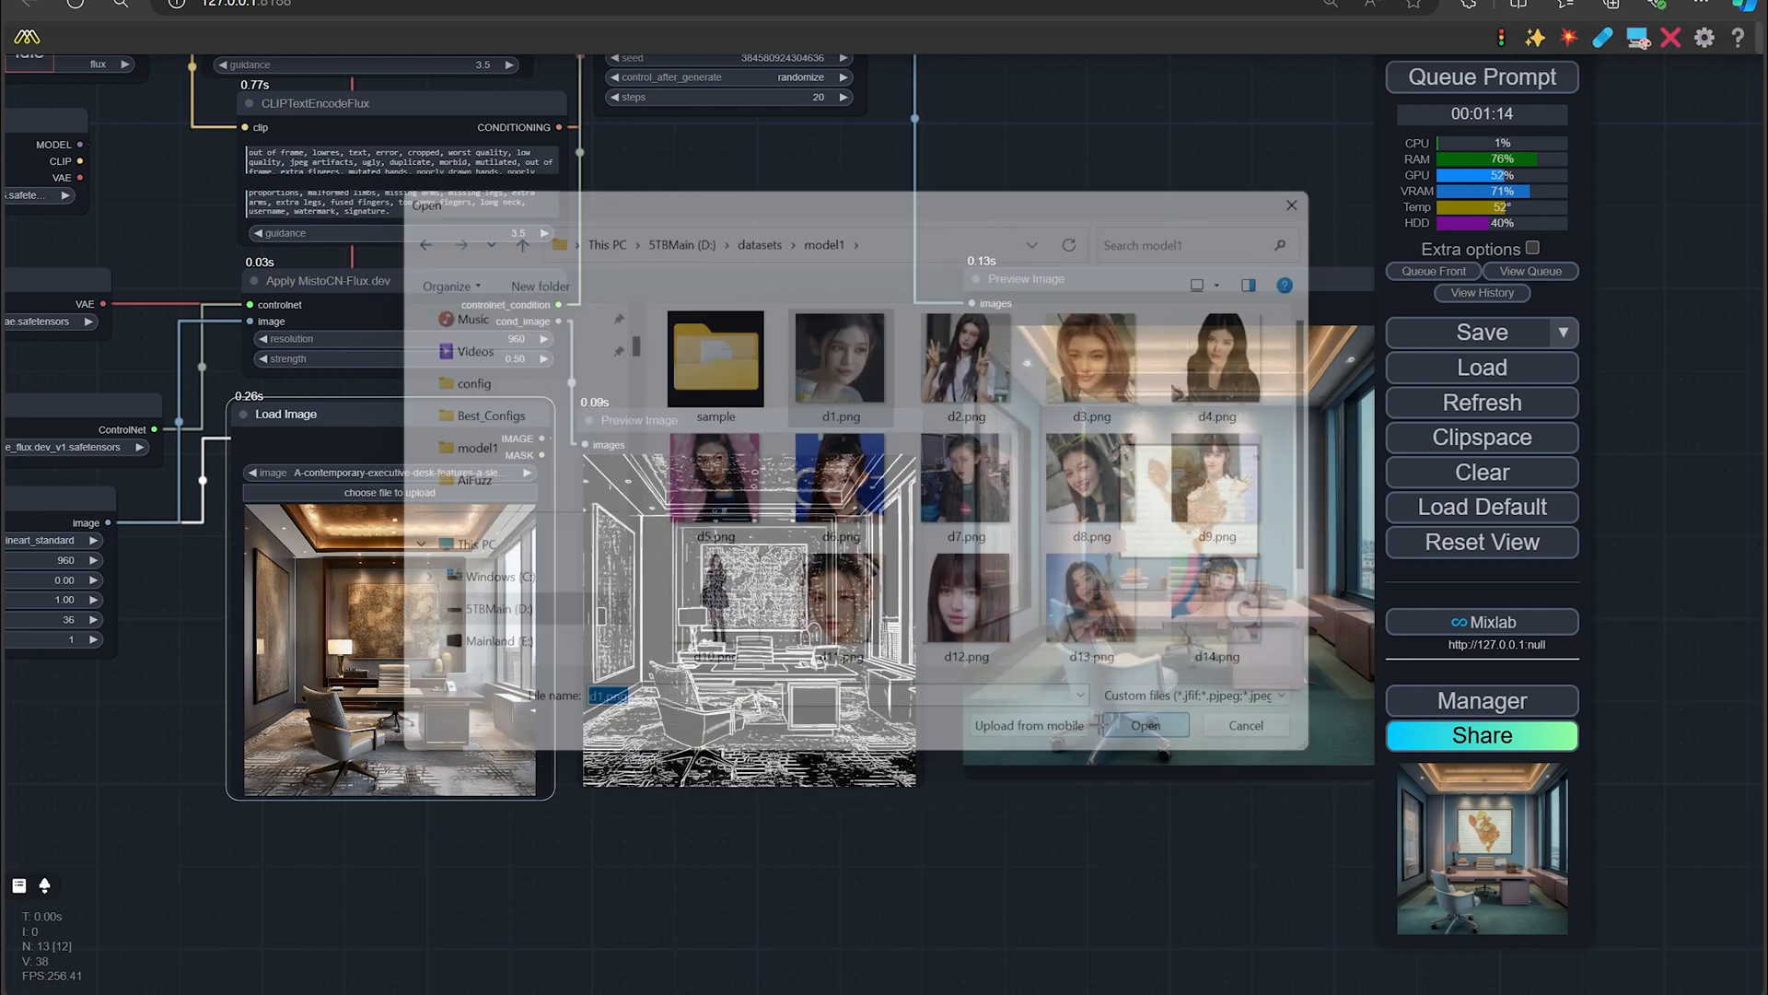
left_click(1146, 726)
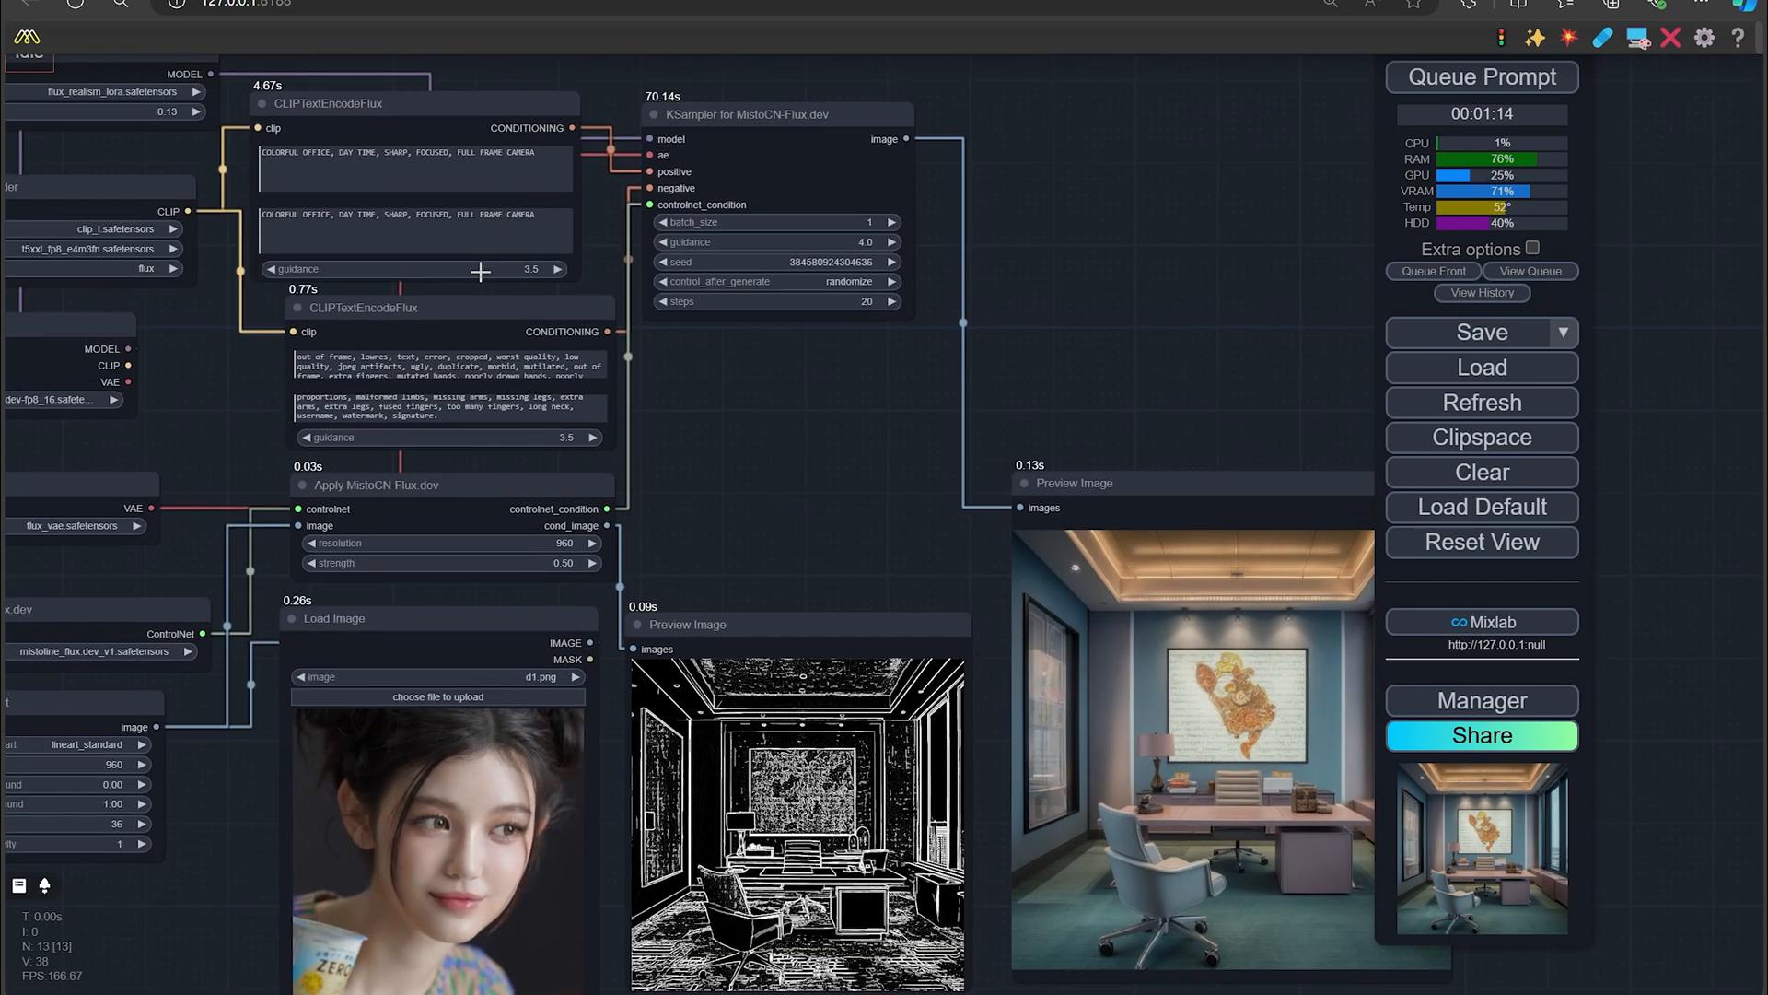
mouse_move(739, 420)
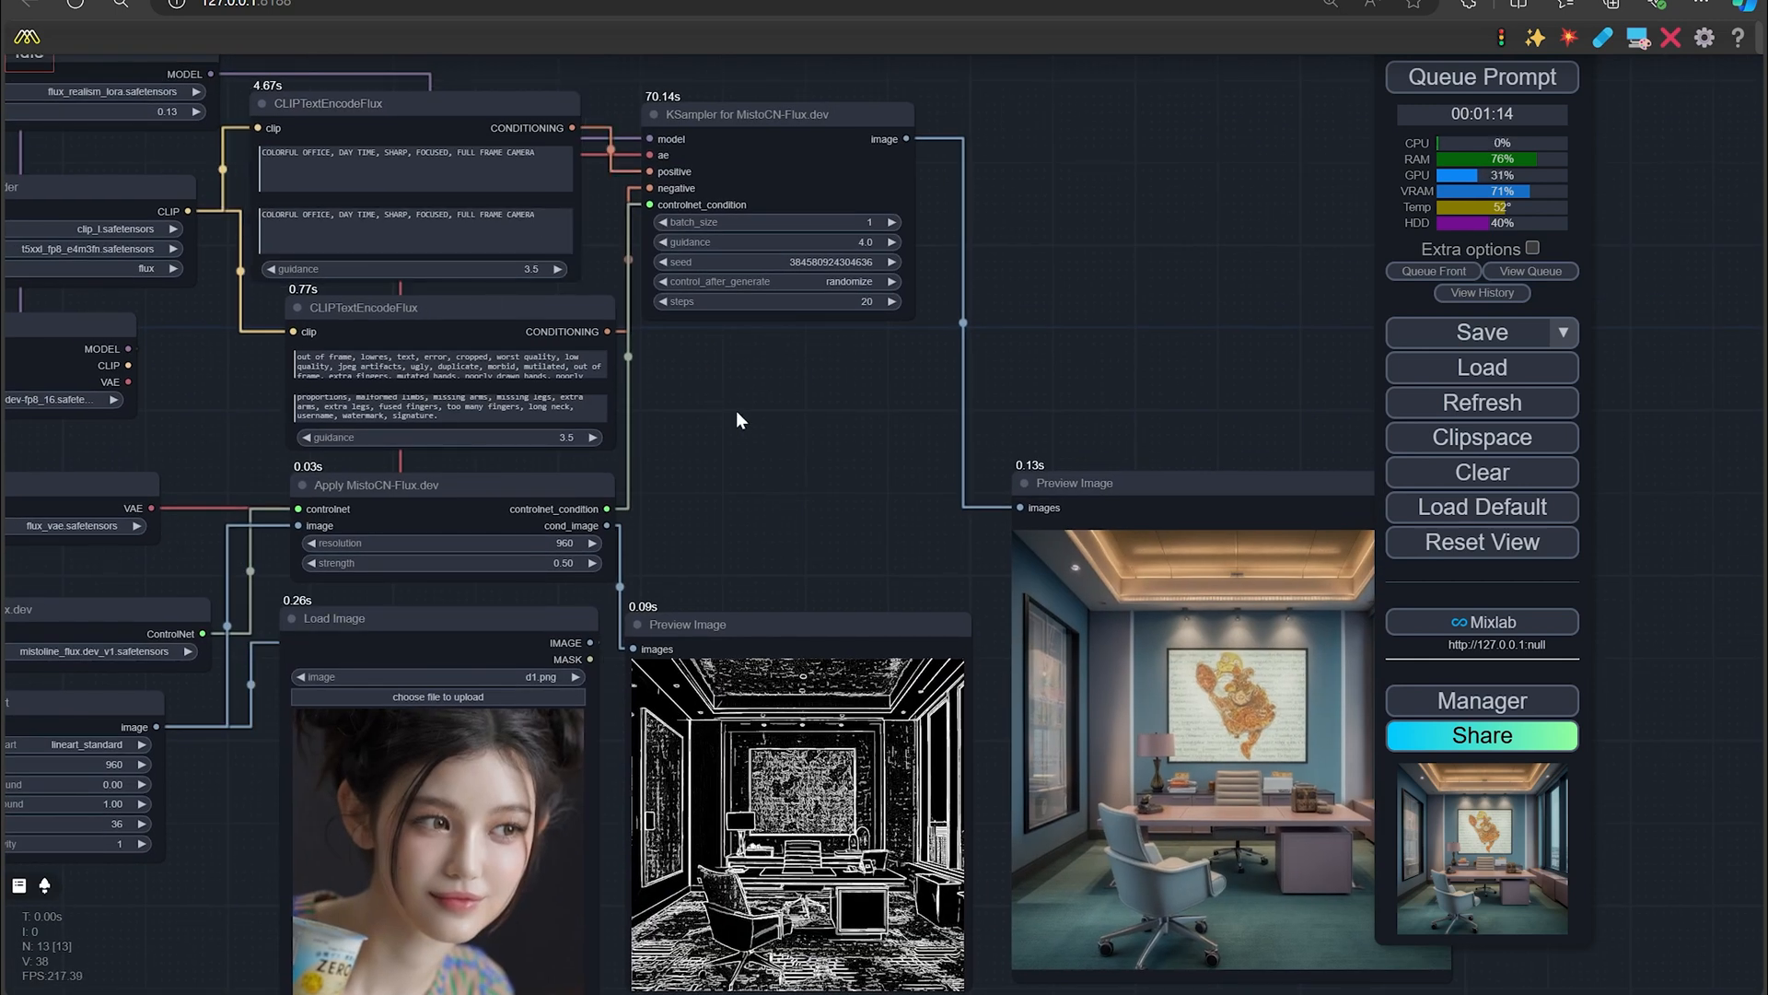
triple_click(415, 228)
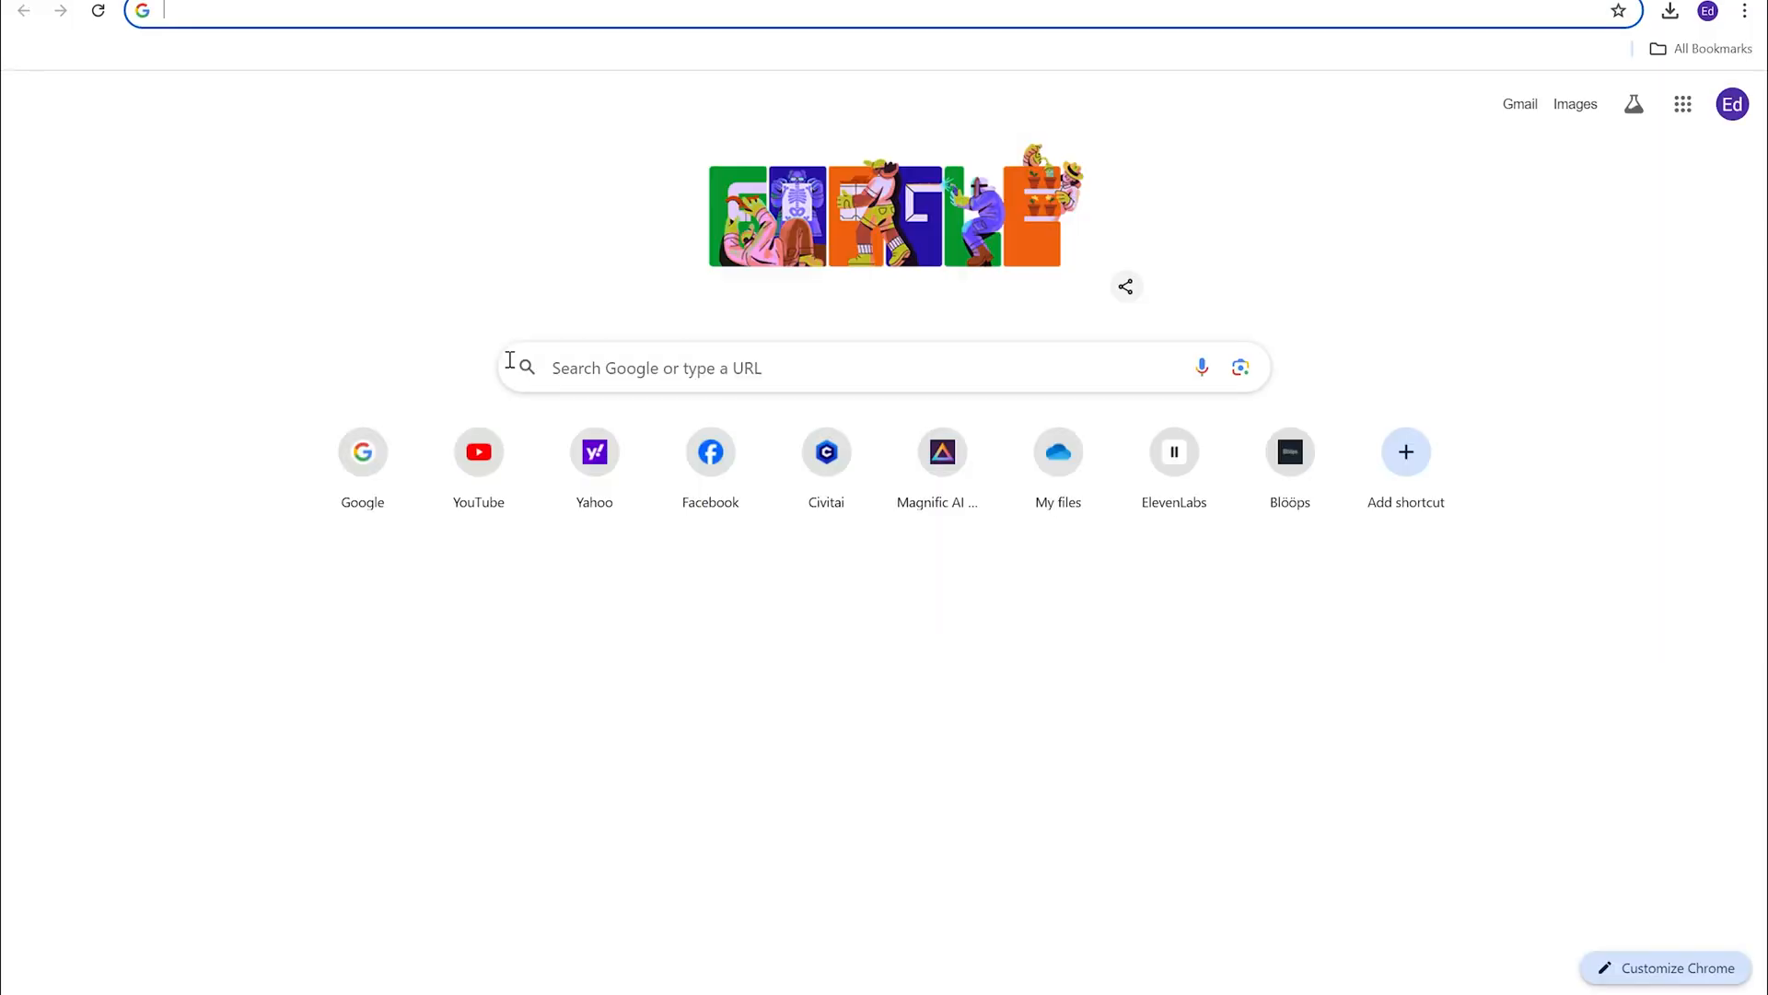
Browse the Civitai image gallery and view a gallery image's prompt to borrow it
left_click(825, 452)
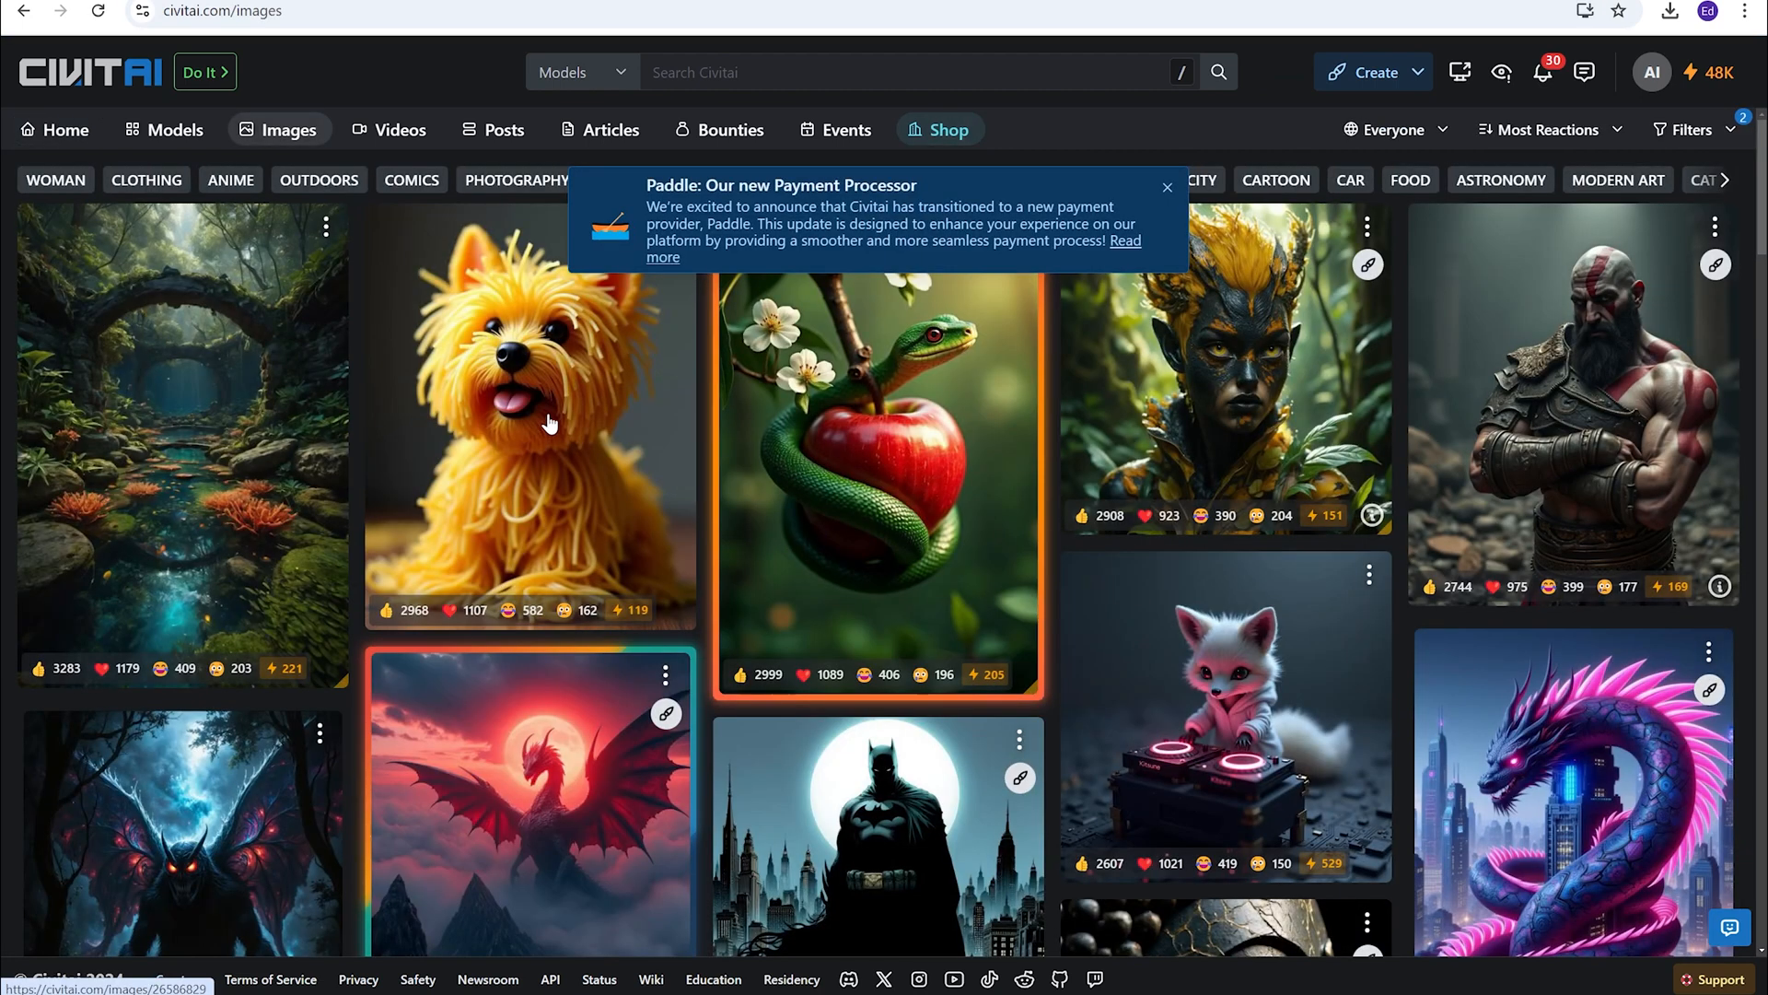
left_click(1223, 361)
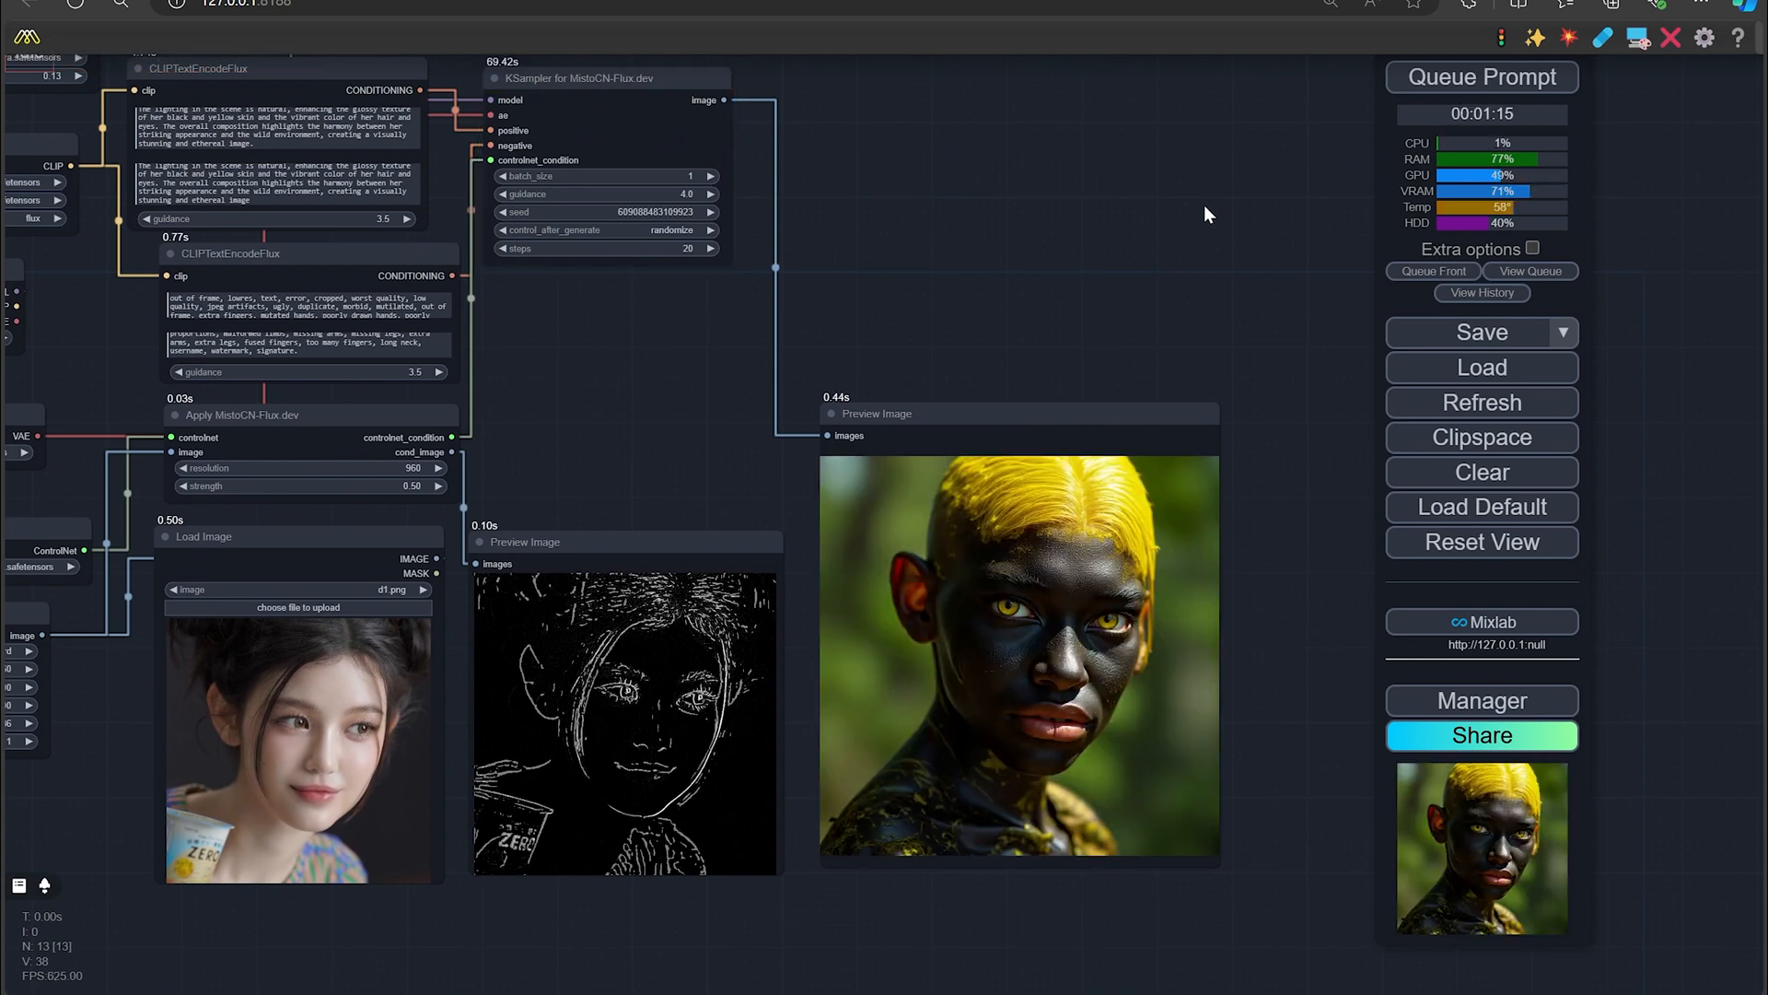
mouse_move(840, 243)
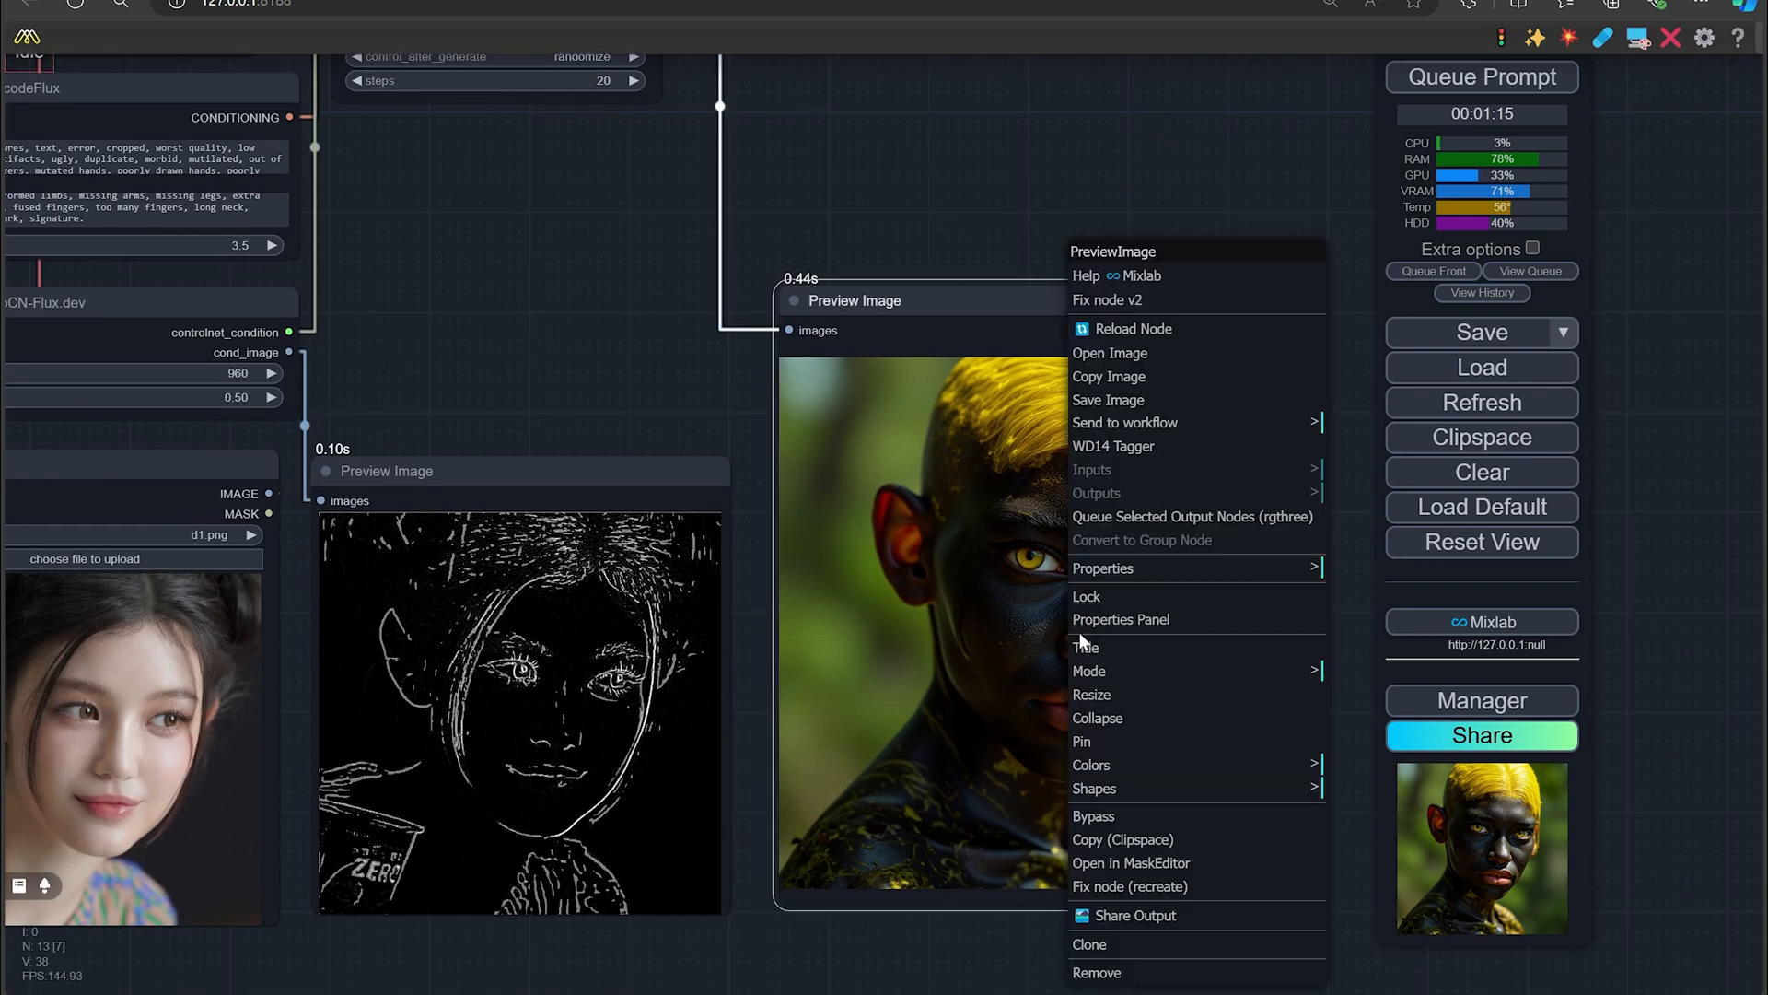
left_click(1109, 354)
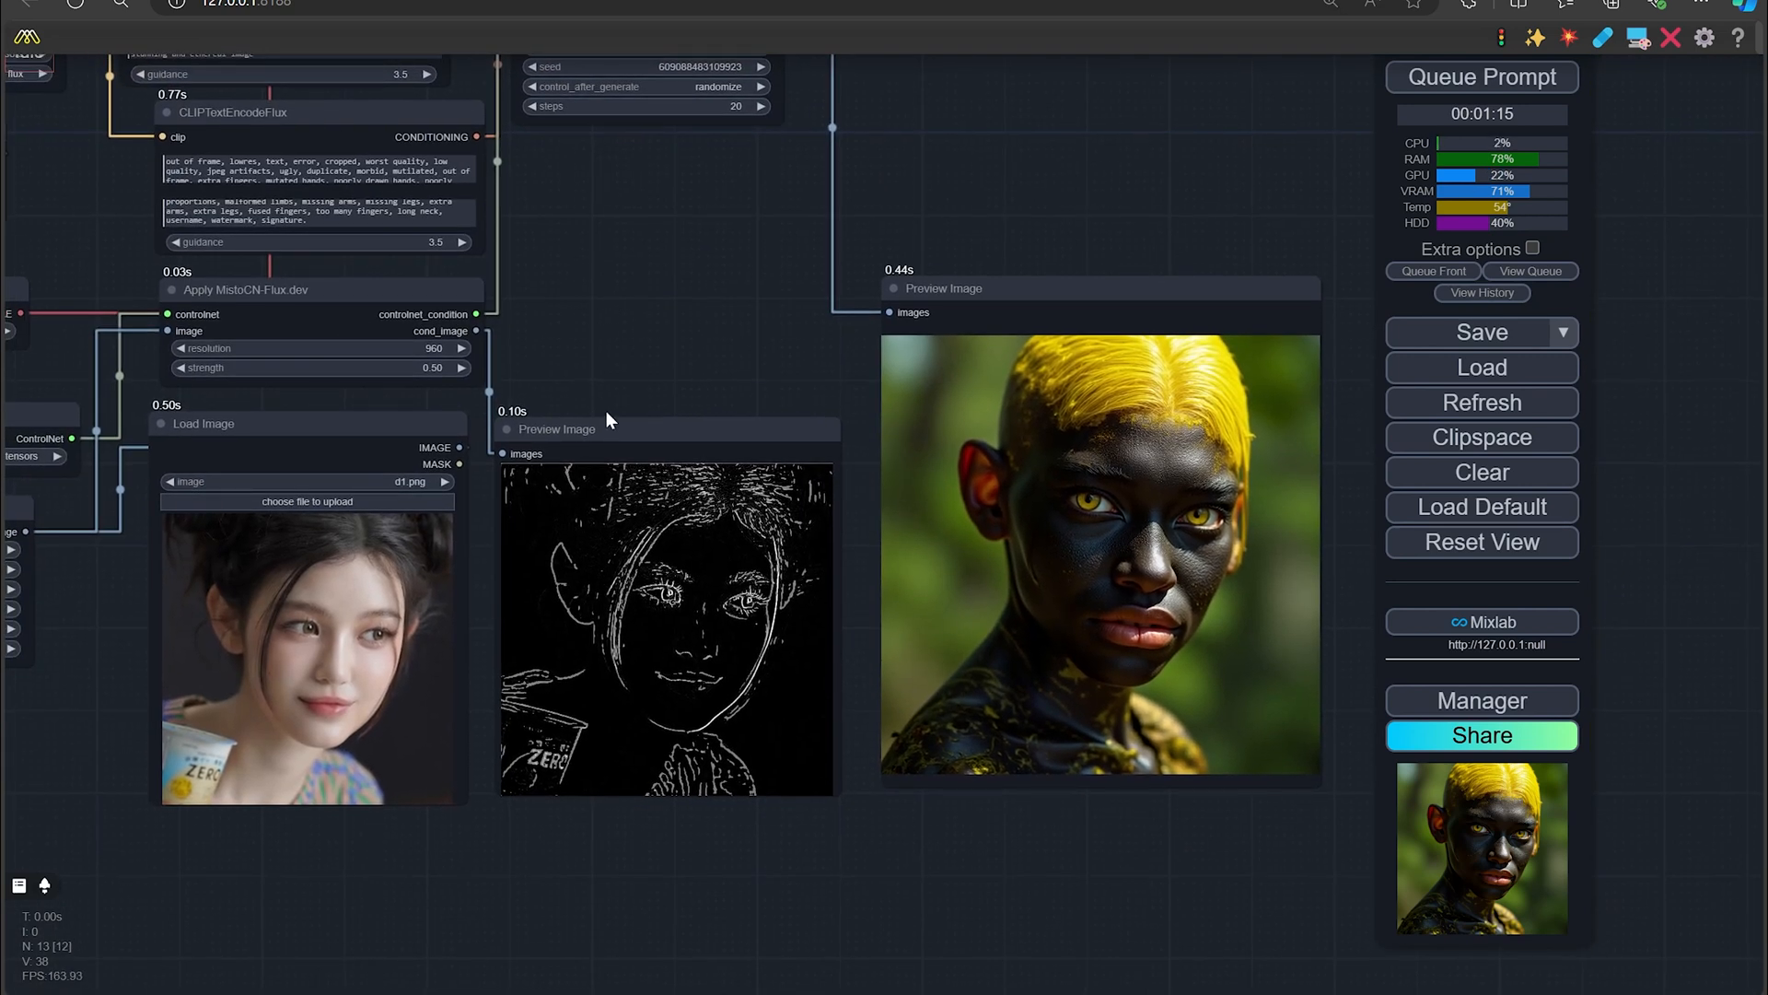
Browse the D: drive's blanca1 folder to load the green-hoodie photo as the source image
left_click(307, 501)
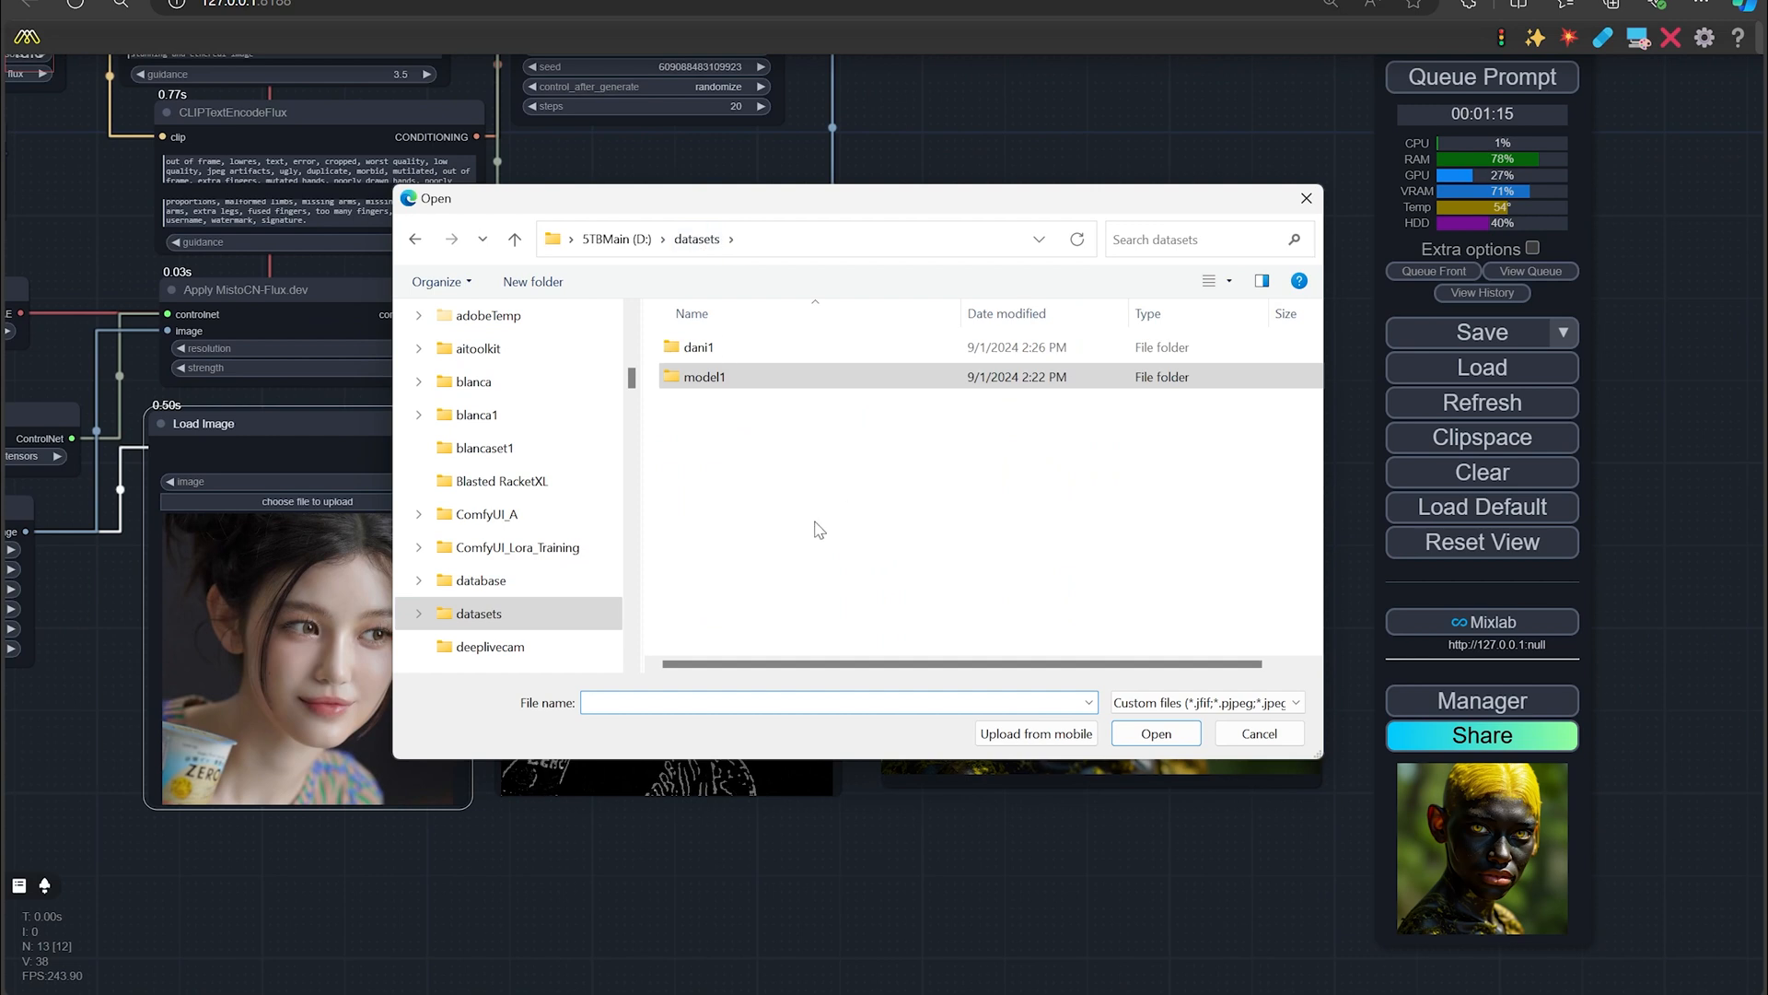
left_click(615, 238)
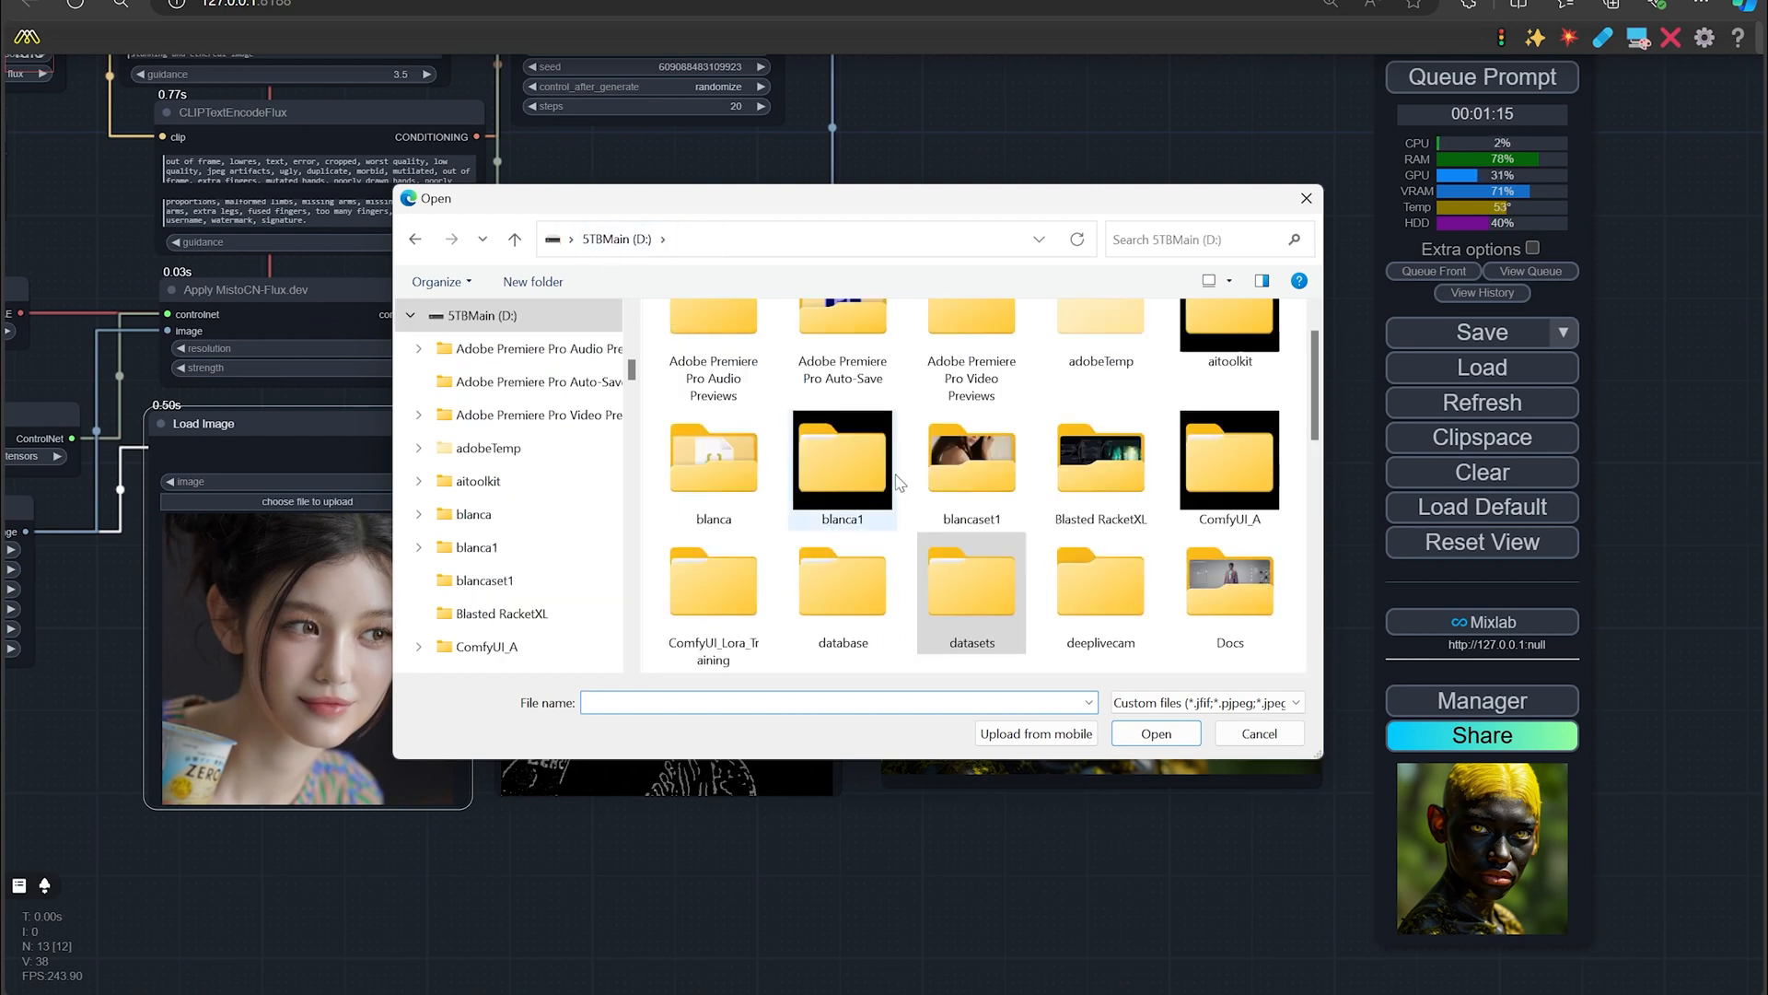
double_click(842, 459)
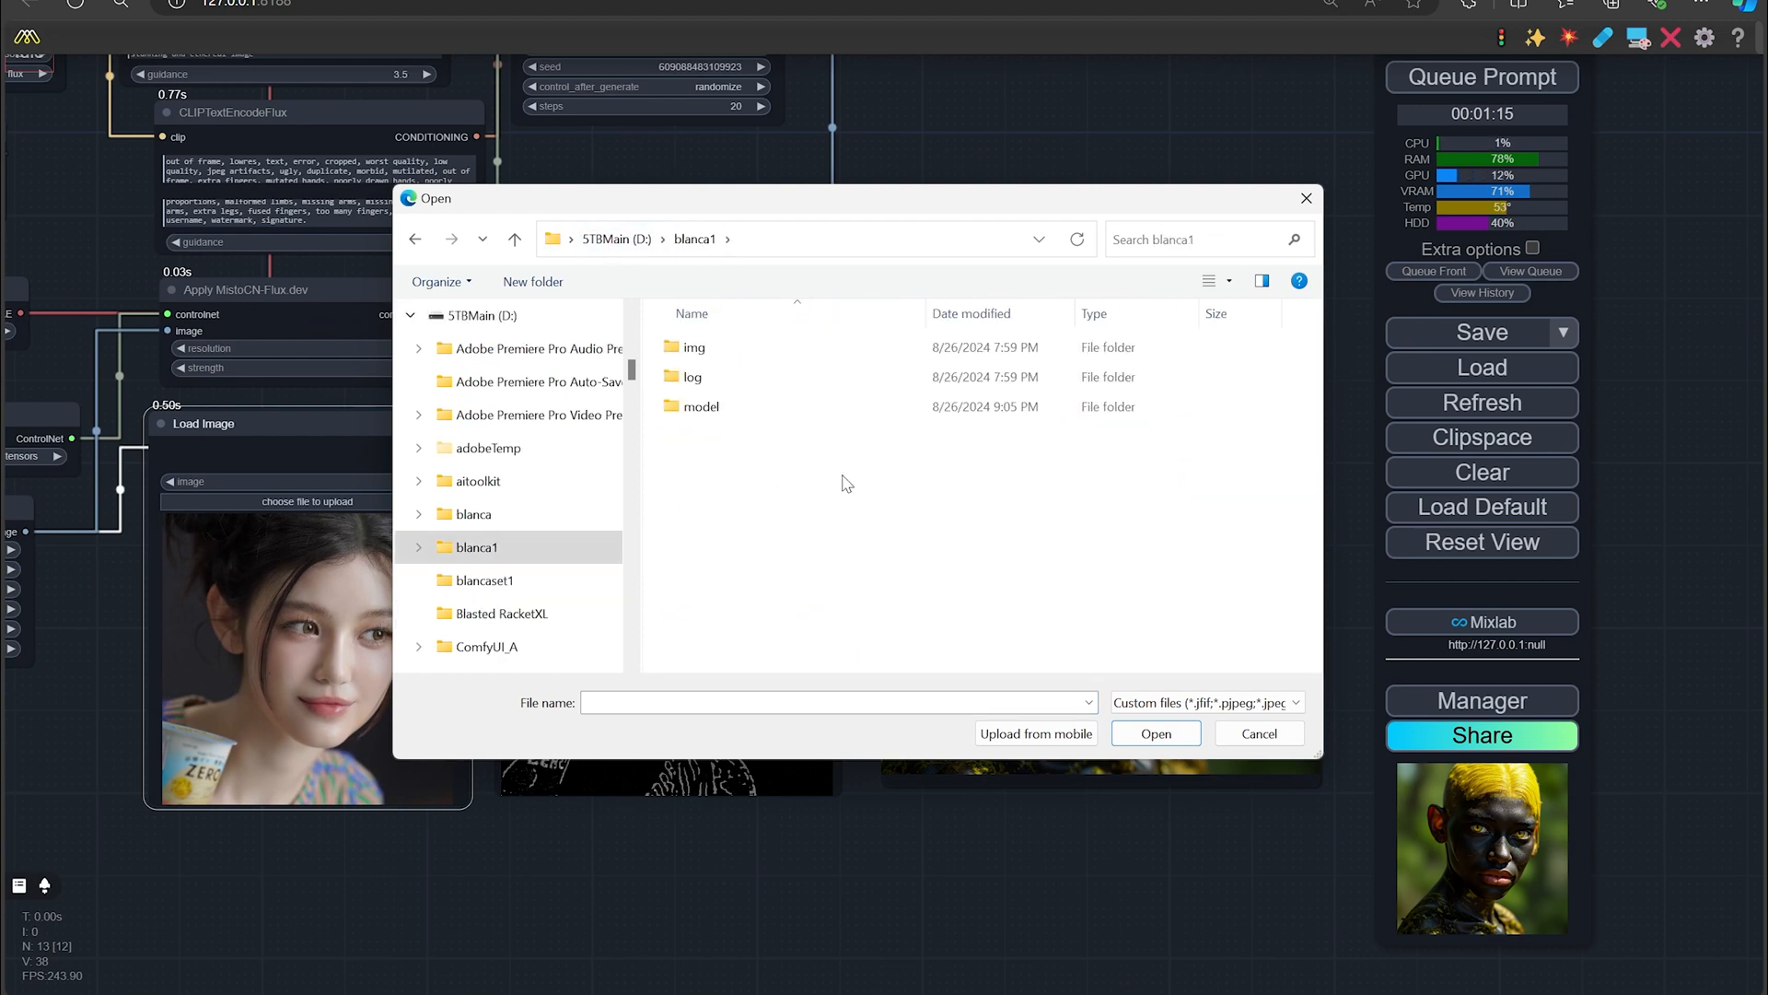
left_click(514, 238)
type("FEMALE AT PARK, SUNSHINE")
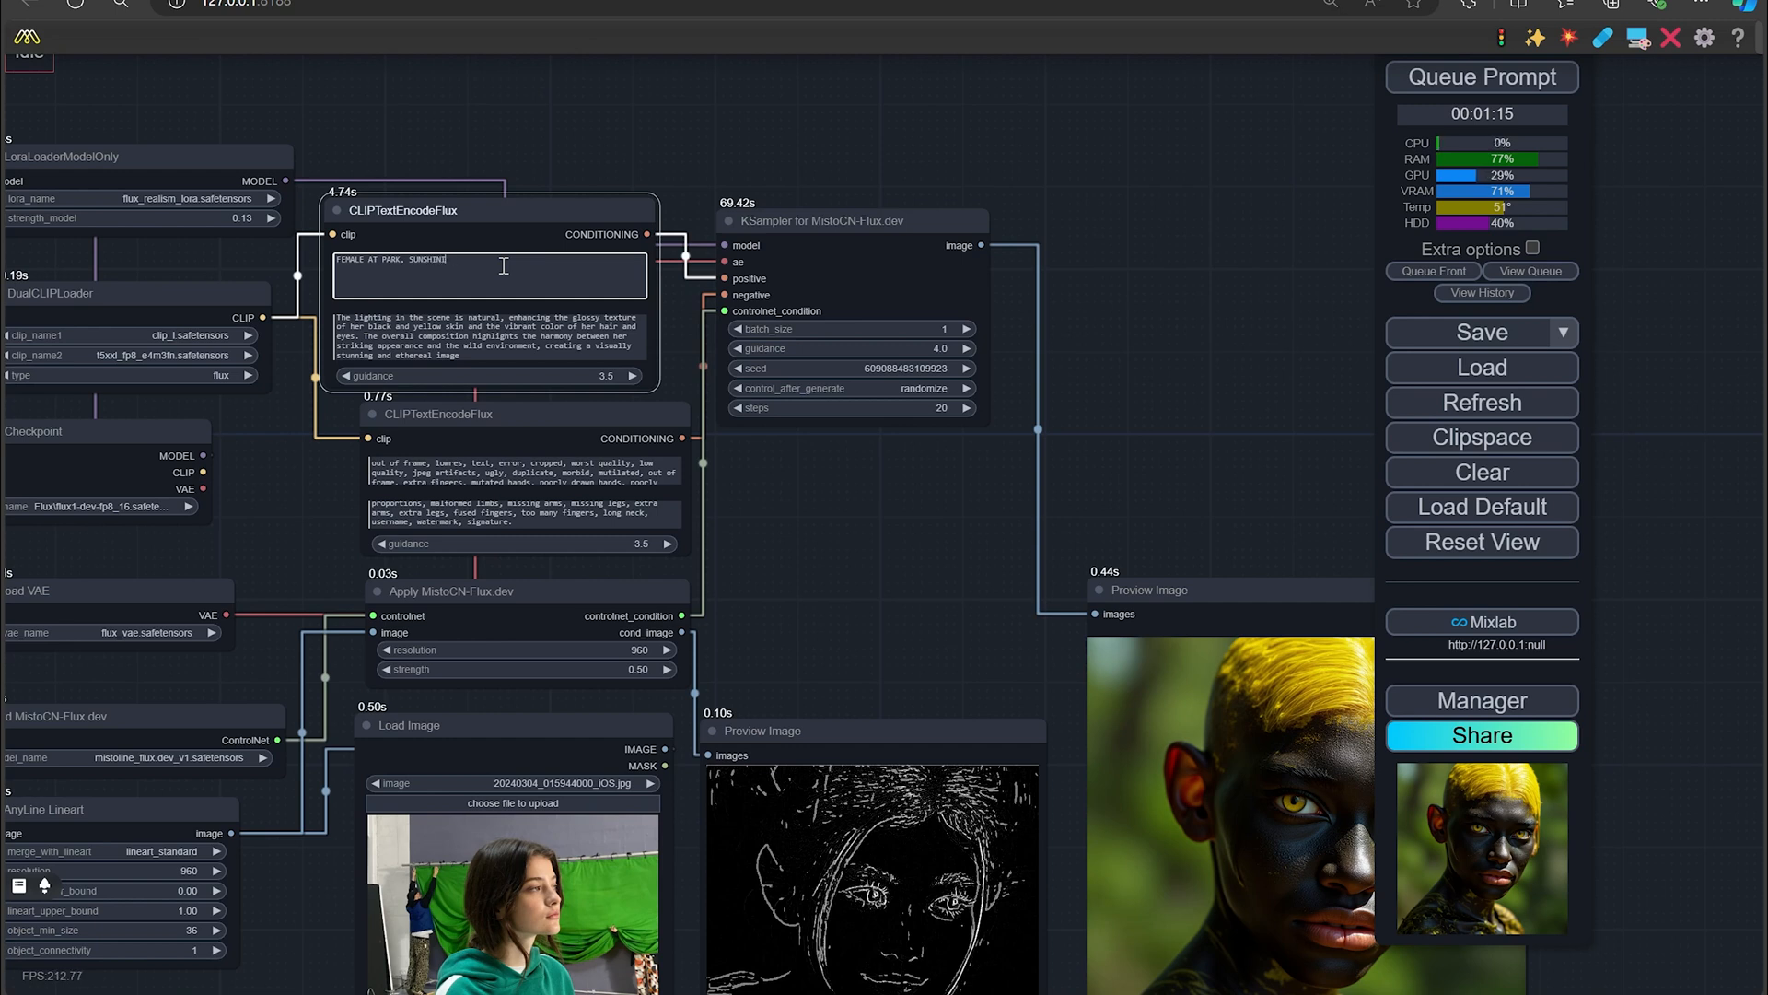
Reword the prompt to FEMALE AT PARK, SUN SHINING, BIRDS ALL AROUND and select it for copying
key("Backspace")
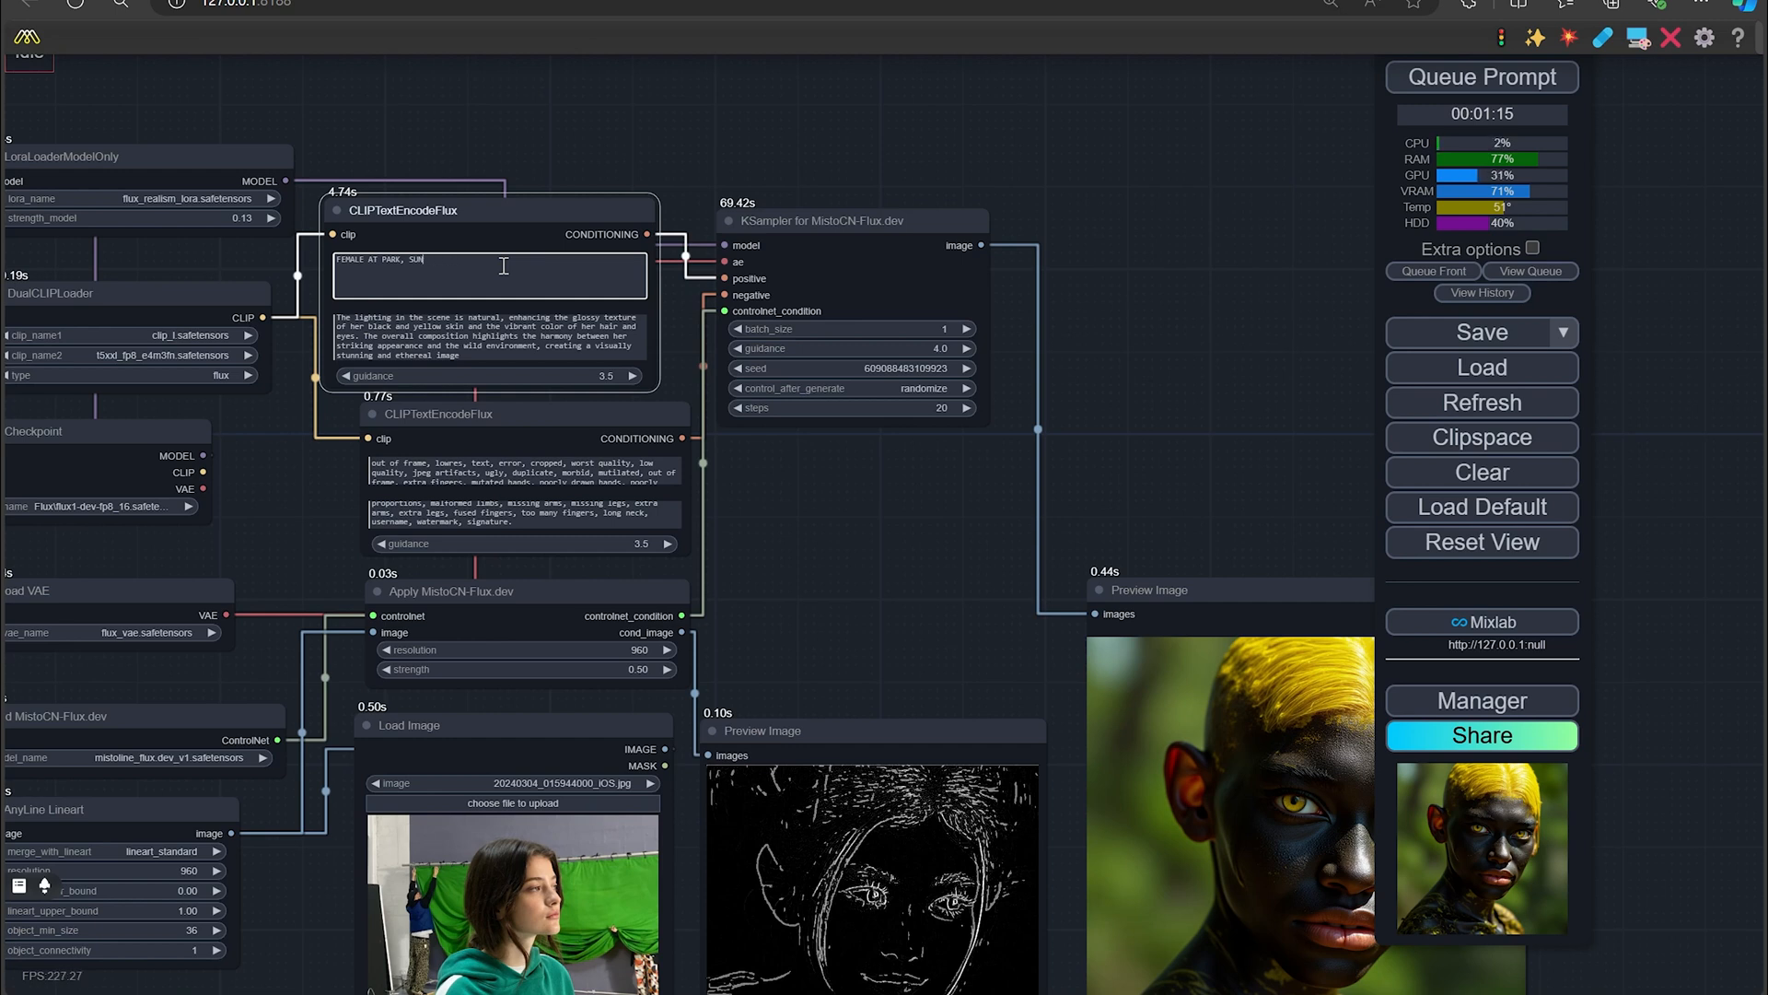
type("SHINING, BIRDS ARE A")
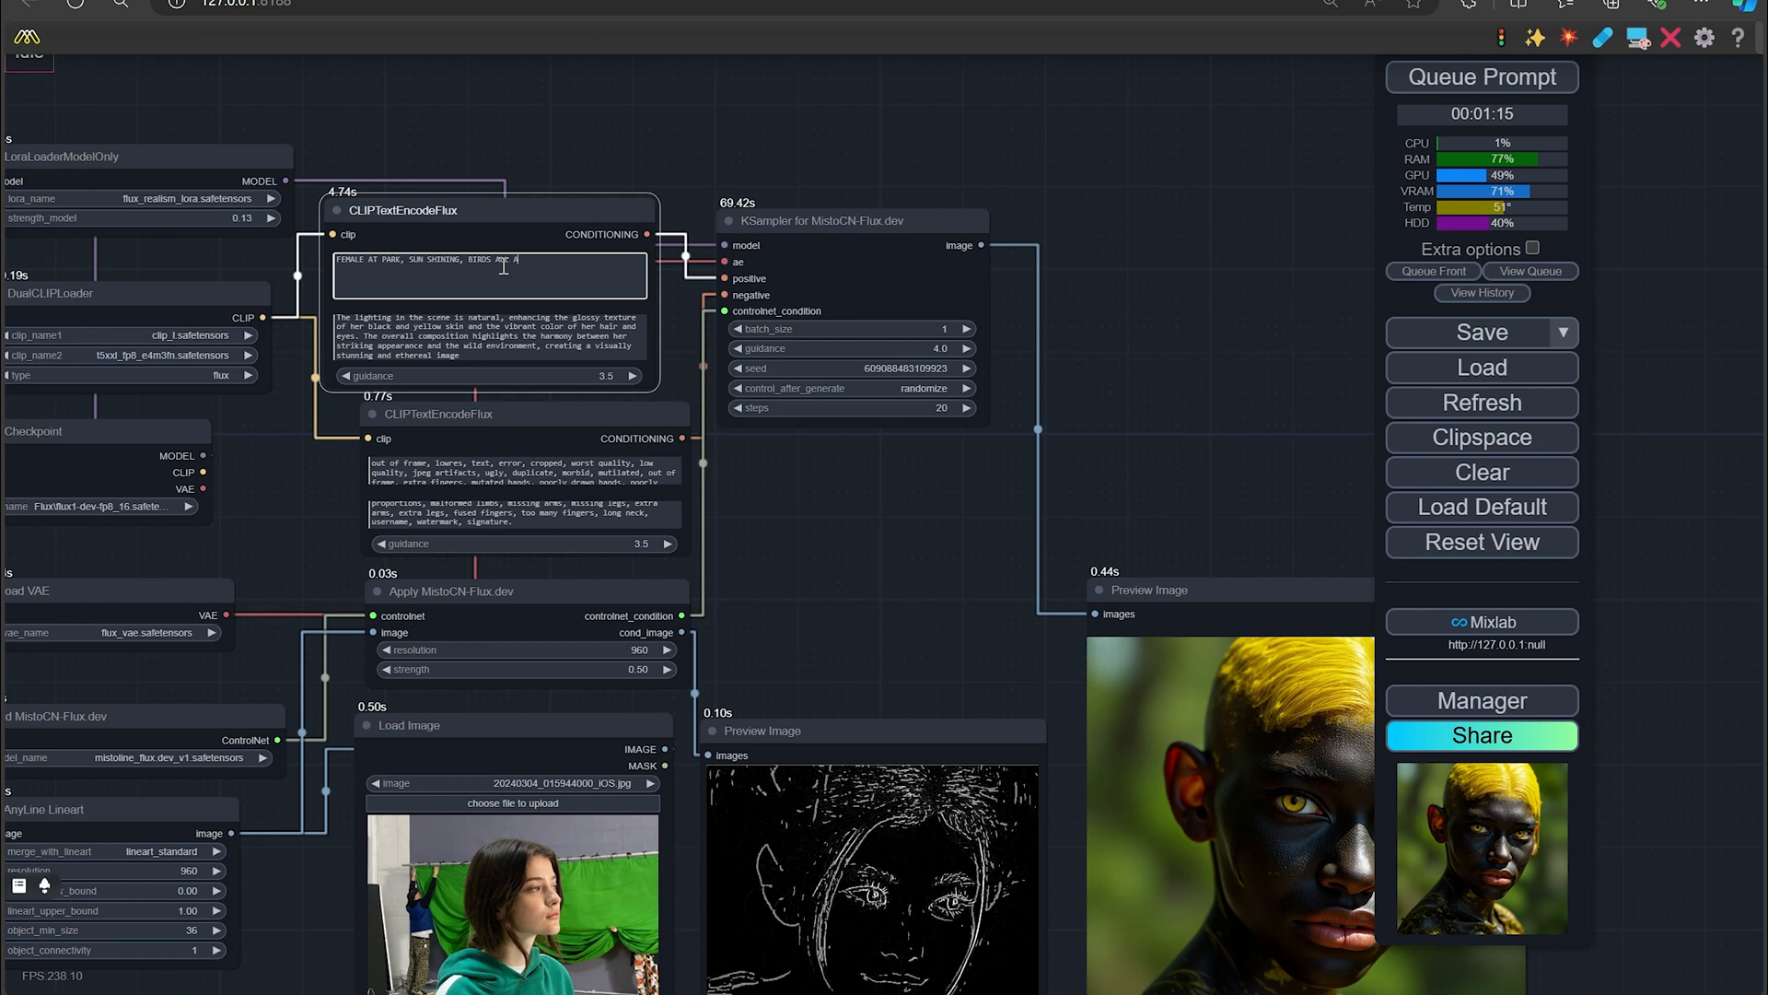
type("ROUND")
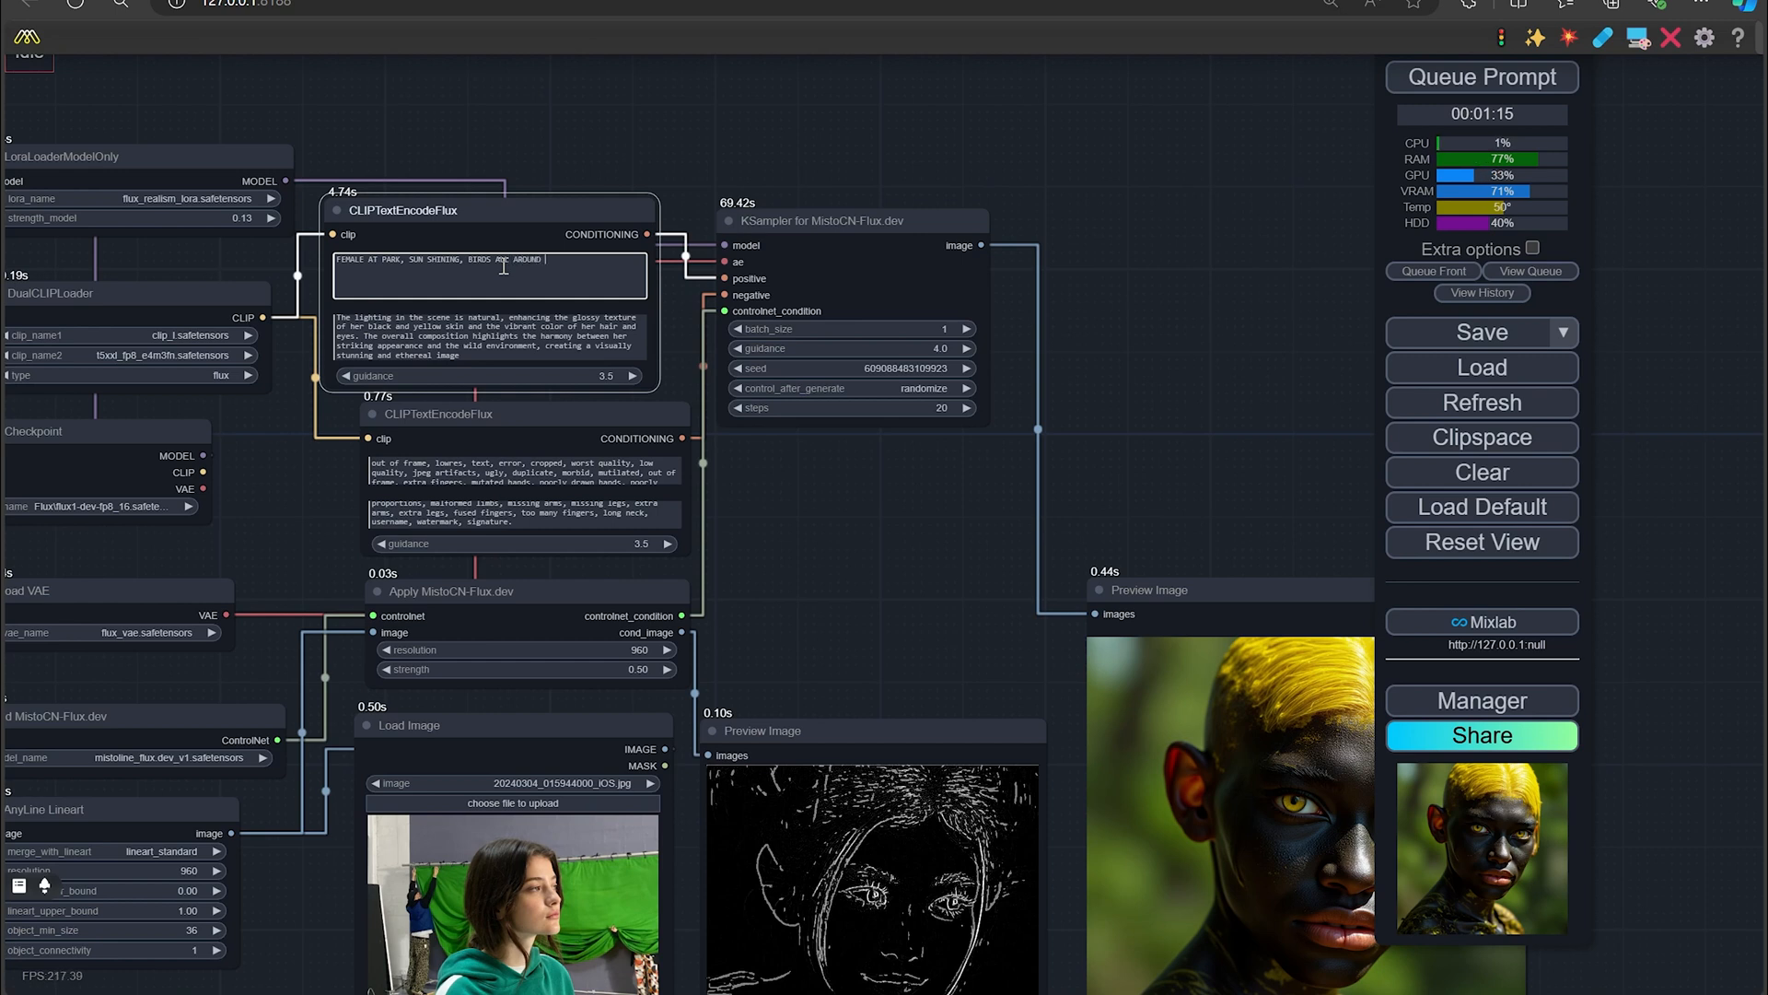
triple_click(440, 260)
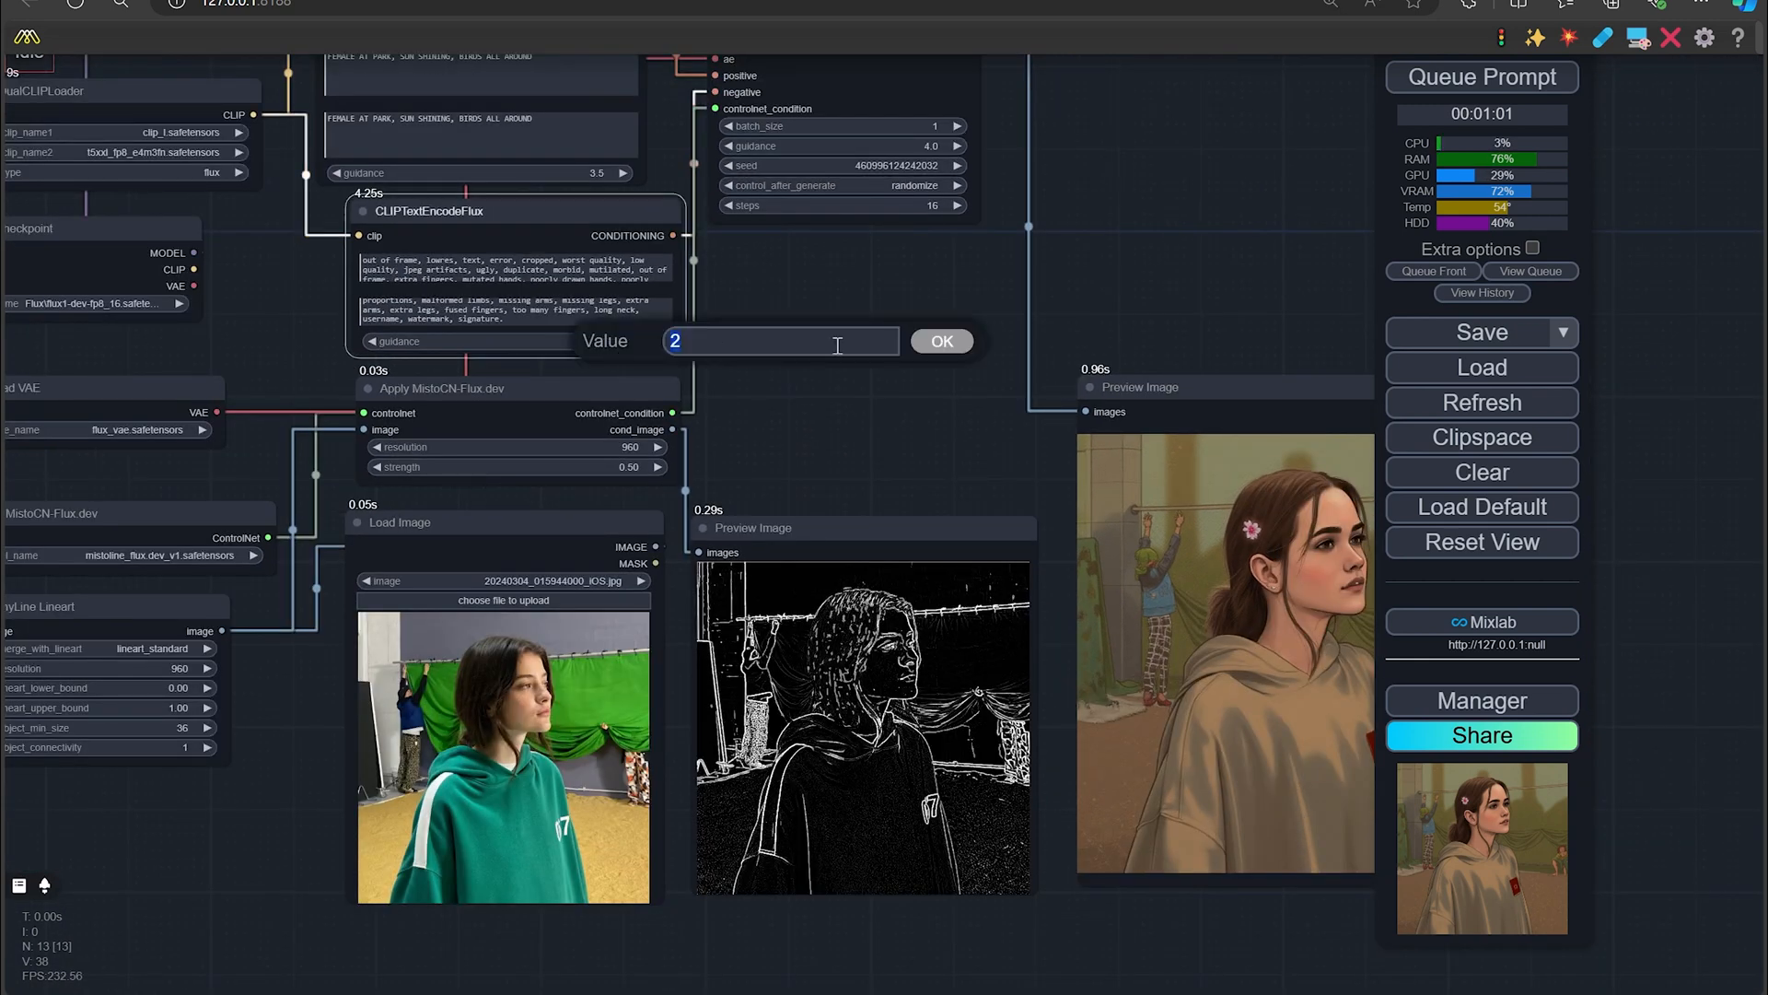
Enter 3.4 as the guidance value and confirm it
type("3")
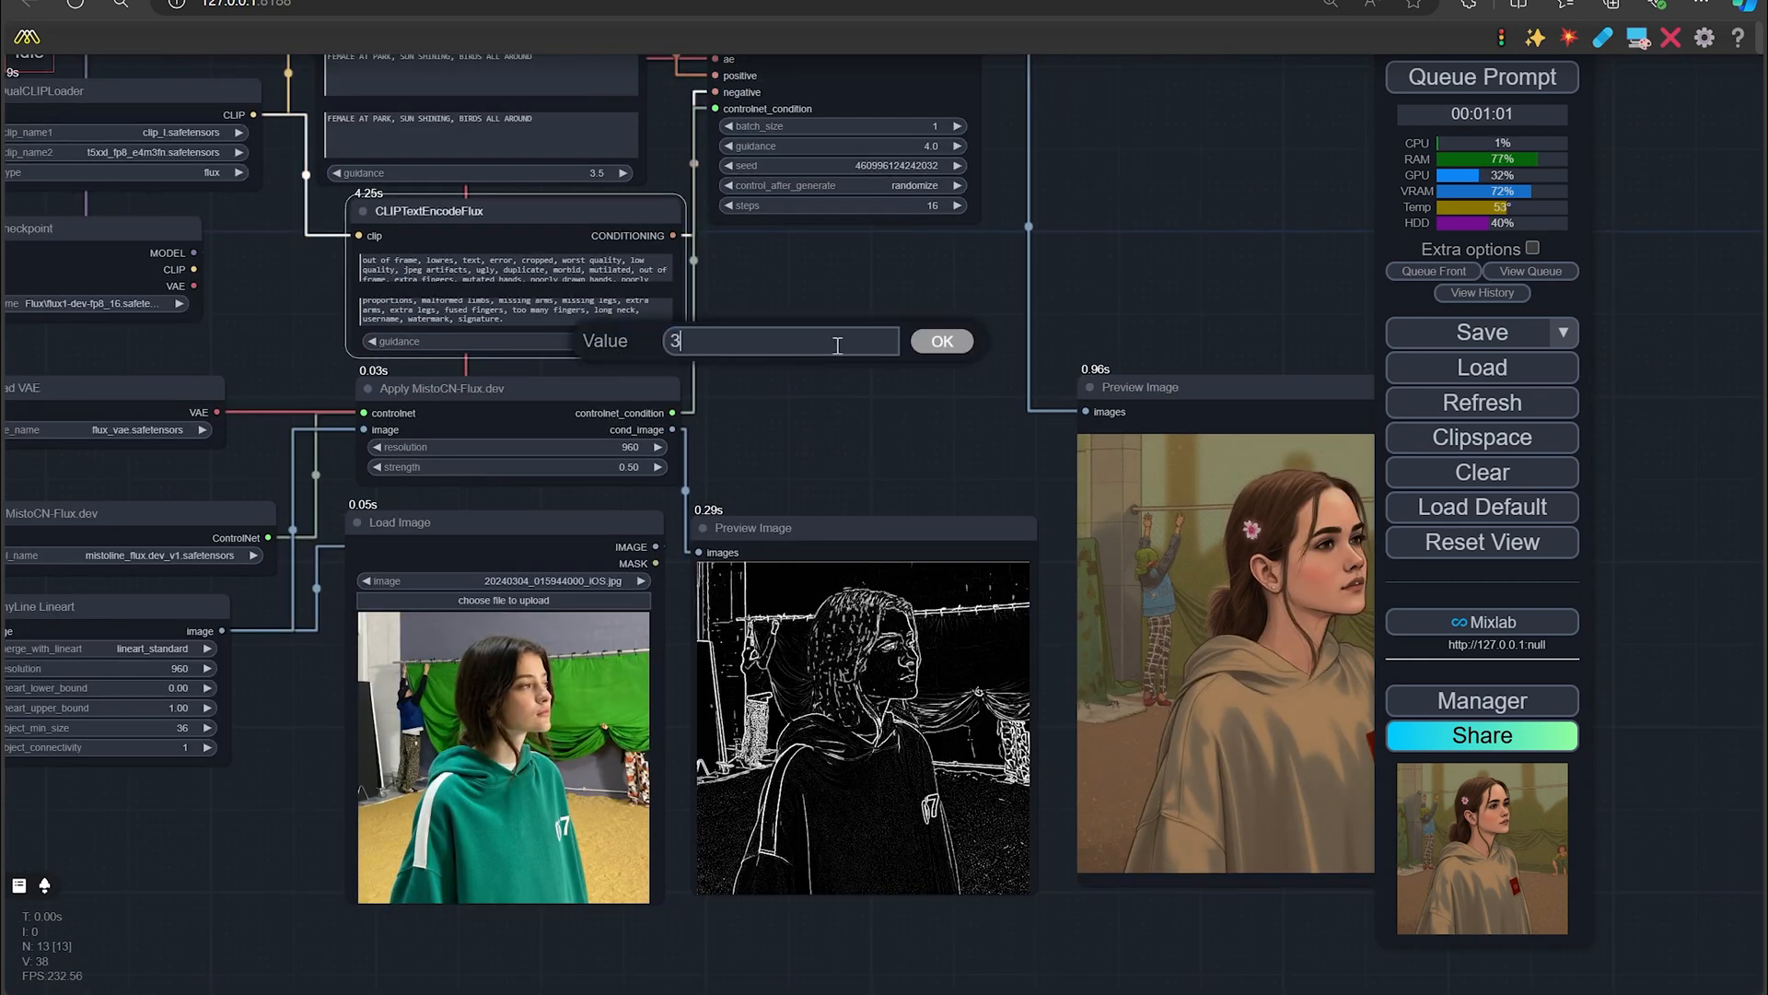
type(".4")
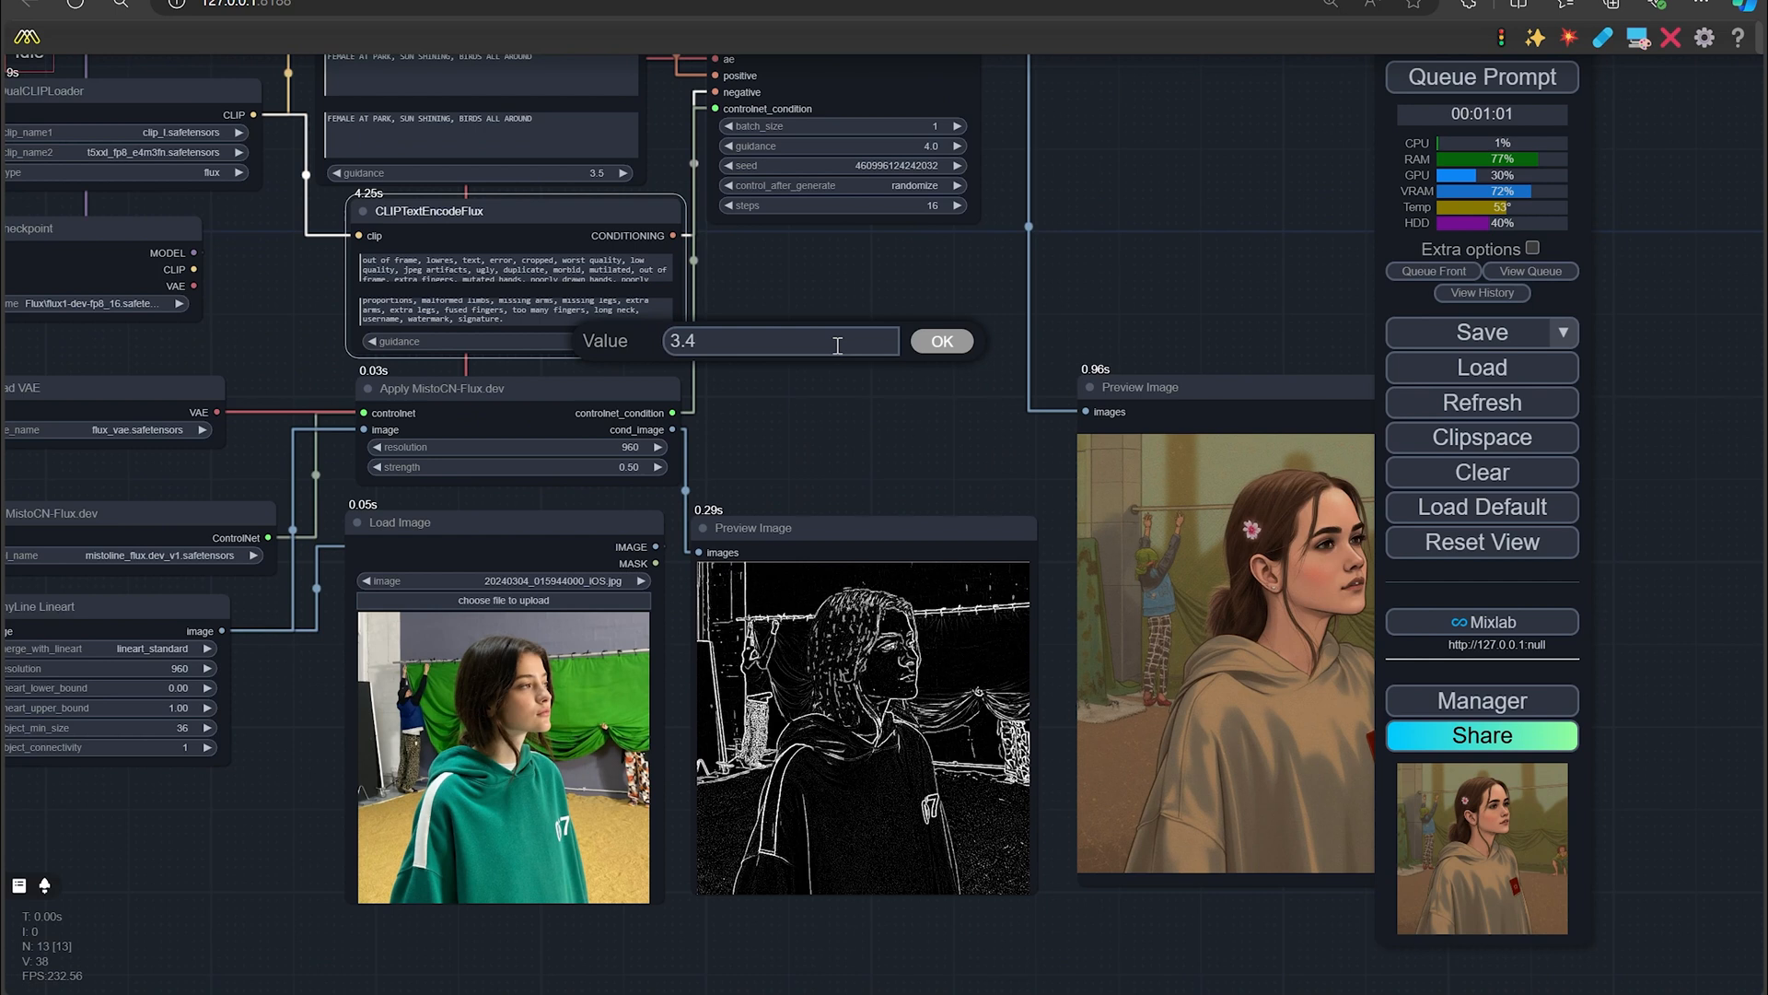
left_click(942, 341)
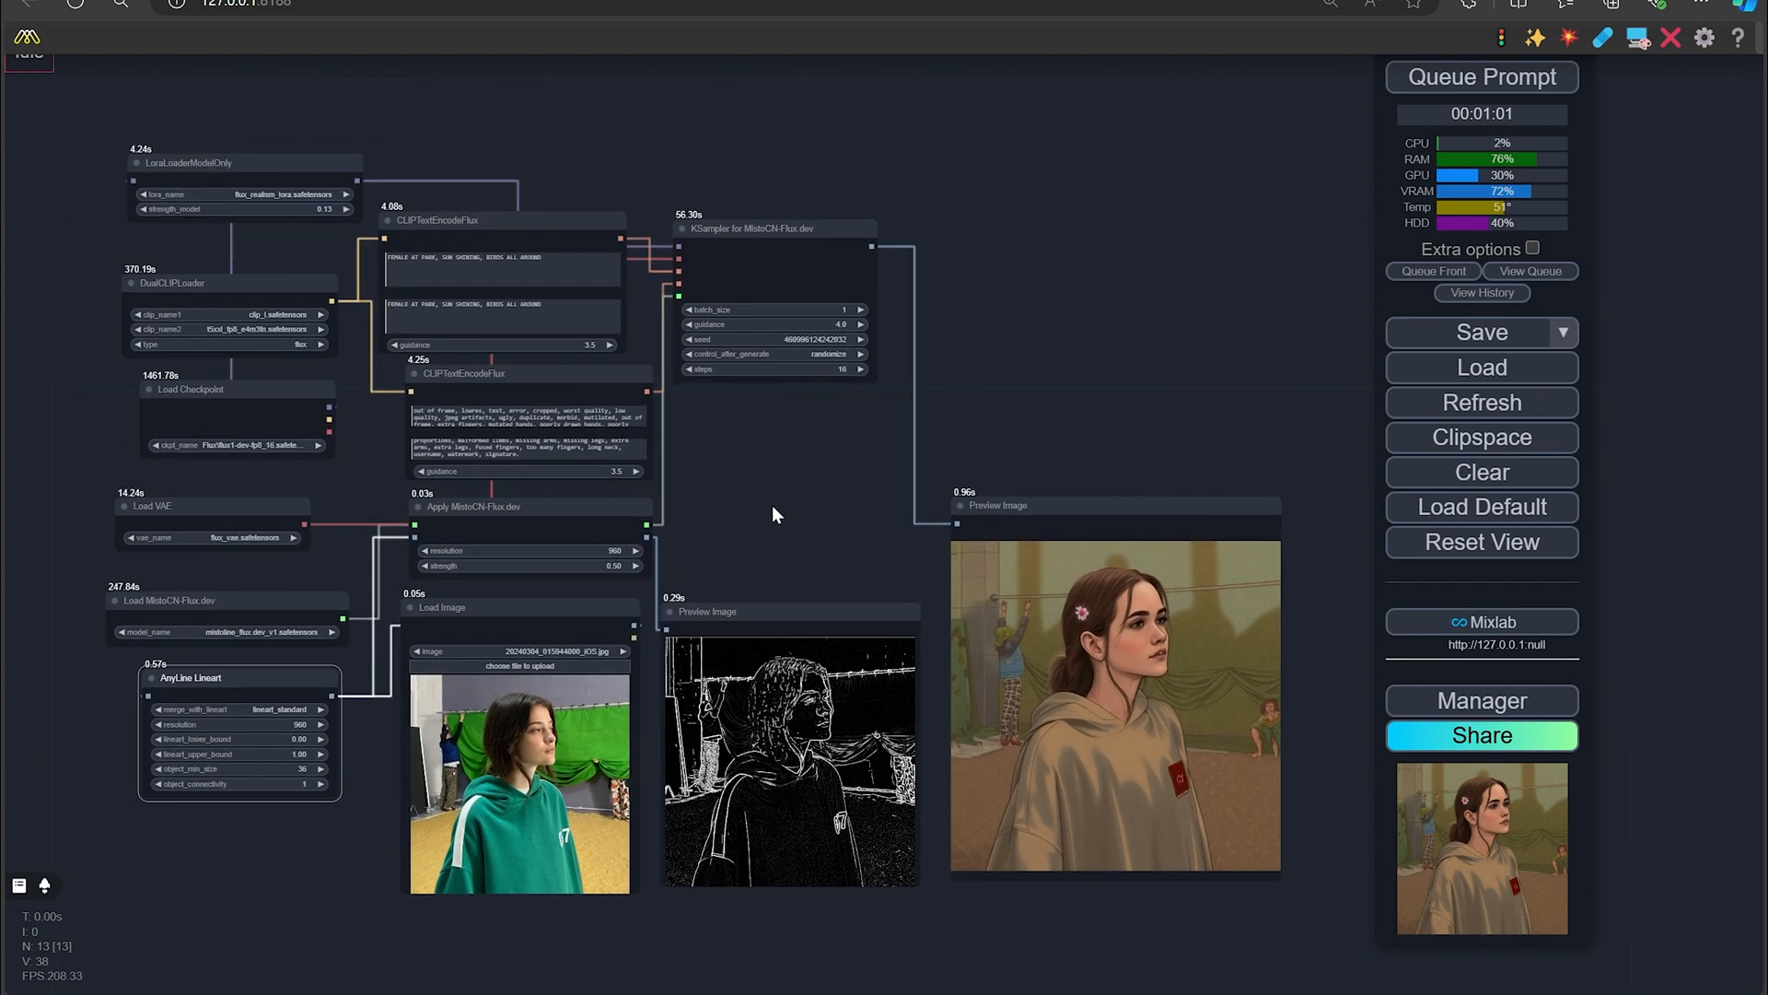
left_click_drag(777, 514, 711, 494)
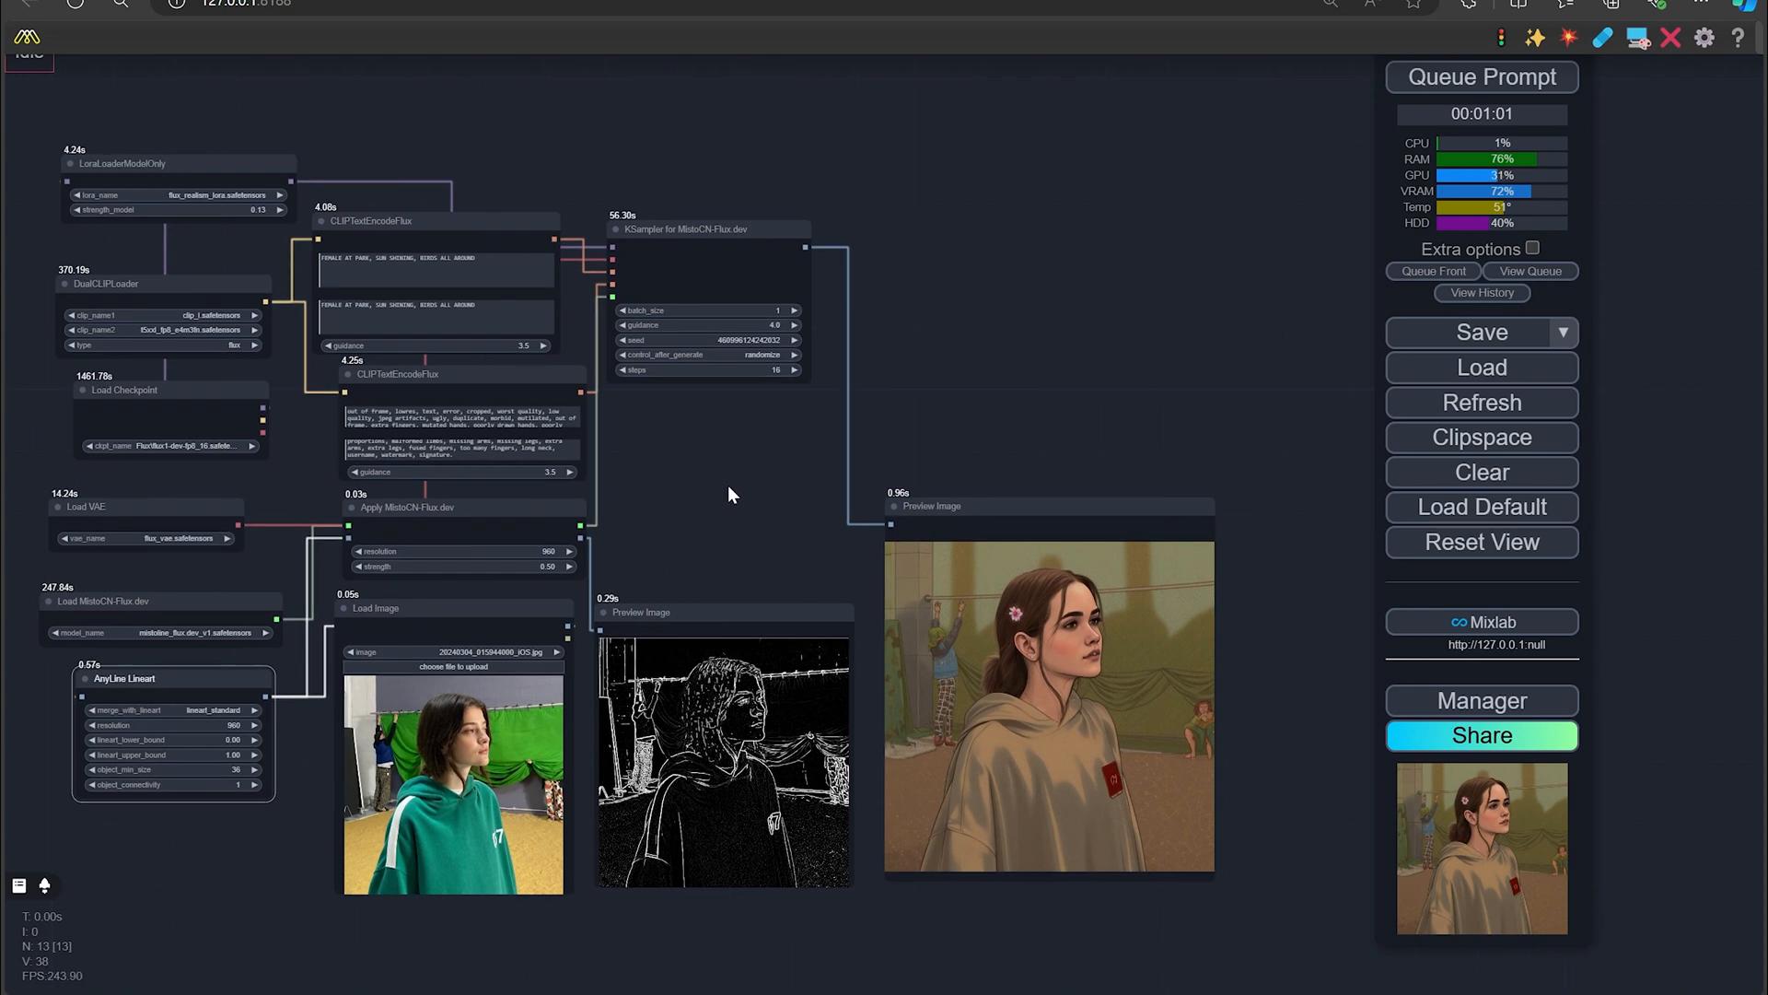
mouse_move(1212, 391)
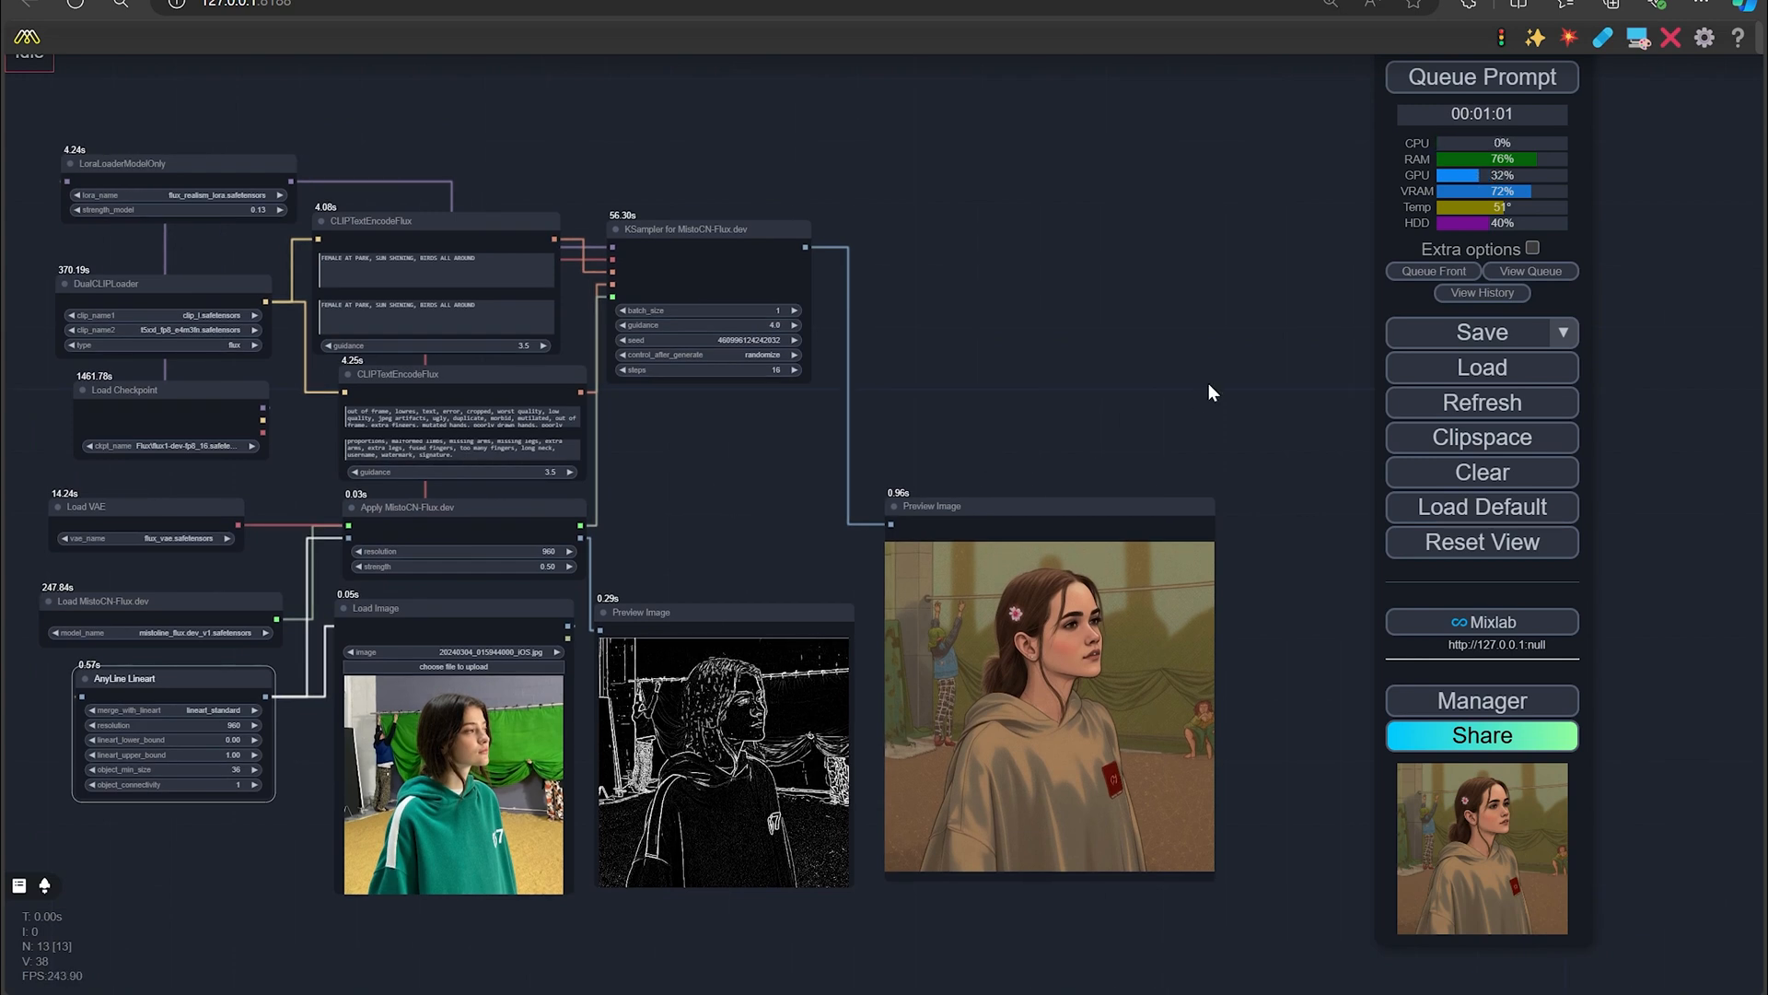